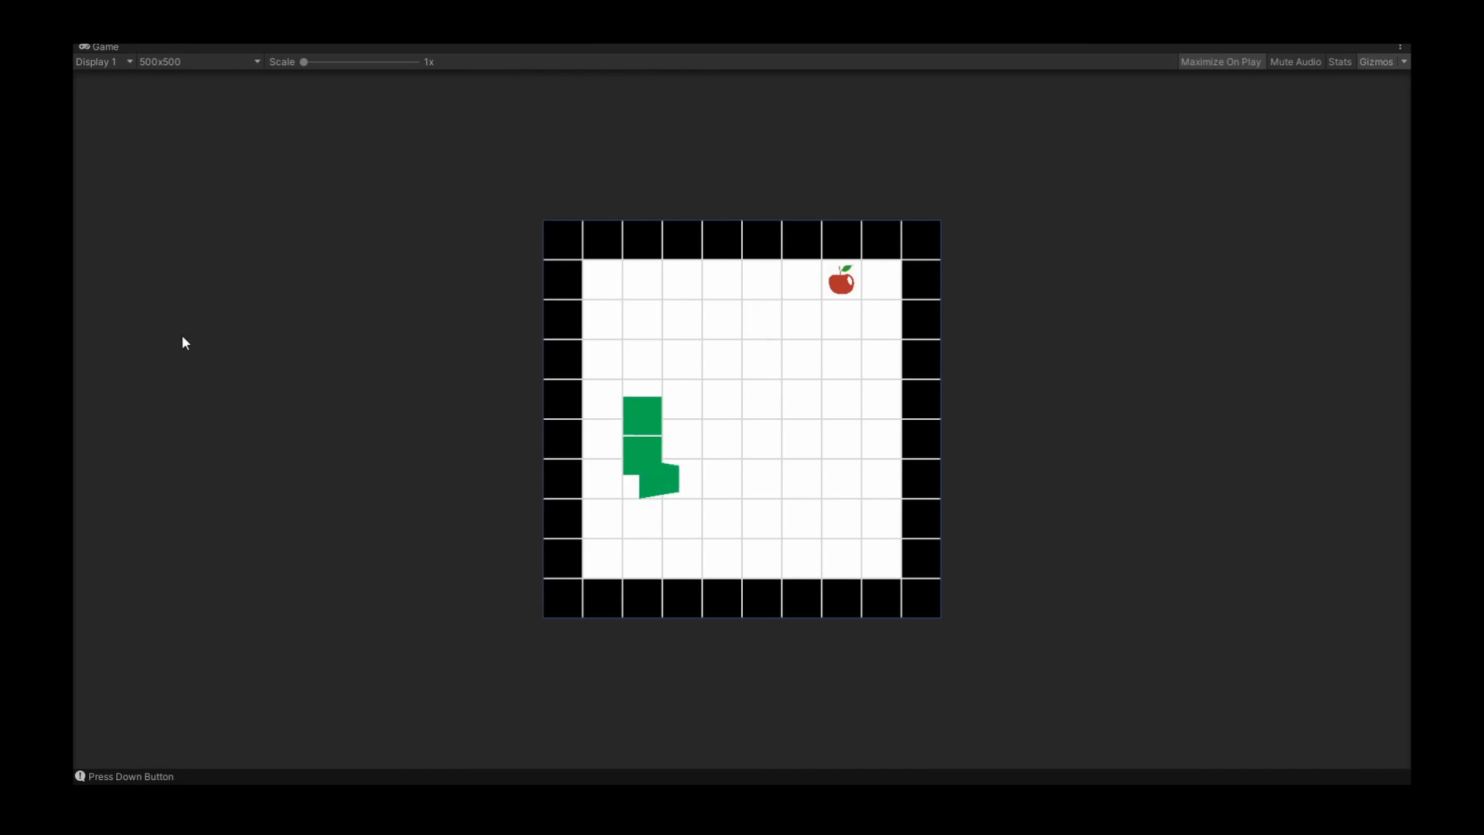
- Steer the green snake around the walled grid toward the apple with the arrow keys
{"action": "key", "text": "Up"}
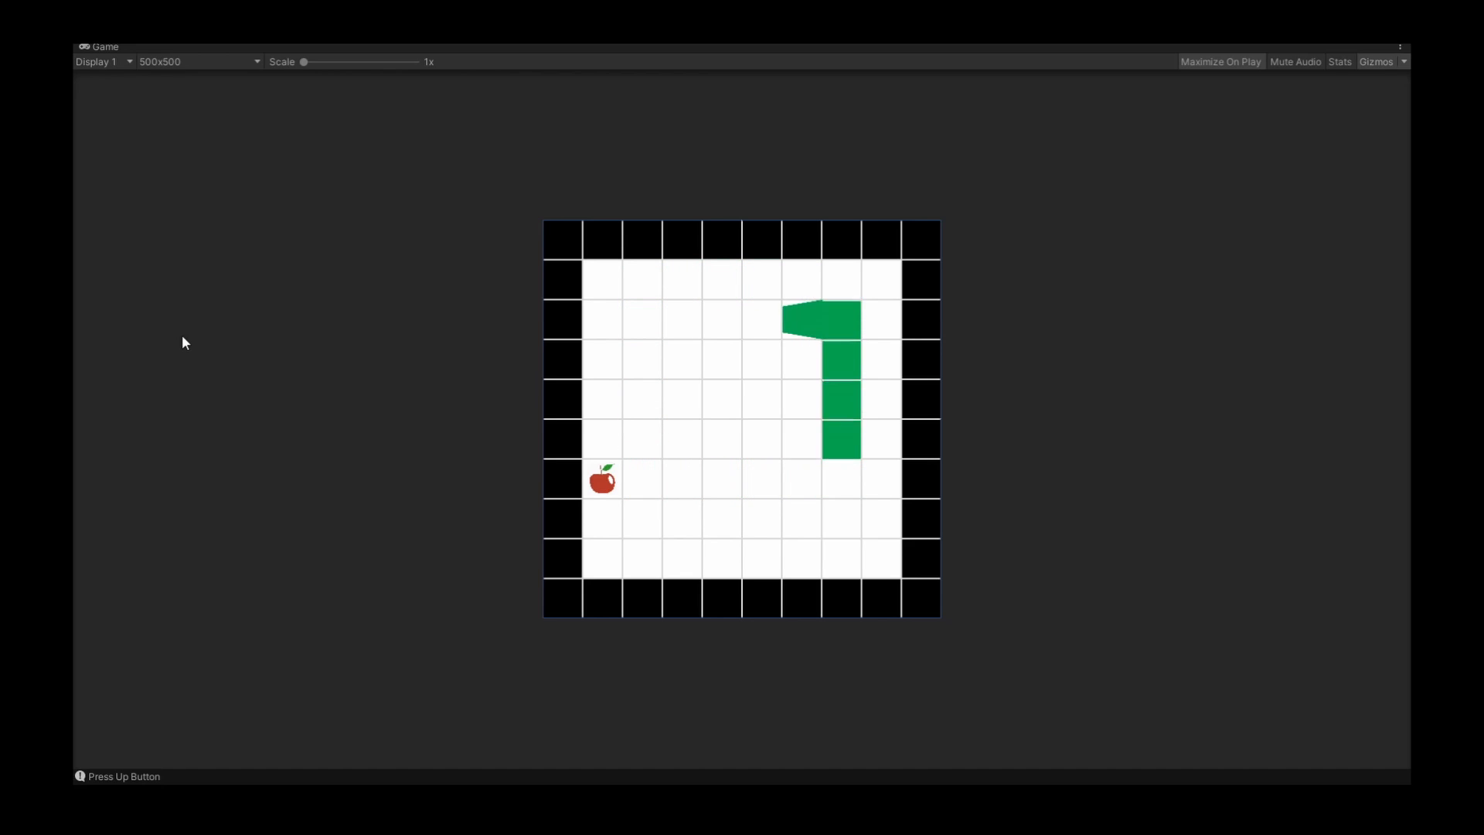
{"action": "key", "text": "Left"}
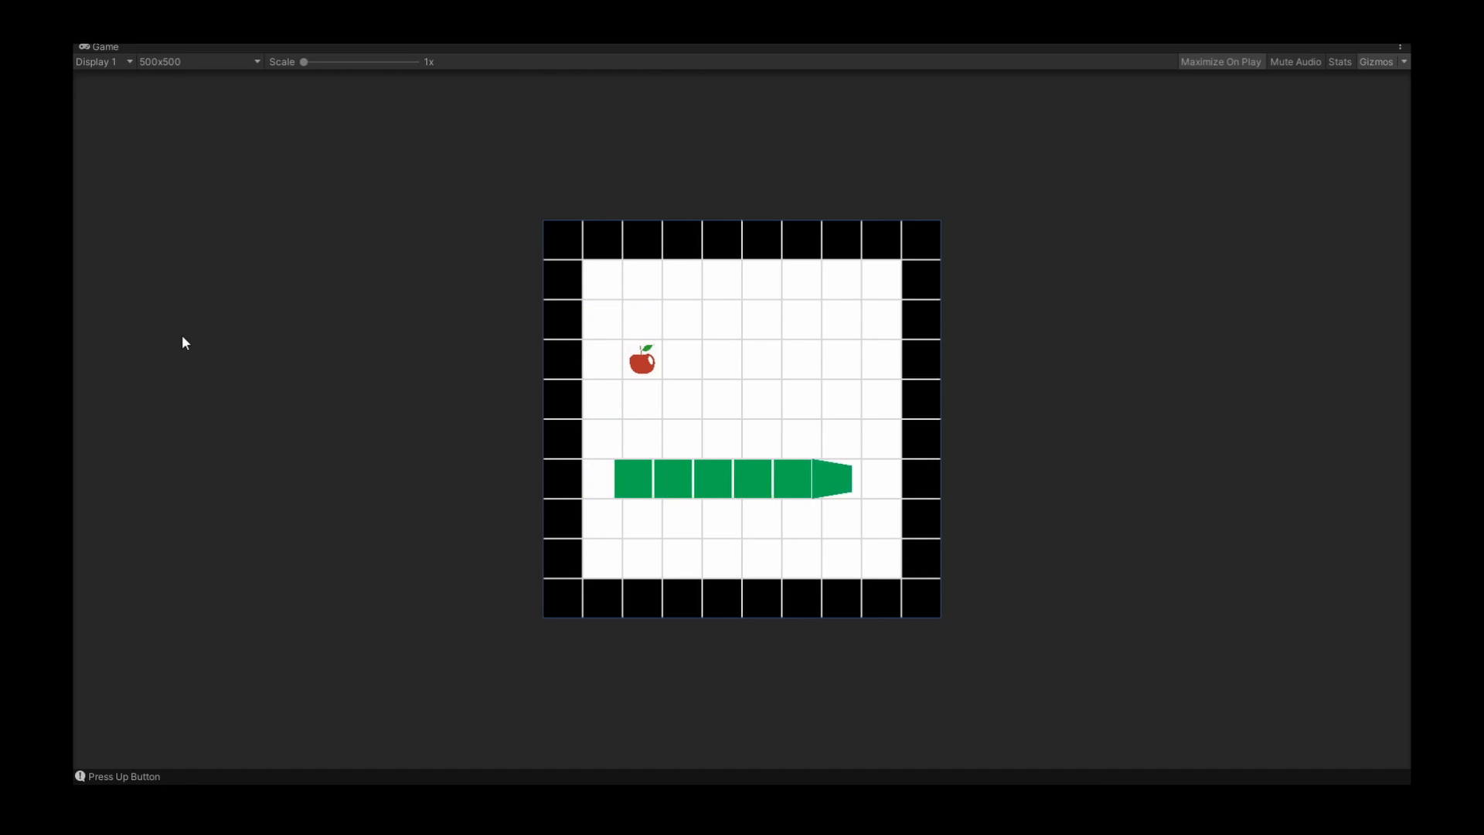
{"action": "key", "text": "up"}
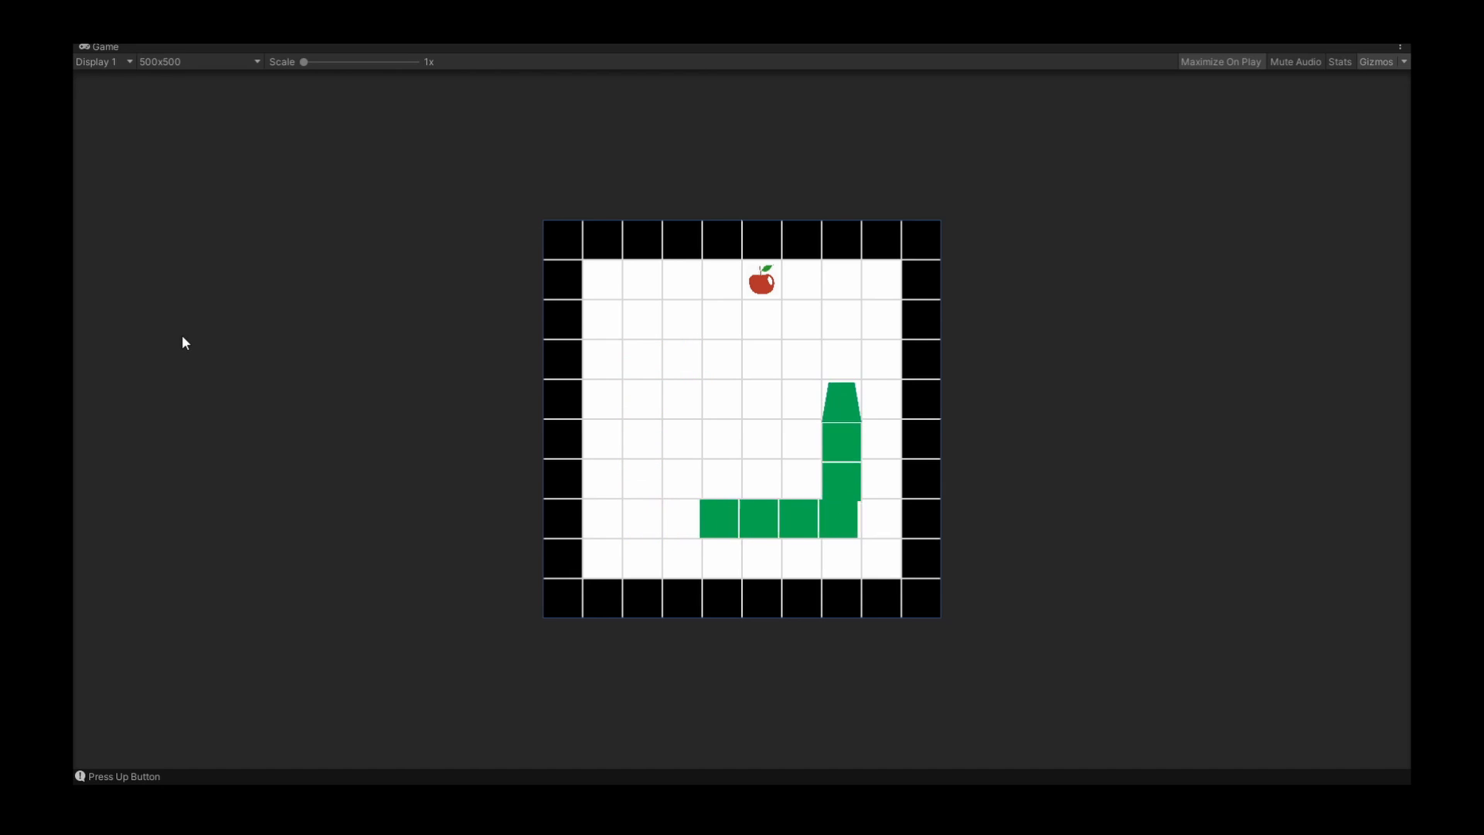
{"action": "key", "text": "Up"}
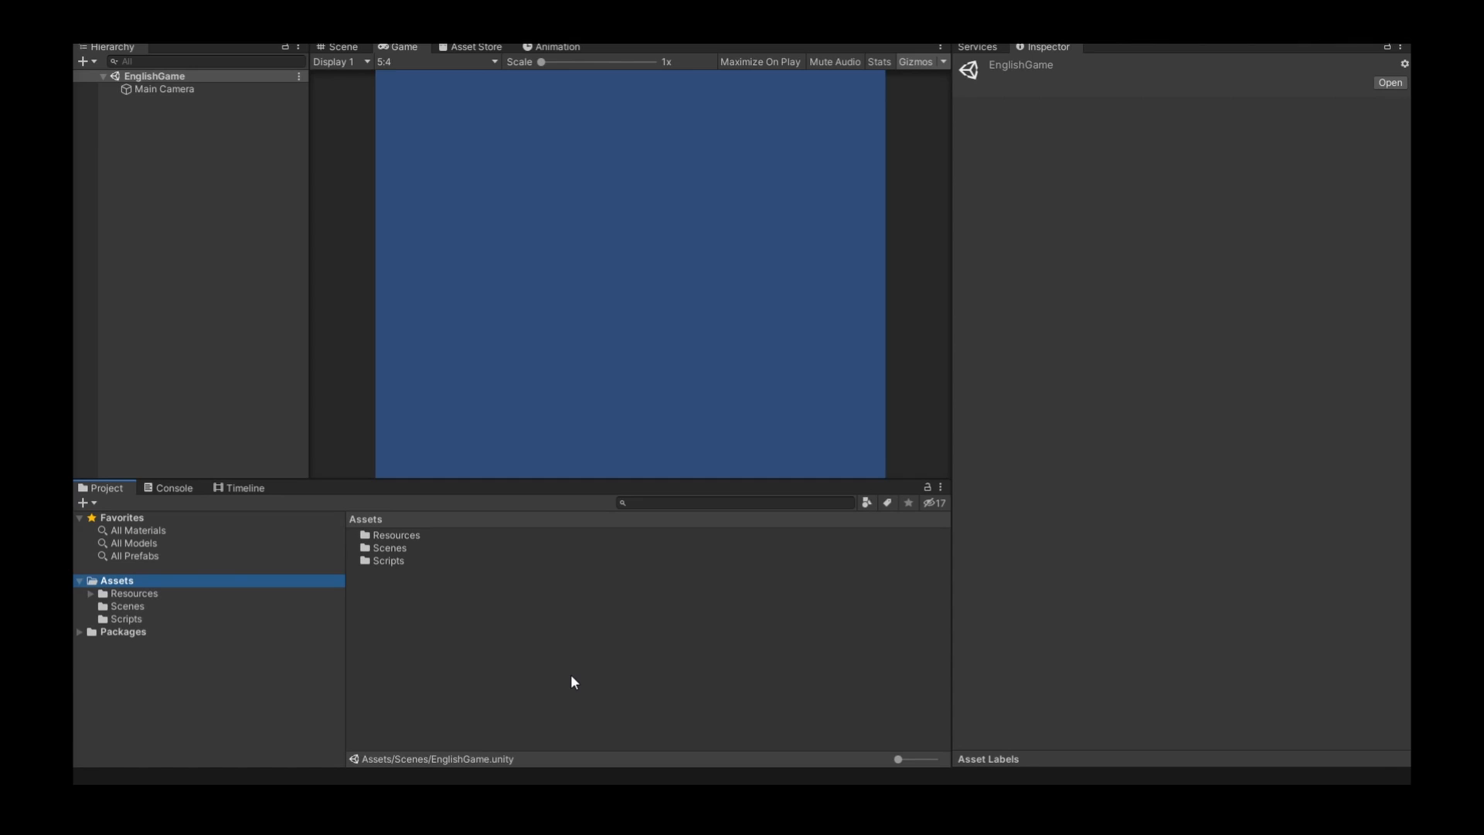
{"action": "mouse_move", "coordinate": [382, 541]}
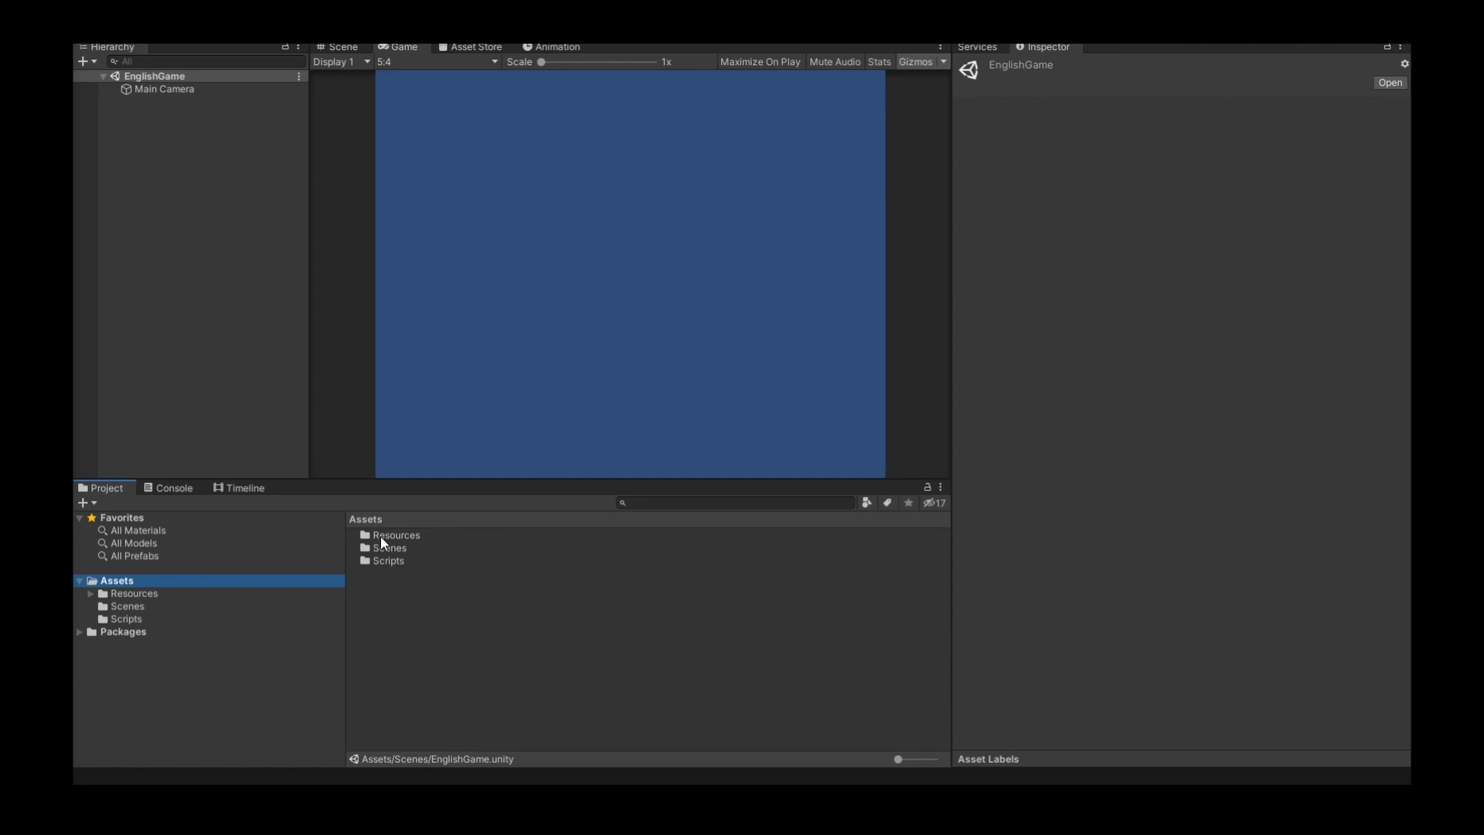
- Navigate into the Resources/Images folder of the project
{"action": "left_click", "coordinate": [396, 535]}
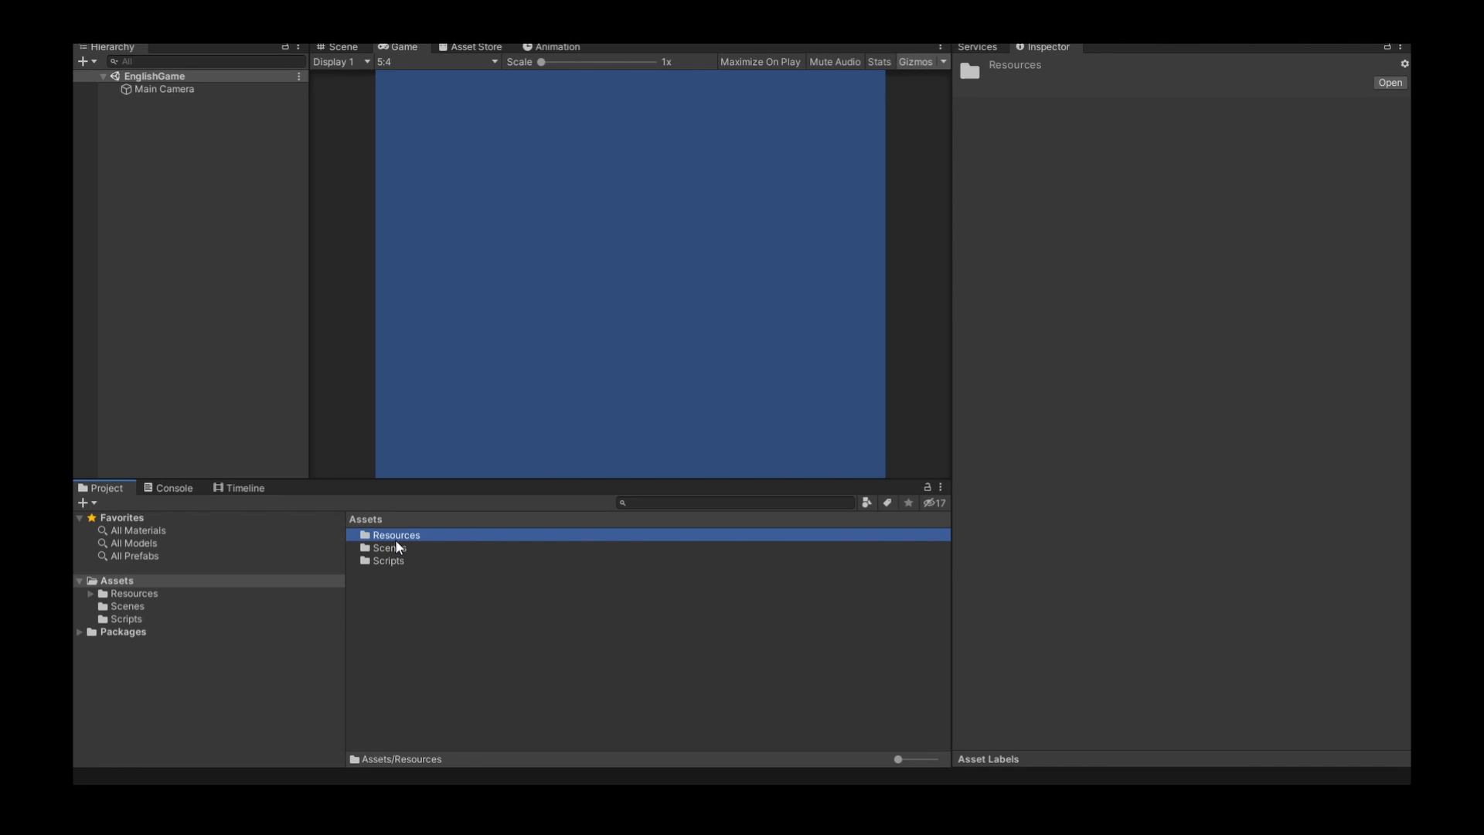
{"action": "mouse_move", "coordinate": [419, 547]}
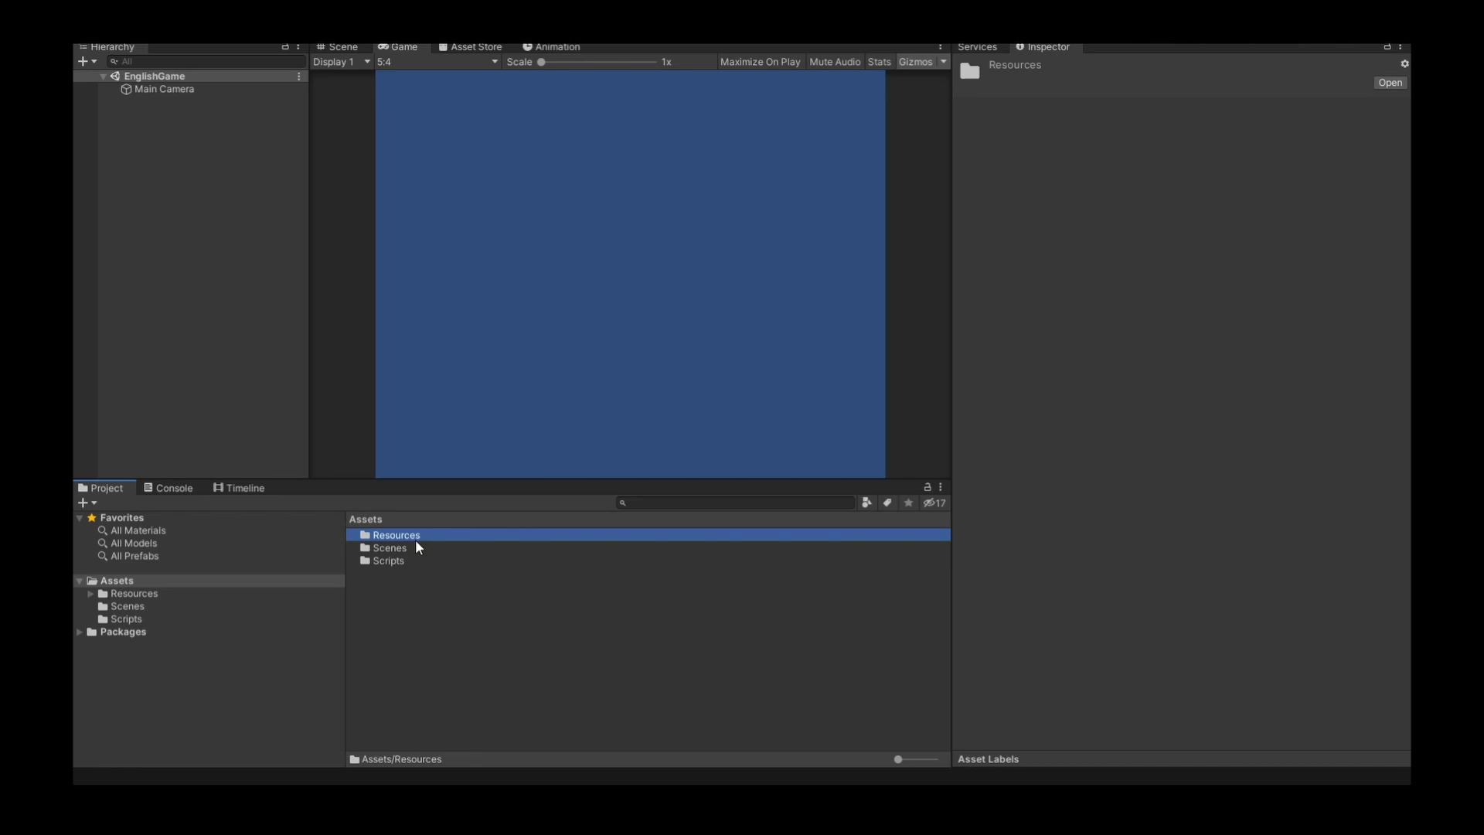
{"action": "mouse_move", "coordinate": [357, 512]}
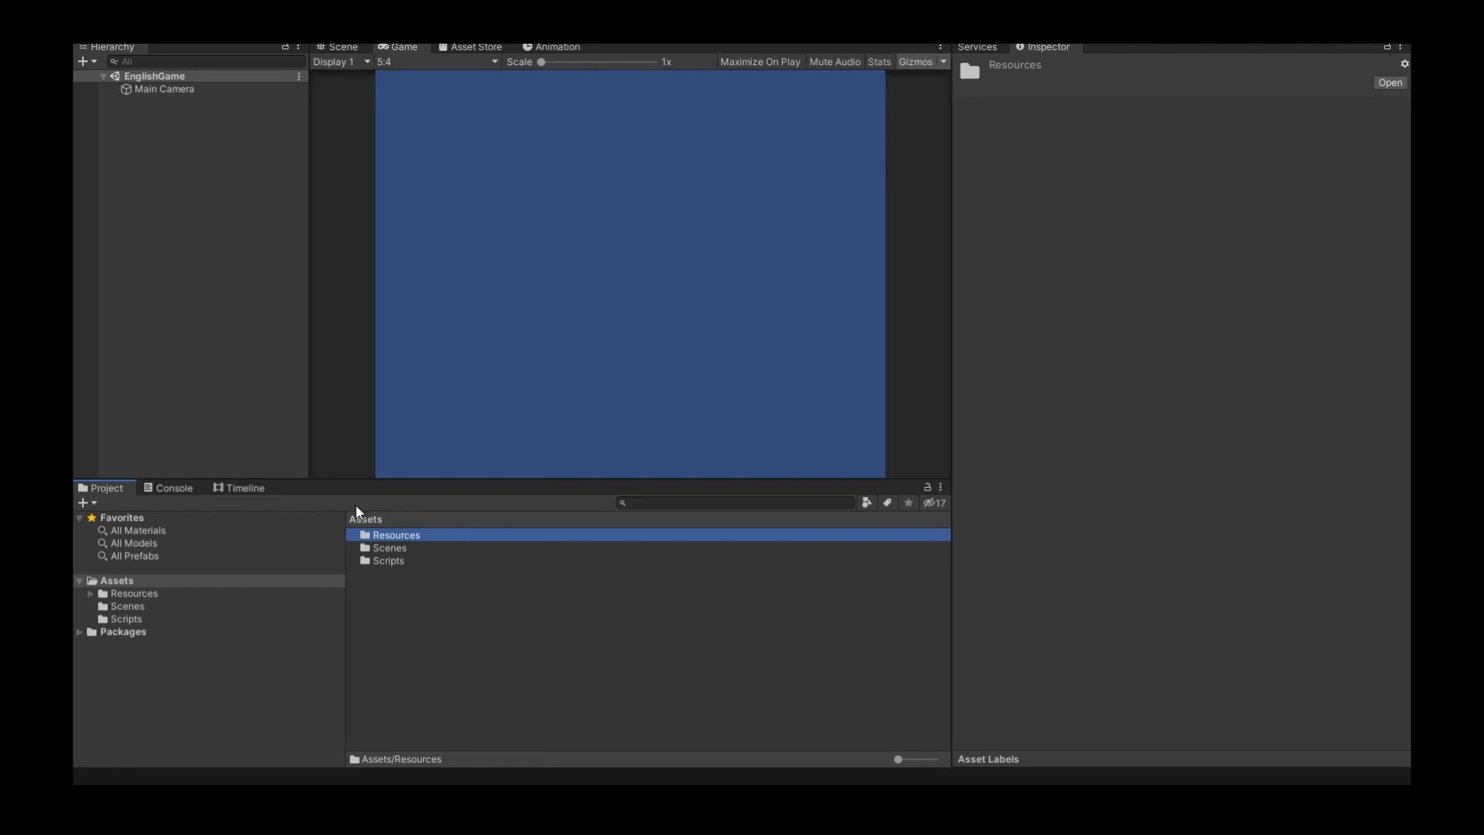
{"action": "double_click", "coordinate": [395, 535]}
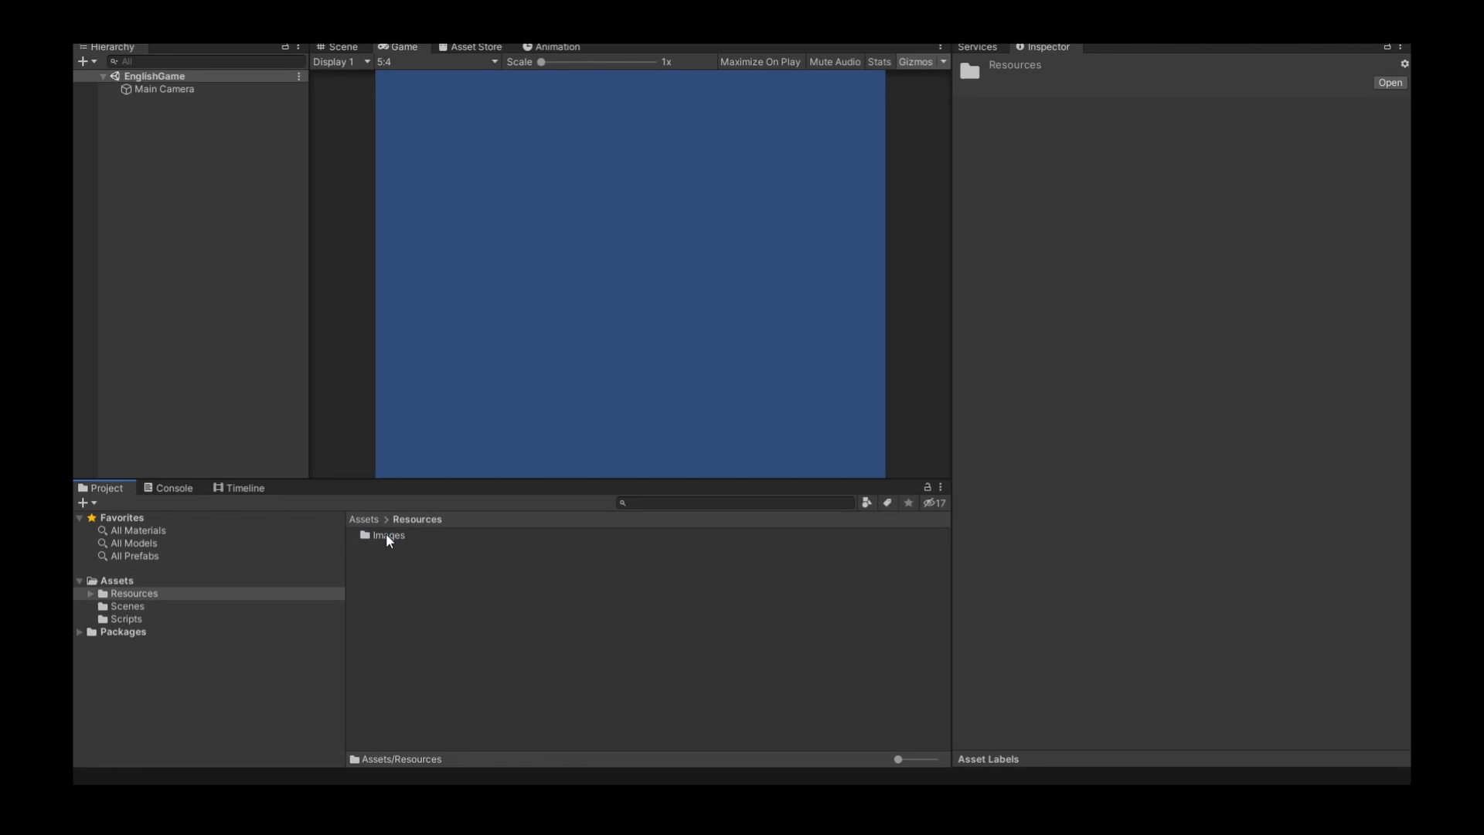
{"action": "mouse_move", "coordinate": [421, 526]}
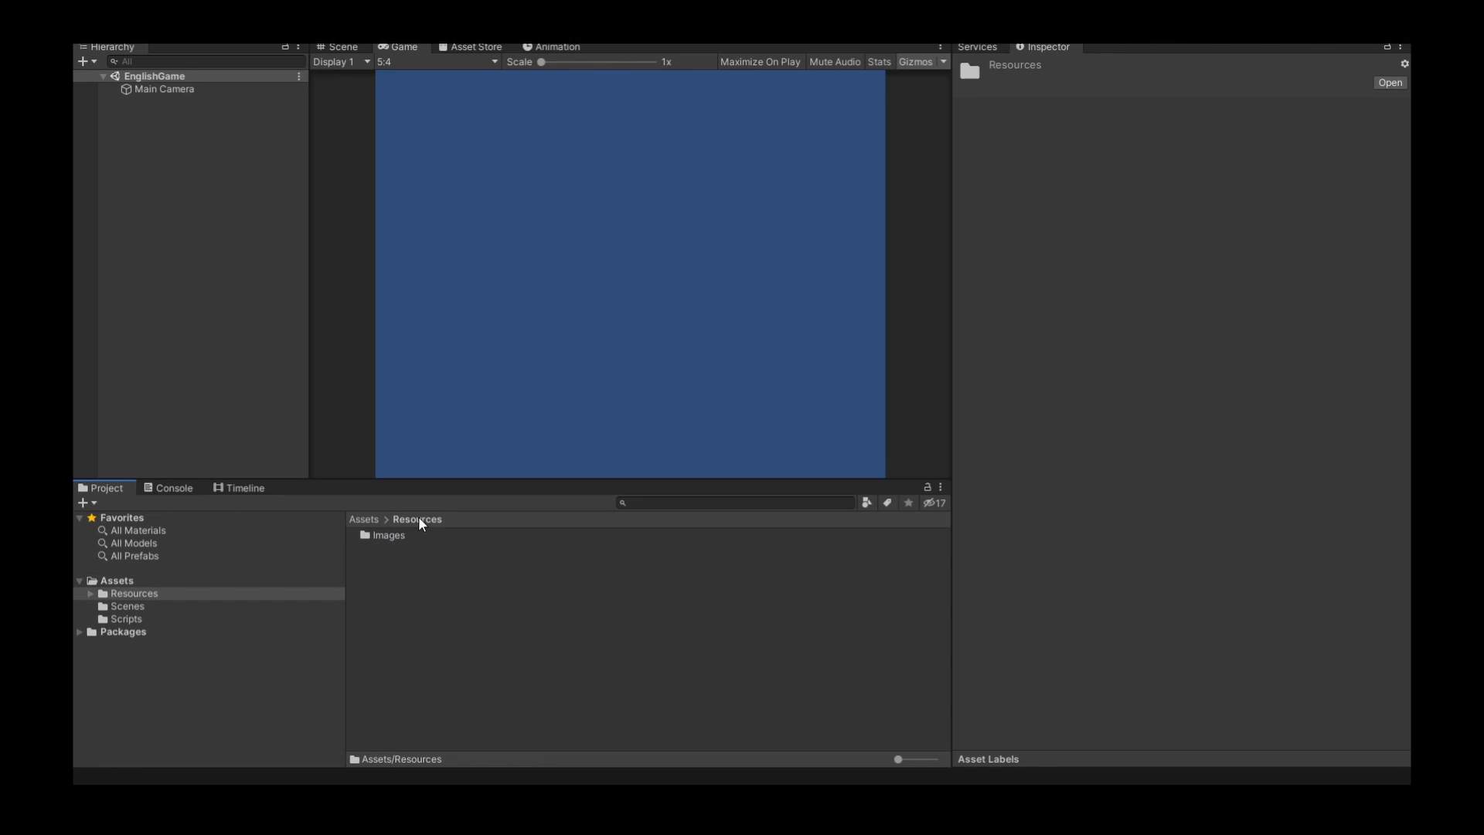
{"action": "mouse_move", "coordinate": [411, 566]}
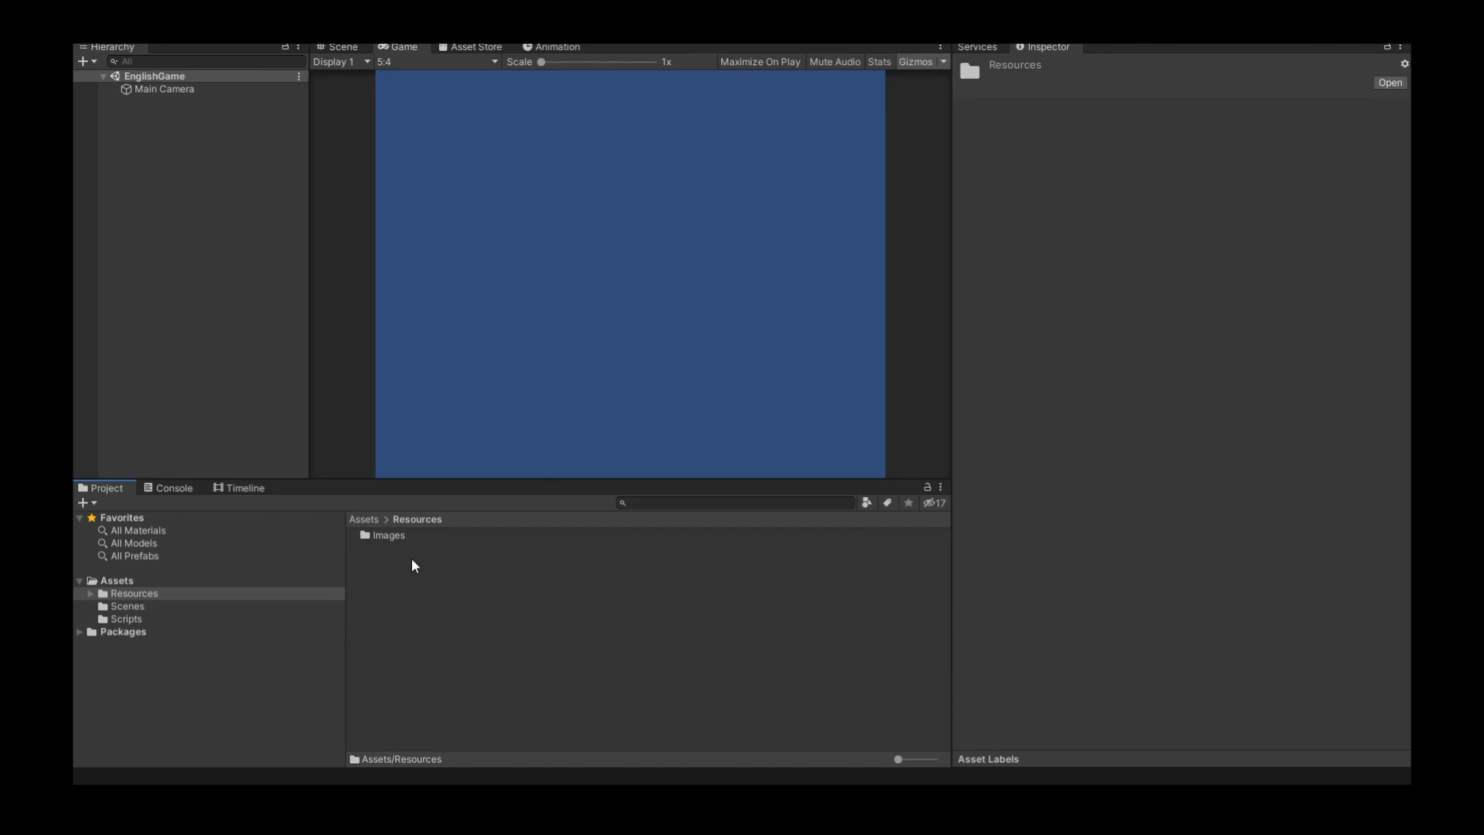
{"action": "mouse_move", "coordinate": [425, 526]}
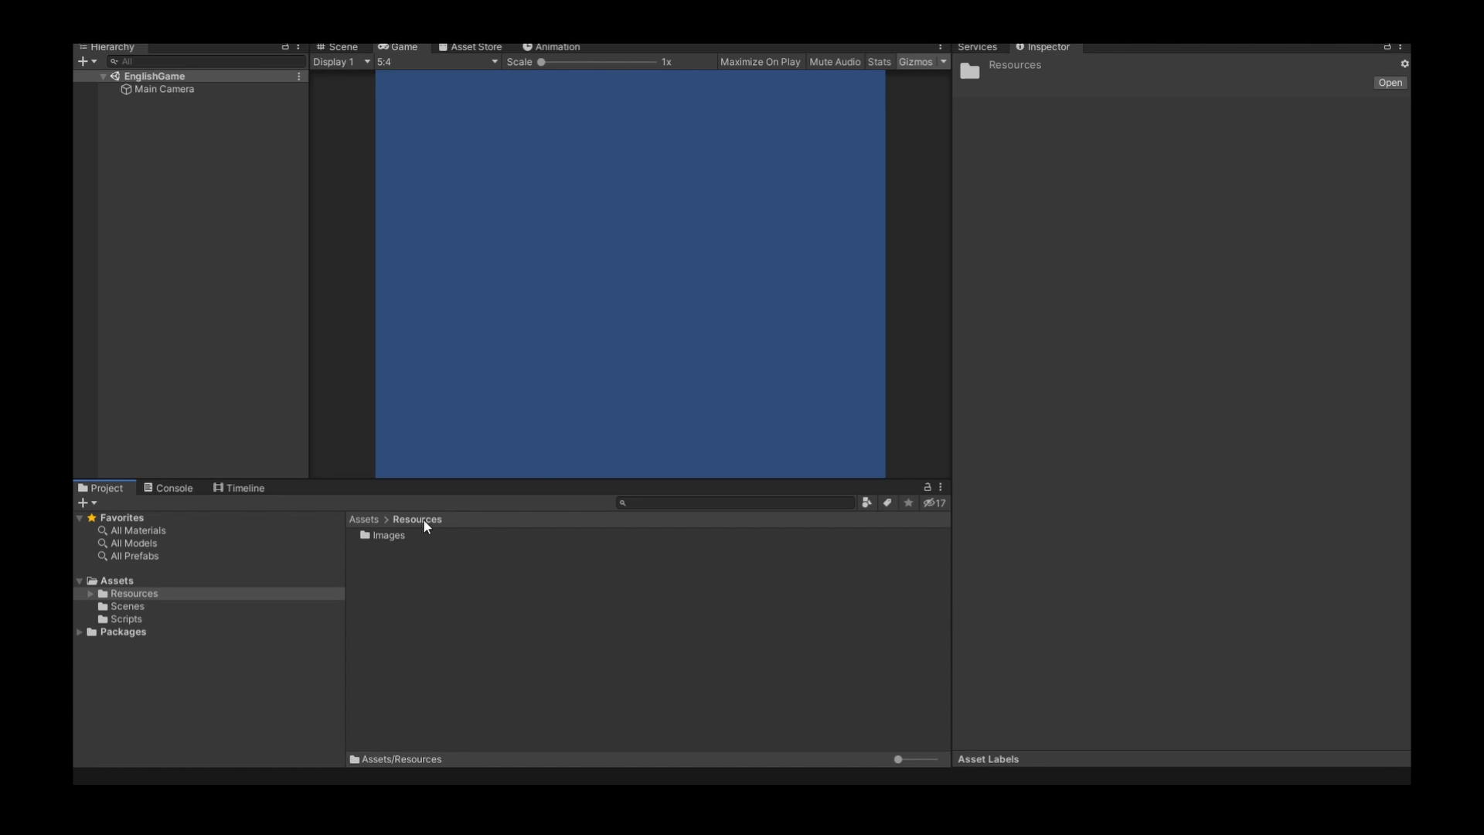
{"action": "mouse_move", "coordinate": [415, 531]}
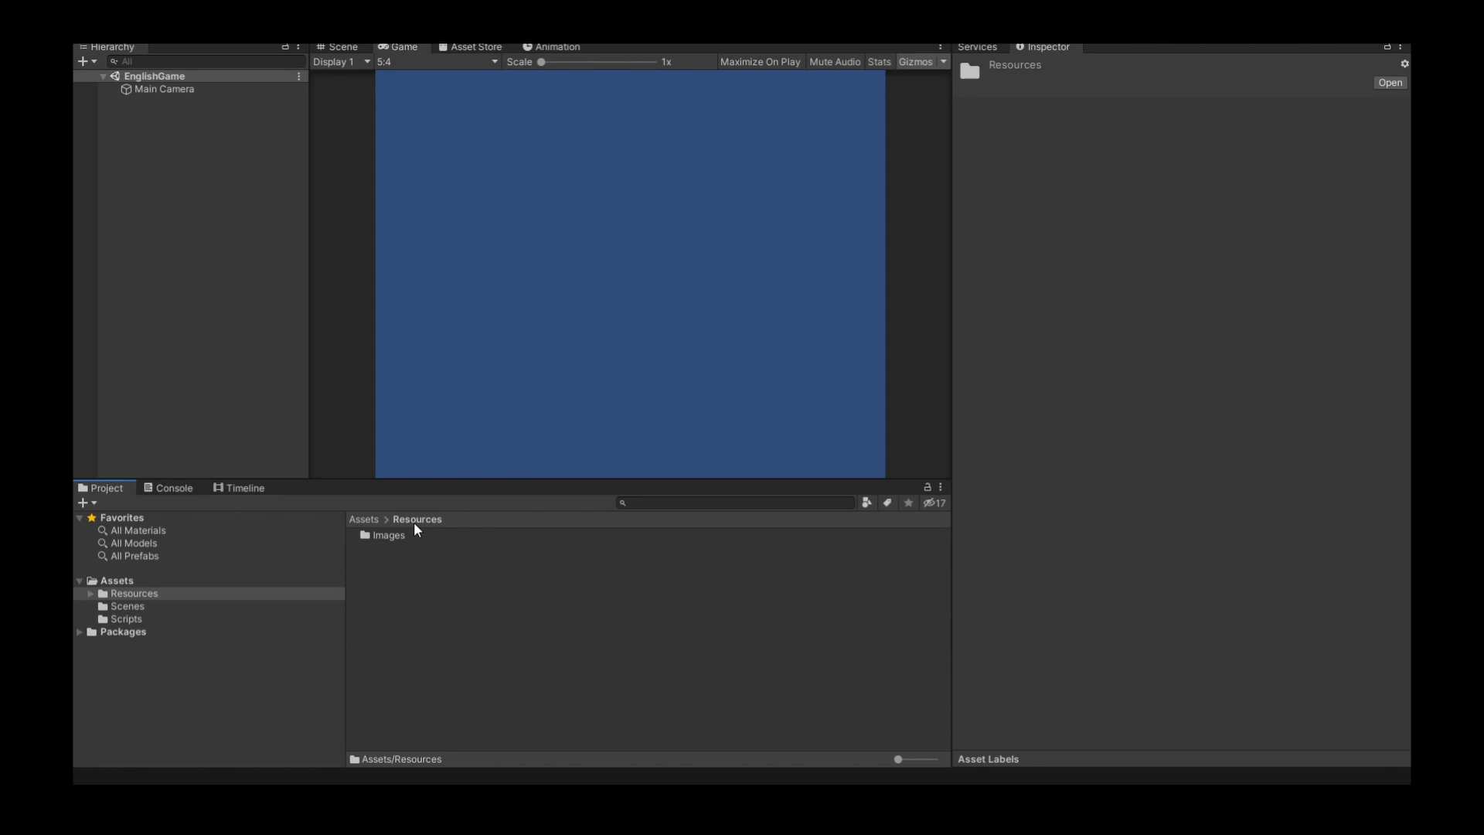
{"action": "mouse_move", "coordinate": [420, 593]}
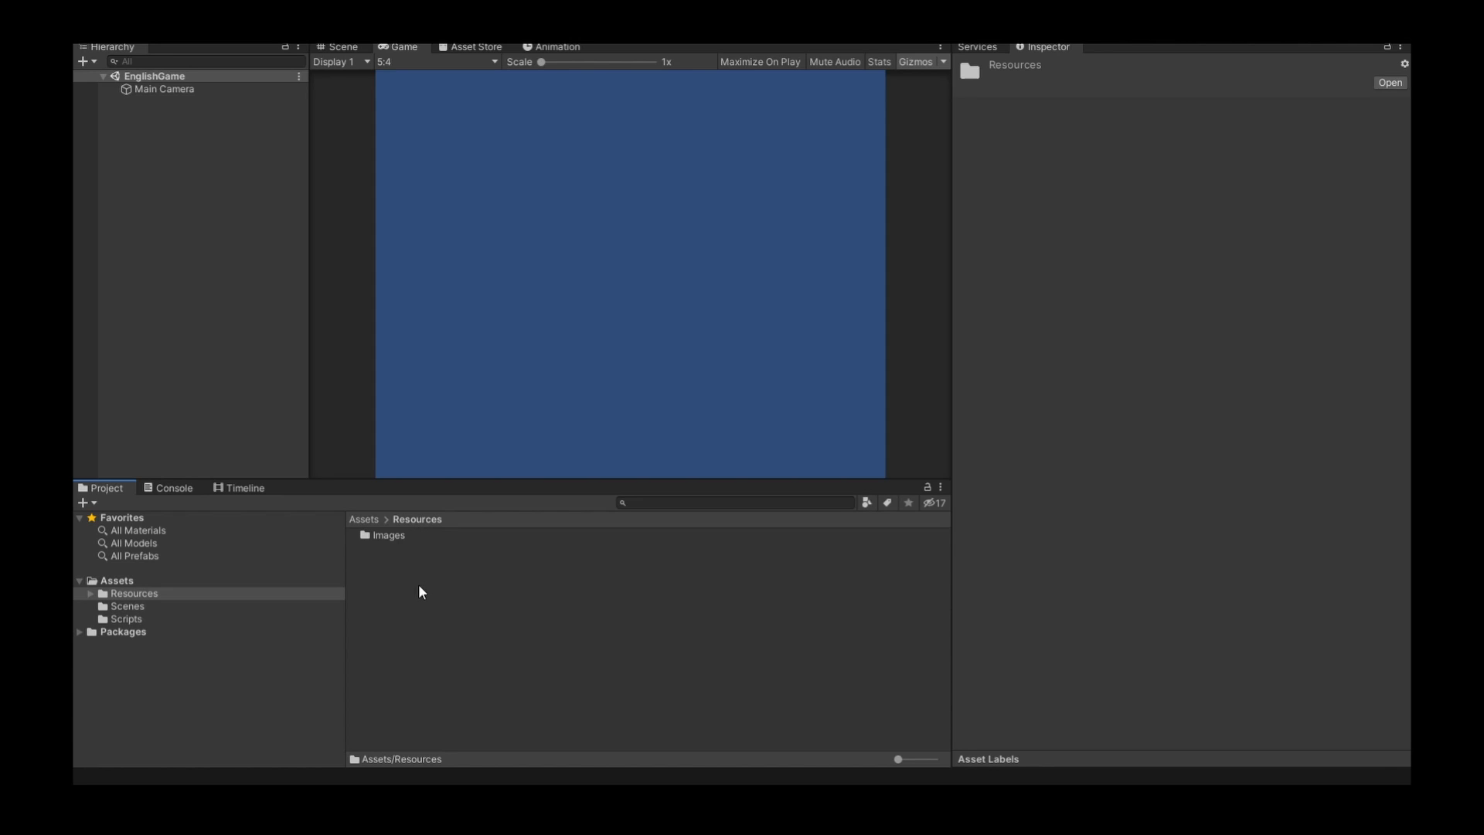
{"action": "left_click", "coordinate": [388, 535]}
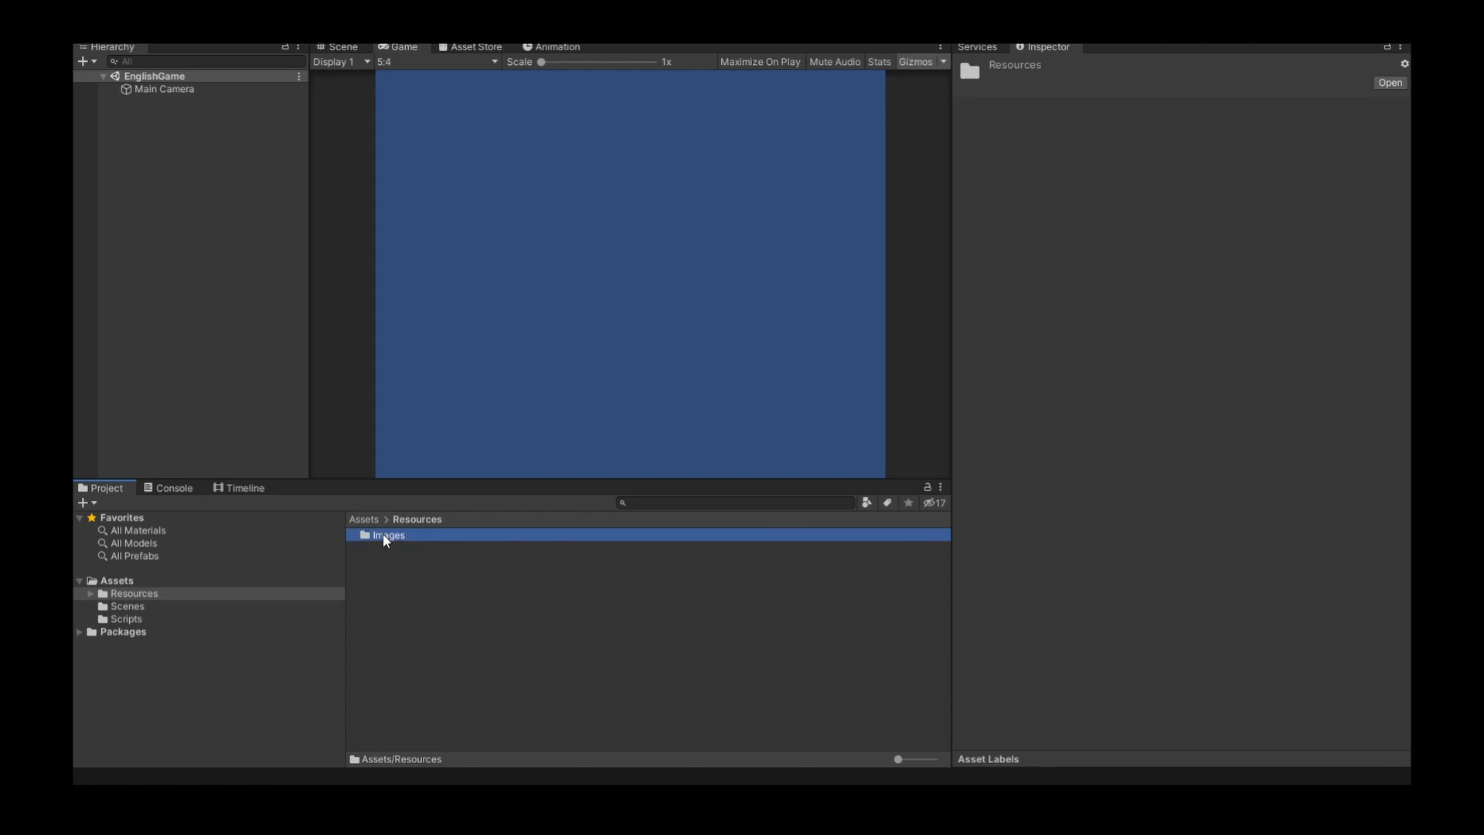
{"action": "double_click", "coordinate": [388, 535]}
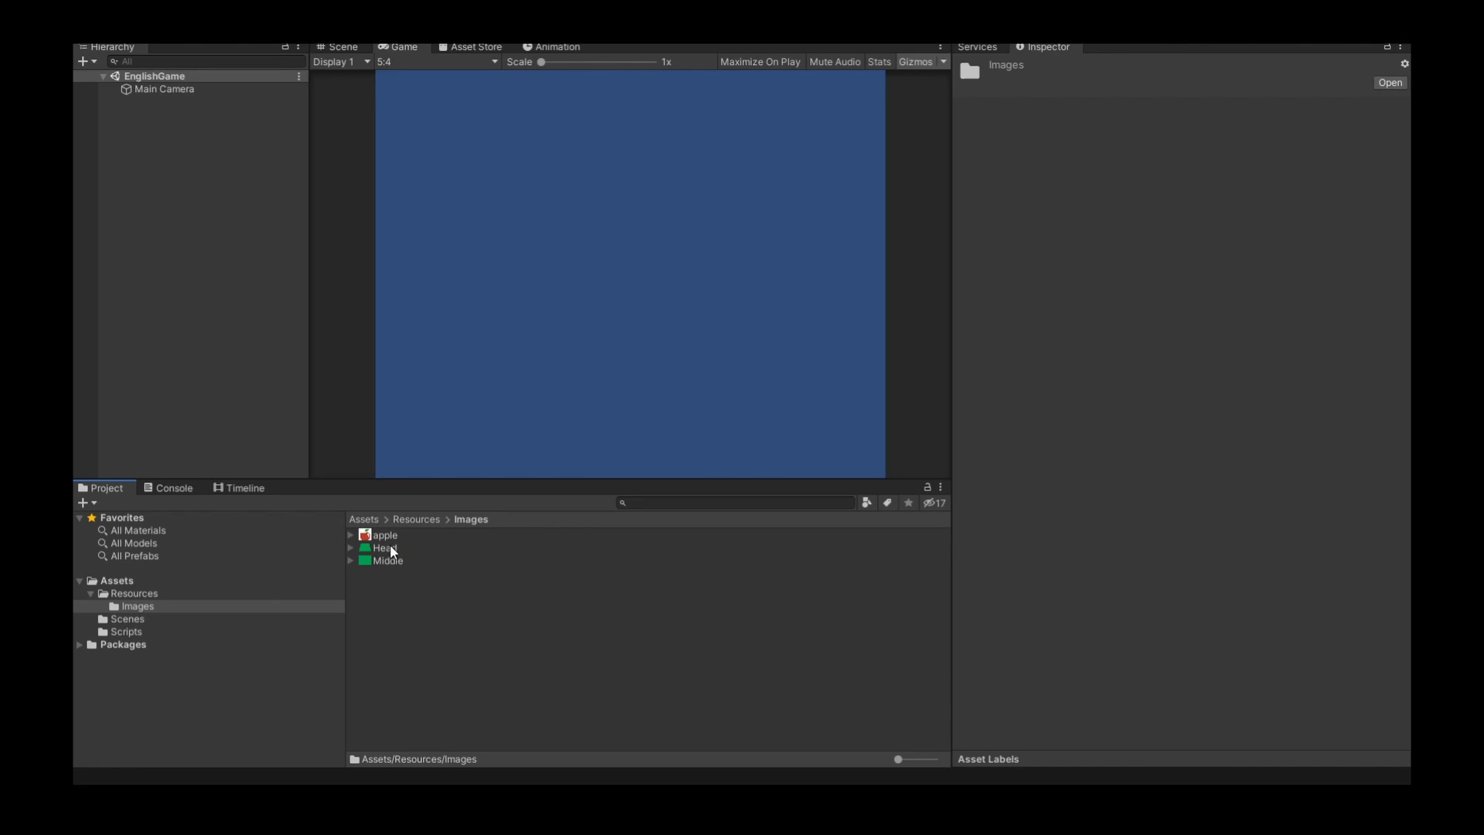
- Inspect the Head, Middle and apple sprite import settings, then move to the empty Scripts folder
{"action": "left_click", "coordinate": [385, 548]}
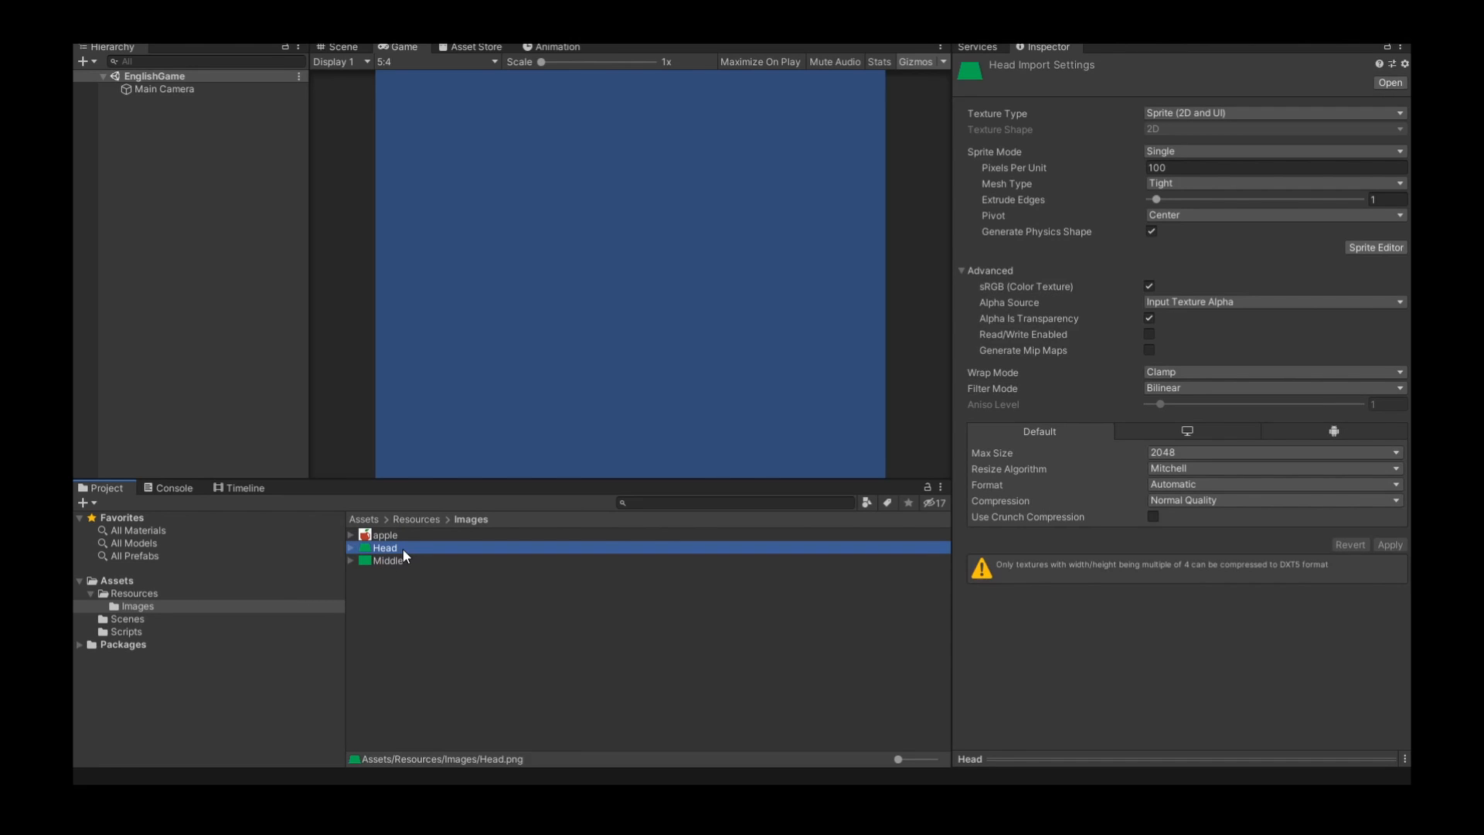
{"action": "mouse_move", "coordinate": [387, 559]}
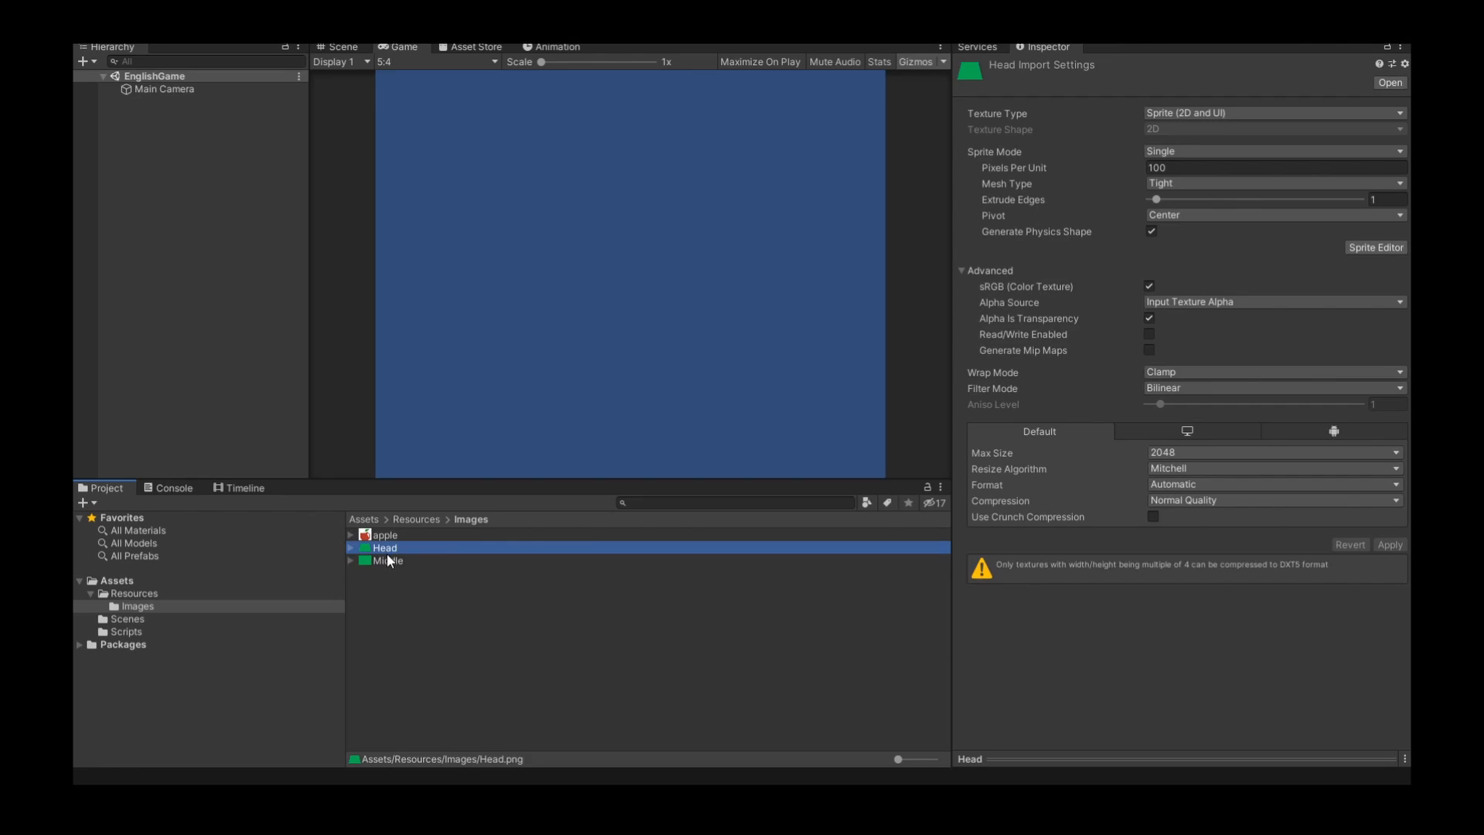
{"action": "left_click", "coordinate": [388, 559]}
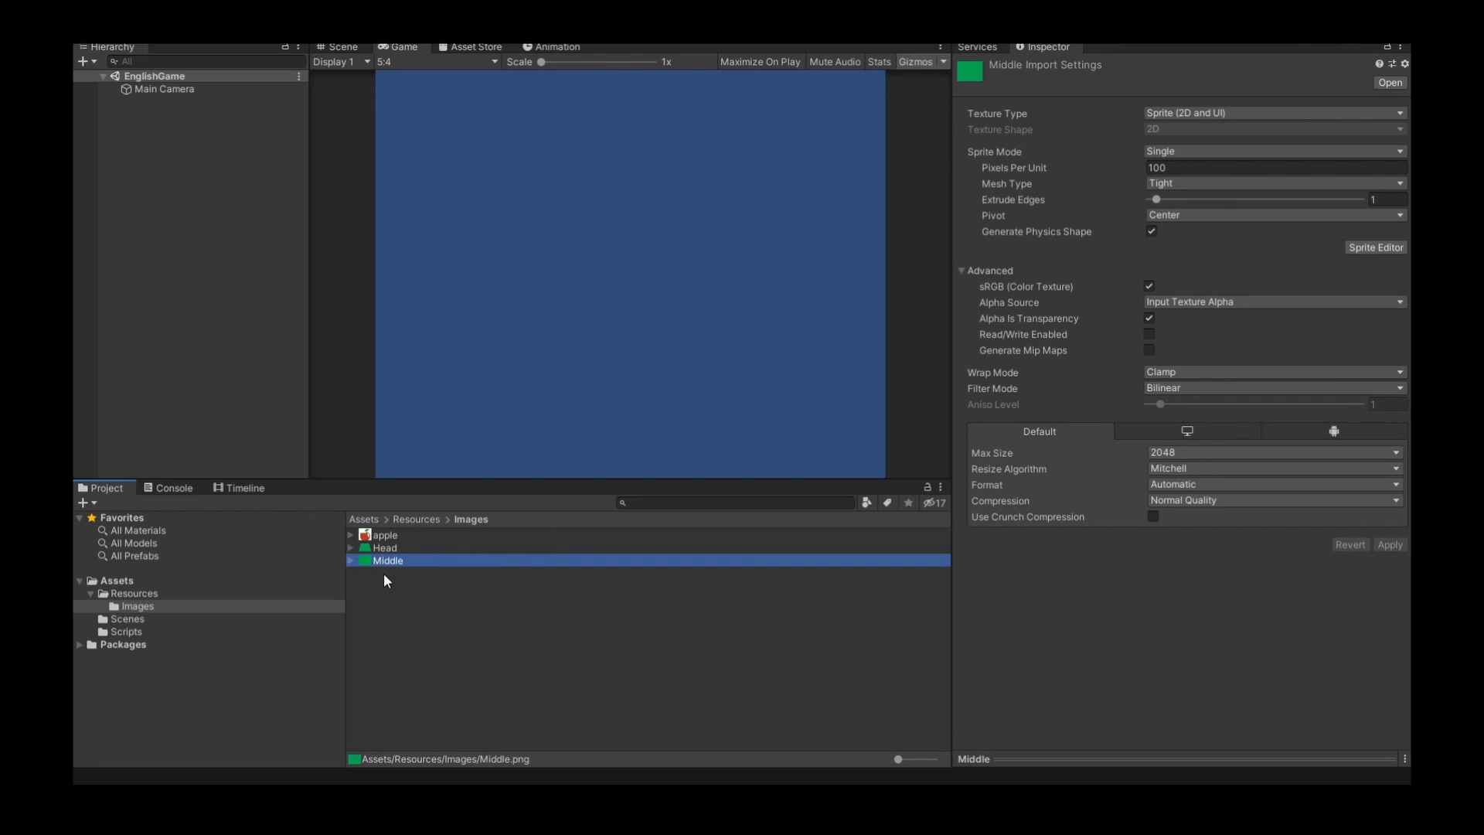
{"action": "left_click", "coordinate": [383, 535]}
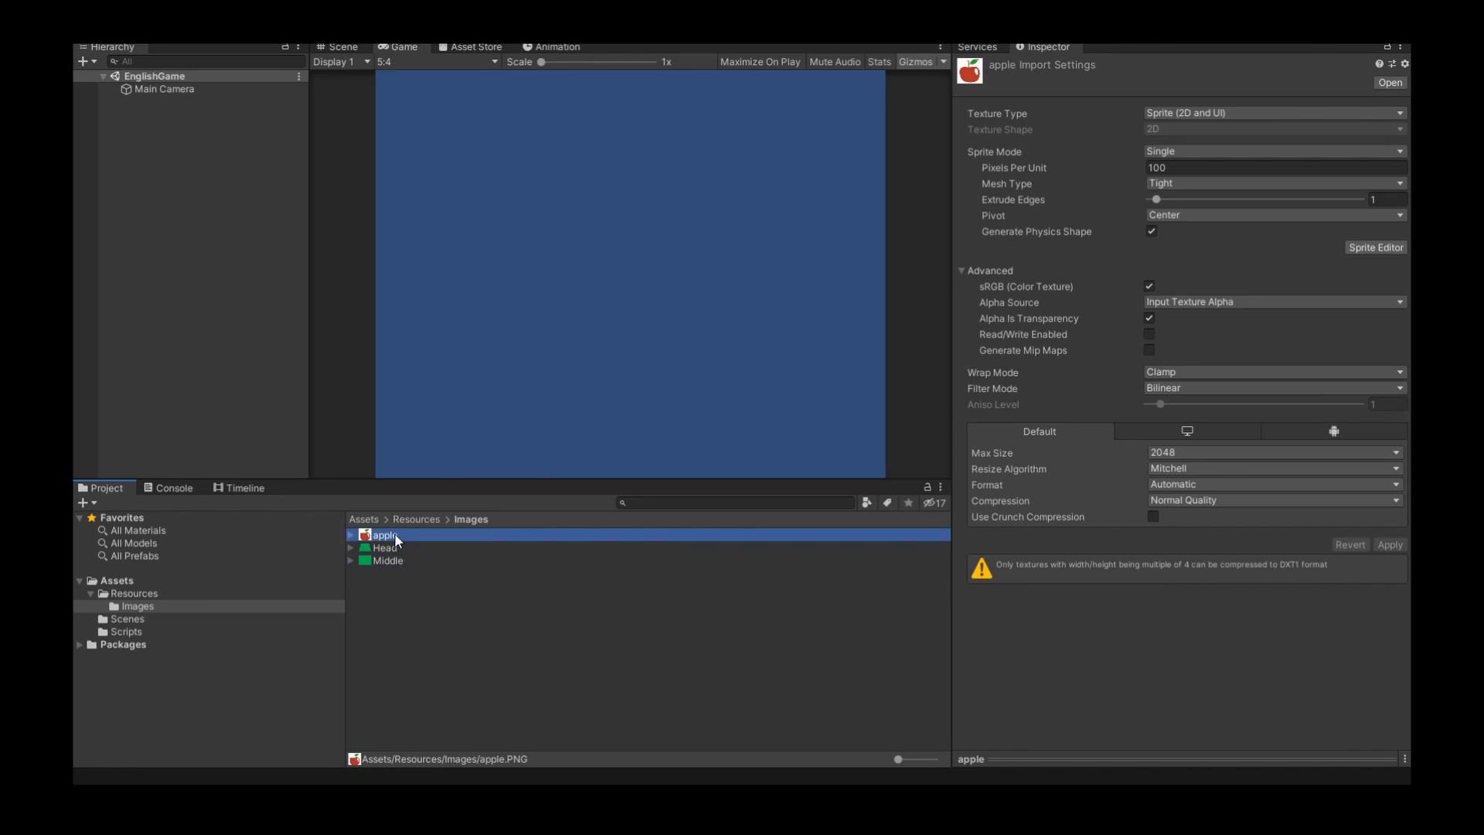
{"action": "mouse_move", "coordinate": [423, 629]}
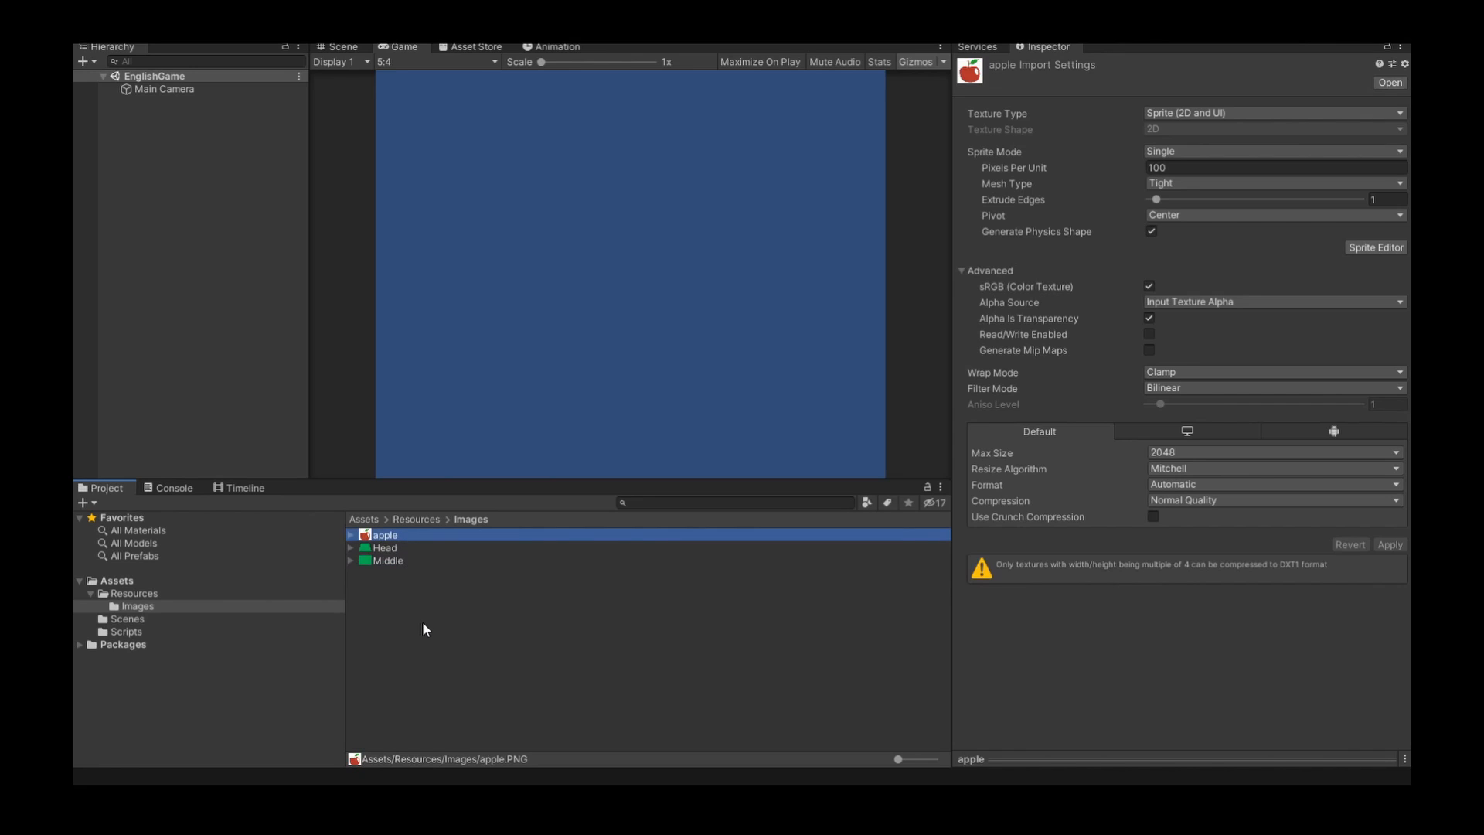
{"action": "mouse_move", "coordinate": [258, 624]}
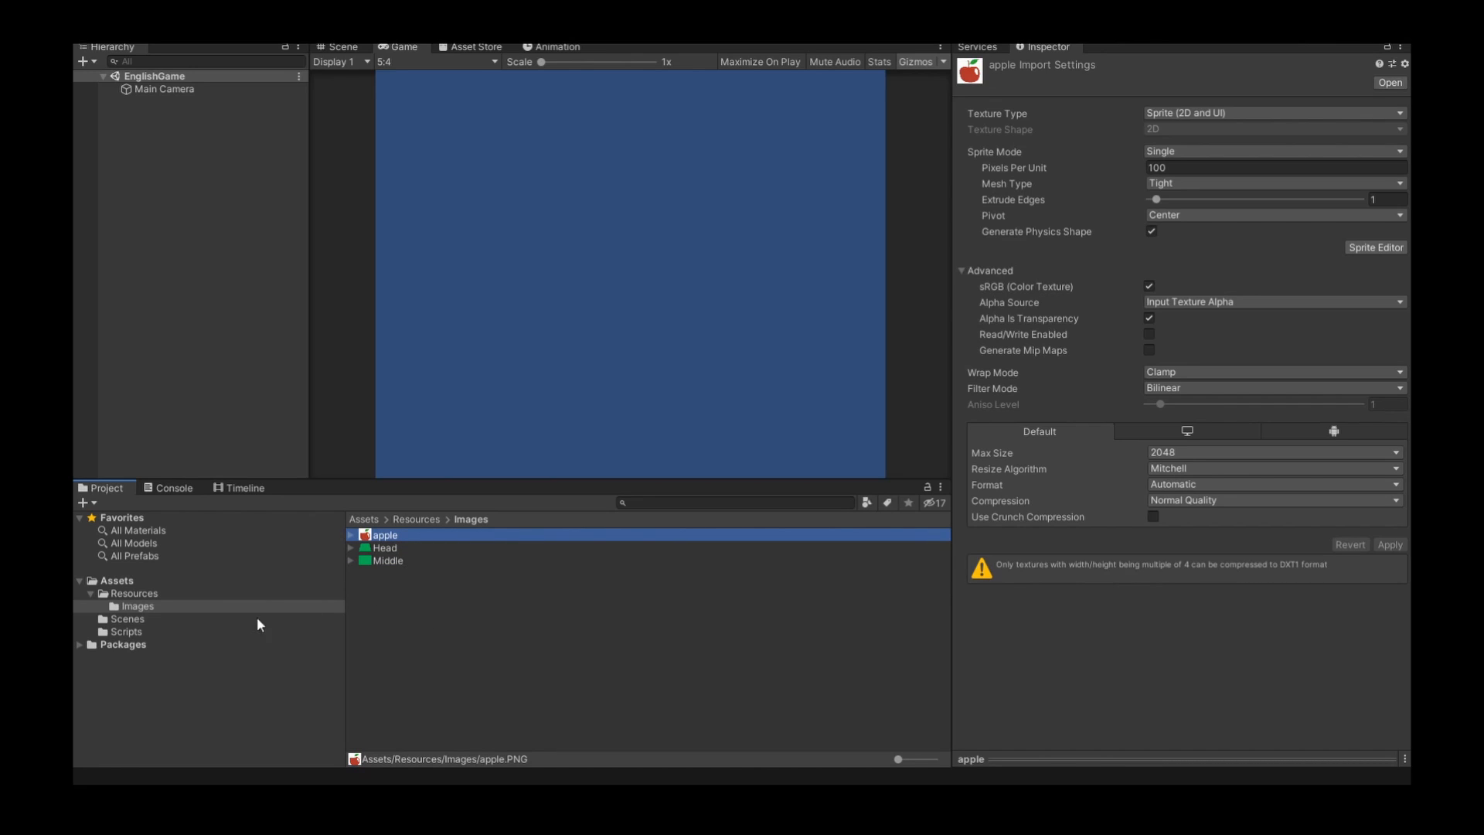
{"action": "left_click", "coordinate": [126, 619]}
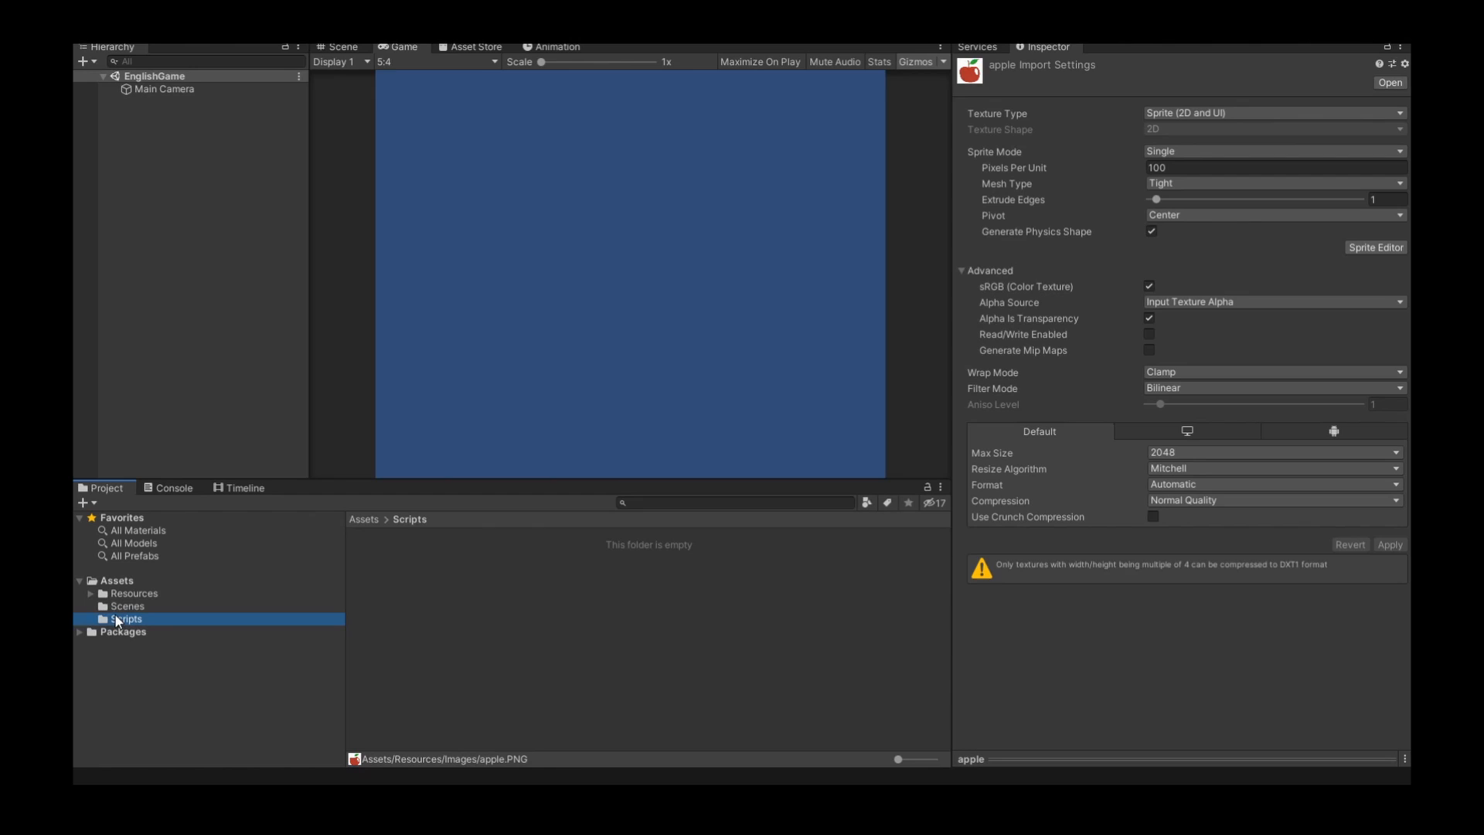
{"action": "mouse_move", "coordinate": [378, 635]}
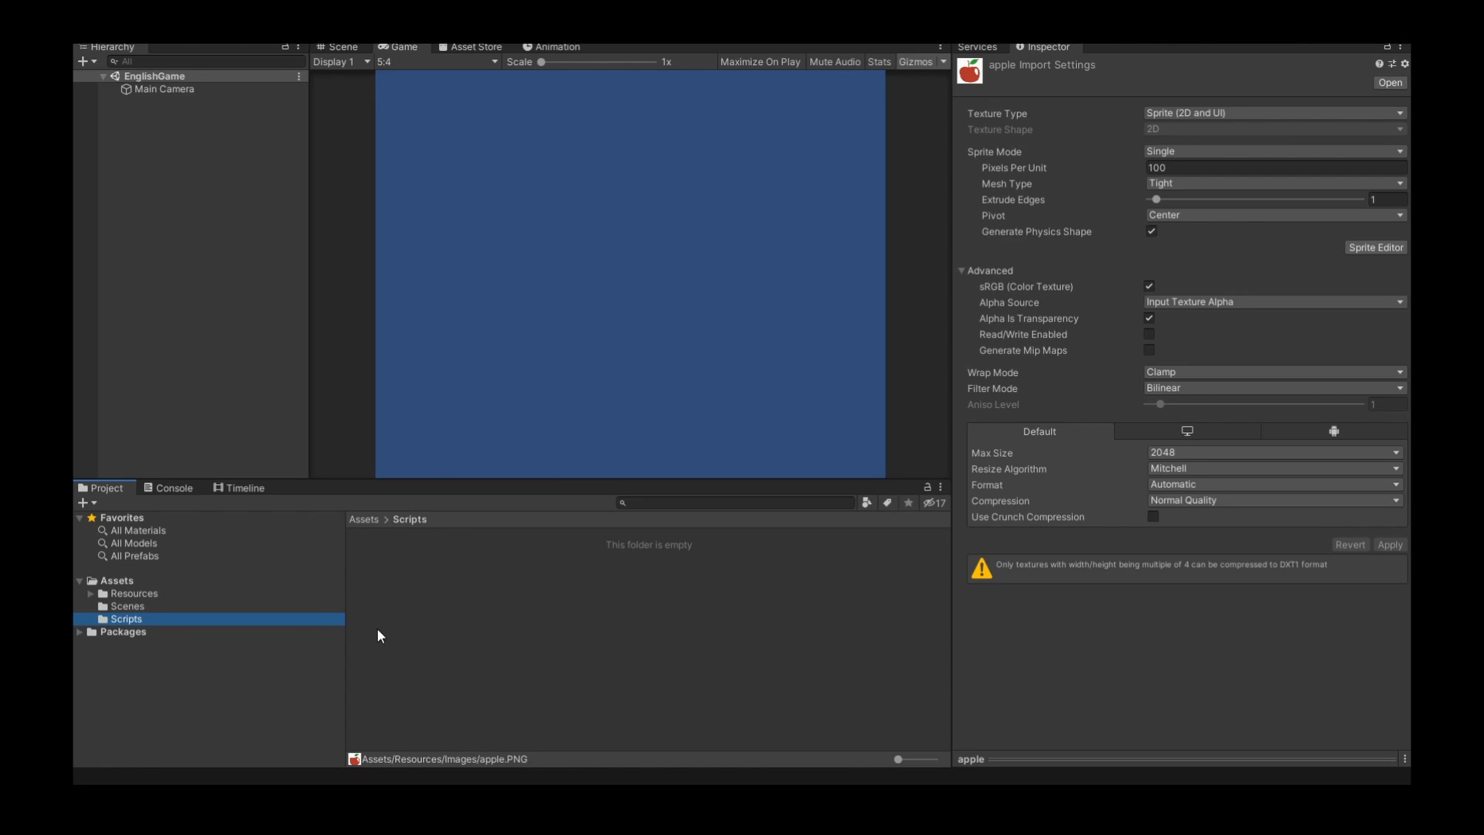
{"action": "mouse_move", "coordinate": [422, 640]}
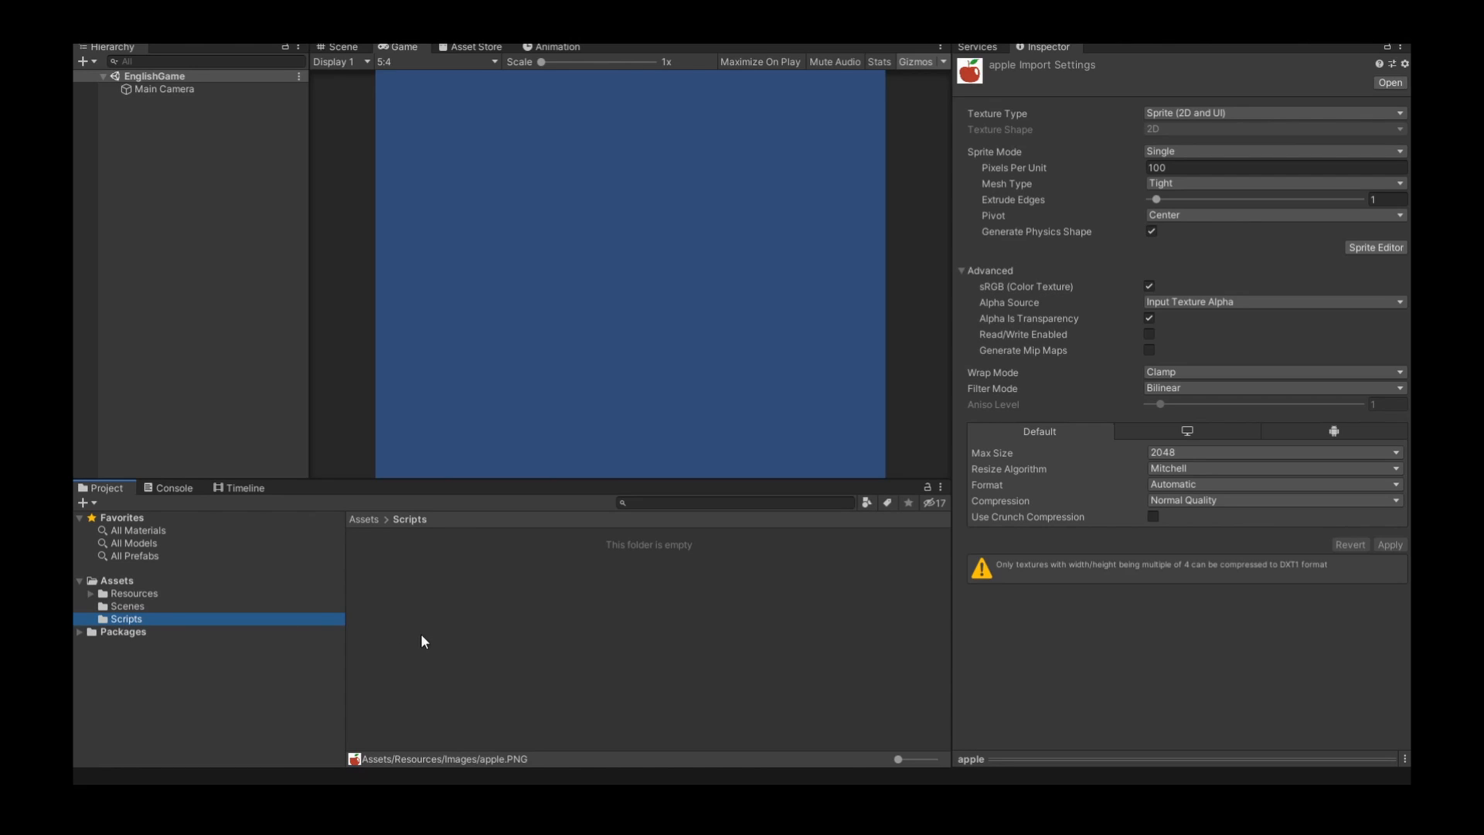
{"action": "mouse_move", "coordinate": [540, 513]}
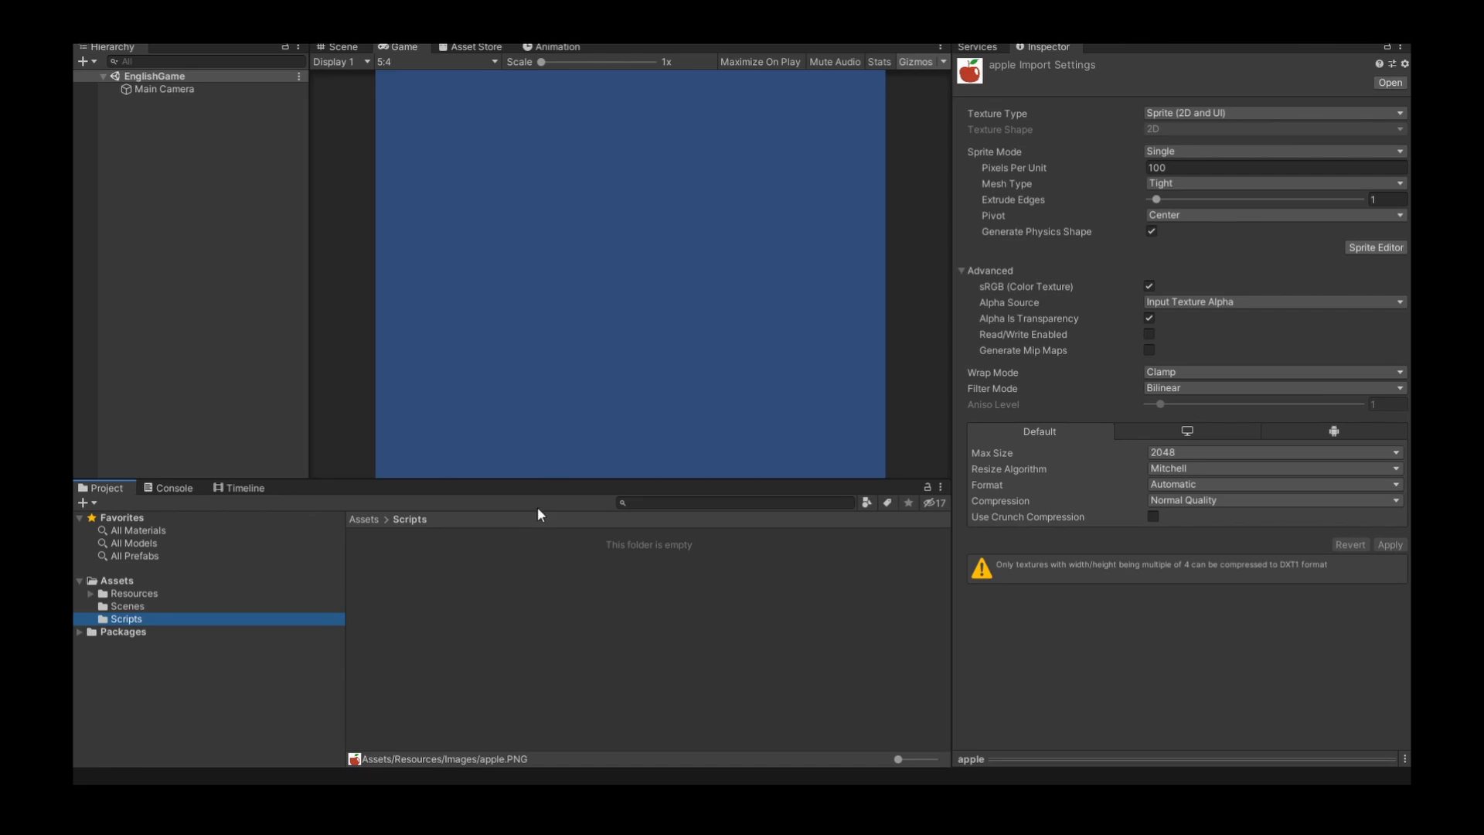
{"action": "mouse_move", "coordinate": [739, 137]}
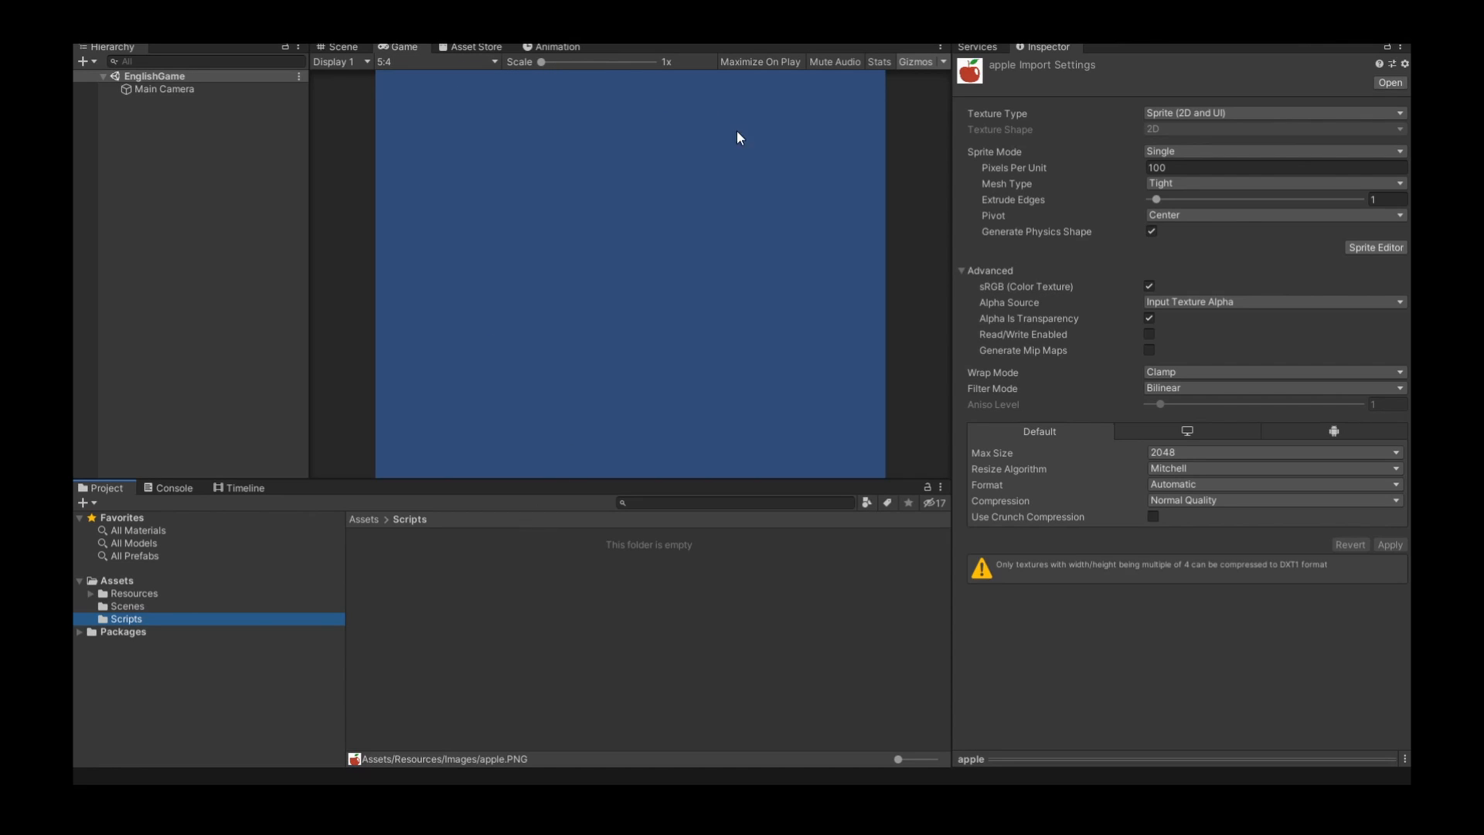
{"action": "mouse_move", "coordinate": [580, 99]}
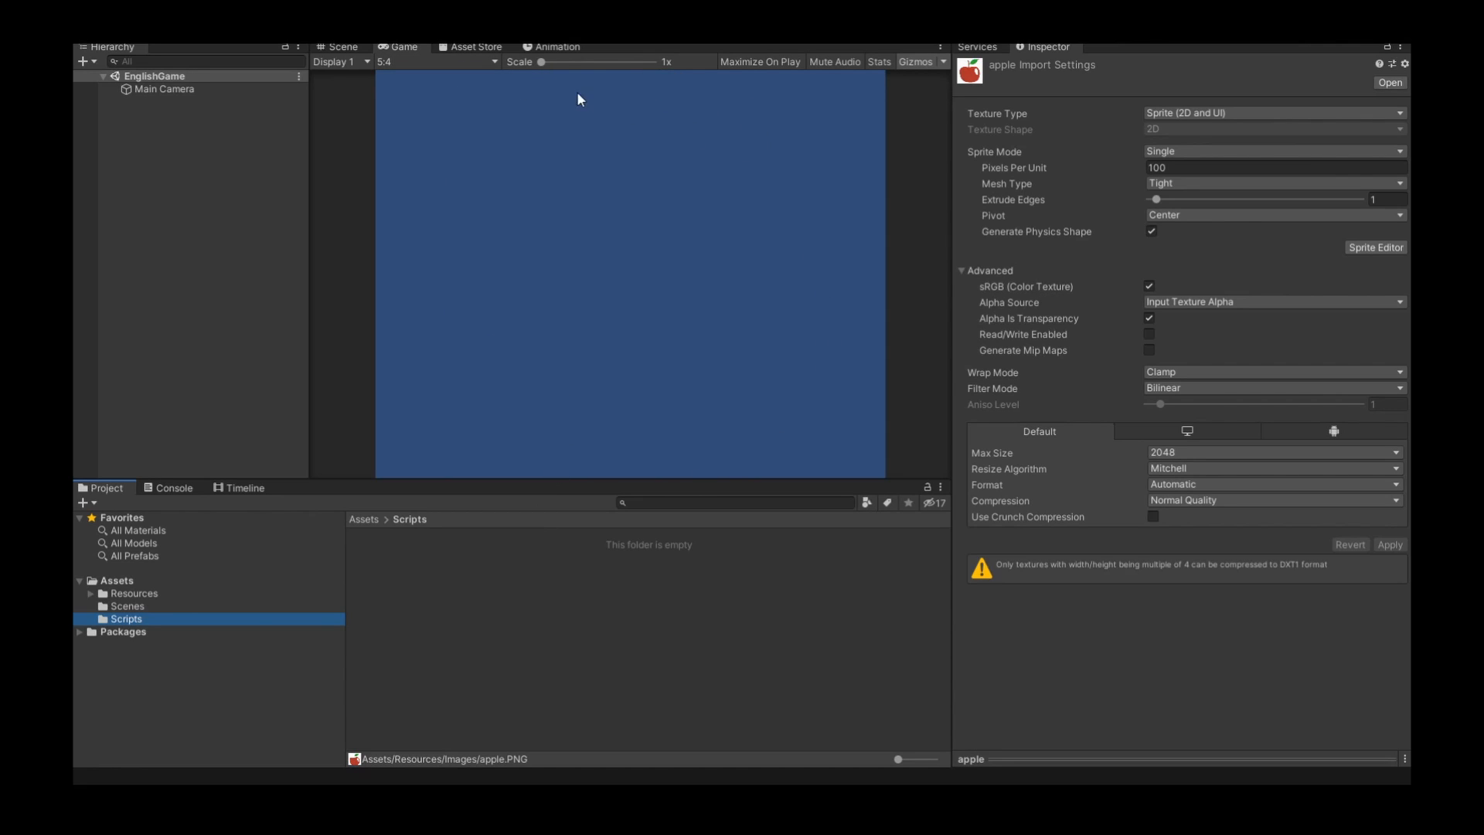
- Add a fixed 500x500 resolution and make it the active Game view size
{"action": "left_click", "coordinate": [436, 62]}
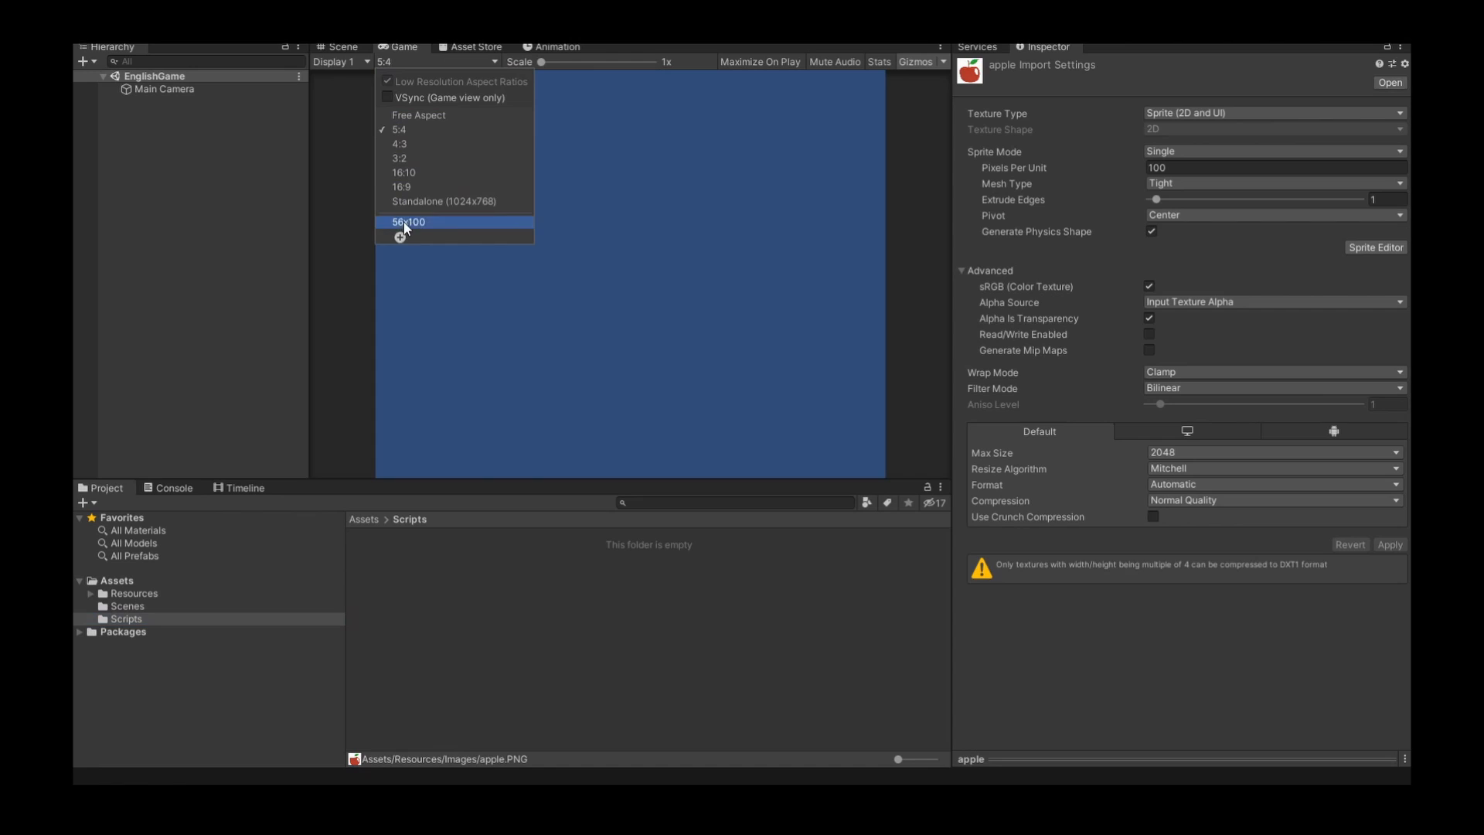
{"action": "left_click", "coordinate": [401, 237]}
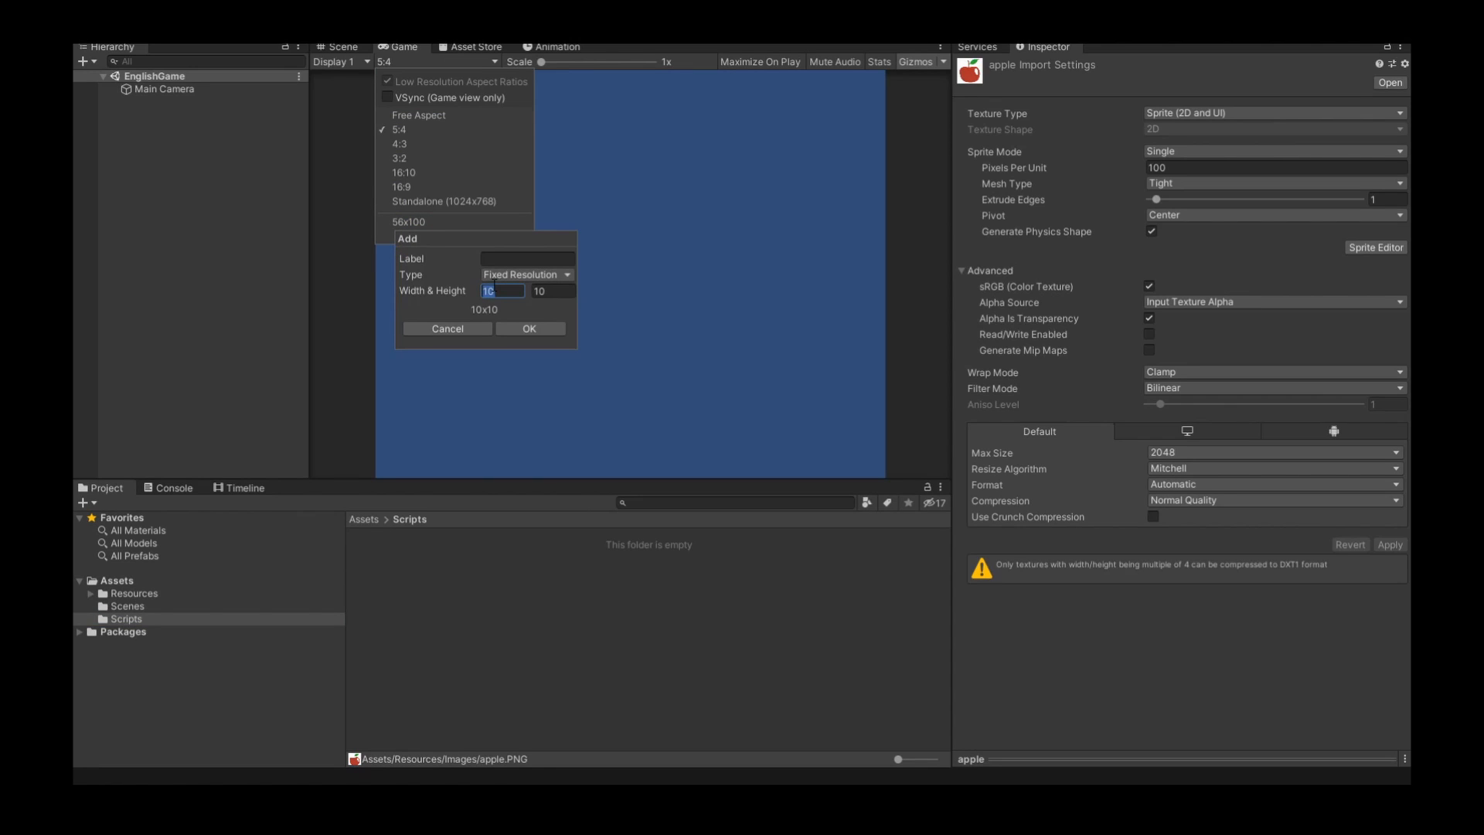
{"action": "type", "text": "500"}
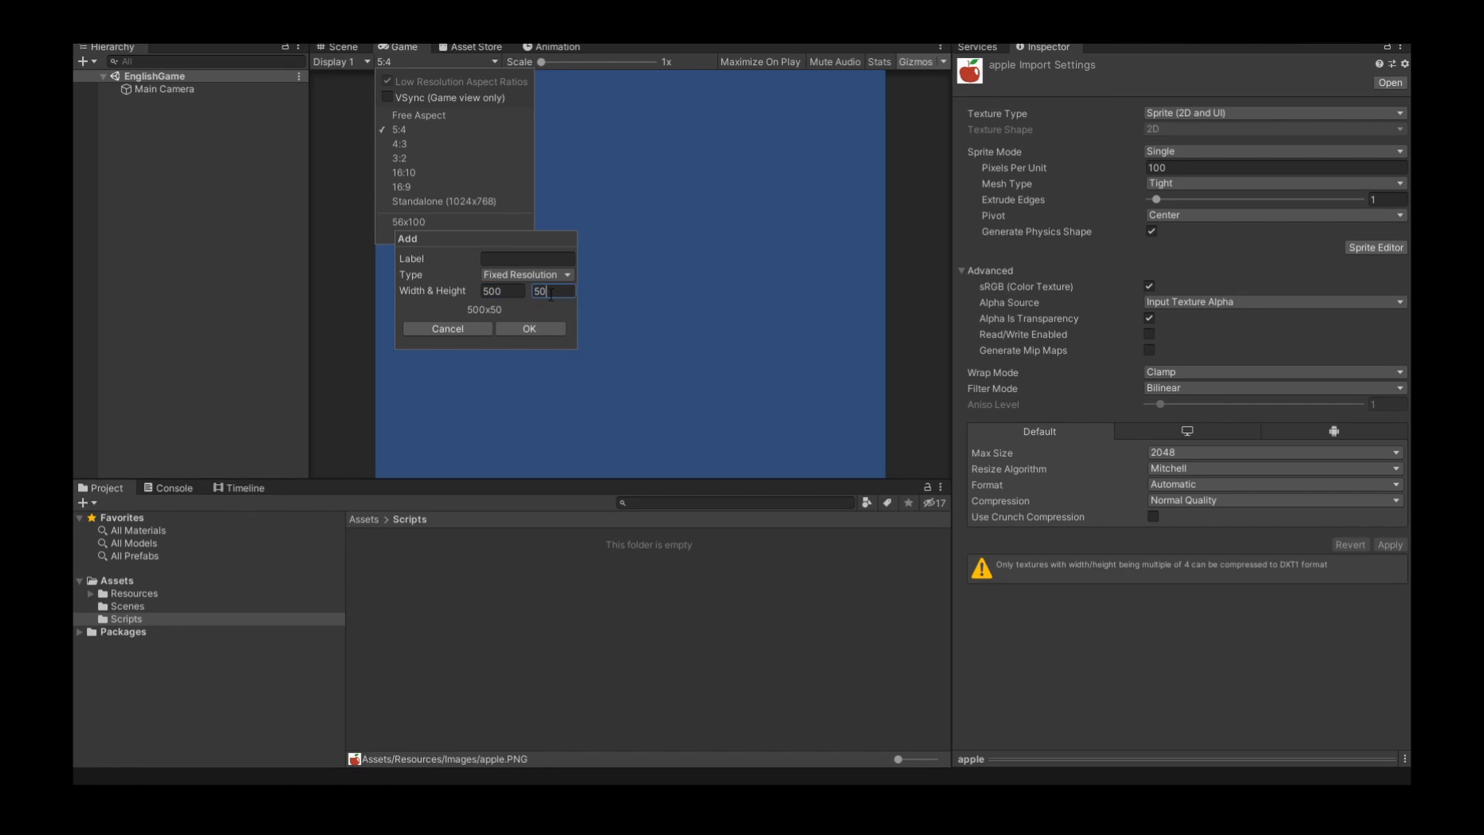
{"action": "type", "text": "500"}
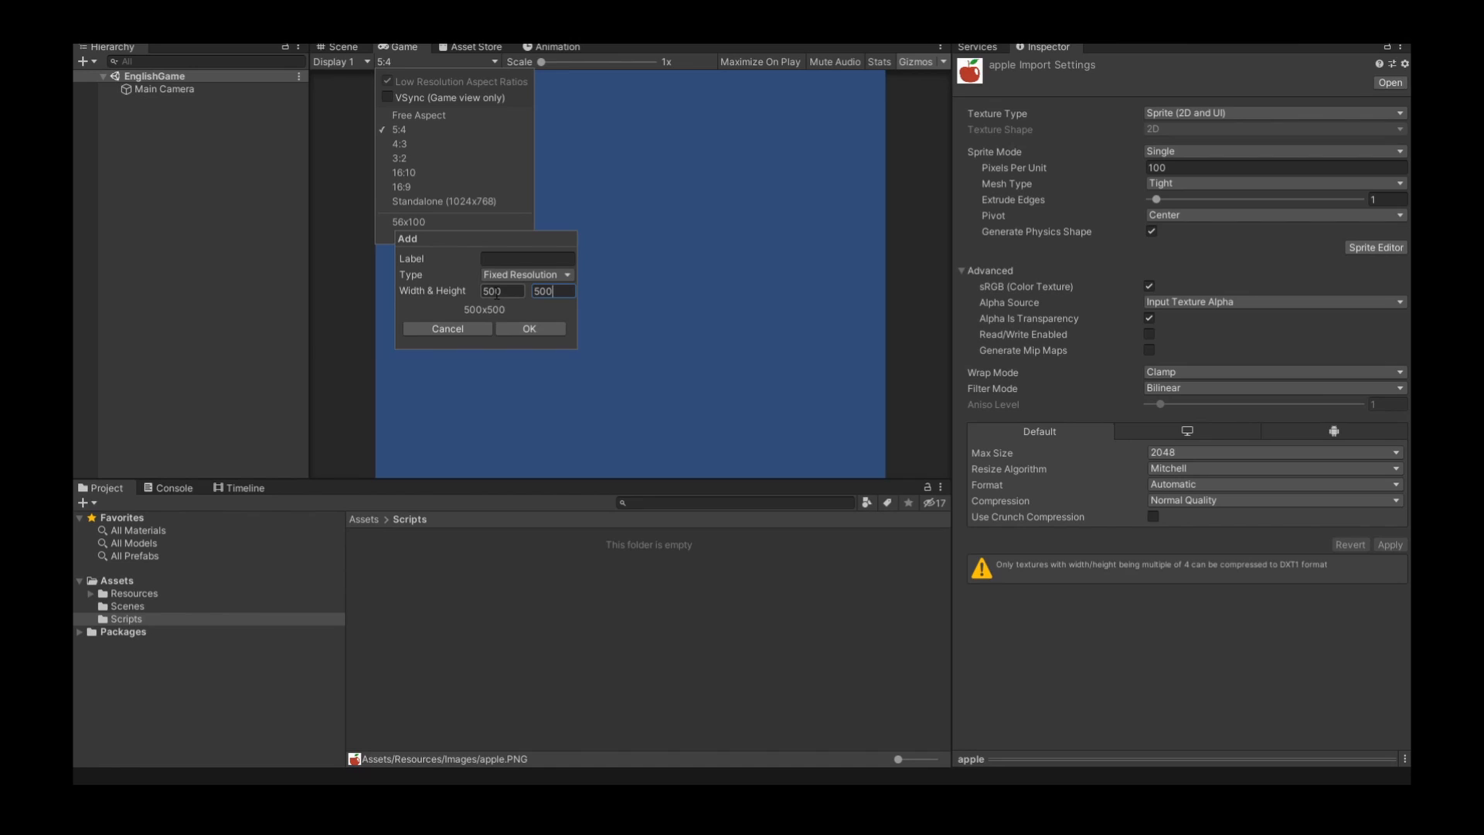
{"action": "left_click", "coordinate": [549, 290]}
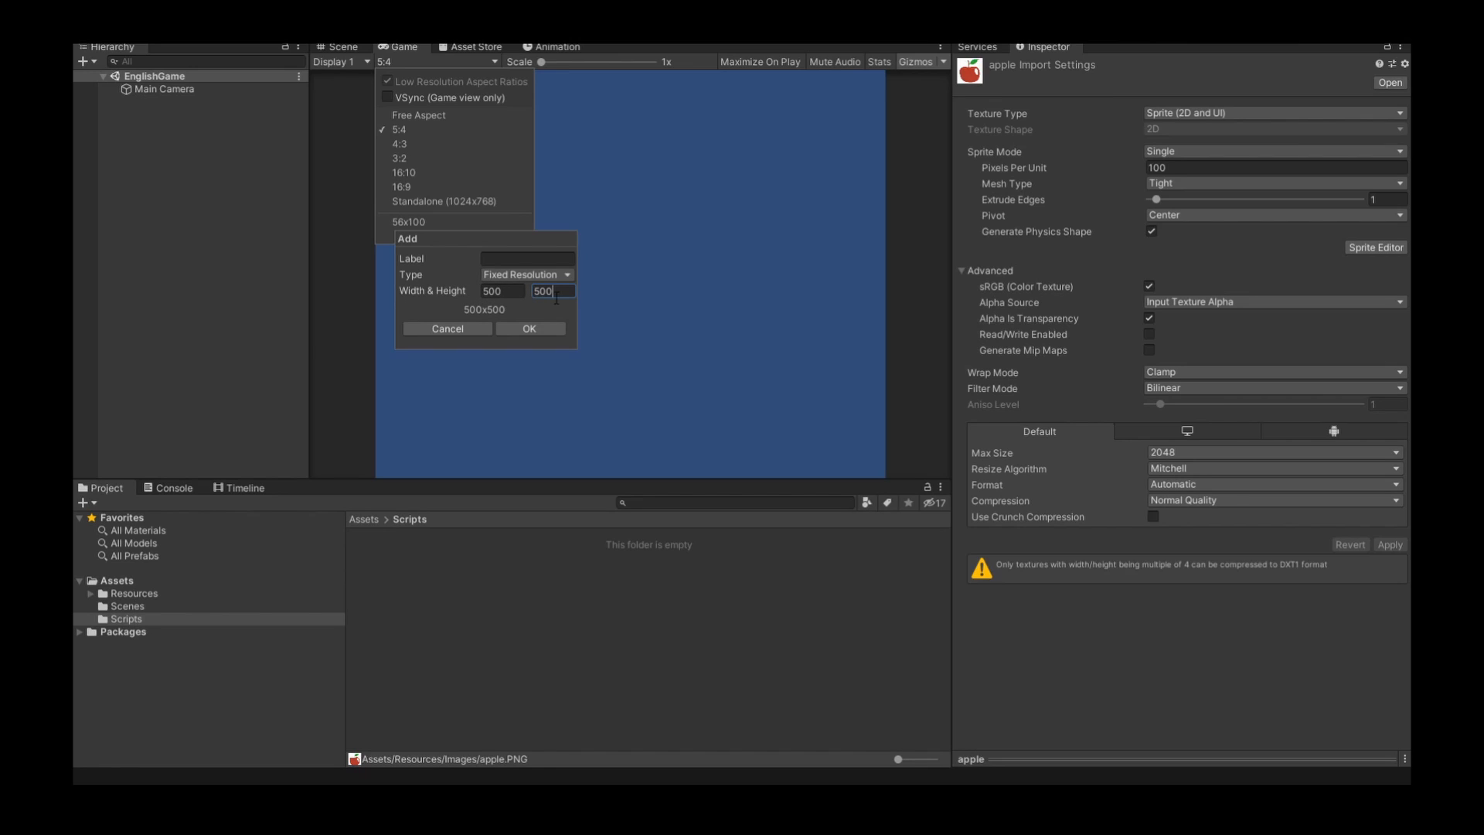
{"action": "left_click", "coordinate": [529, 328]}
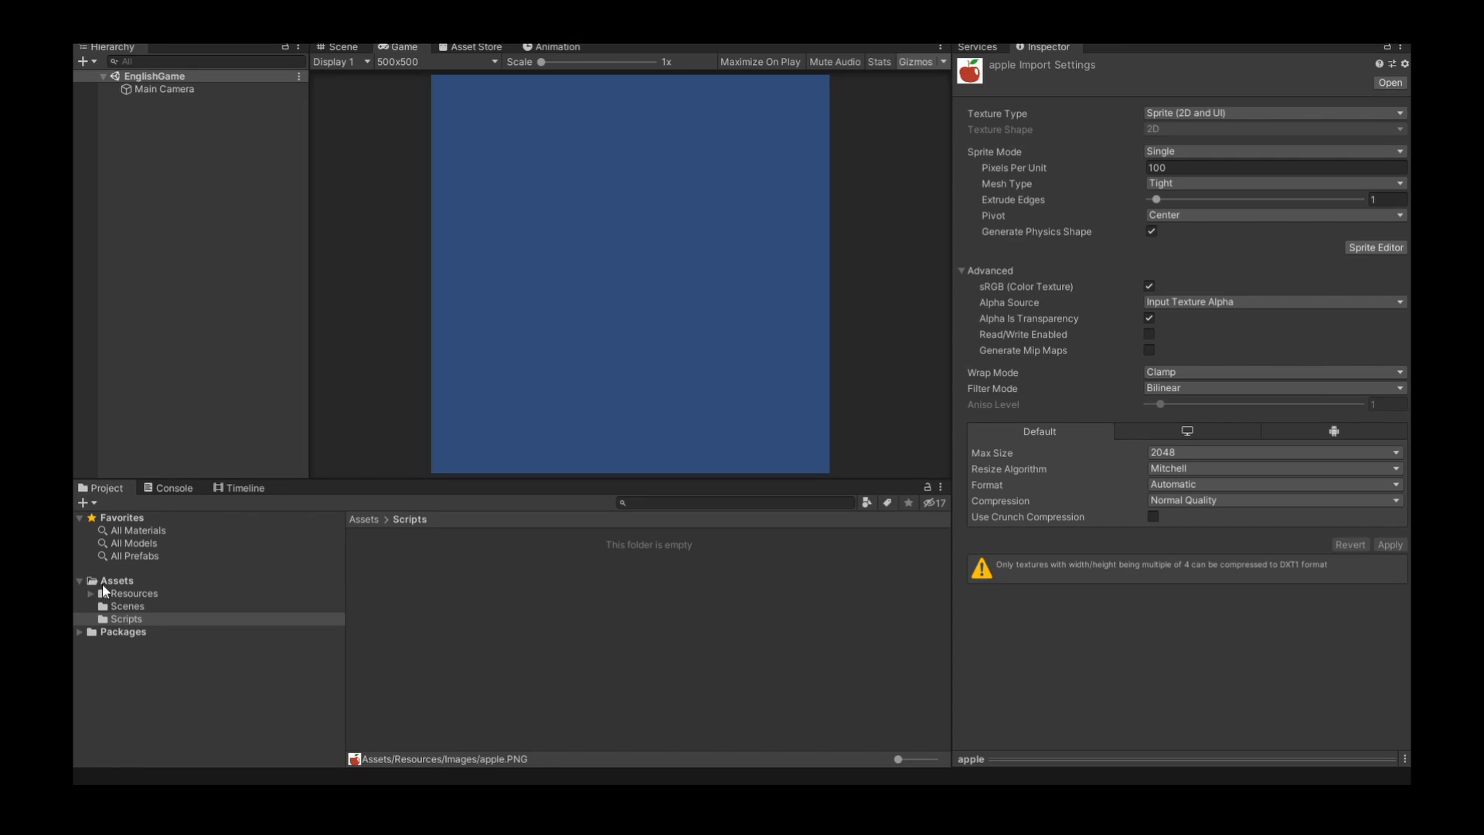
- Add a UI Panel (with Canvas and EventSystem) to the EnglishGame scene
{"action": "left_click", "coordinate": [114, 580]}
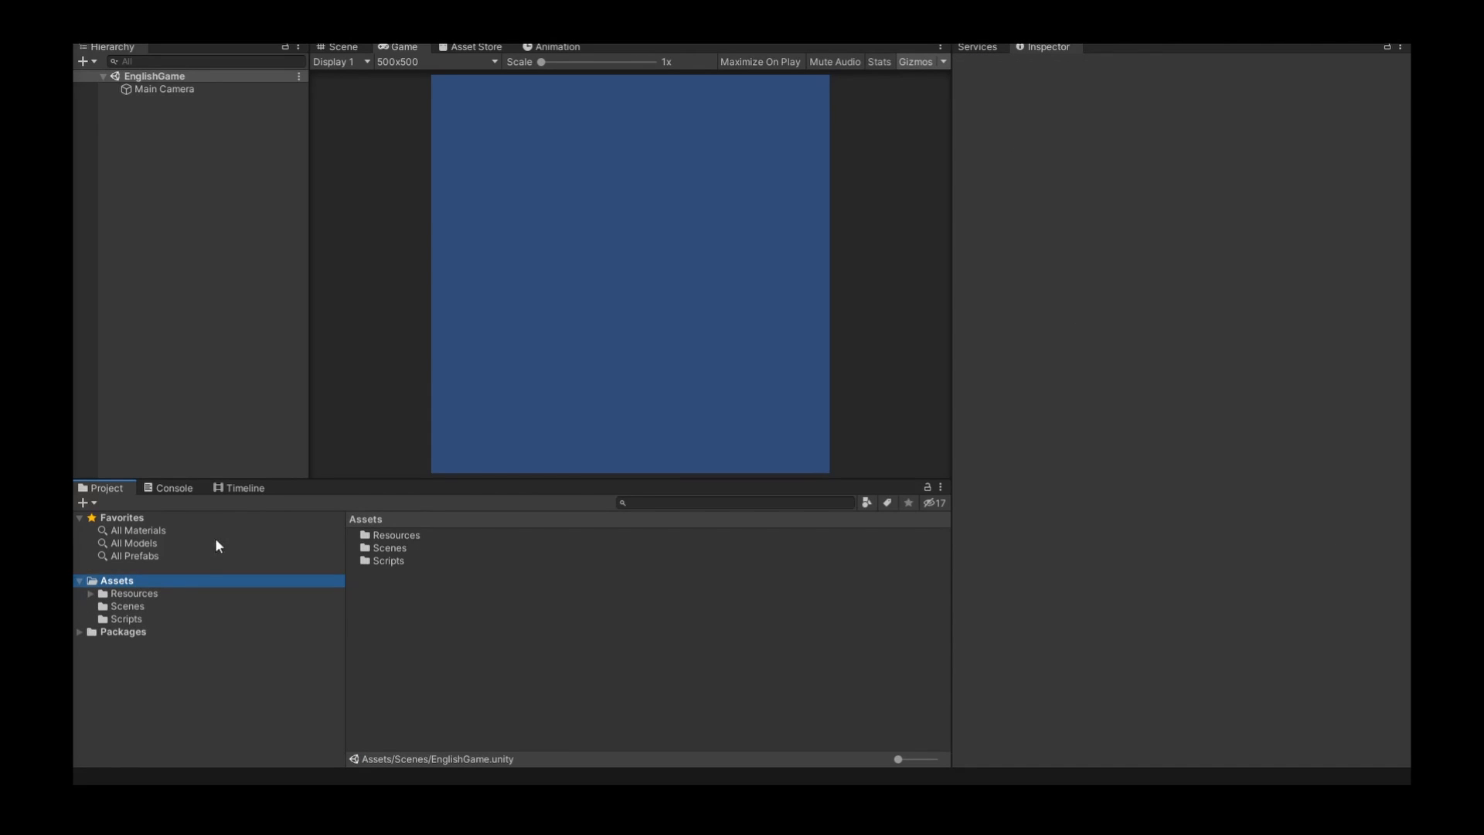
{"action": "mouse_move", "coordinate": [176, 102]}
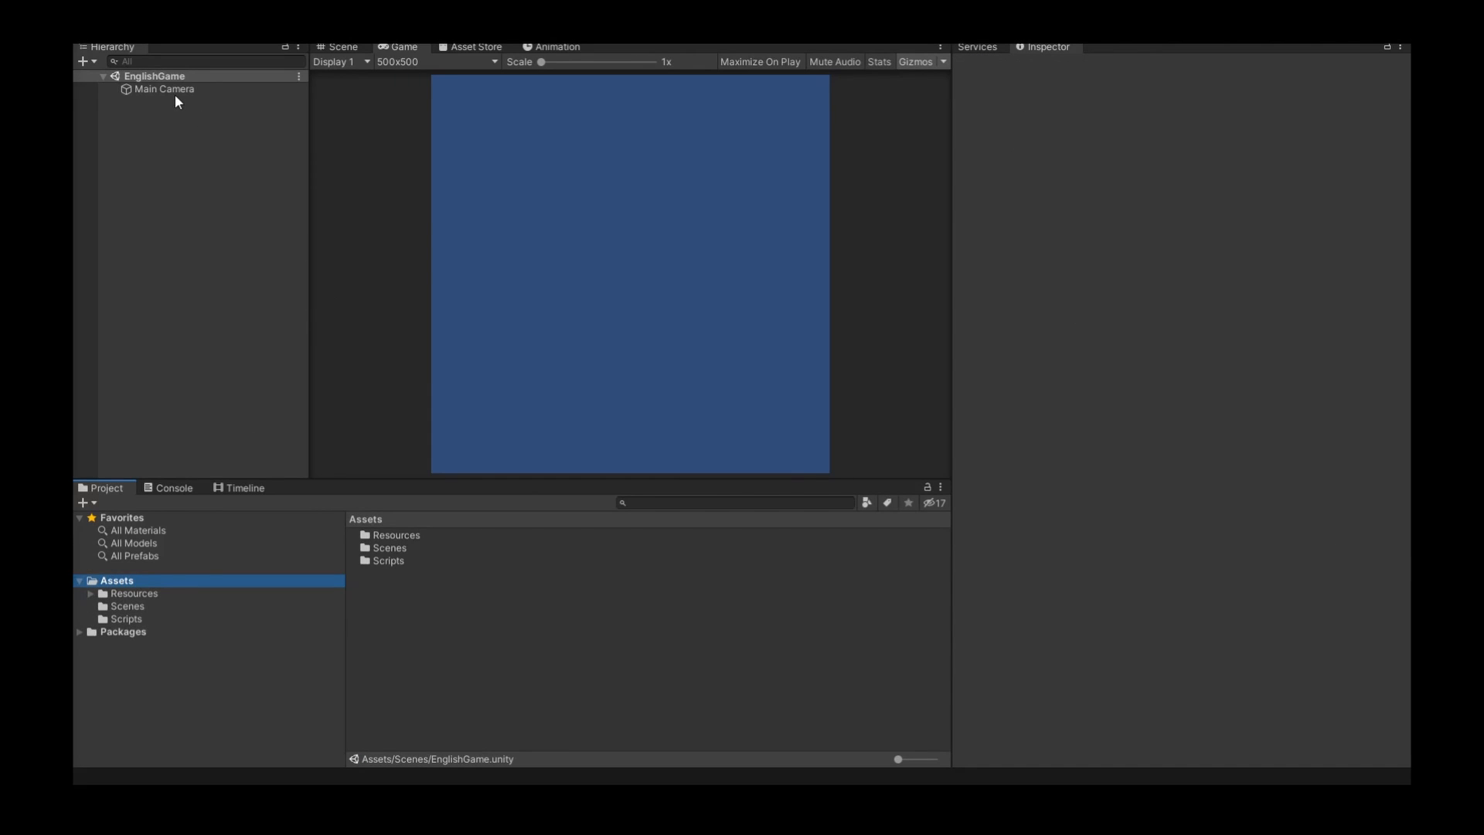
{"action": "right_click", "coordinate": [155, 76]}
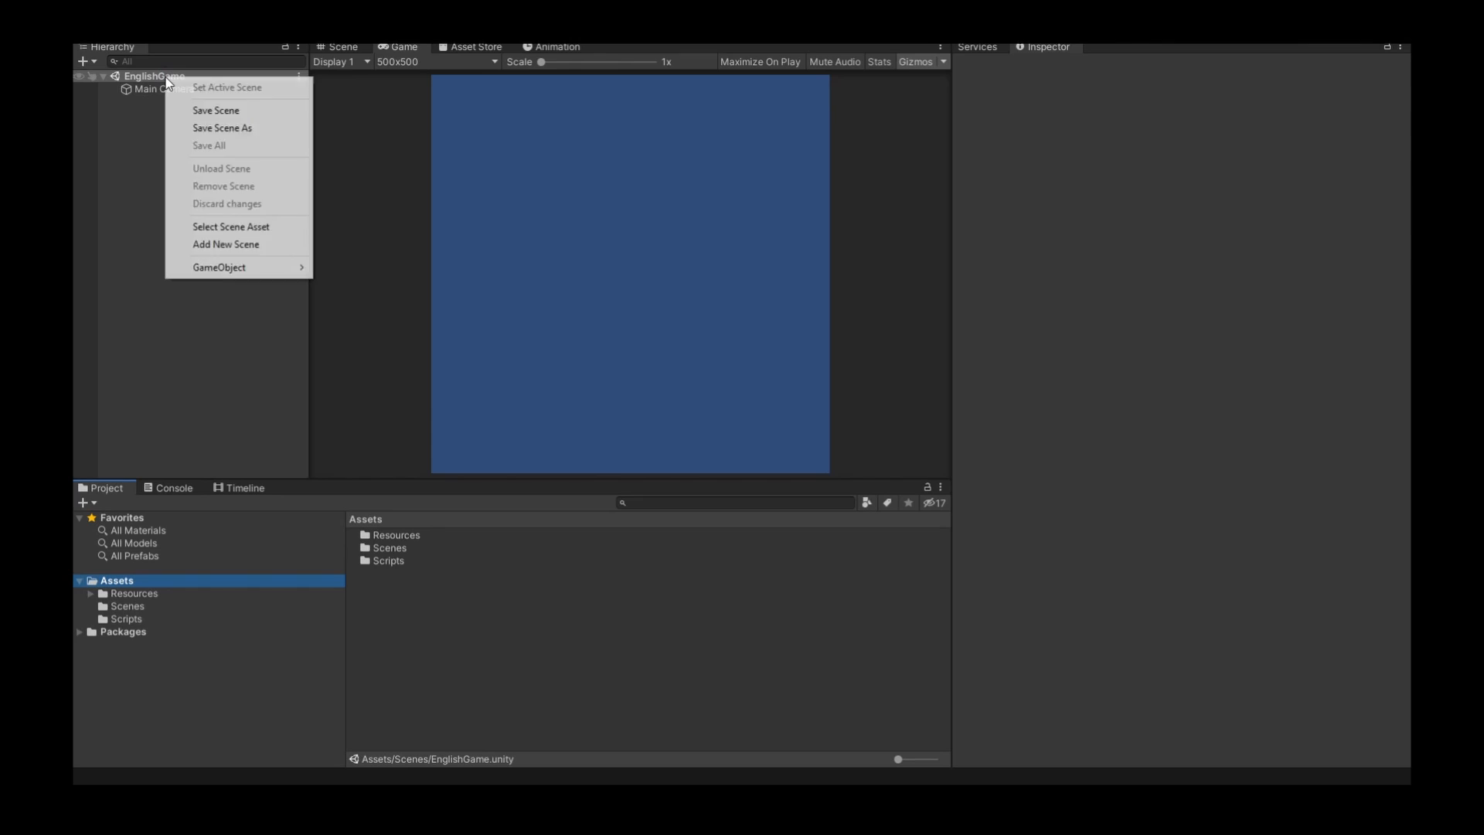
{"action": "mouse_move", "coordinate": [218, 267]}
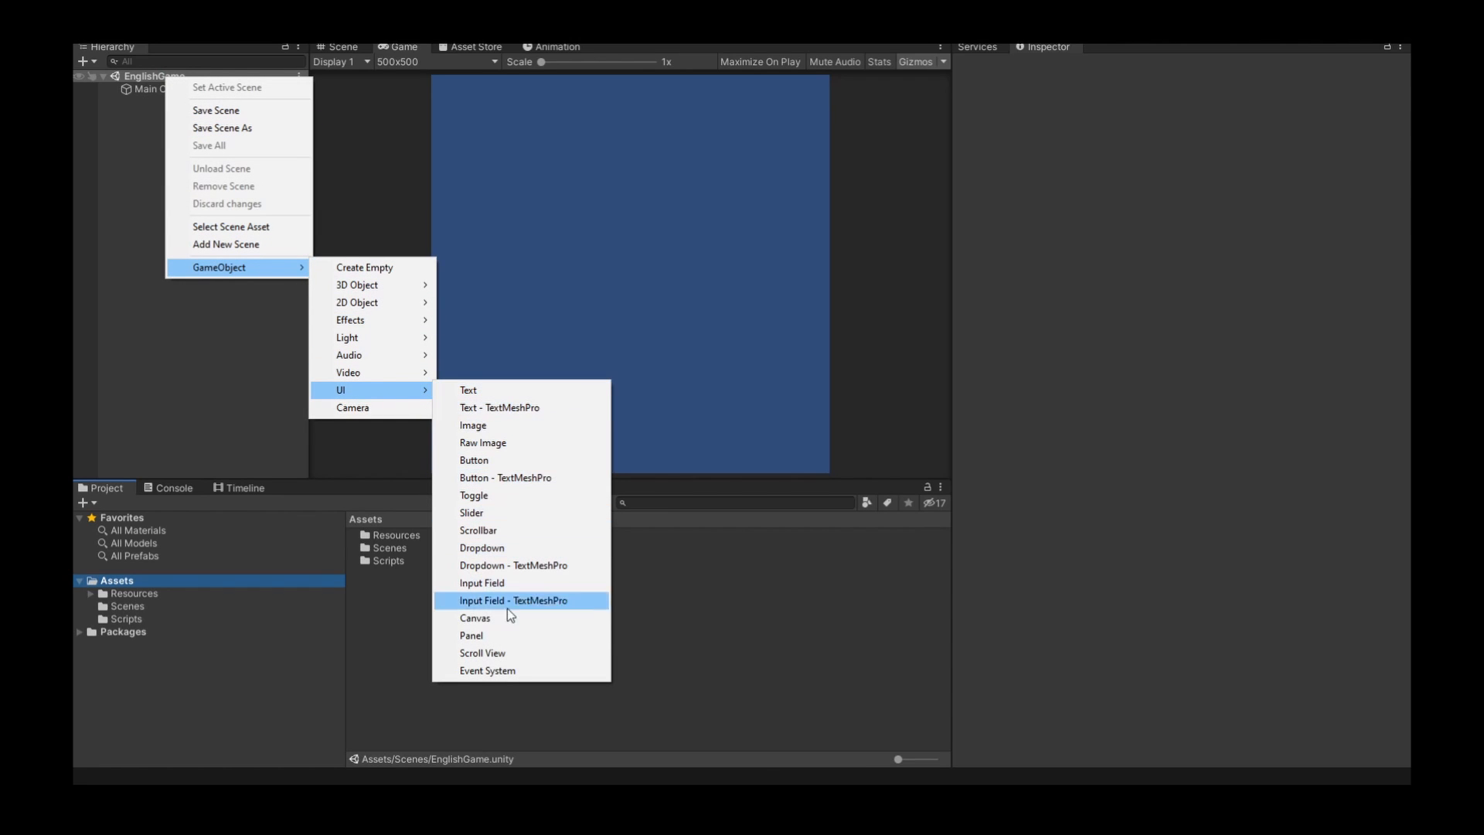
{"action": "left_click", "coordinate": [470, 636]}
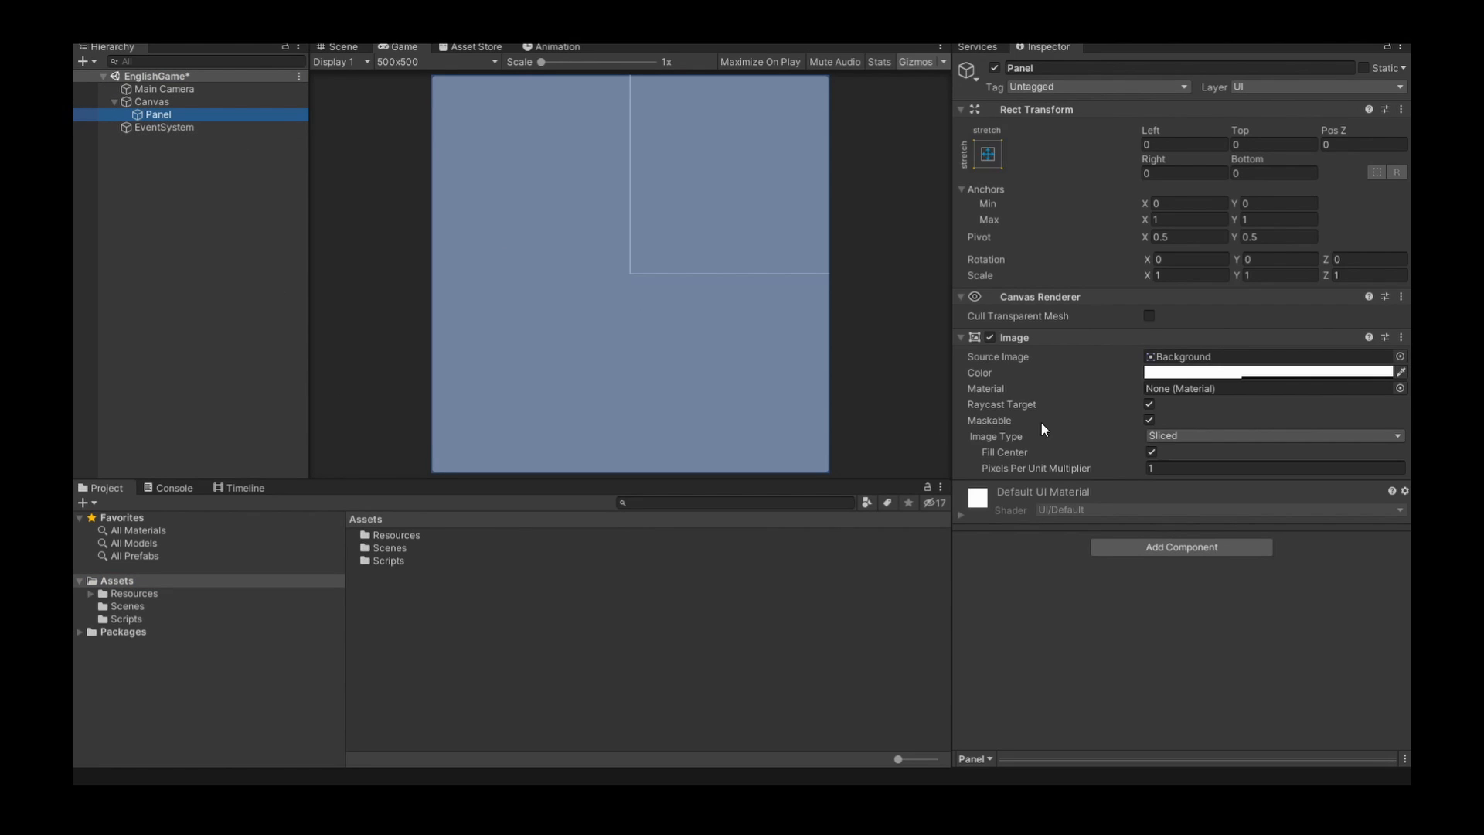
- Set the Panel image colour's alpha to 255 so it is fully opaque white
{"action": "left_click", "coordinate": [1267, 372]}
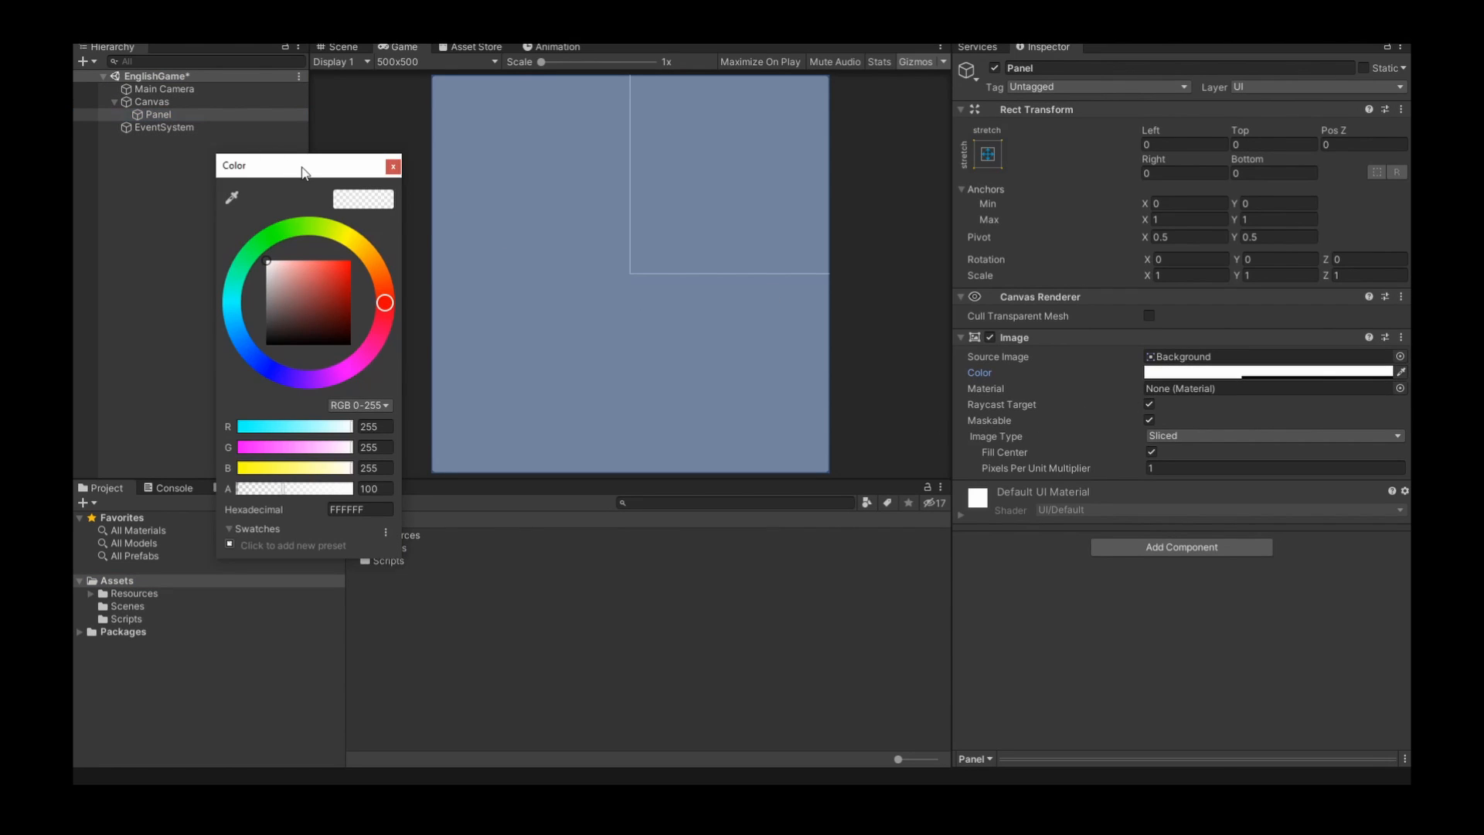
{"action": "left_click_drag", "start_coordinate": [276, 165], "coordinate": [267, 103]}
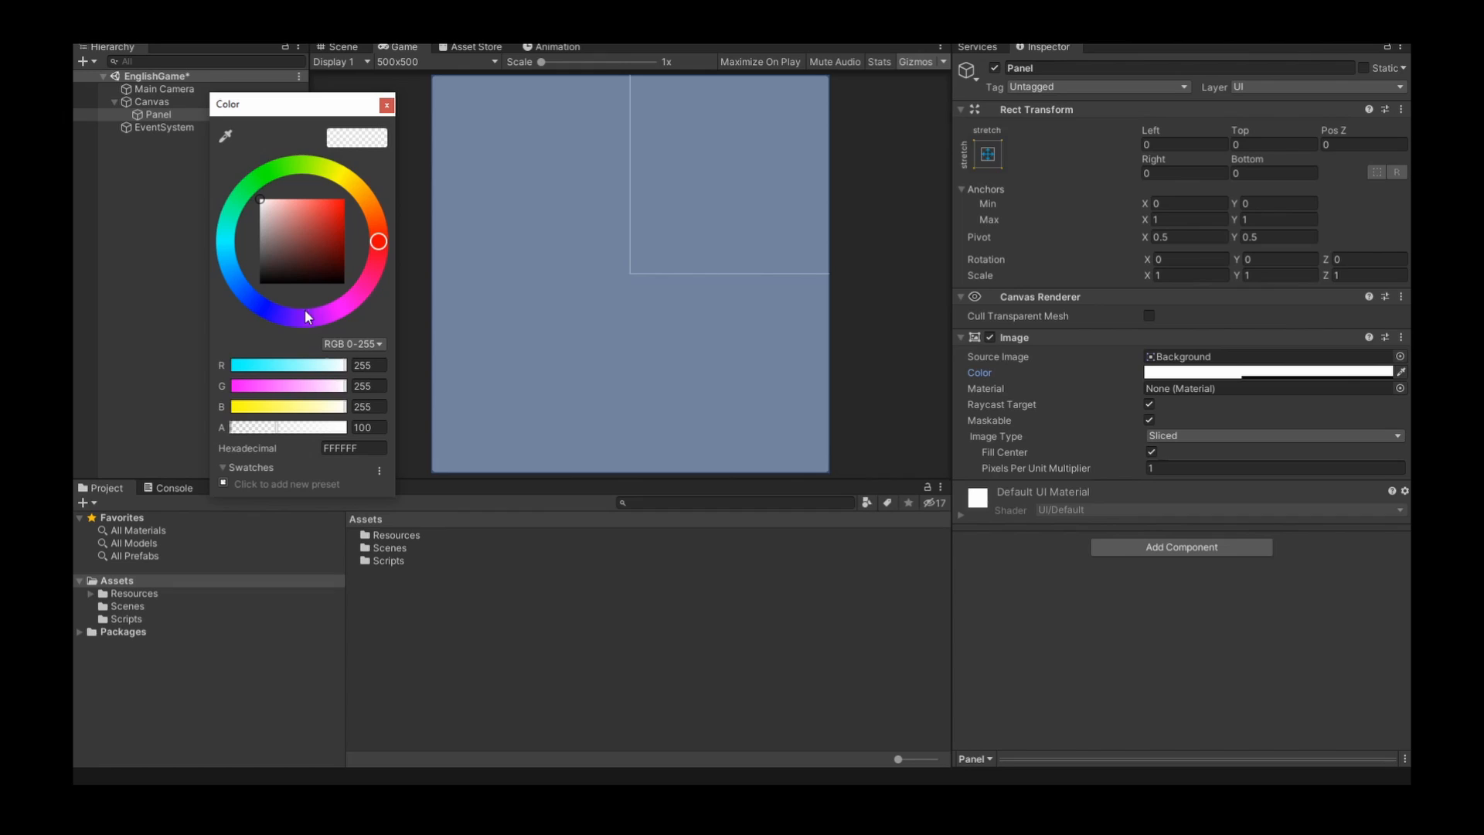
{"action": "mouse_move", "coordinate": [385, 275]}
{"action": "type", "text": "255"}
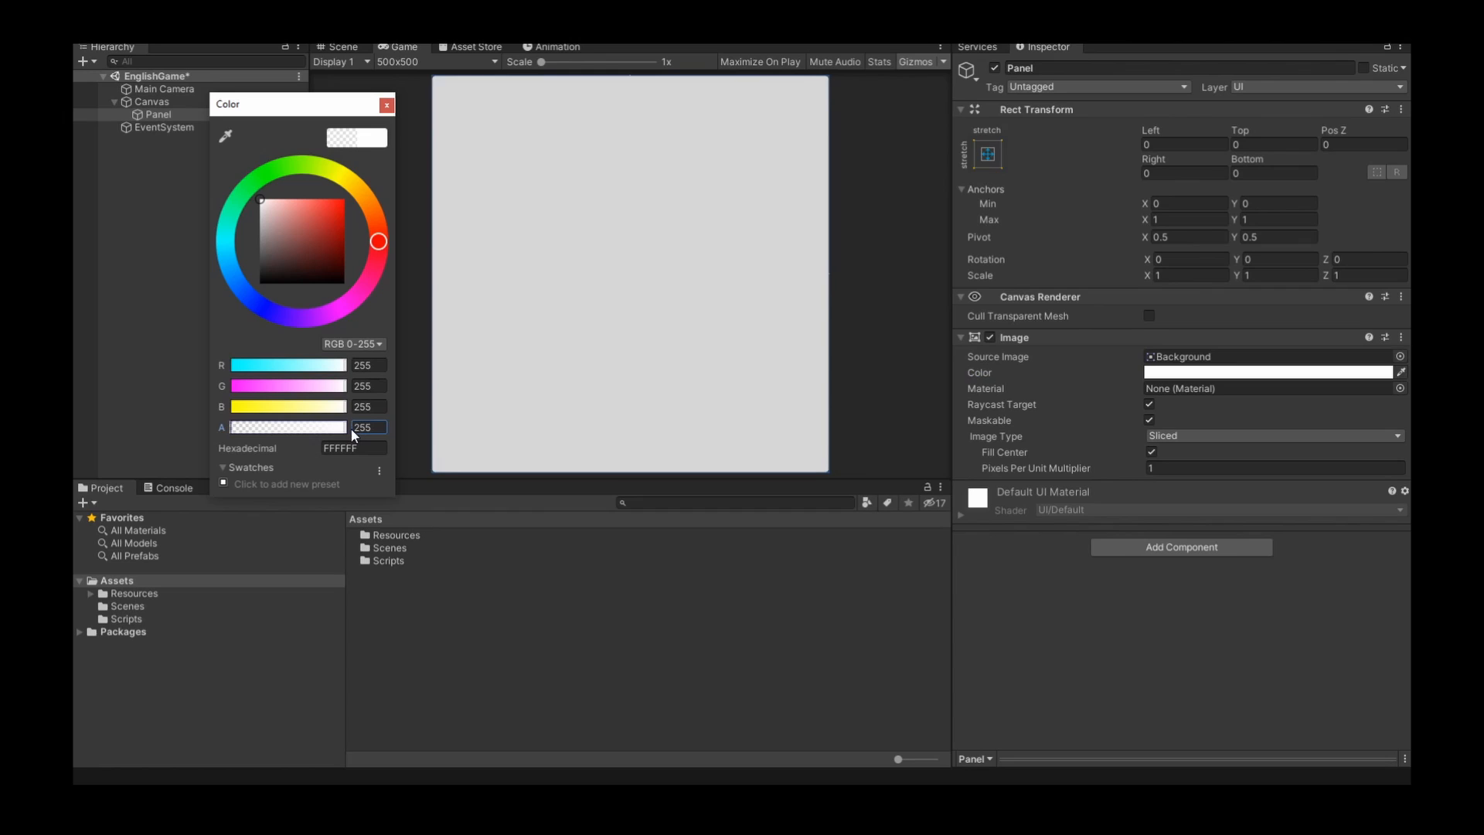
{"action": "mouse_move", "coordinate": [387, 104]}
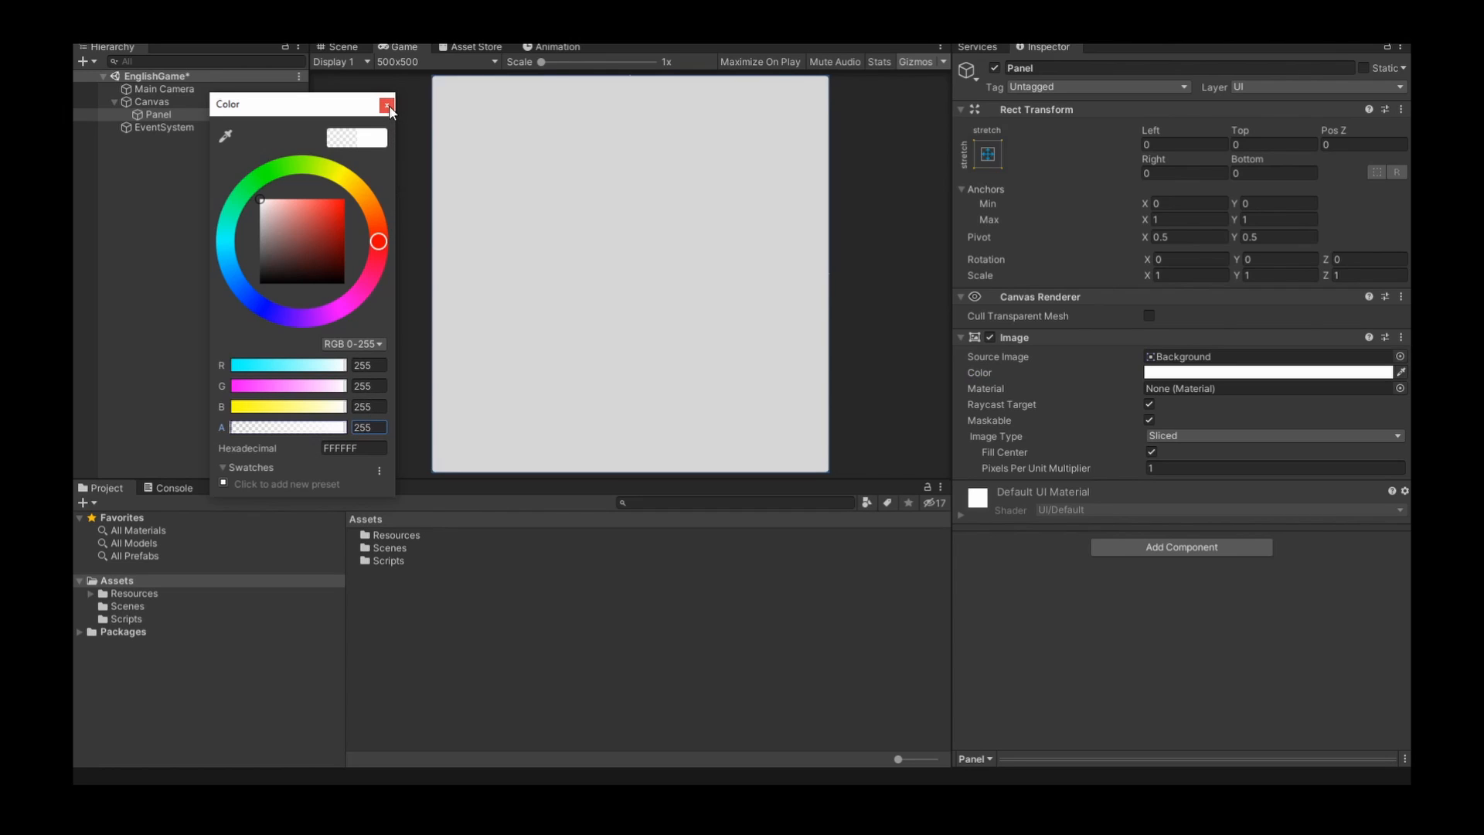
{"action": "left_click", "coordinate": [386, 105]}
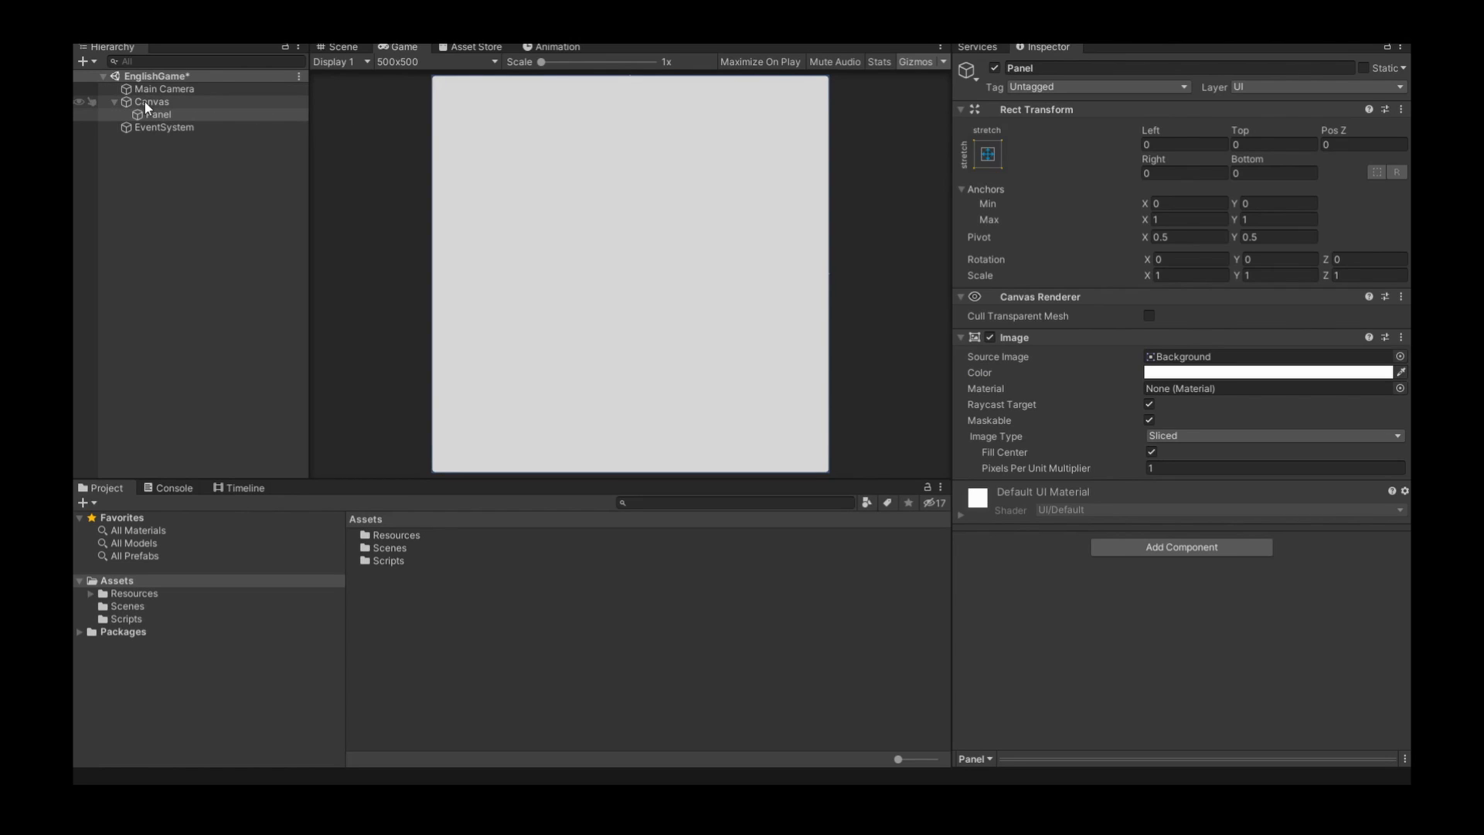
- Add a UI Image as a child of the Canvas, a white square centred on the panel
{"action": "right_click", "coordinate": [151, 102]}
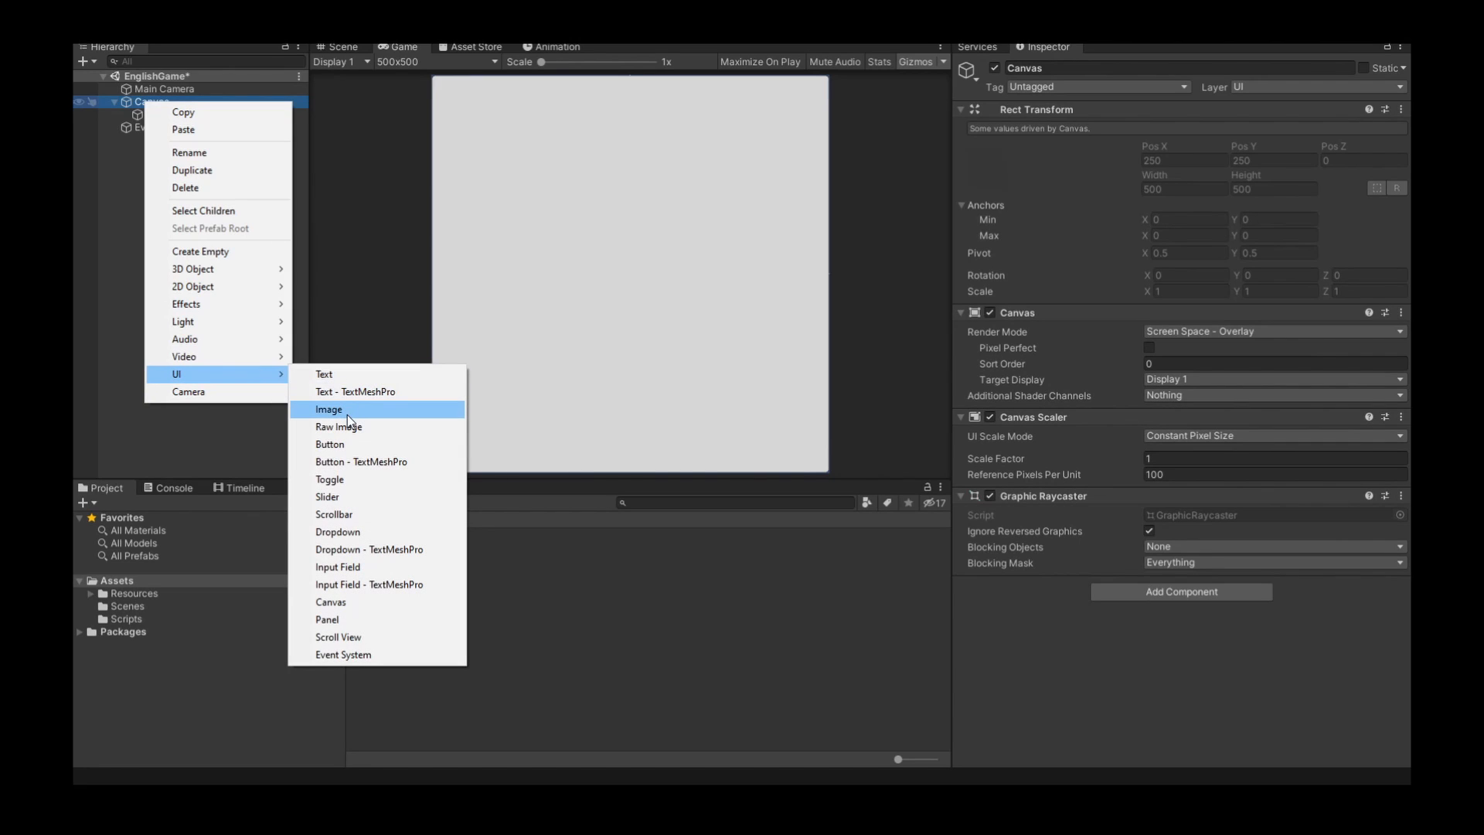
{"action": "left_click", "coordinate": [328, 408]}
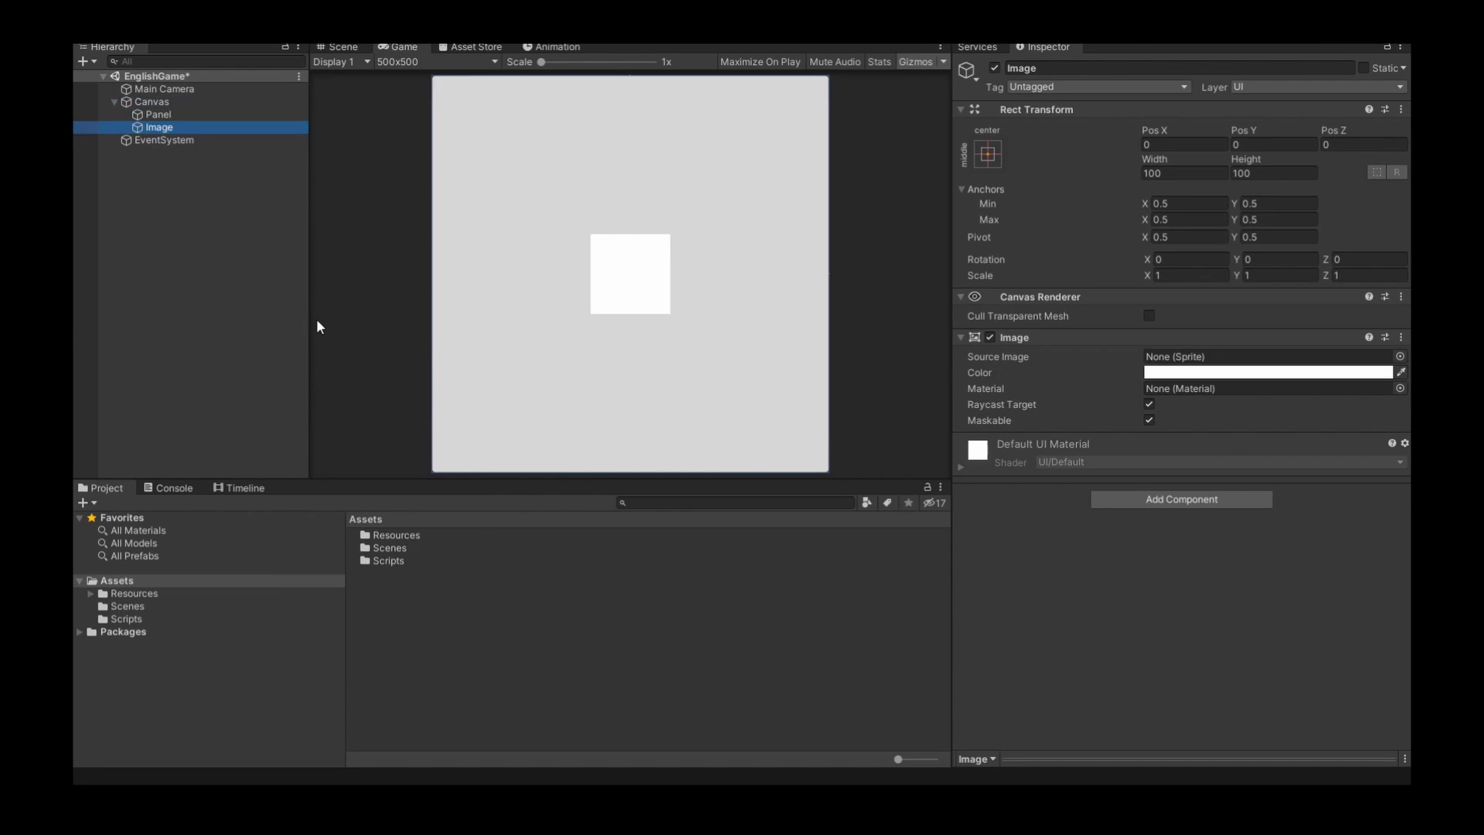
{"action": "mouse_move", "coordinate": [171, 162]}
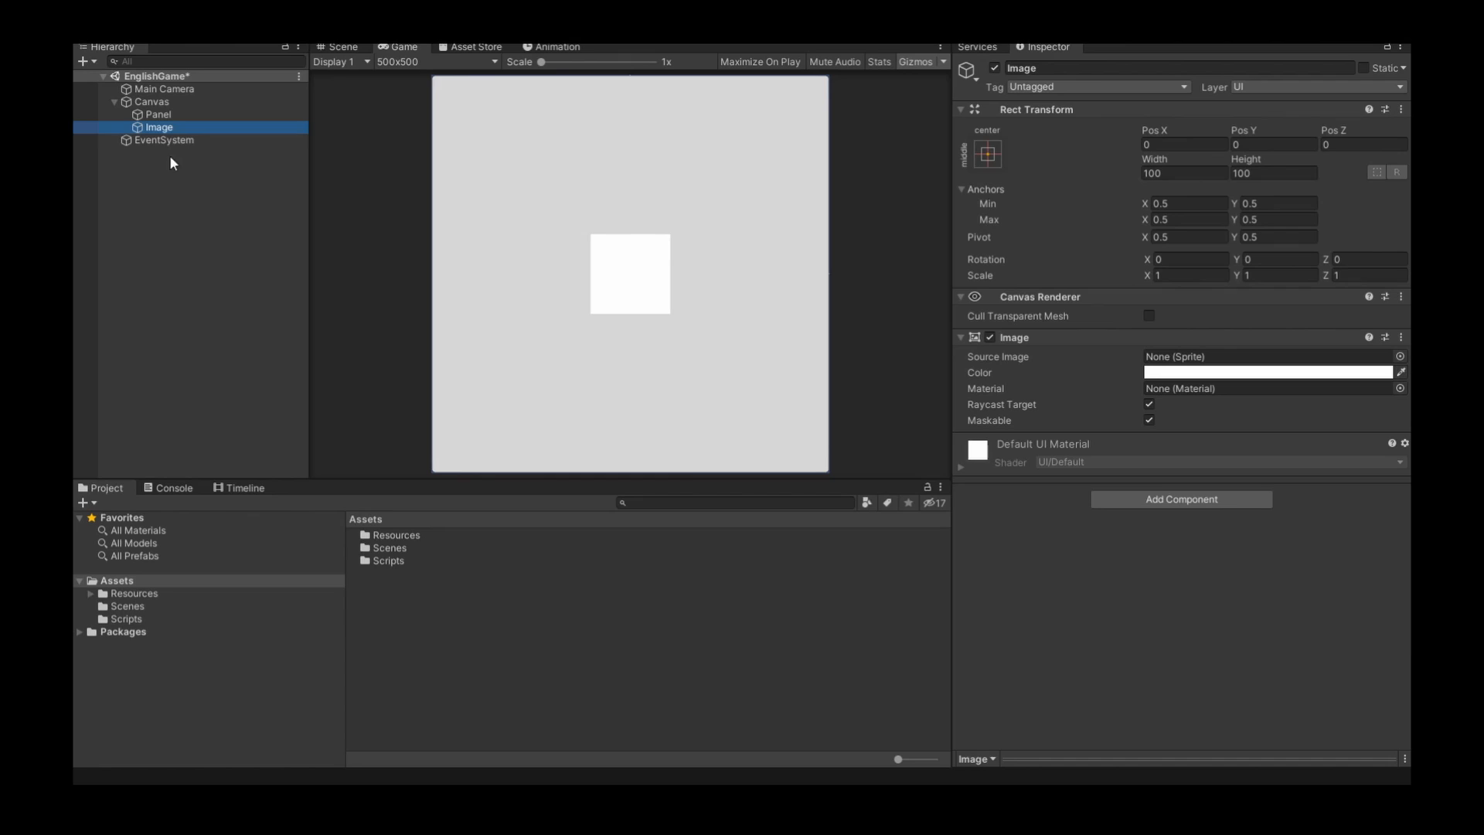
{"action": "mouse_move", "coordinate": [397, 419]}
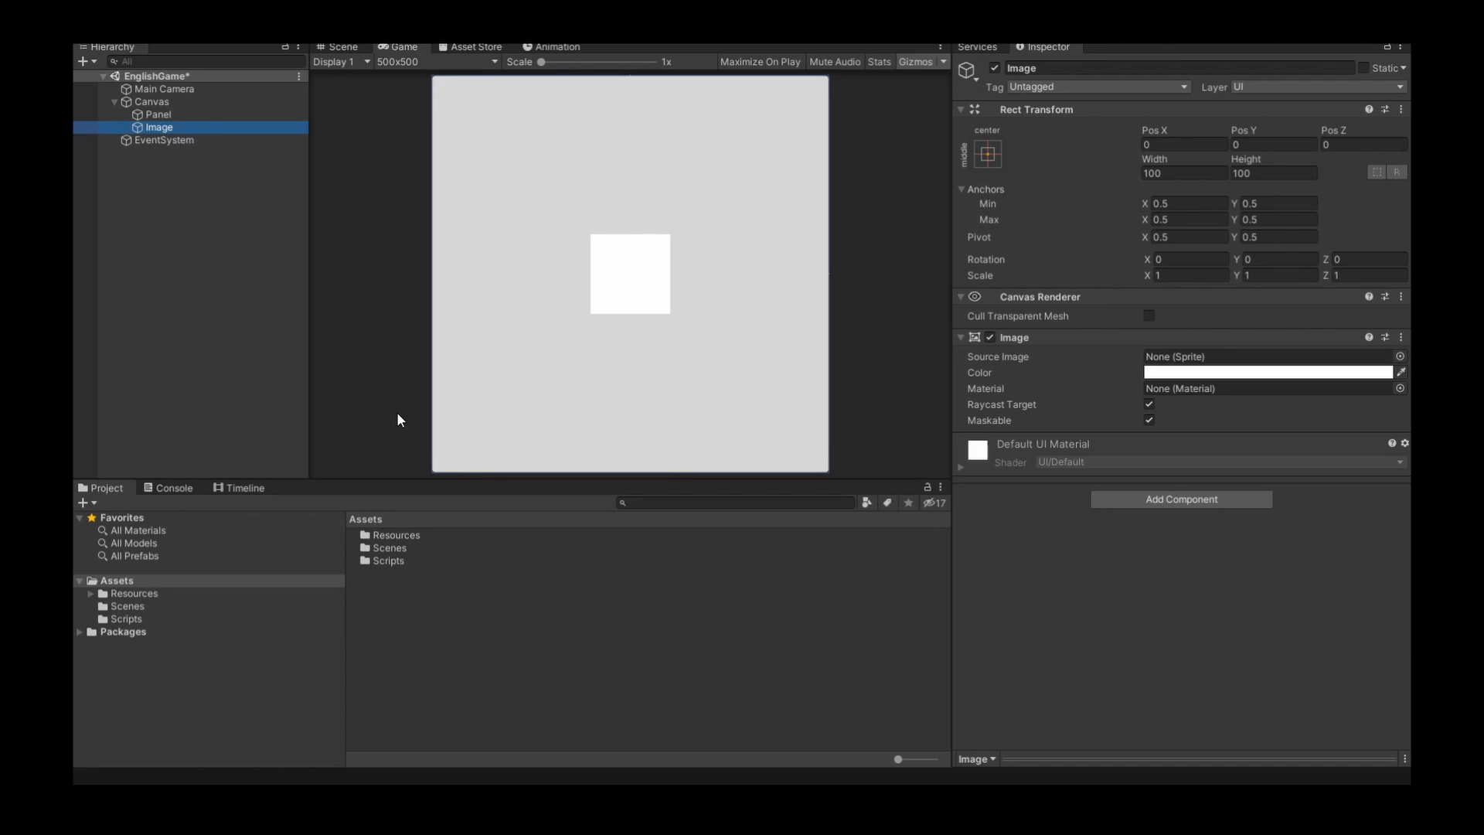
{"action": "left_click", "coordinate": [116, 579]}
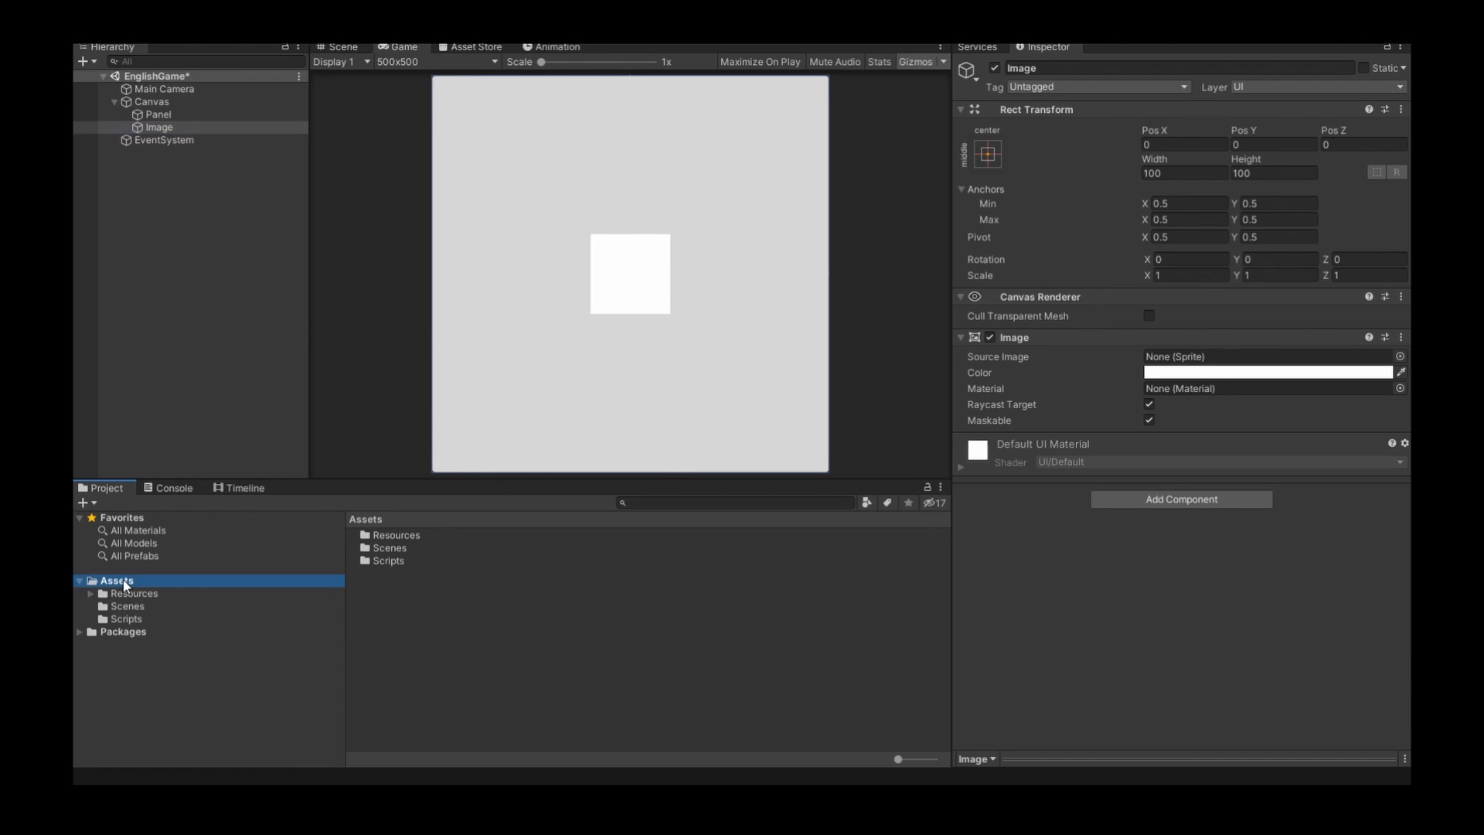
- Create a Prefabs folder in Assets and drag the Image into it as a prefab
{"action": "right_click", "coordinate": [116, 580]}
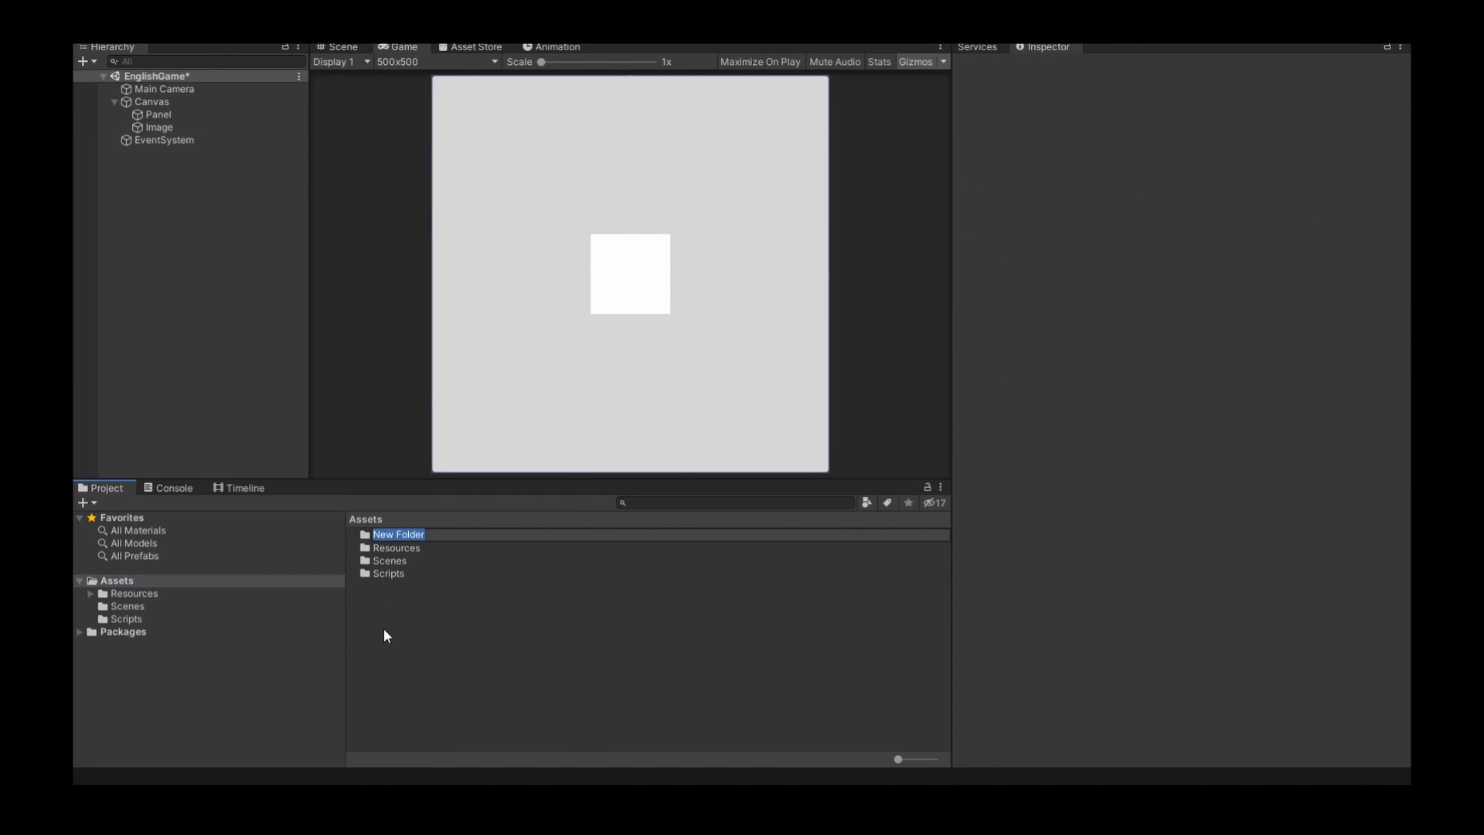
{"action": "type", "text": "Prefabs"}
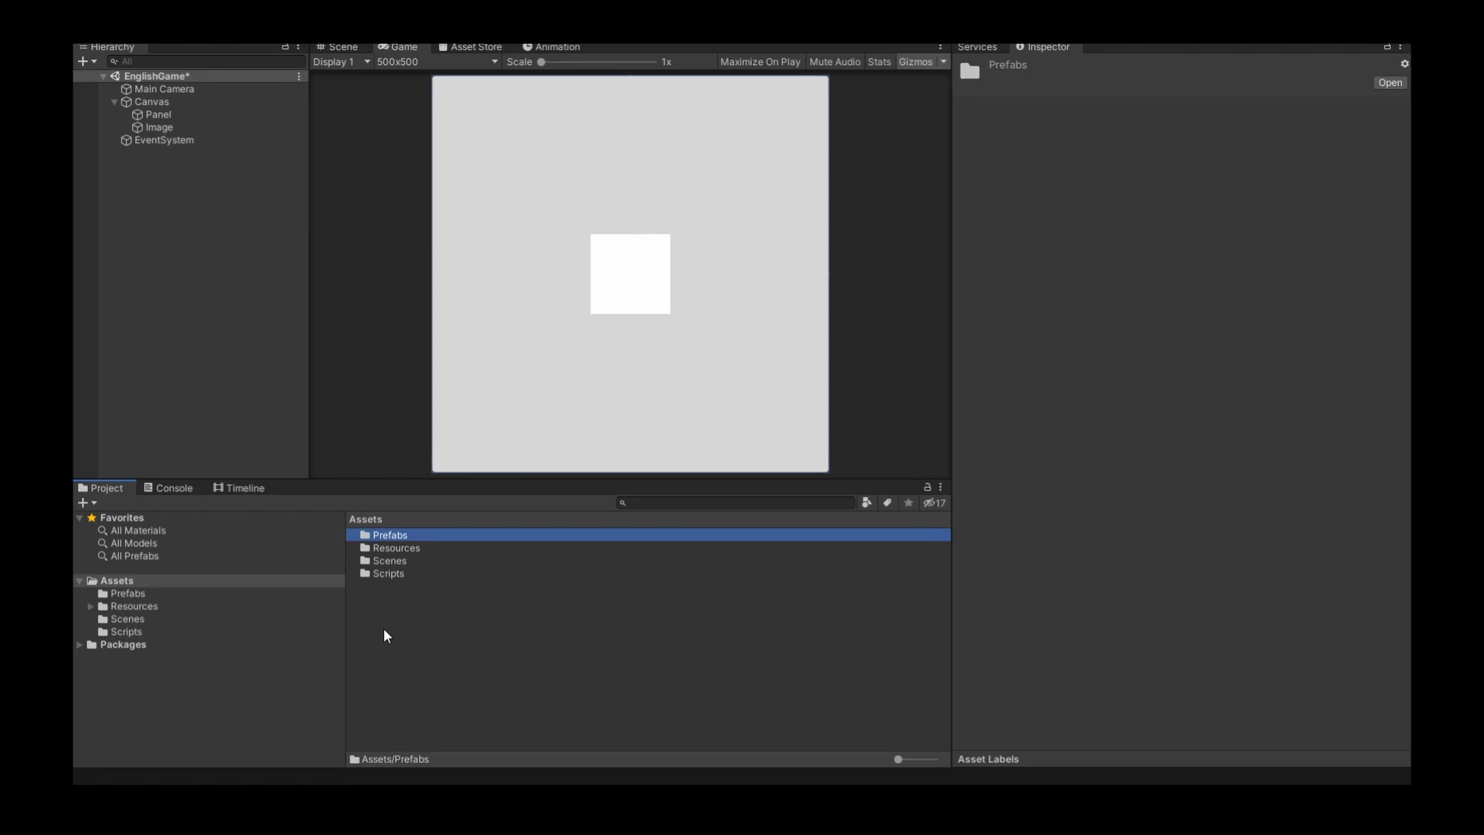
{"action": "double_click", "coordinate": [390, 533]}
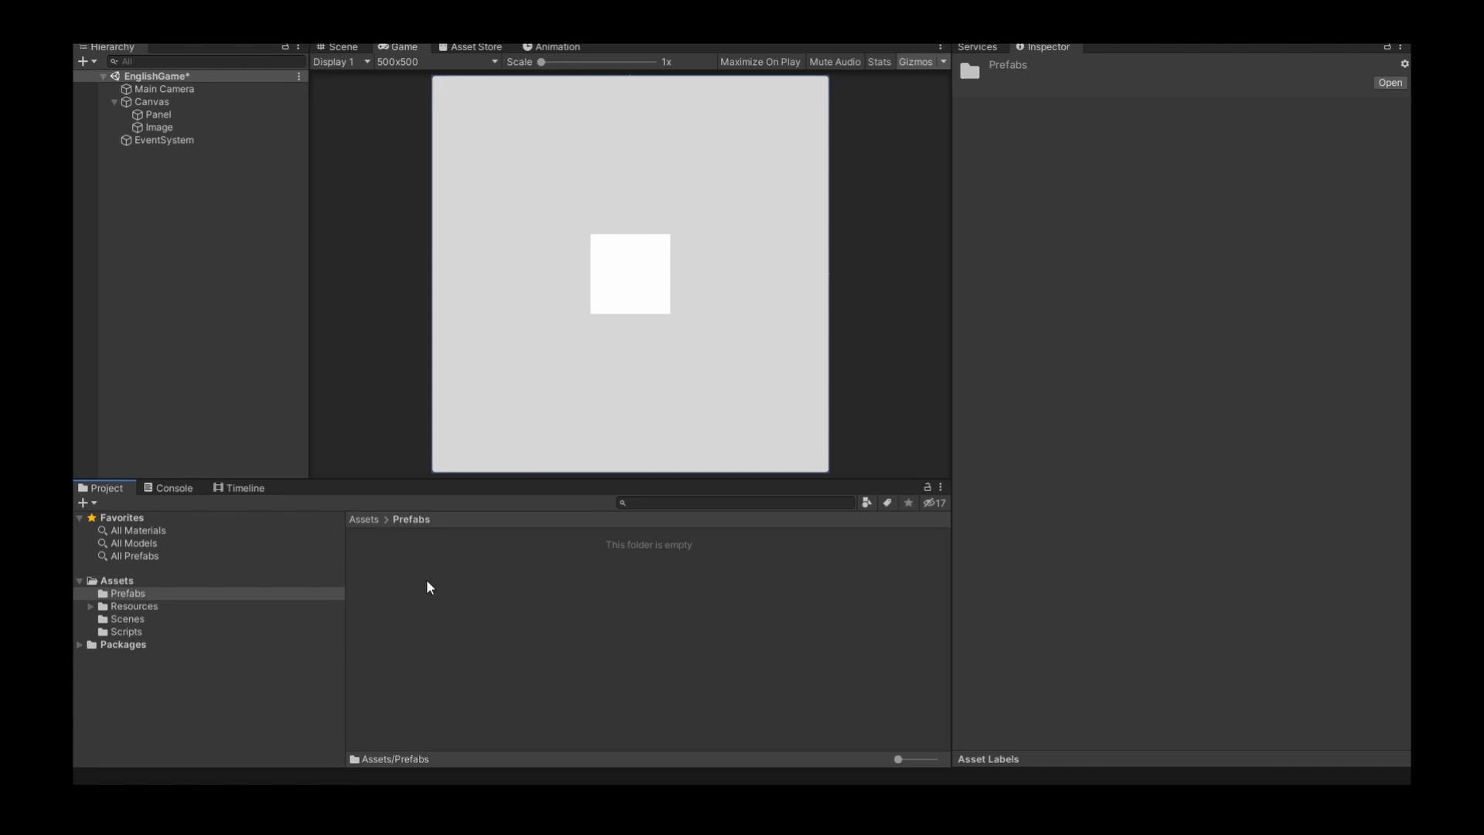
{"action": "mouse_move", "coordinate": [386, 252]}
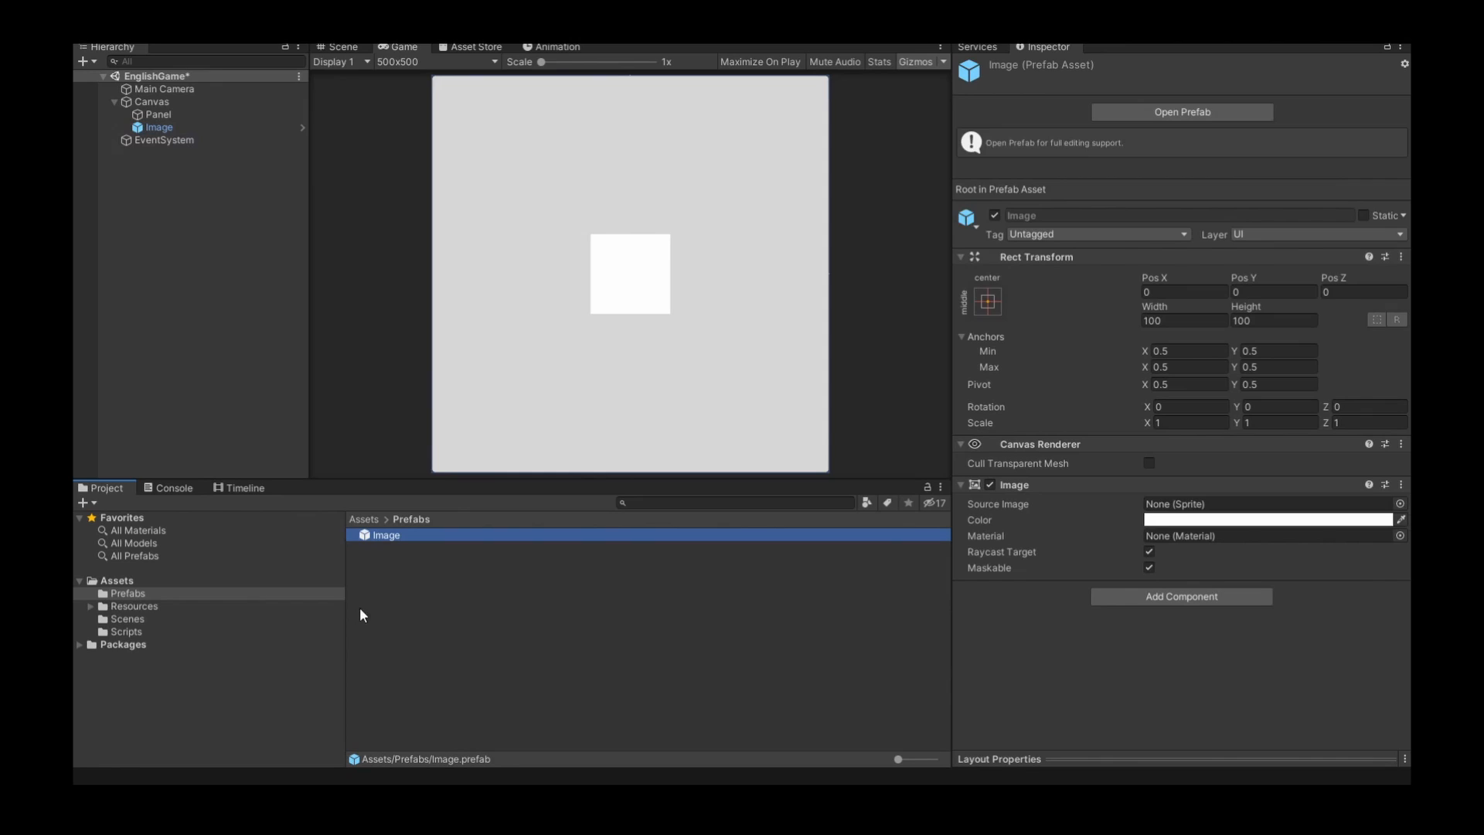
{"action": "left_click", "coordinate": [567, 615]}
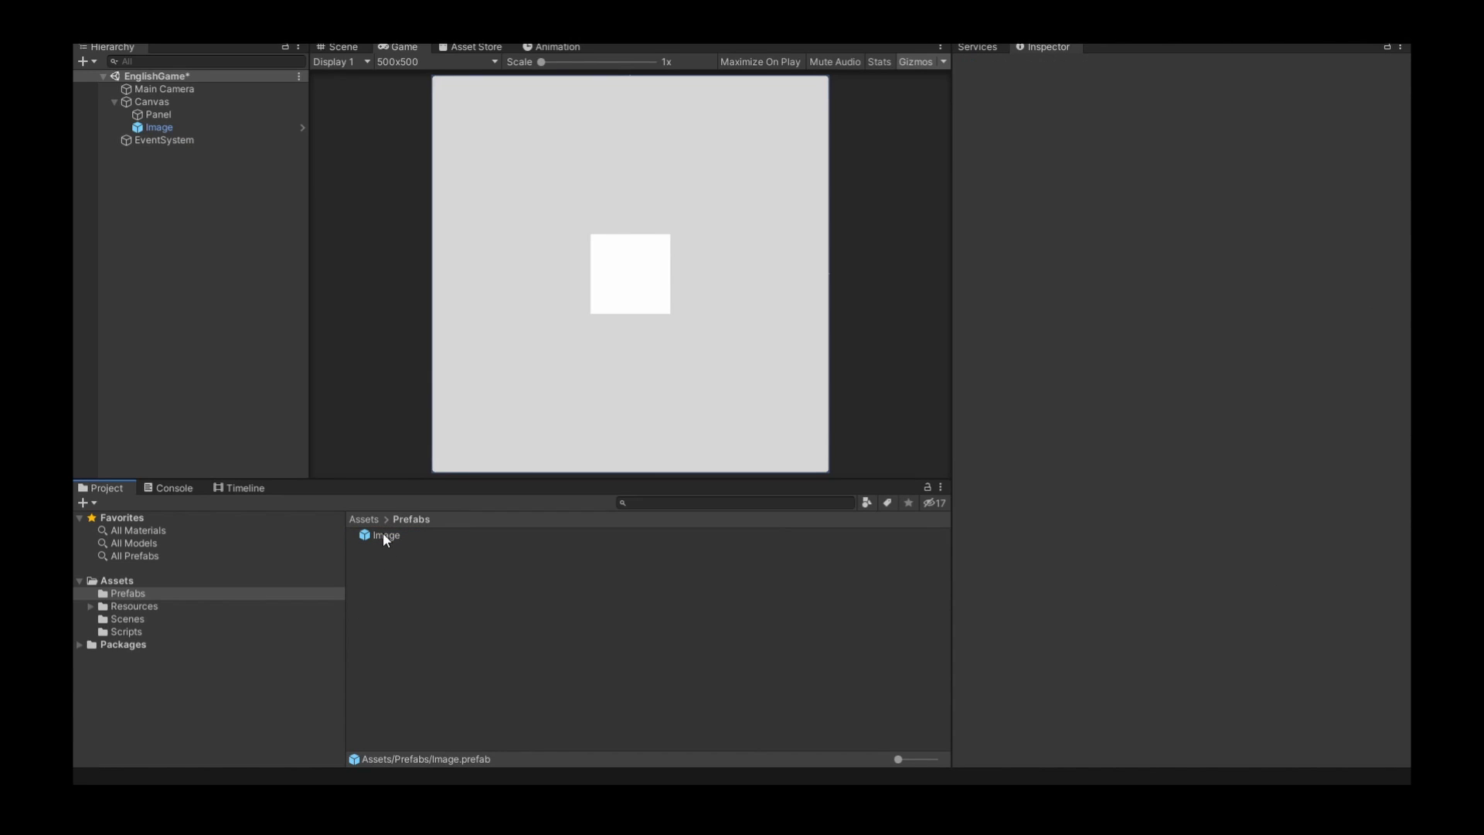
{"action": "mouse_move", "coordinate": [324, 472]}
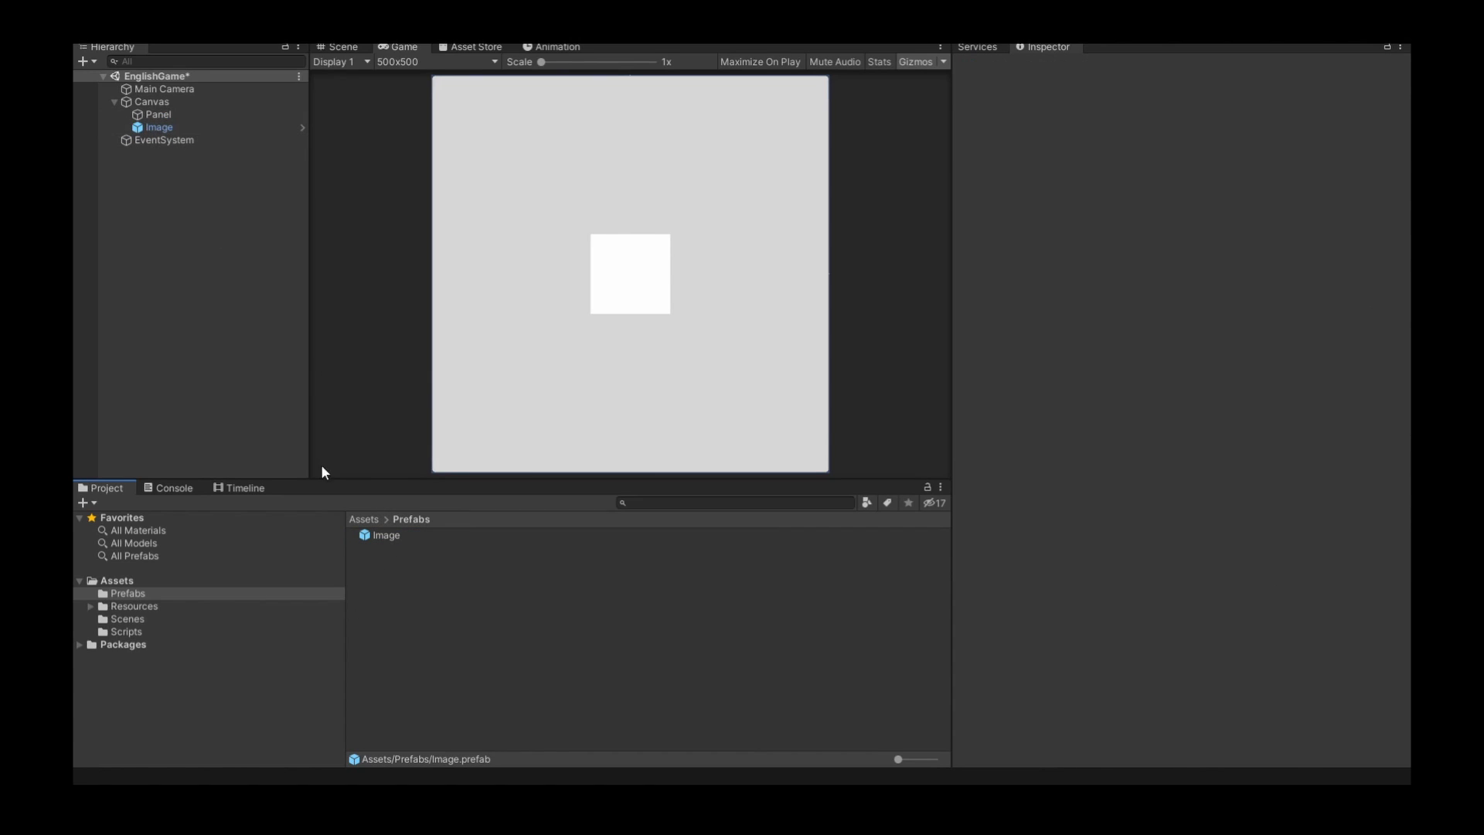
- Rename the prefab to ImagePrefab, remove the Image from the scene, and go to Scripts
{"action": "right_click", "coordinate": [384, 535]}
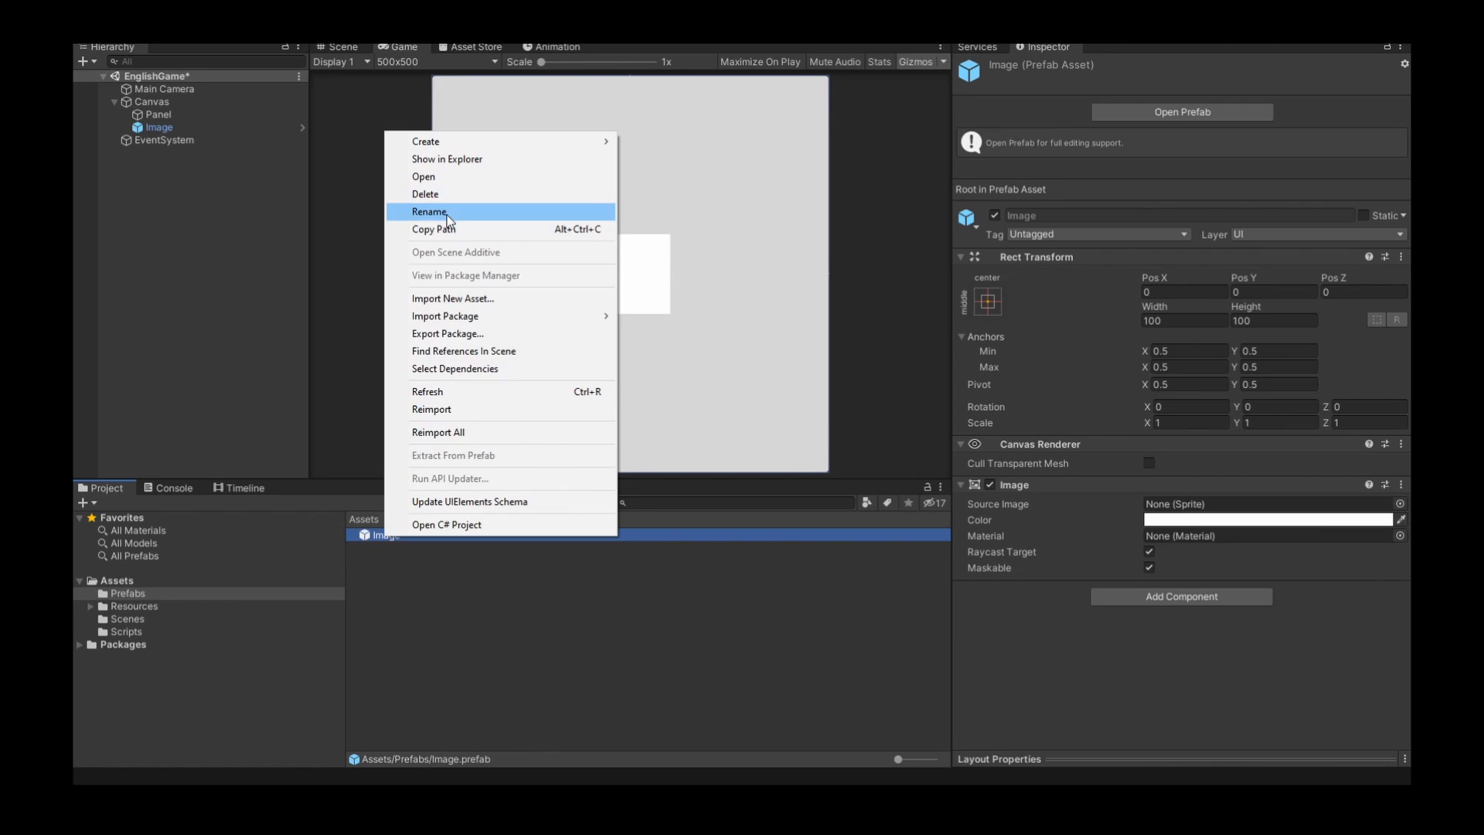
{"action": "left_click", "coordinate": [428, 212]}
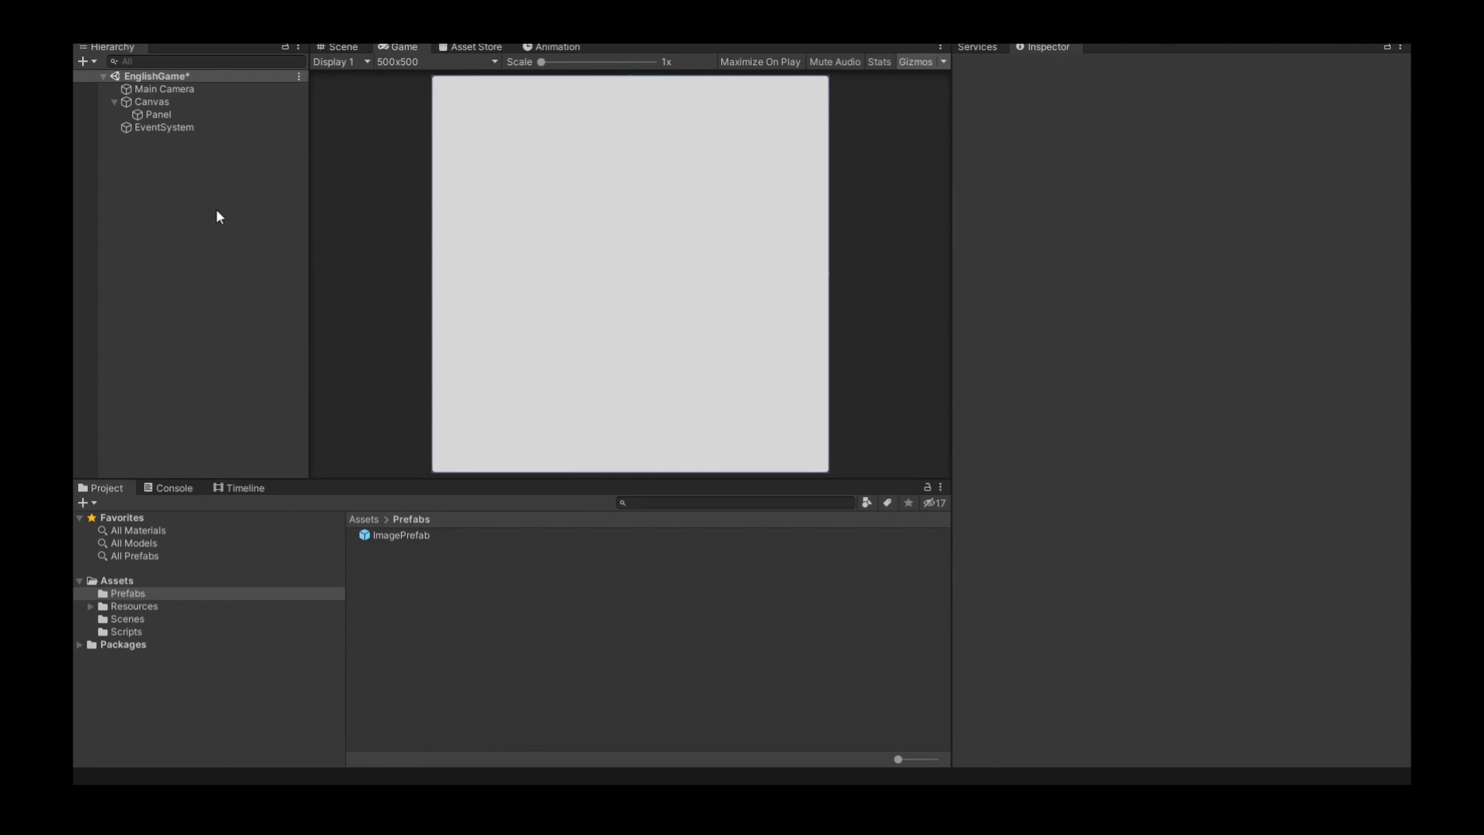
{"action": "mouse_move", "coordinate": [217, 203]}
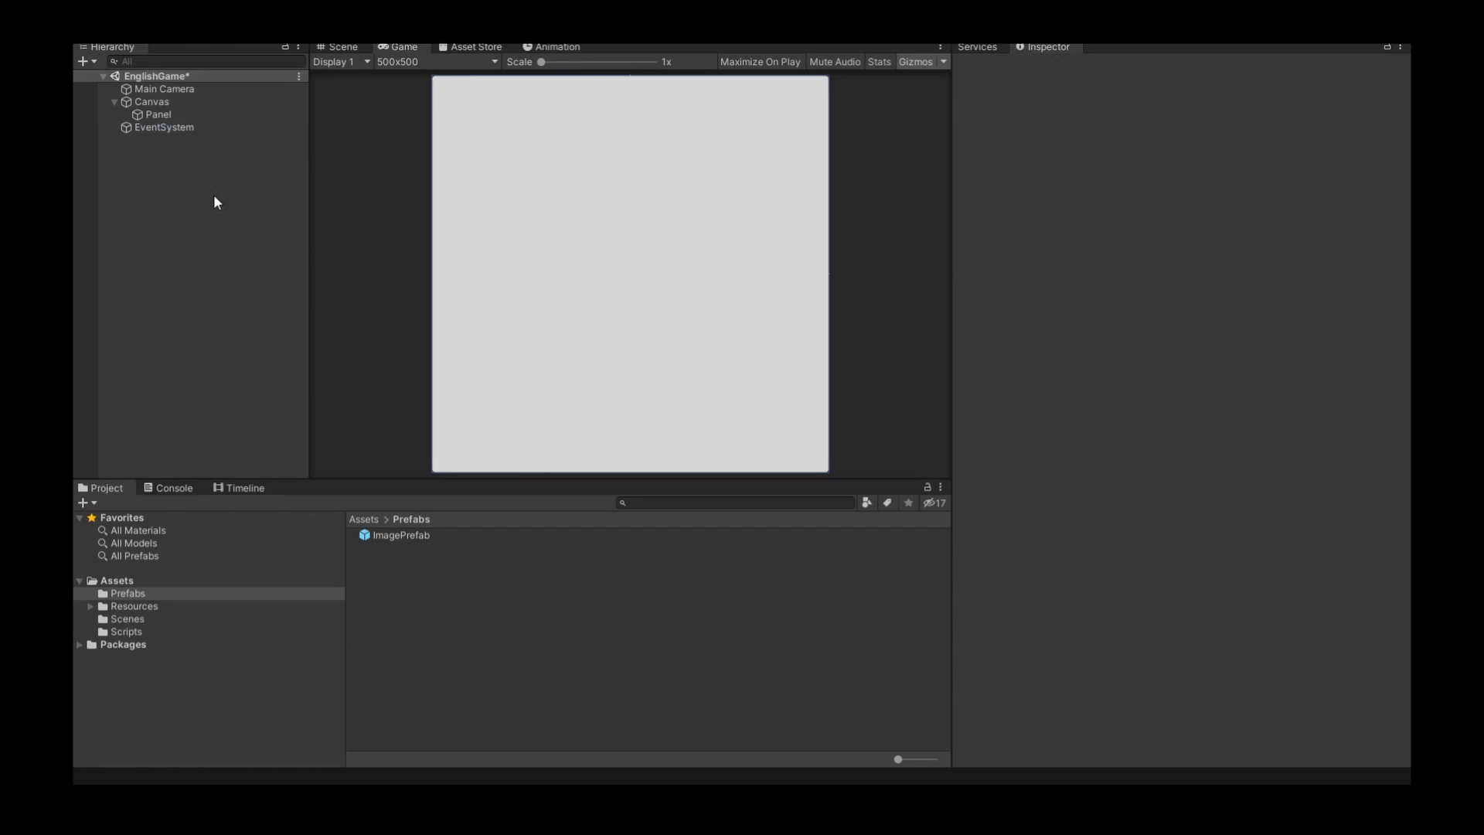
{"action": "left_click", "coordinate": [125, 631]}
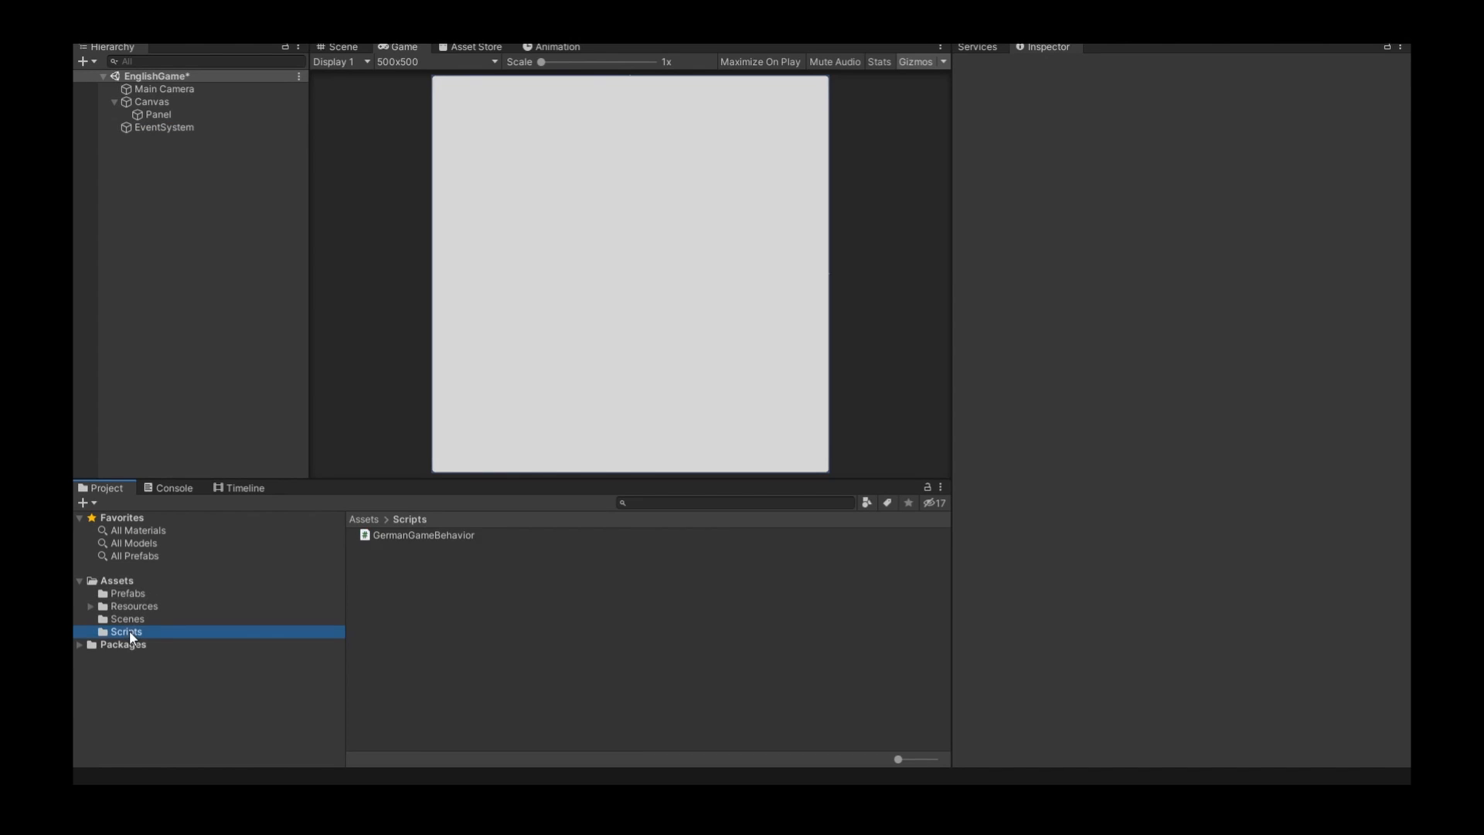
- Create a new C# script named EnglishGameBehavior in the Scripts folder
{"action": "right_click", "coordinate": [128, 631]}
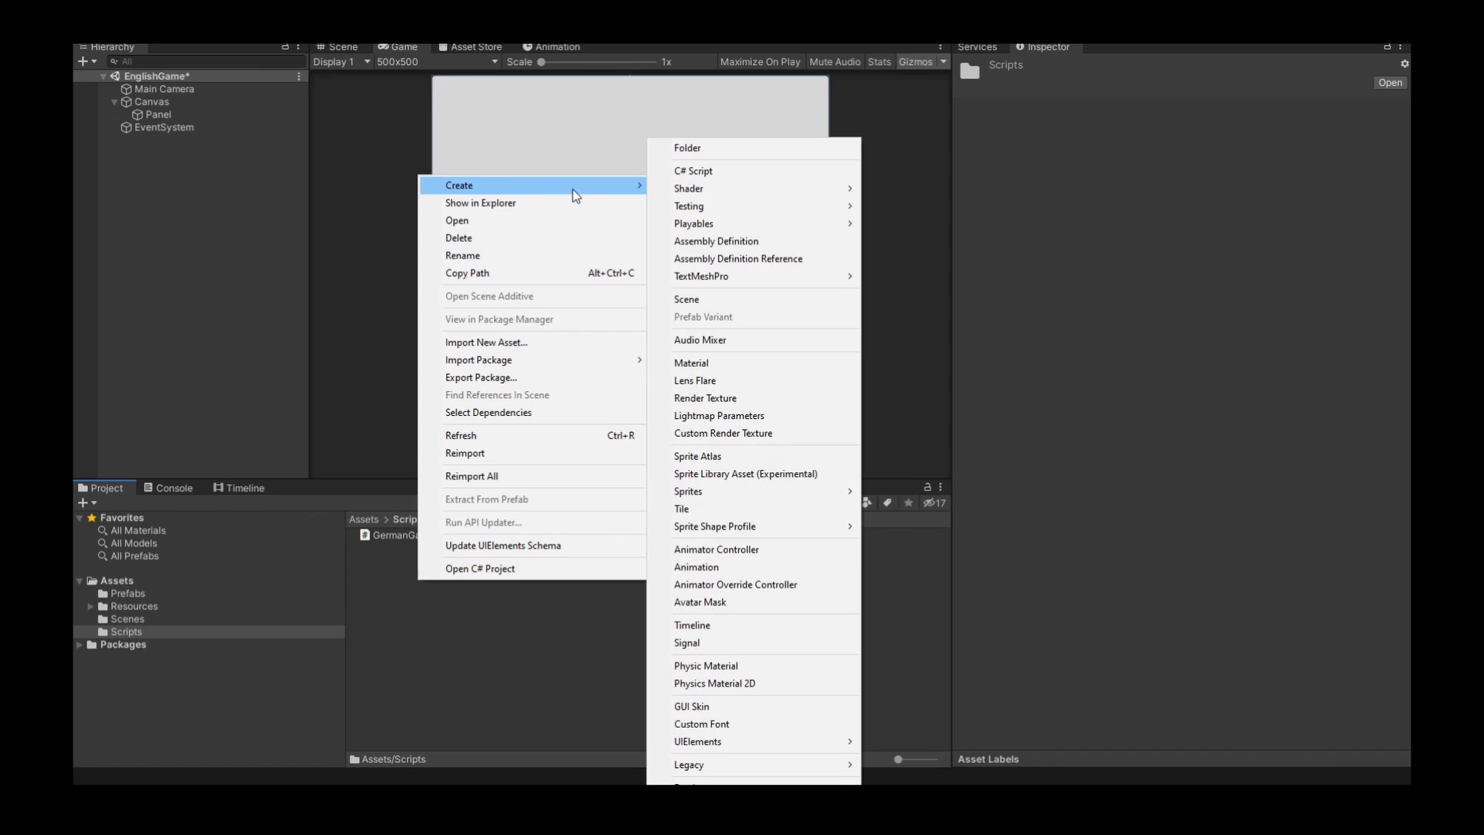
{"action": "left_click", "coordinate": [693, 170]}
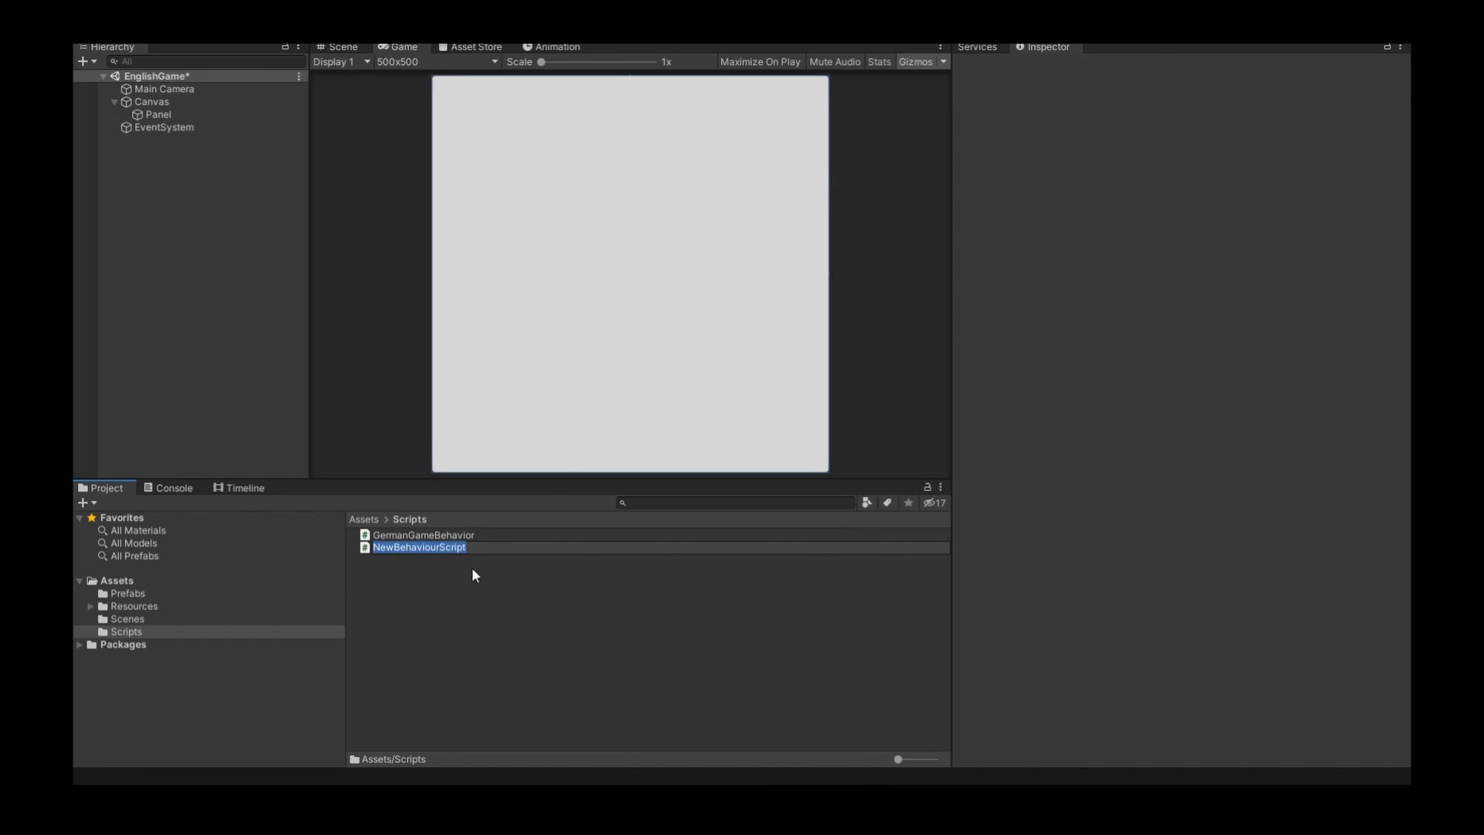
{"action": "type", "text": "Eng"}
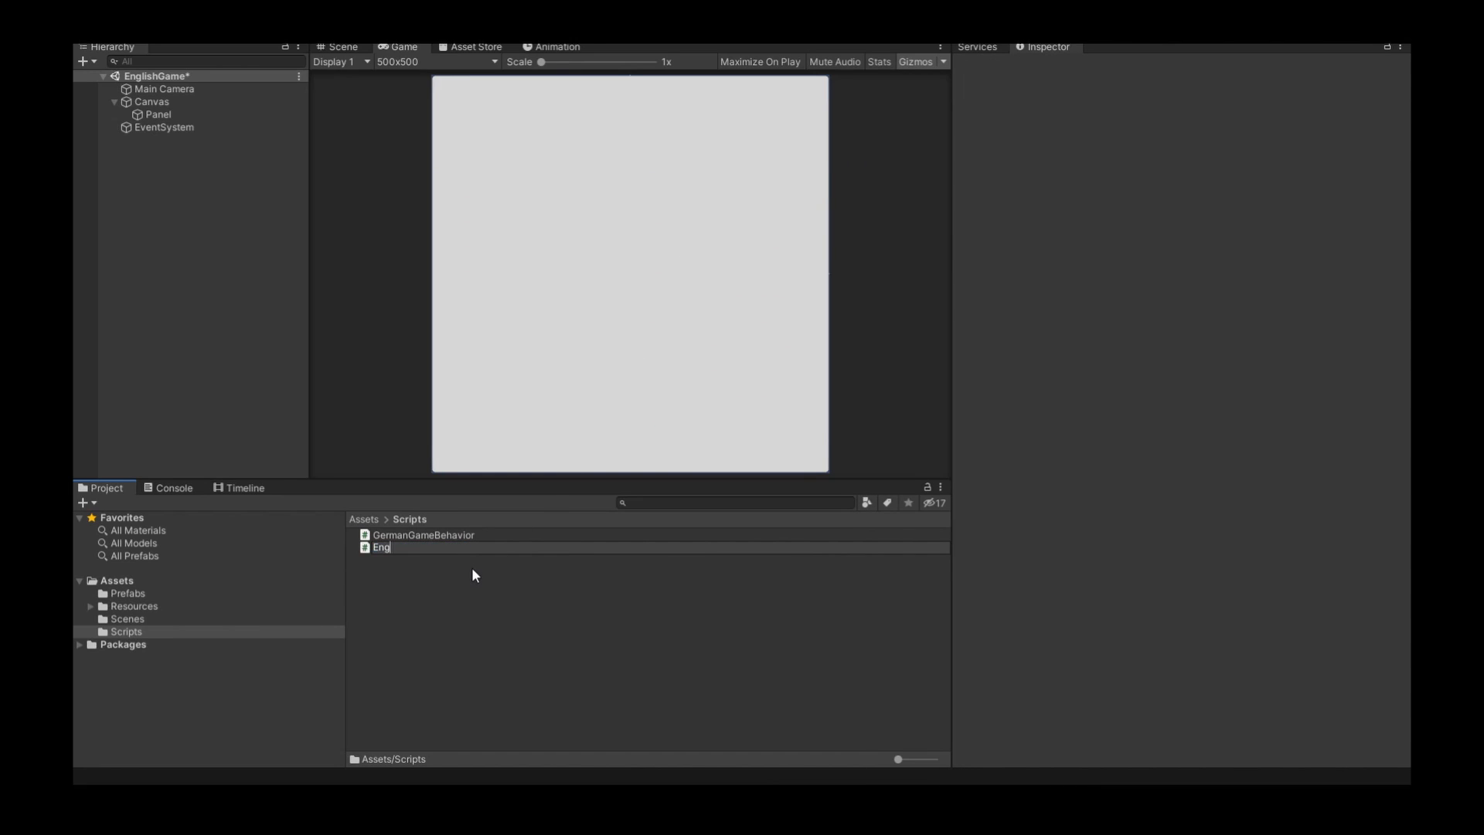
{"action": "type", "text": "lishGa"}
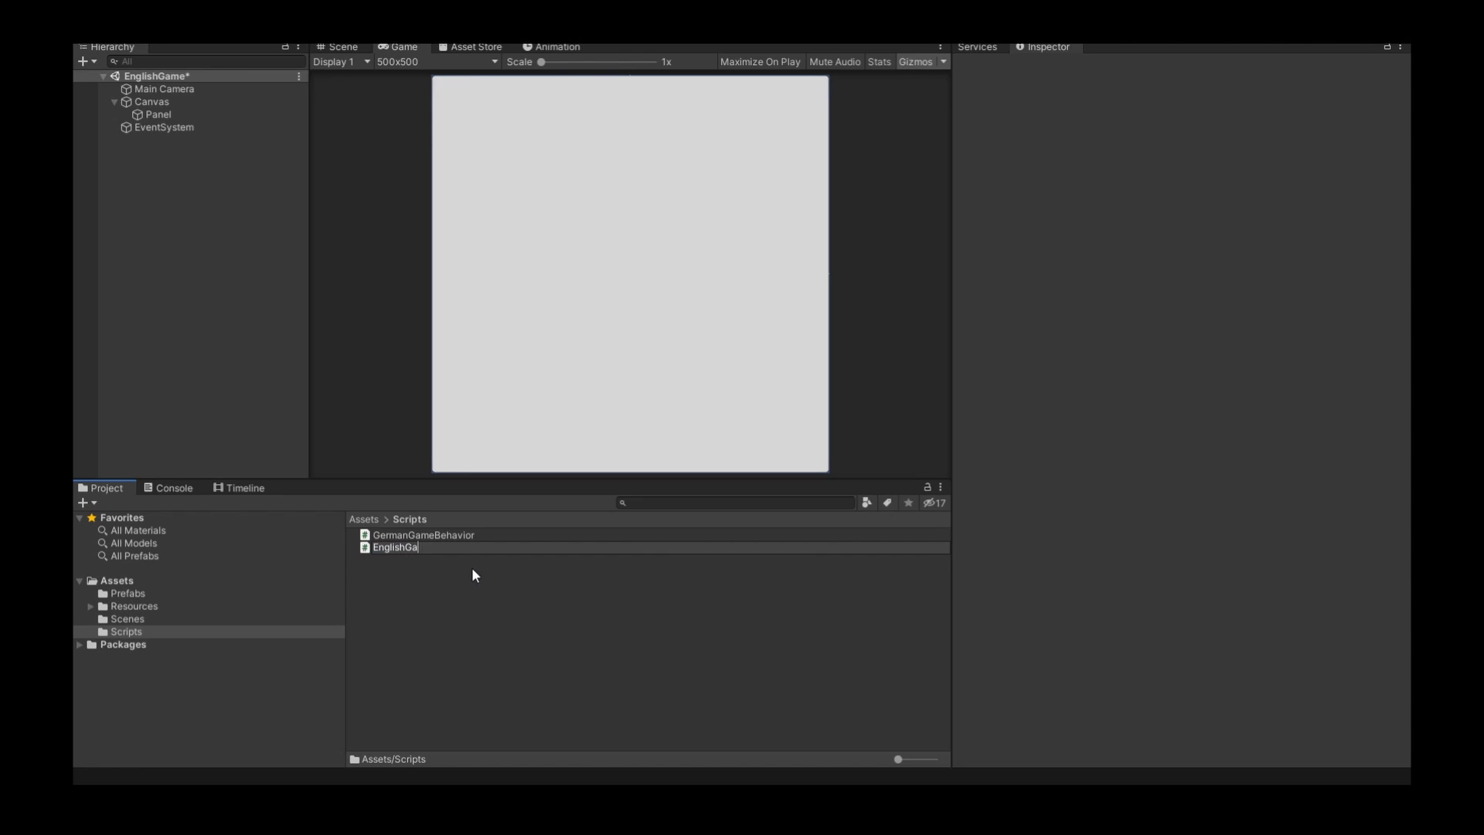
{"action": "type", "text": "meBehavir"}
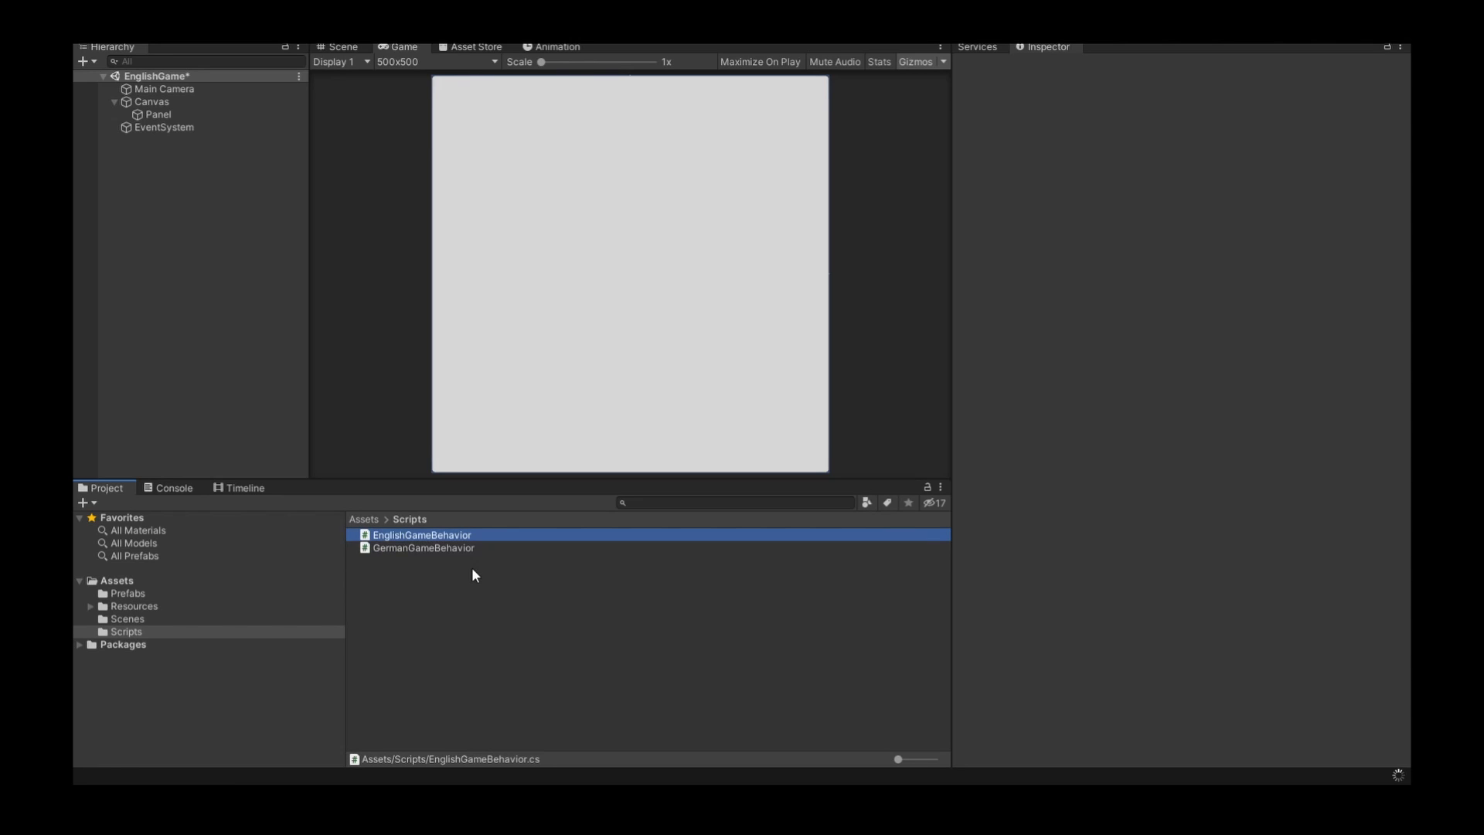
{"action": "mouse_move", "coordinate": [464, 535]}
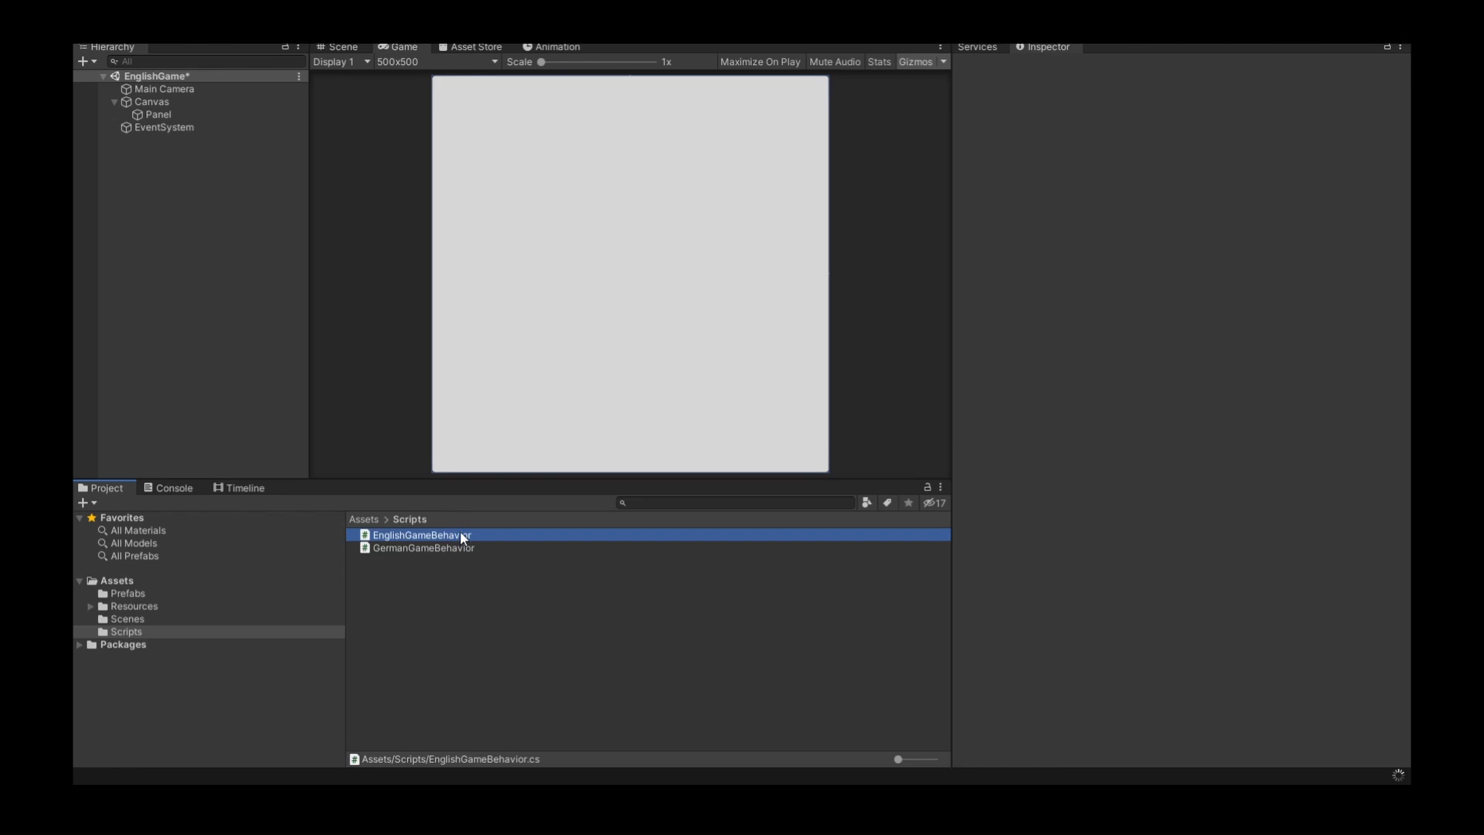
- Open EnglishGameBehavior.cs in Visual Studio and delete its default Update method, leaving Start
{"action": "double_click", "coordinate": [422, 534]}
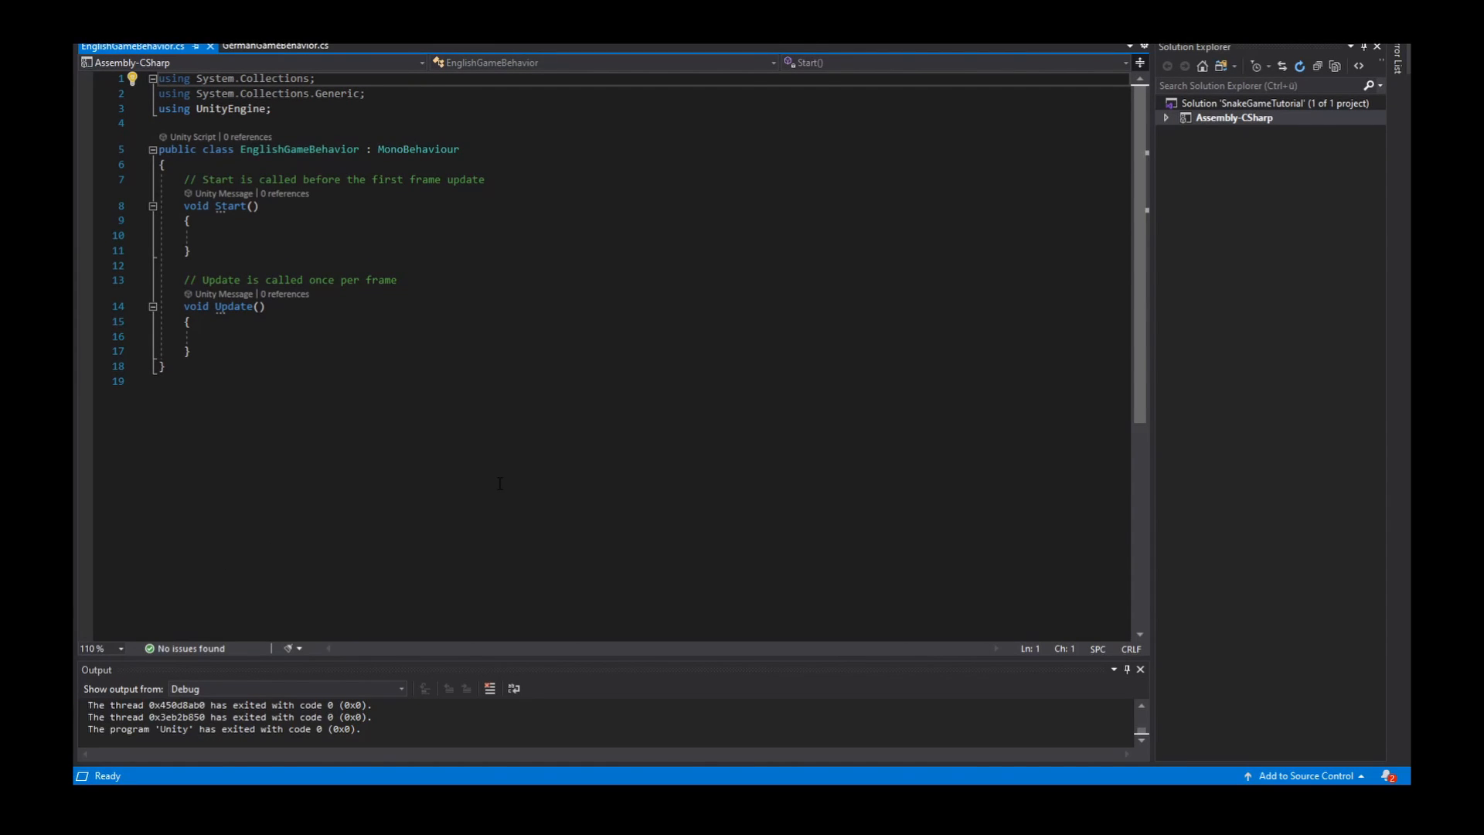
{"action": "mouse_move", "coordinate": [415, 444]}
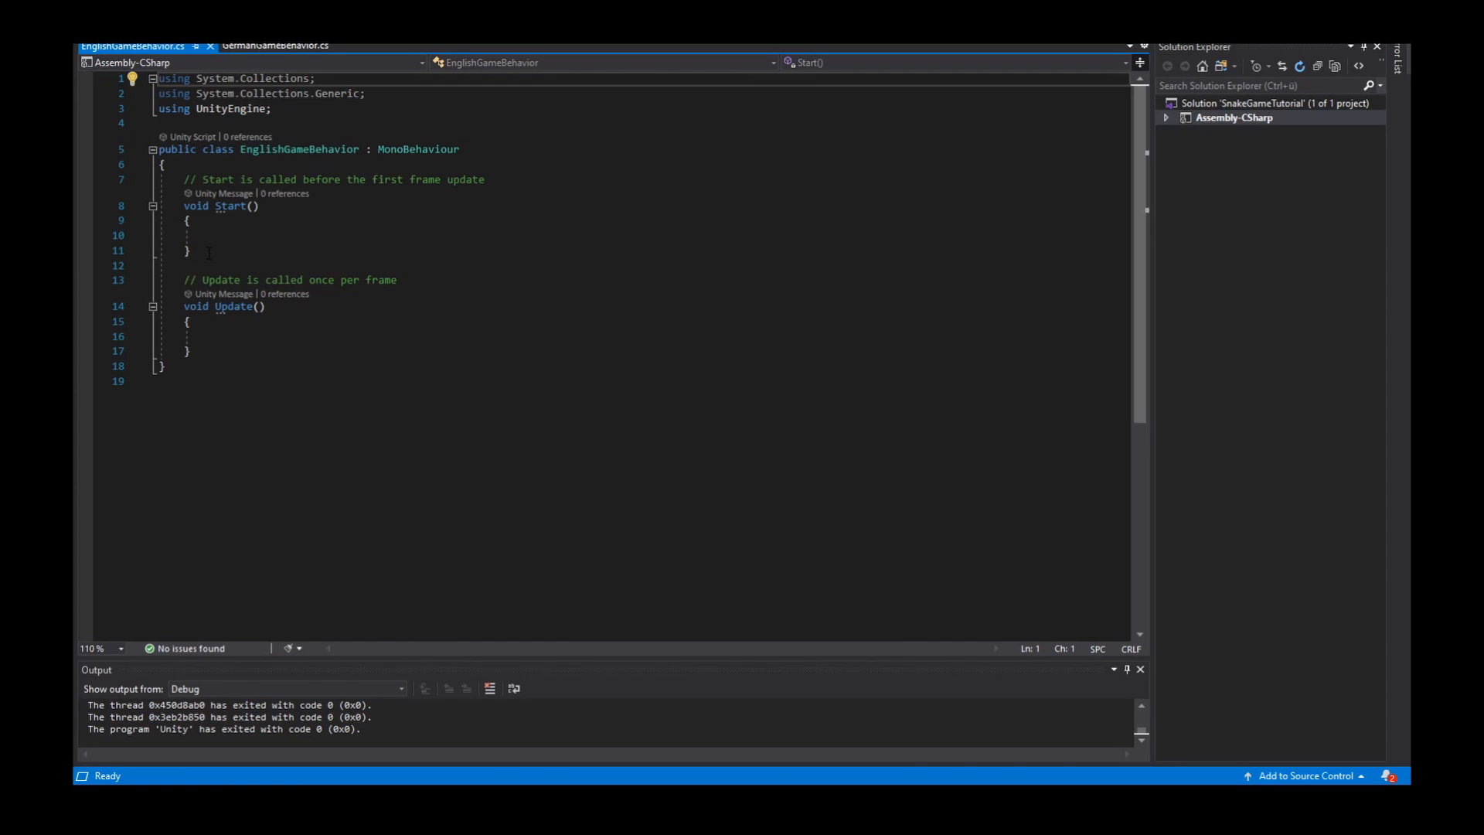
{"action": "double_click", "coordinate": [228, 206]}
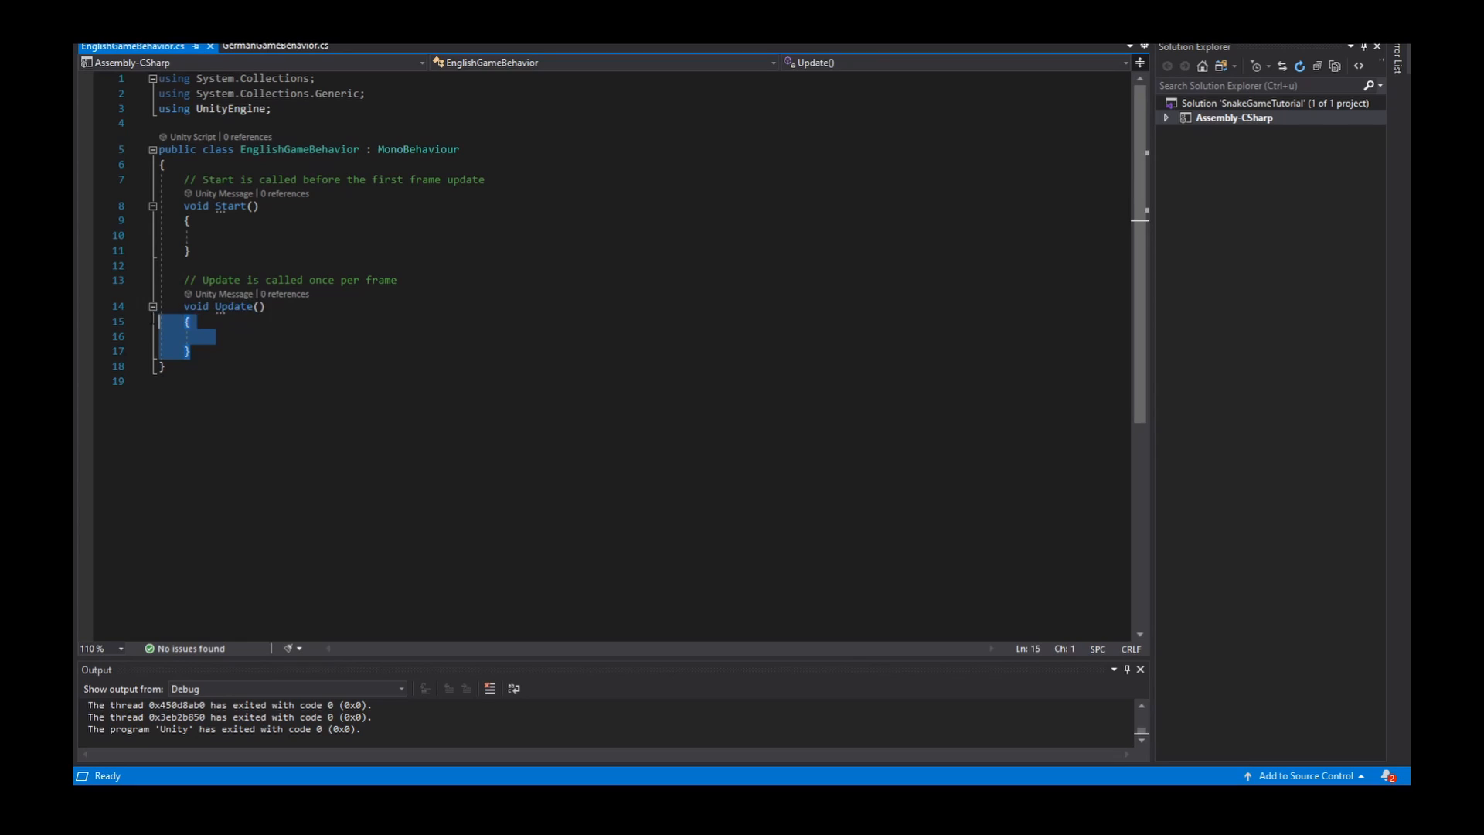
{"action": "key", "text": "Delete"}
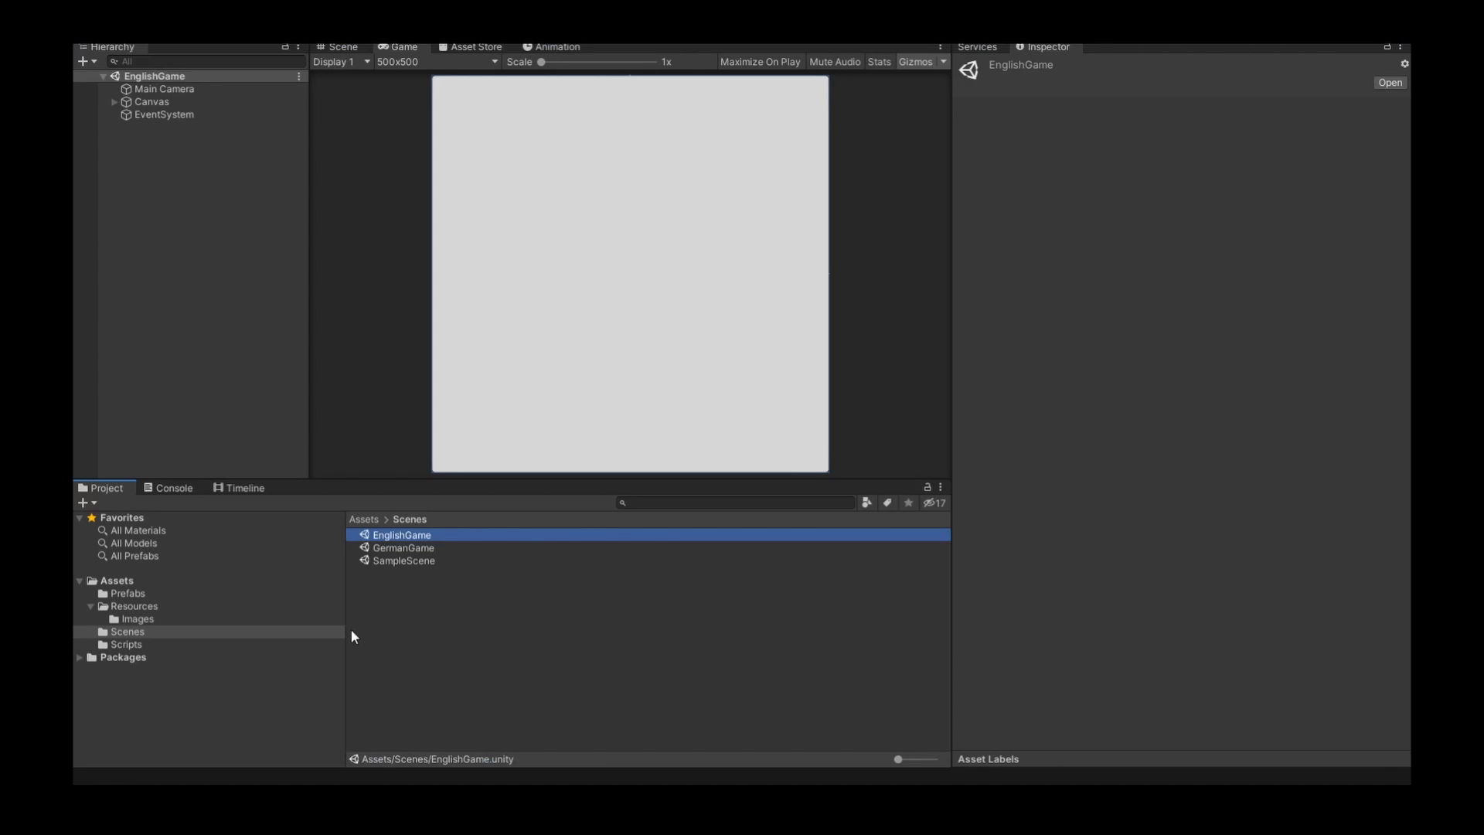
{"action": "left_click", "coordinate": [133, 606]}
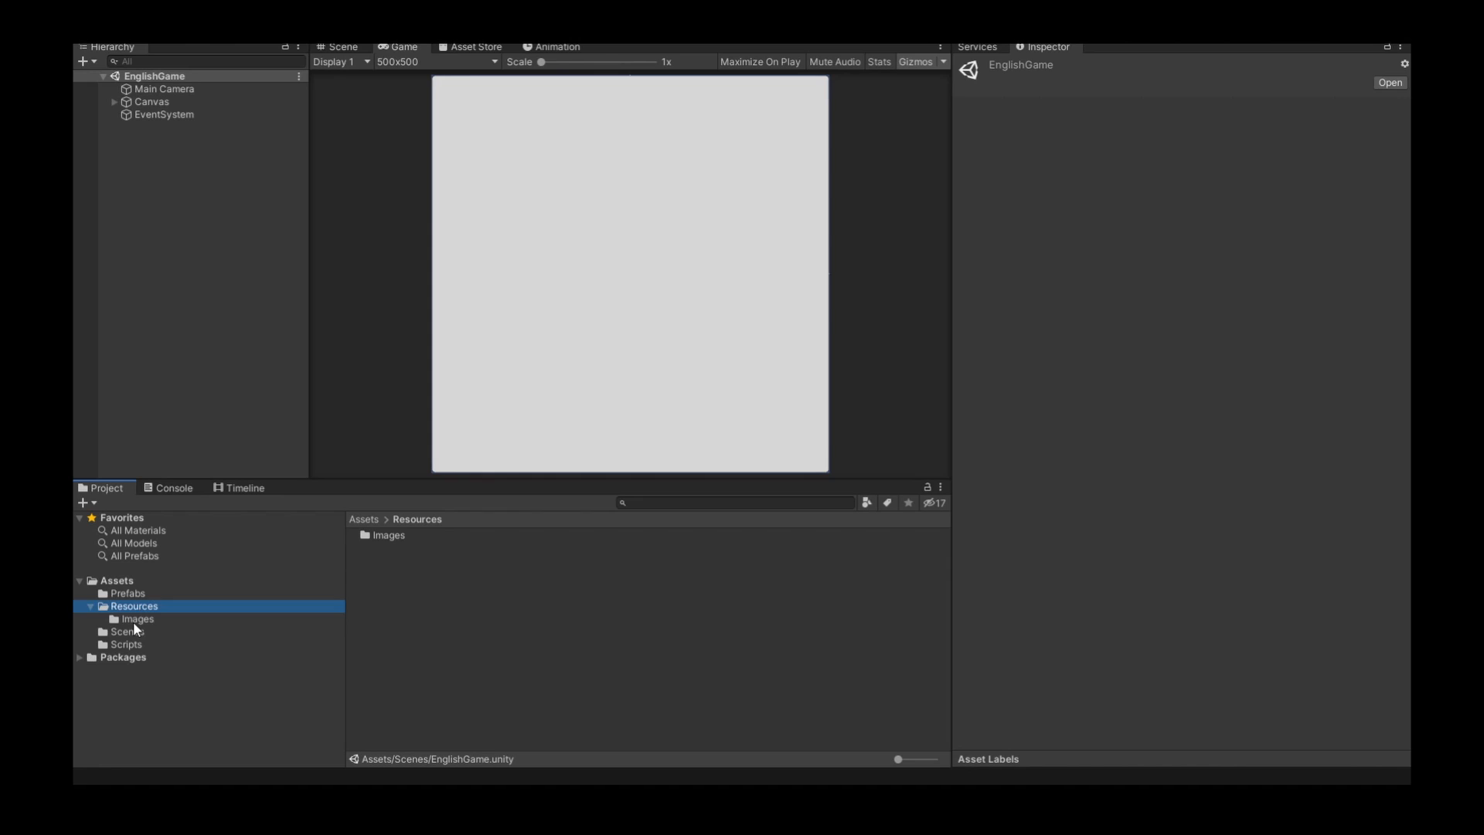
{"action": "left_click", "coordinate": [136, 618]}
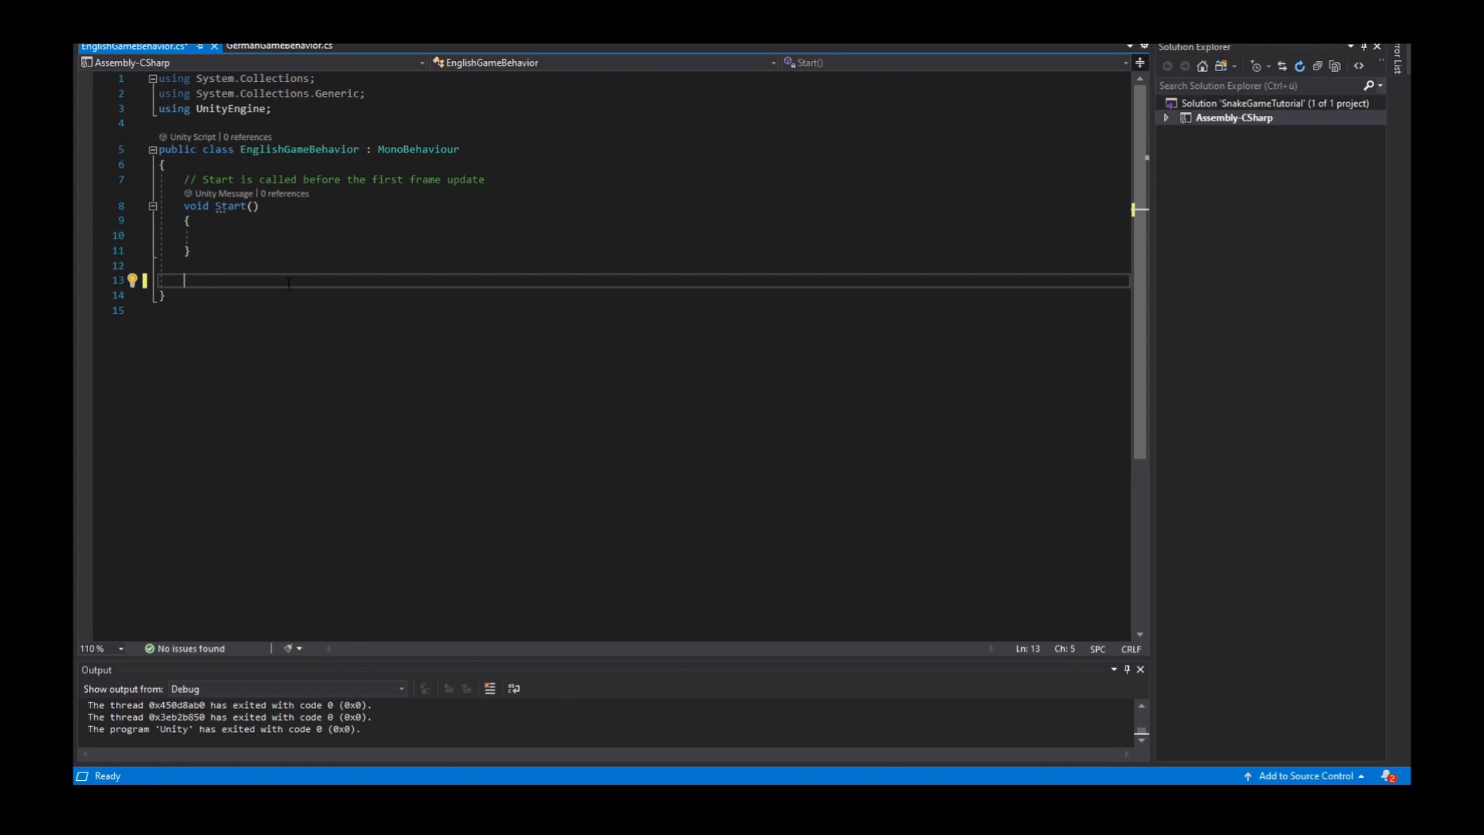
- Declare a private void LoadImages() method with an empty body
{"action": "type", "text": "private void Loa"}
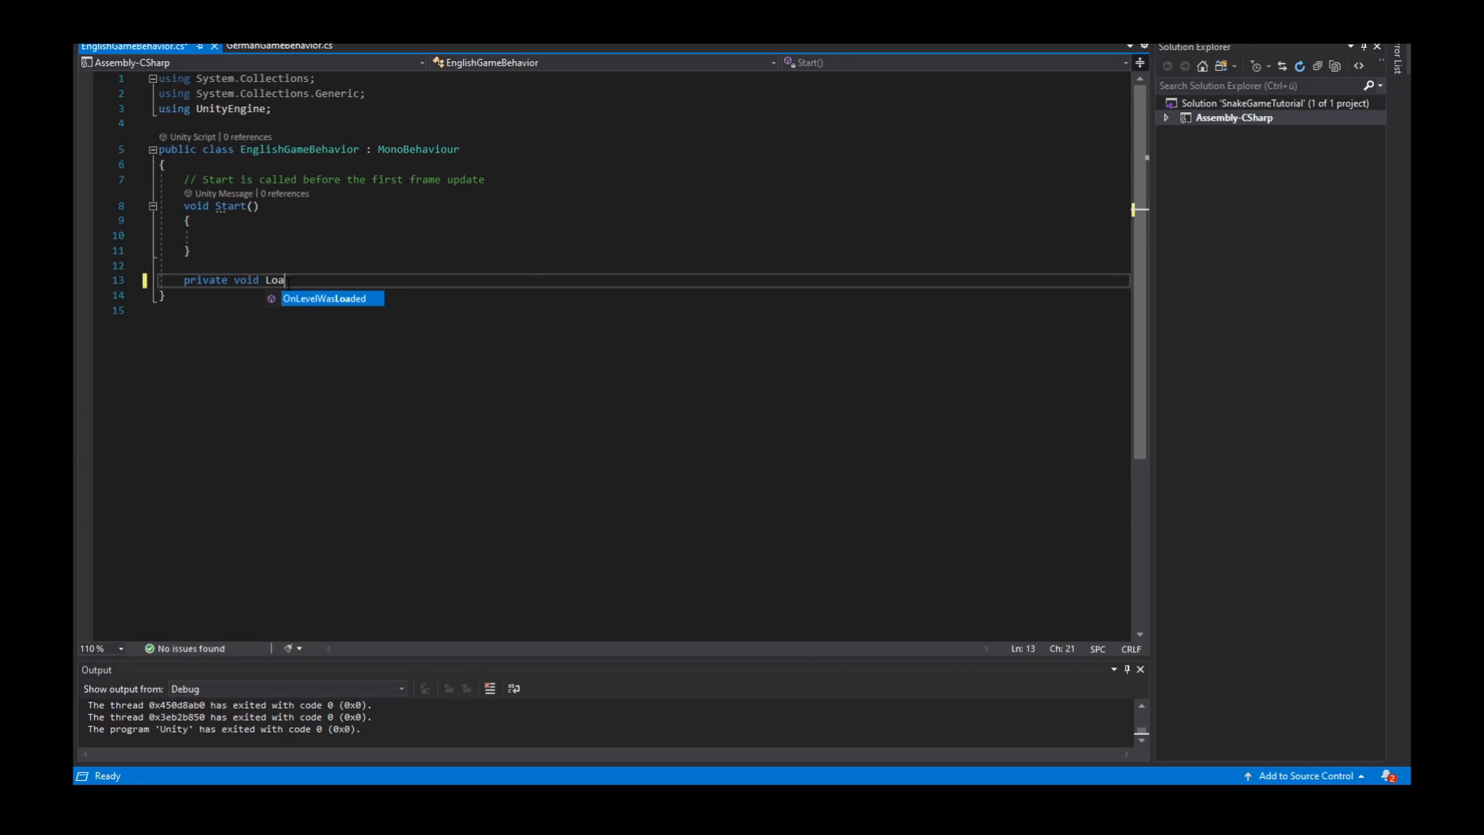
{"action": "type", "text": "d"}
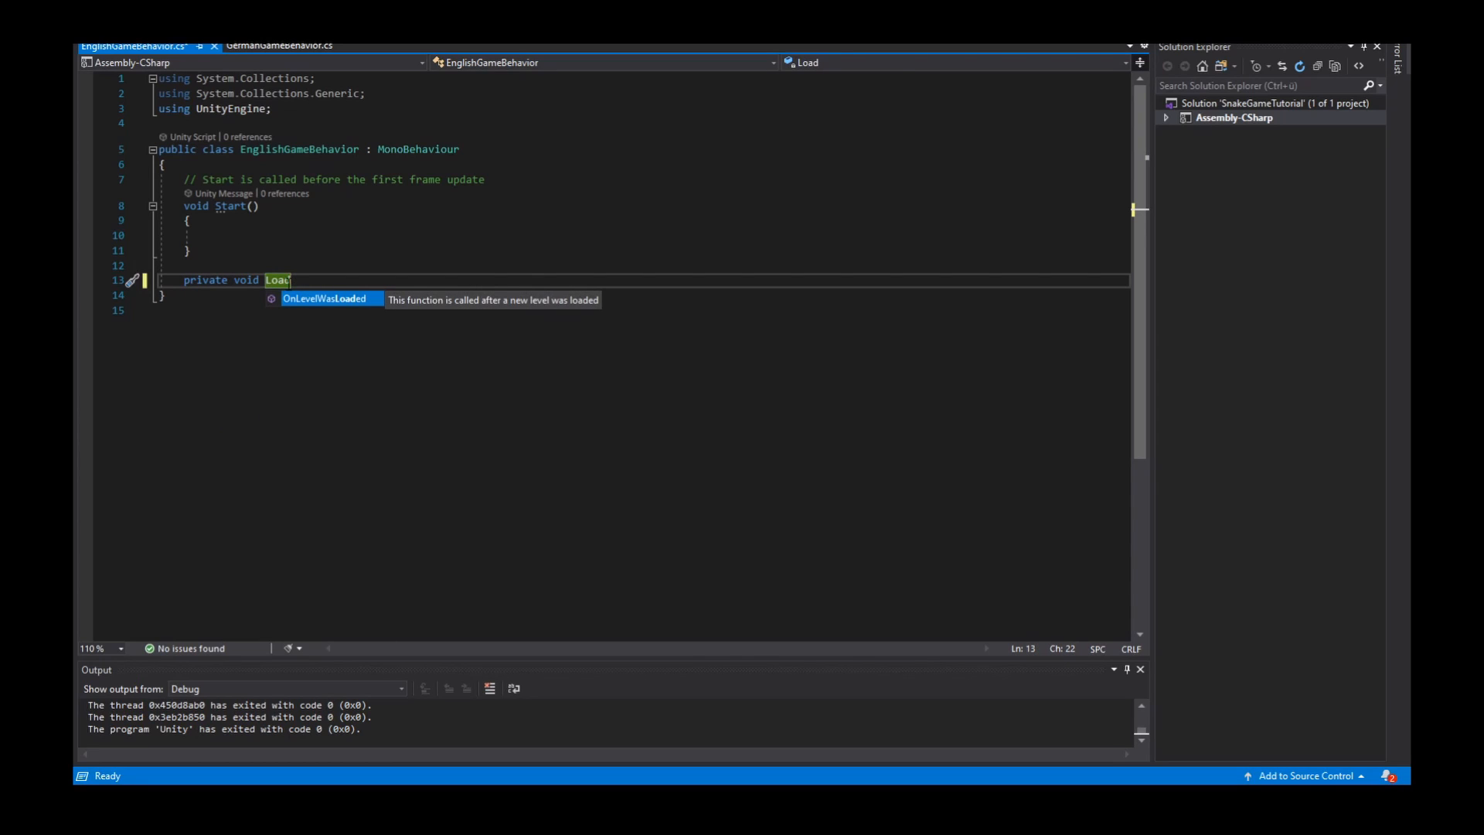
{"action": "type", "text": "Image"}
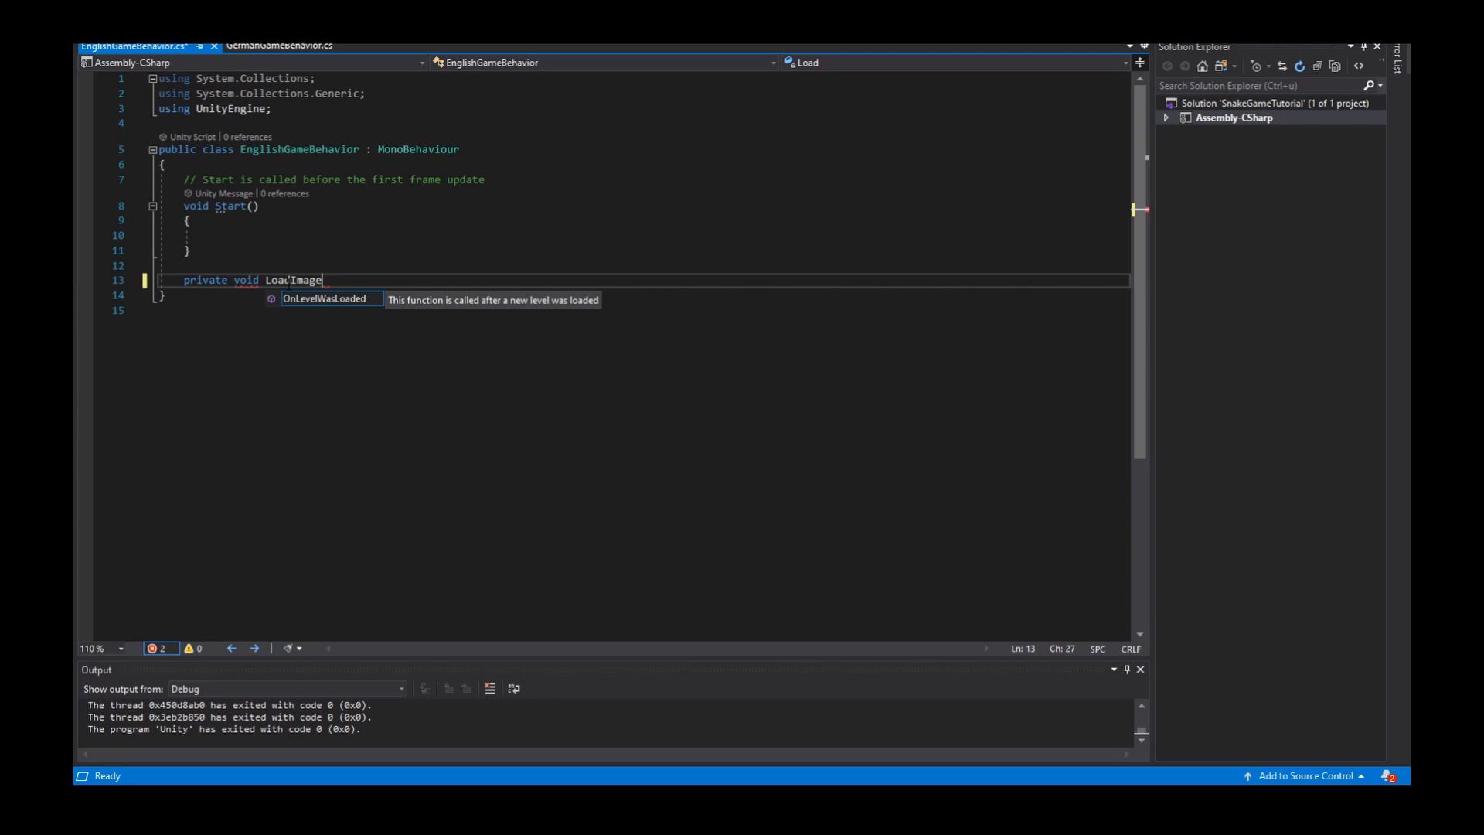
{"action": "type", "text": "s()"}
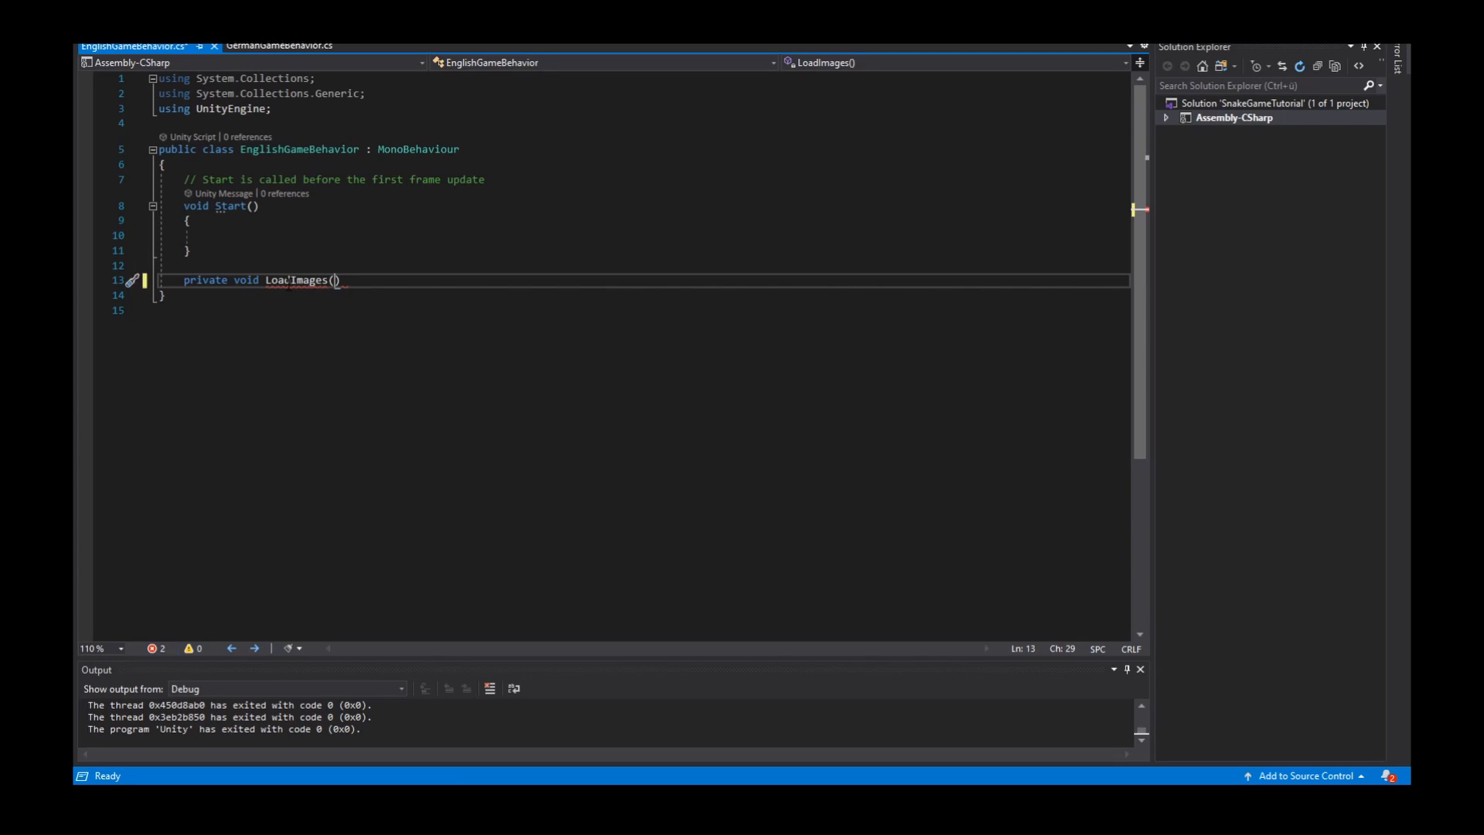
{"action": "key", "text": "enter"}
{"action": "type", "text": "{"}
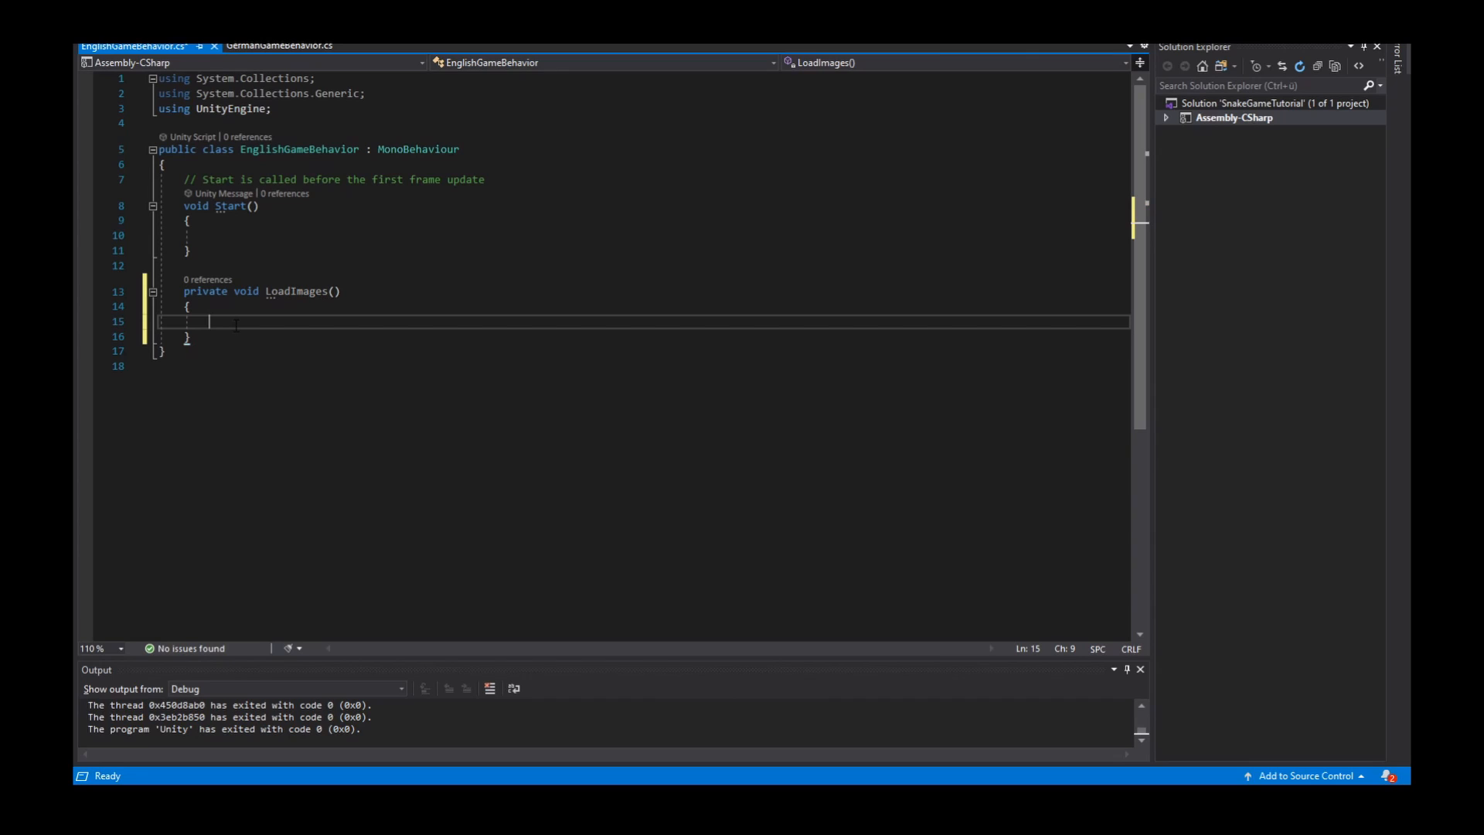
- Begin a generic Resources.Load<> call inside LoadImages, checking the Images folder's sprites
{"action": "type", "text": "Resources"}
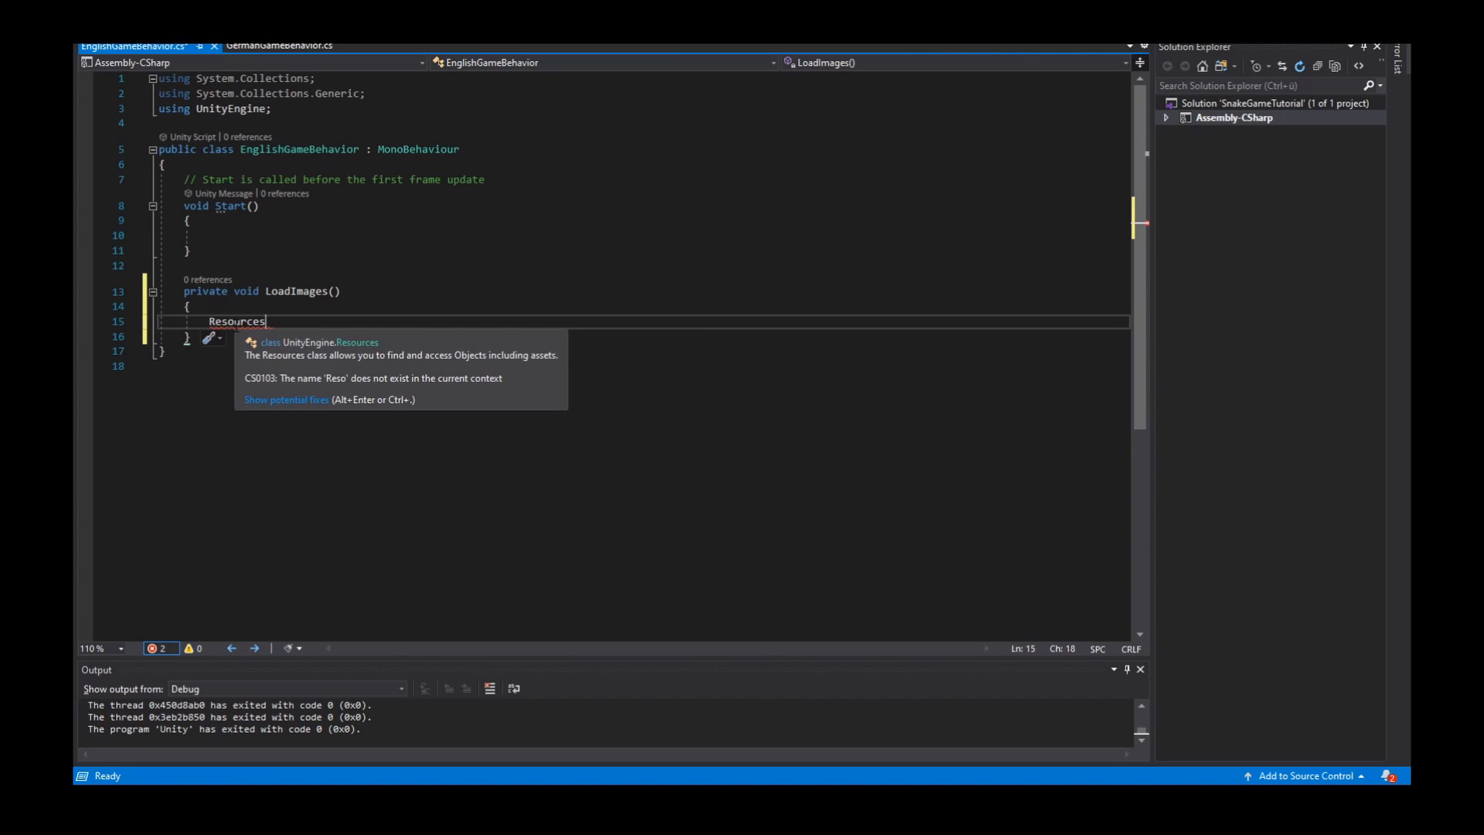
{"action": "type", "text": ".Load"}
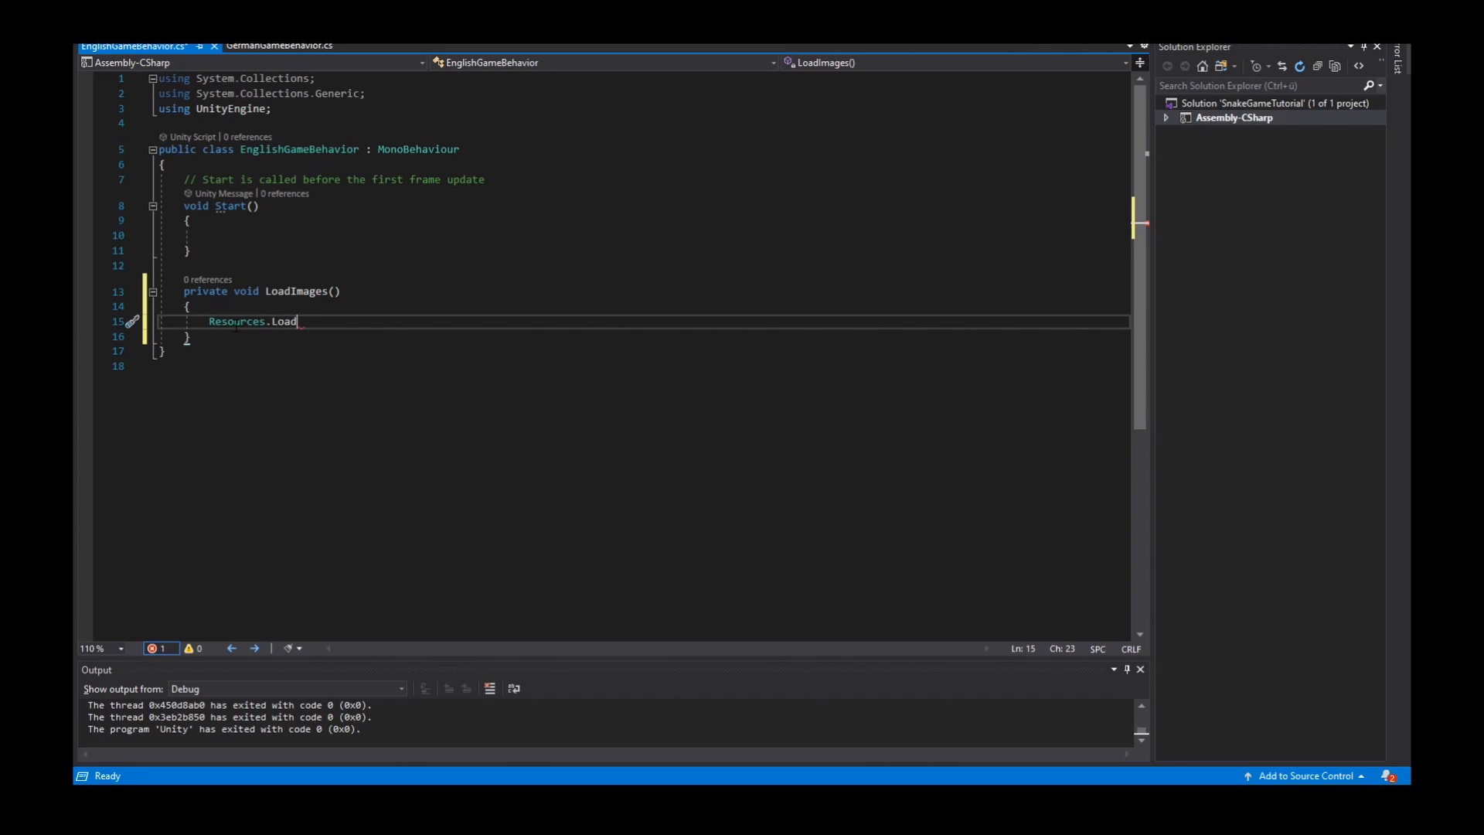
{"action": "type", "text": "<>"}
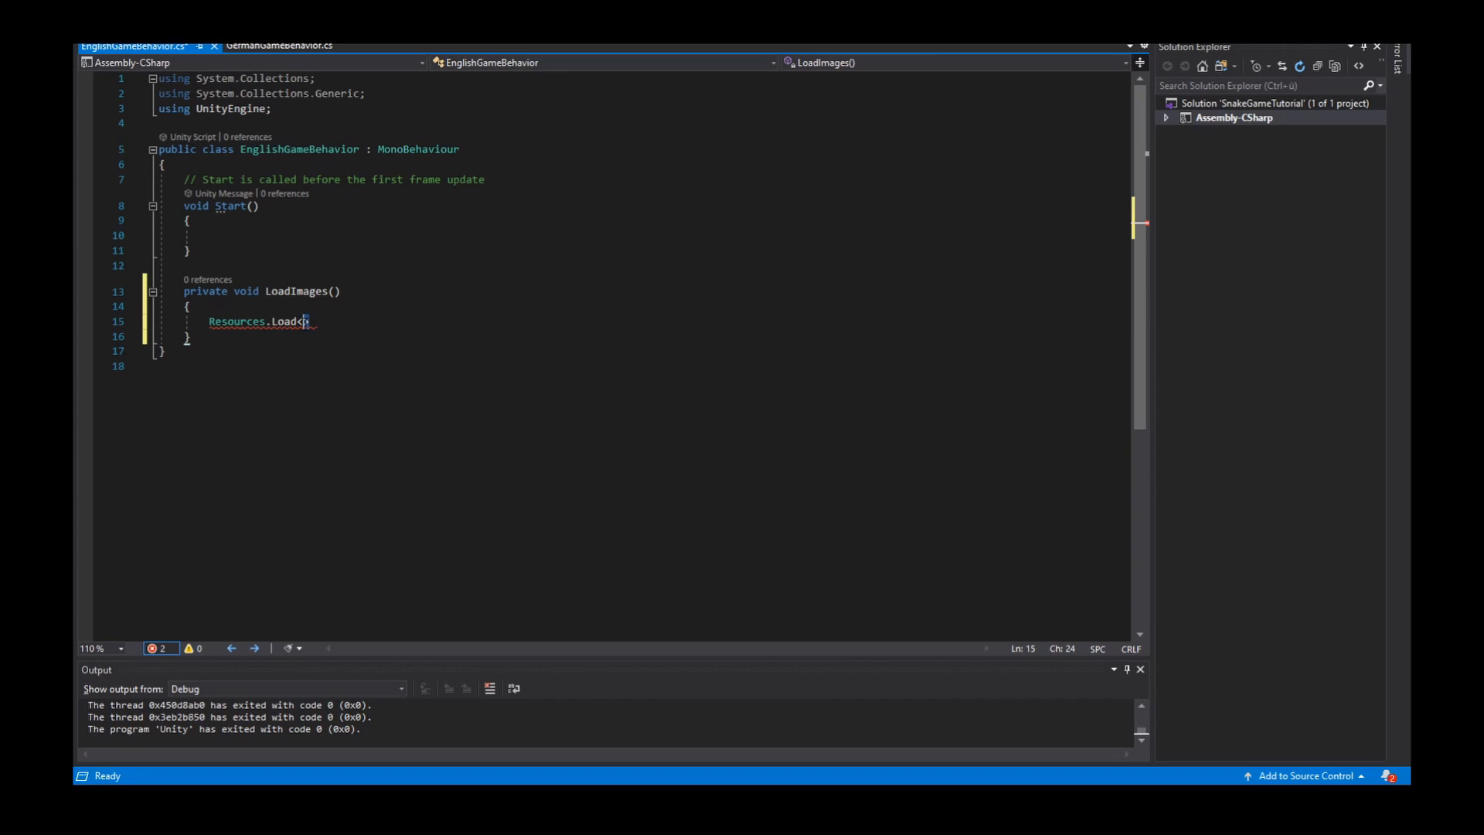
{"action": "type", "text": ">"}
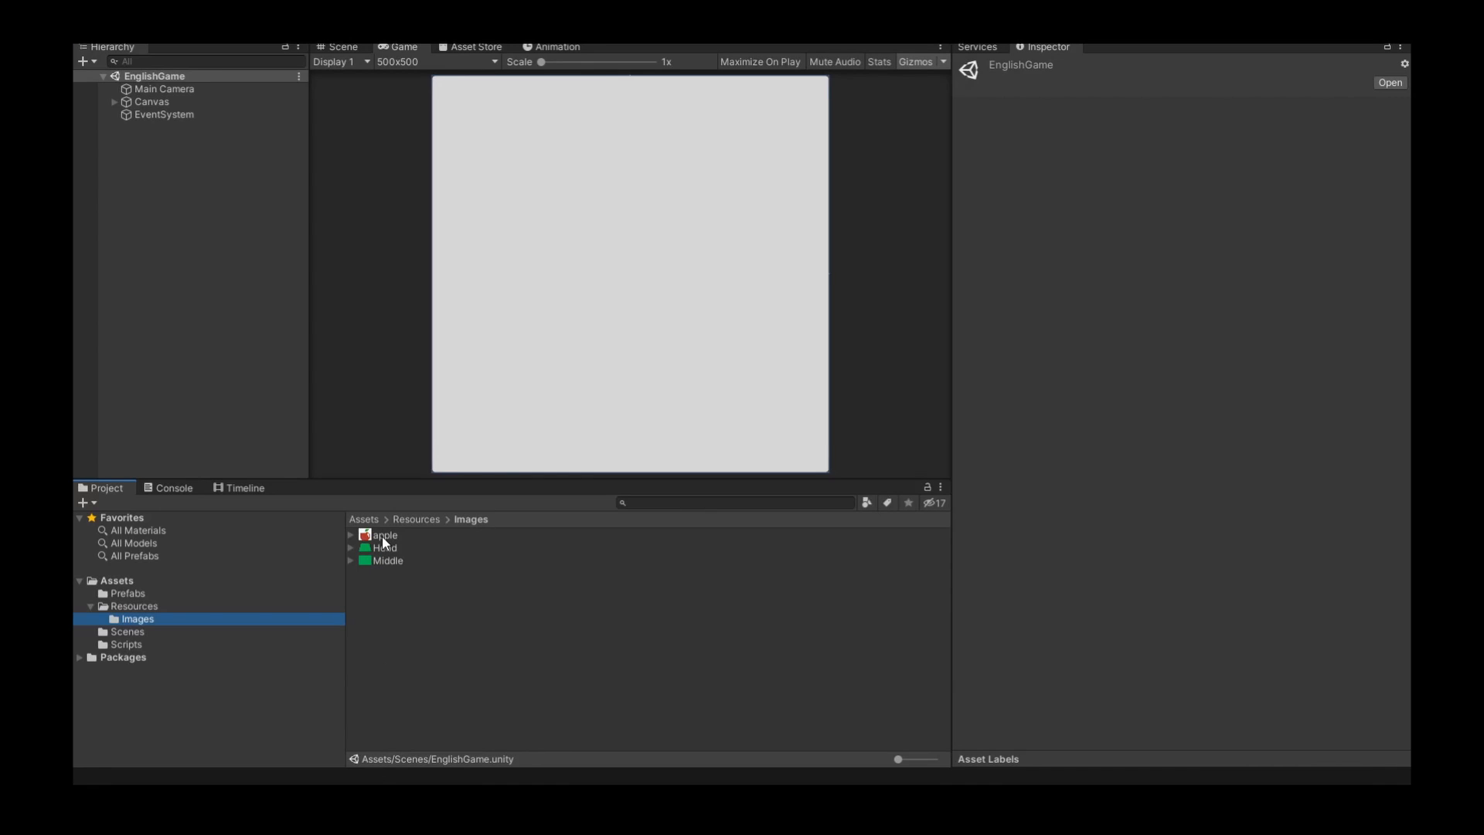
{"action": "left_click", "coordinate": [382, 535]}
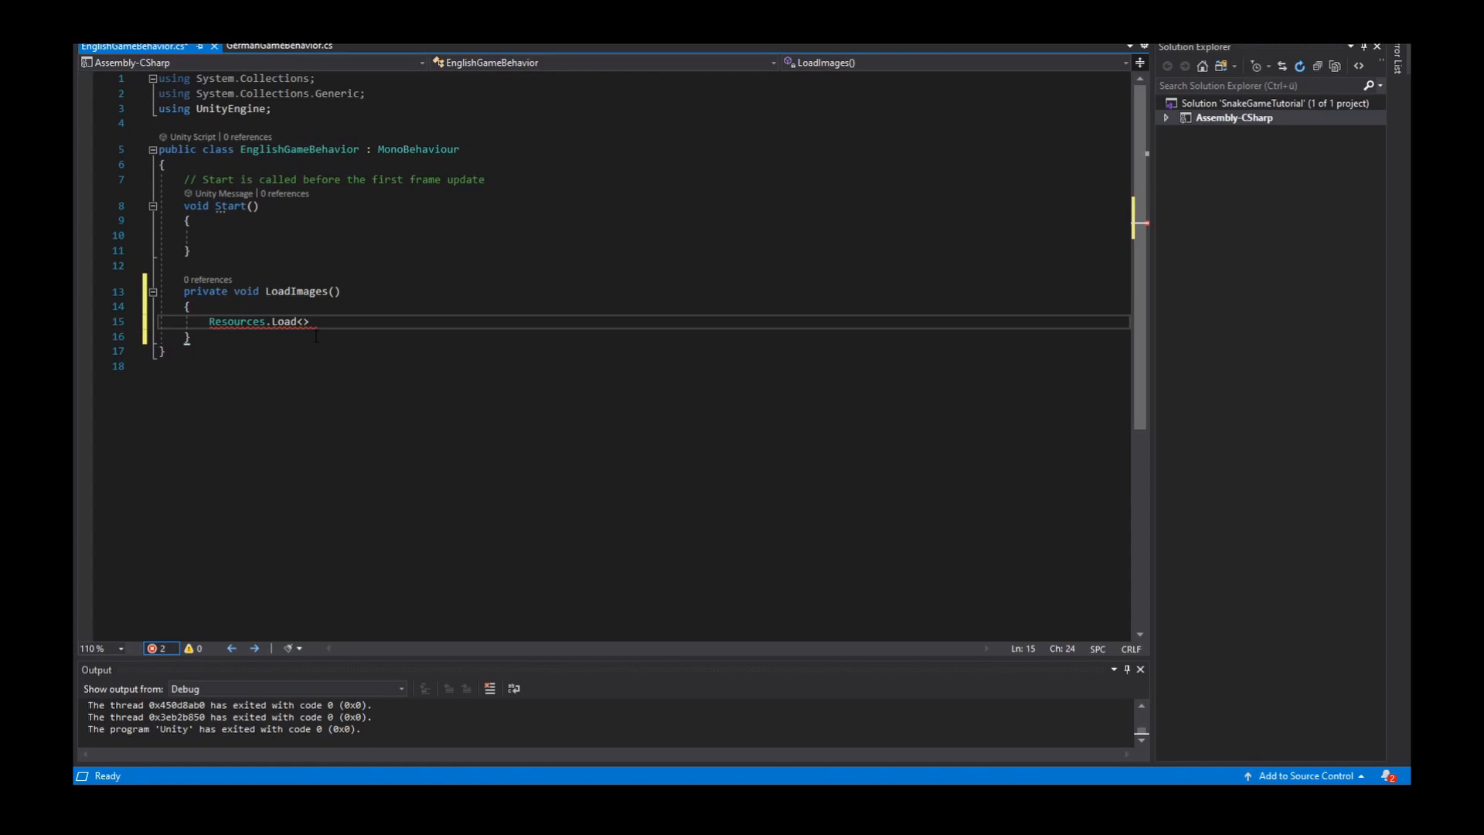
- Complete the call as Resources.Load<Sprite>("Images");
{"action": "type", "text": "Sprite"}
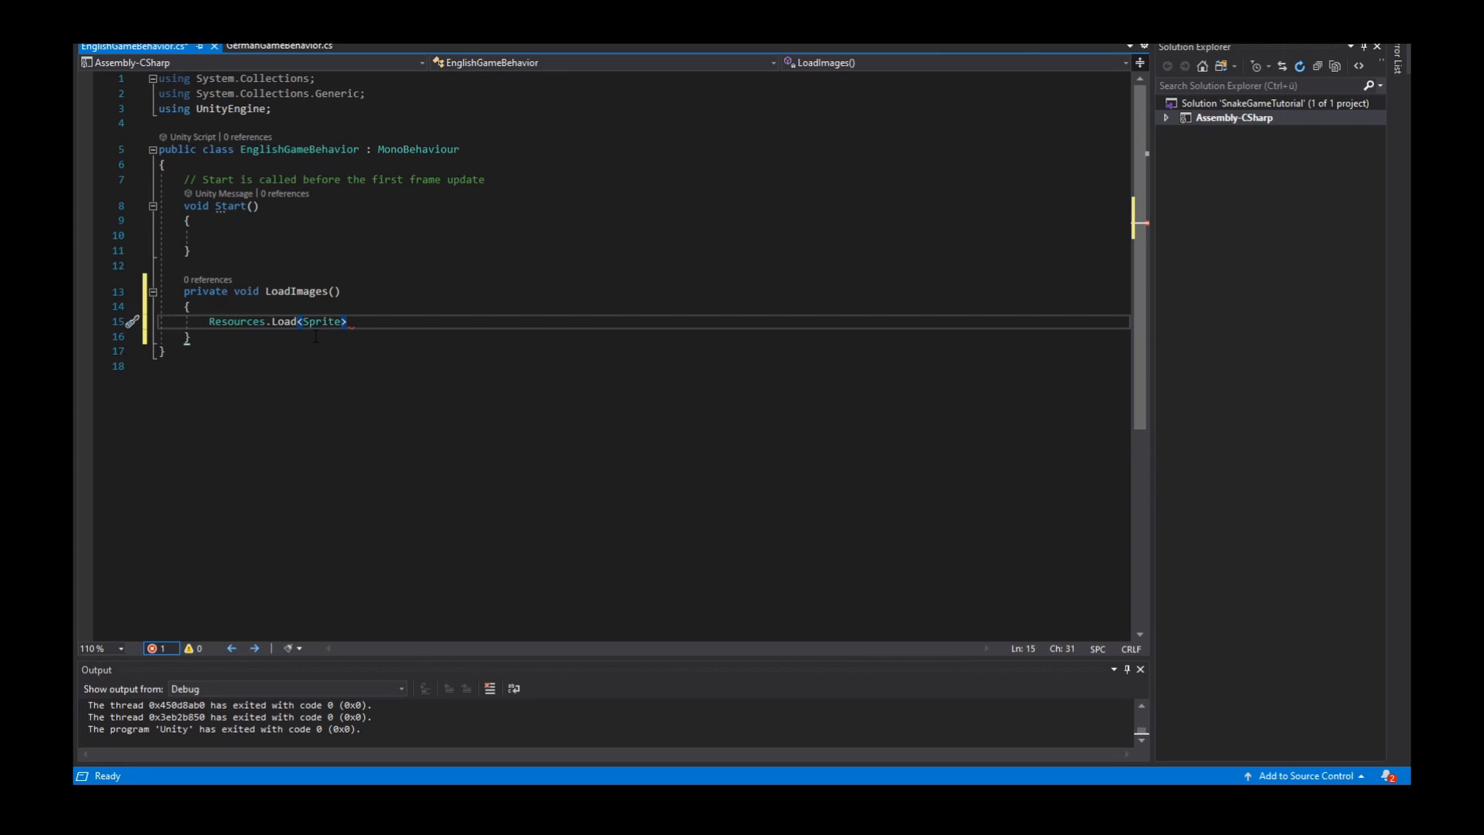
{"action": "type", "text": "()"}
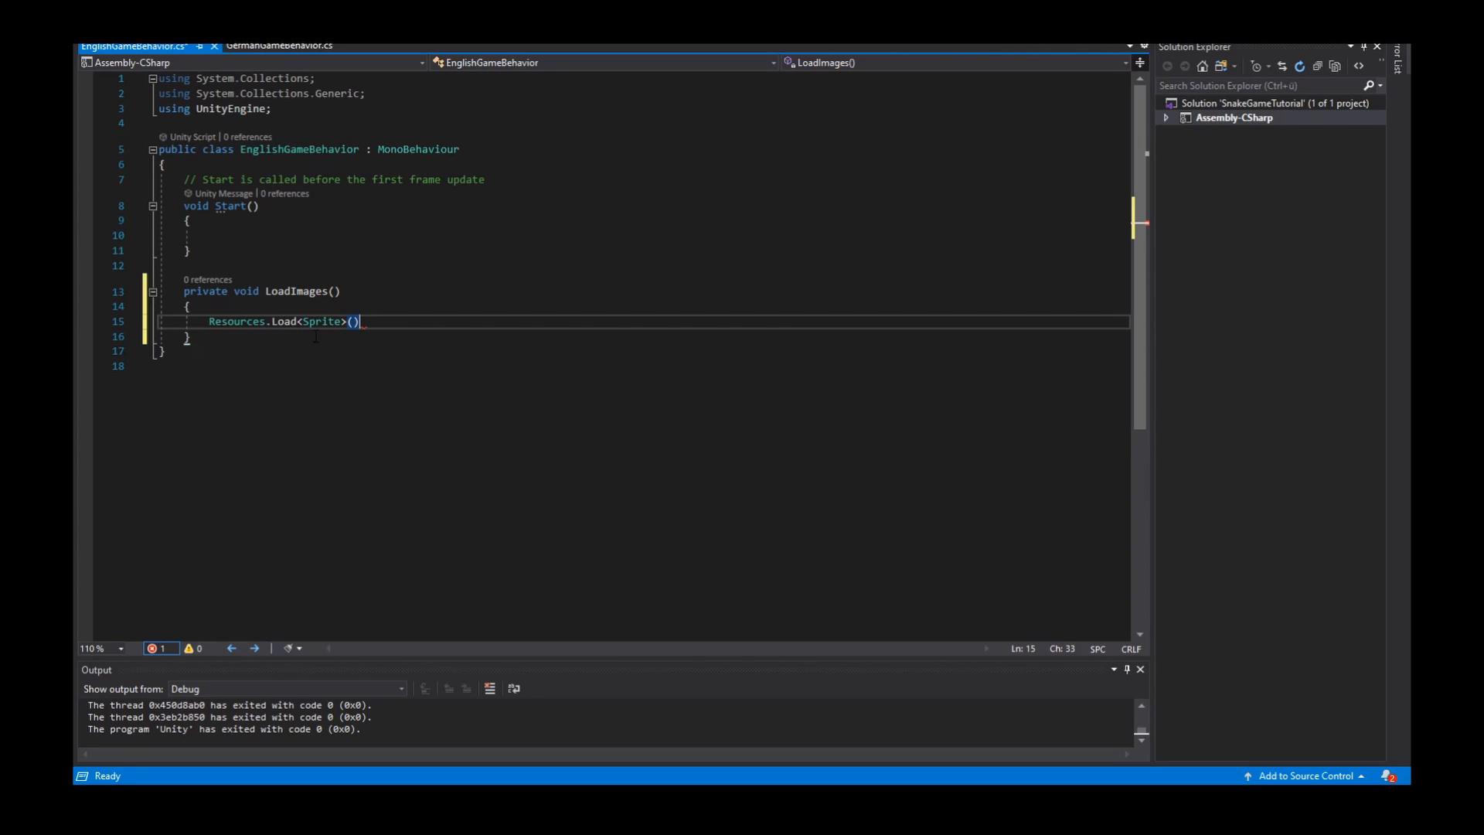
{"action": "key", "text": "Backspace"}
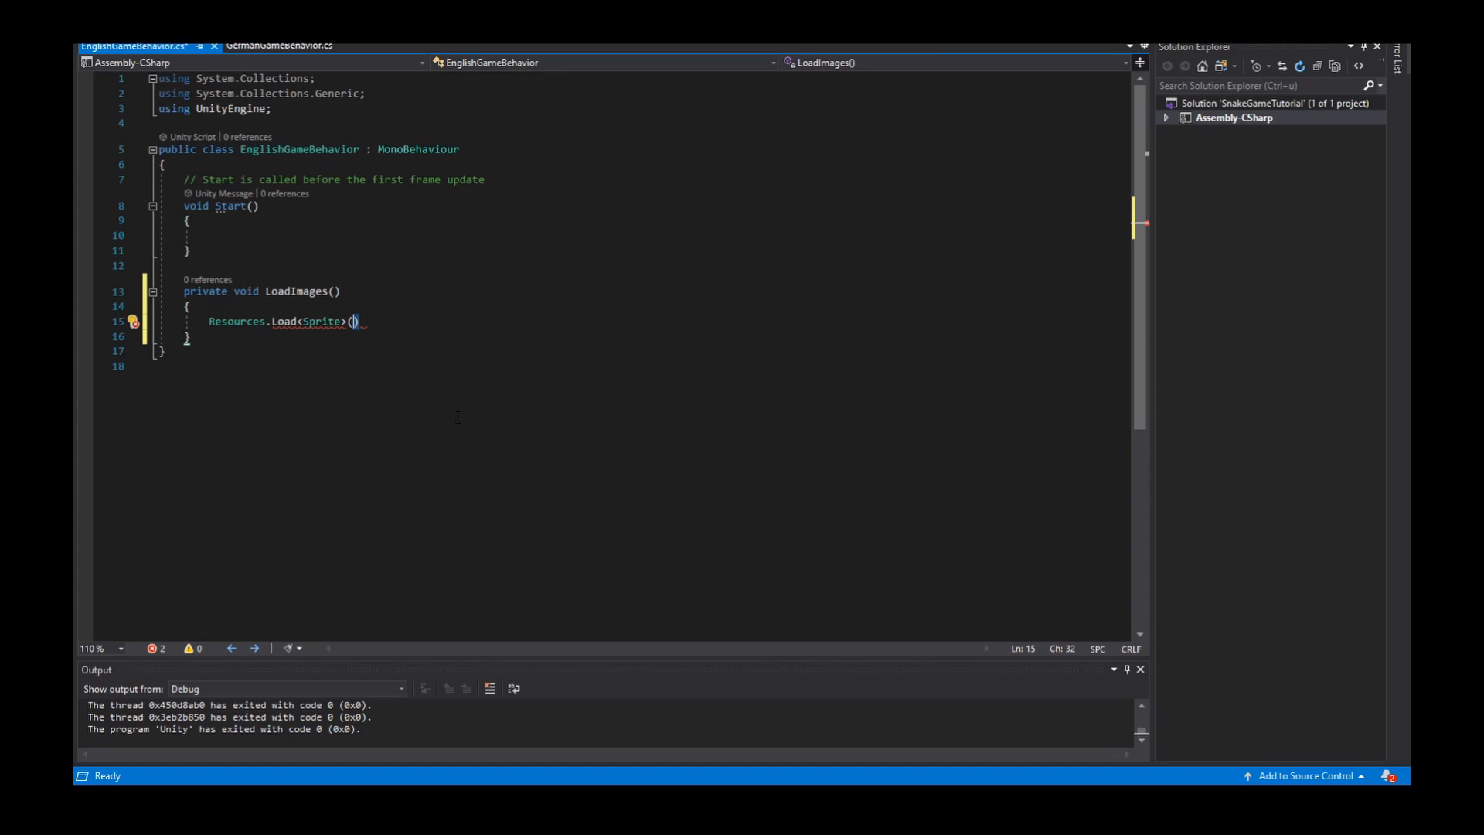
{"action": "mouse_move", "coordinate": [321, 322]}
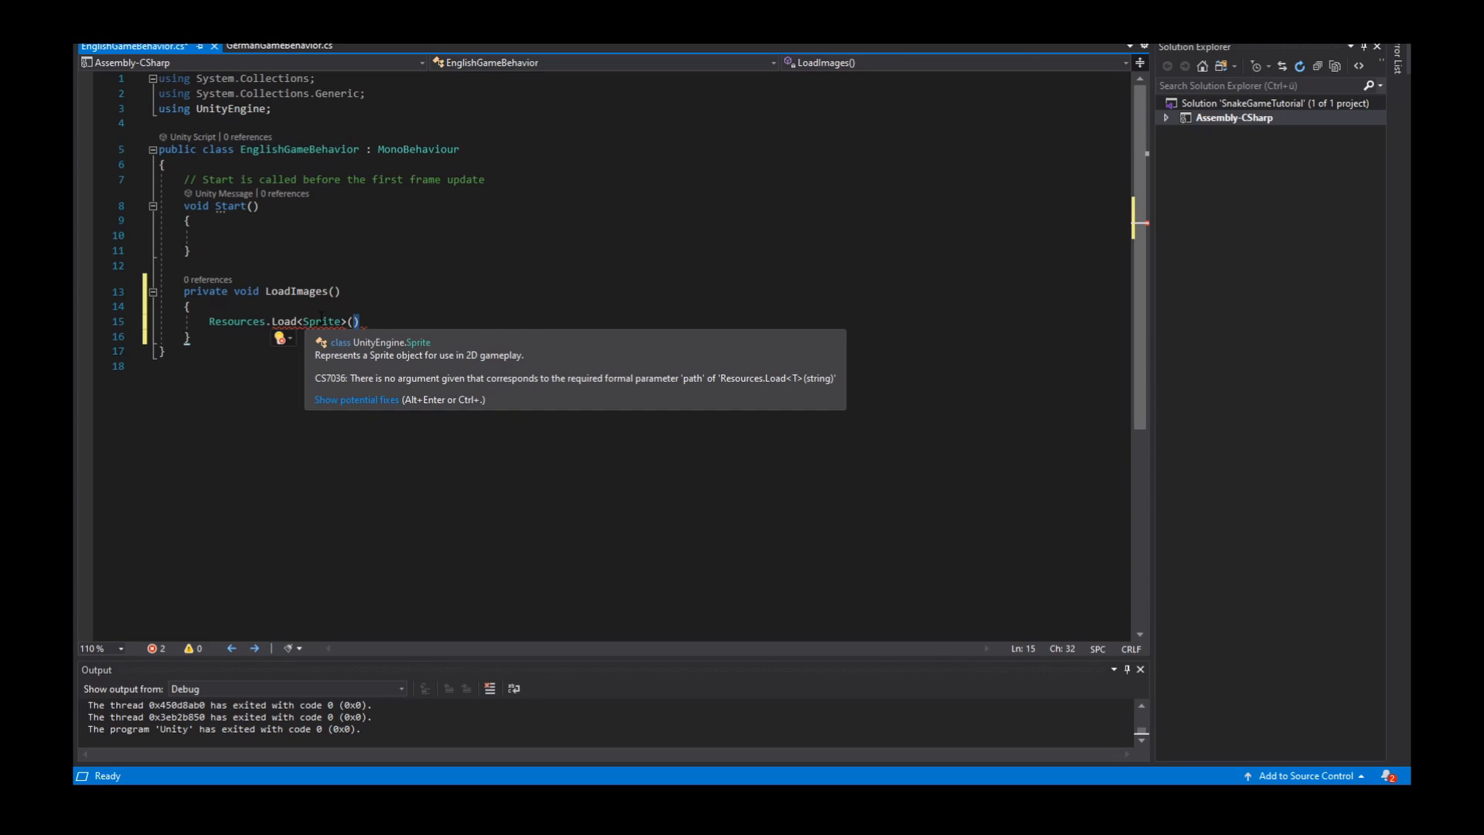
{"action": "type", "text": "\"\""}
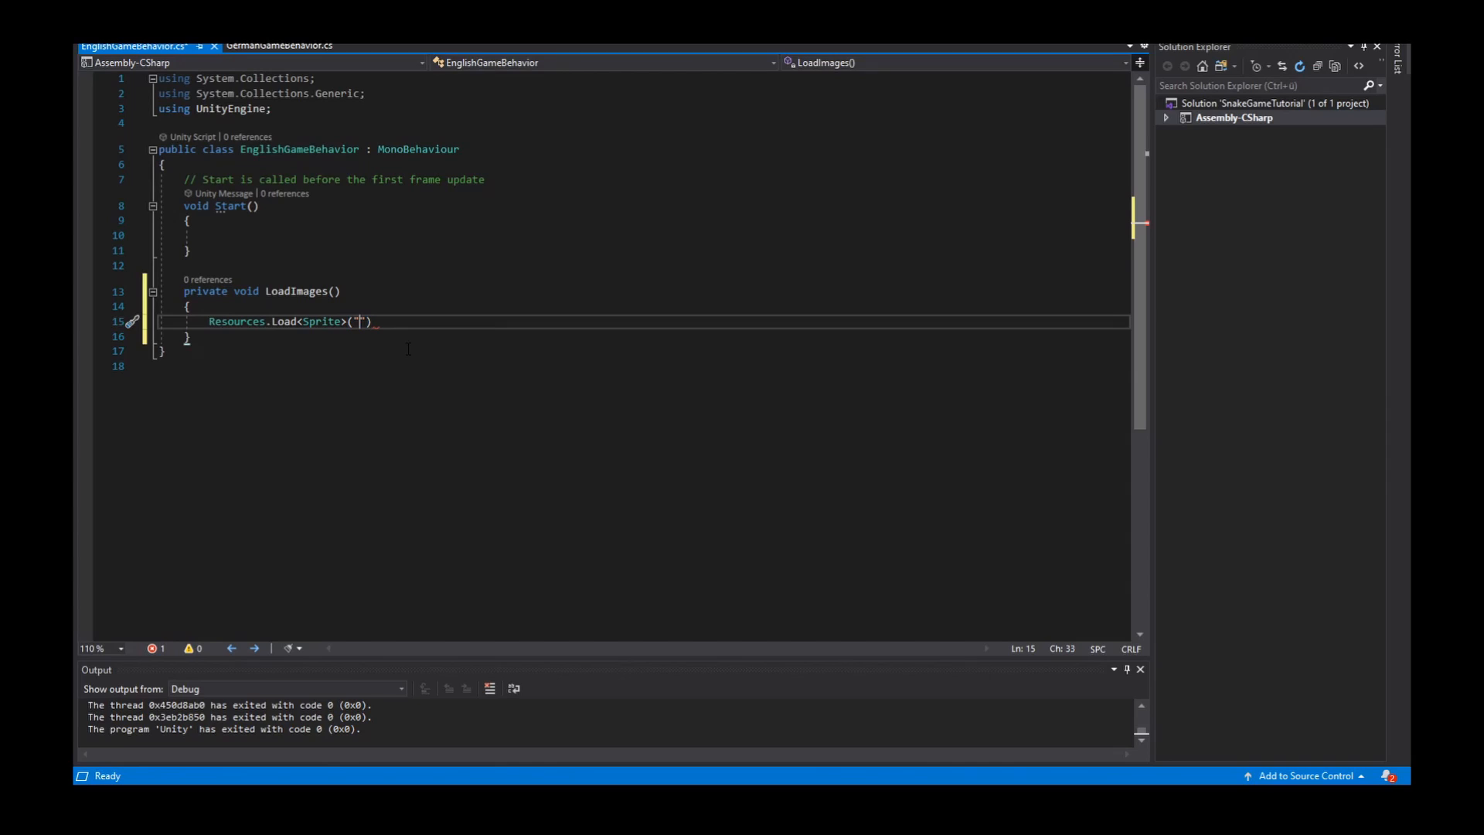
{"action": "type", "text": "Images"}
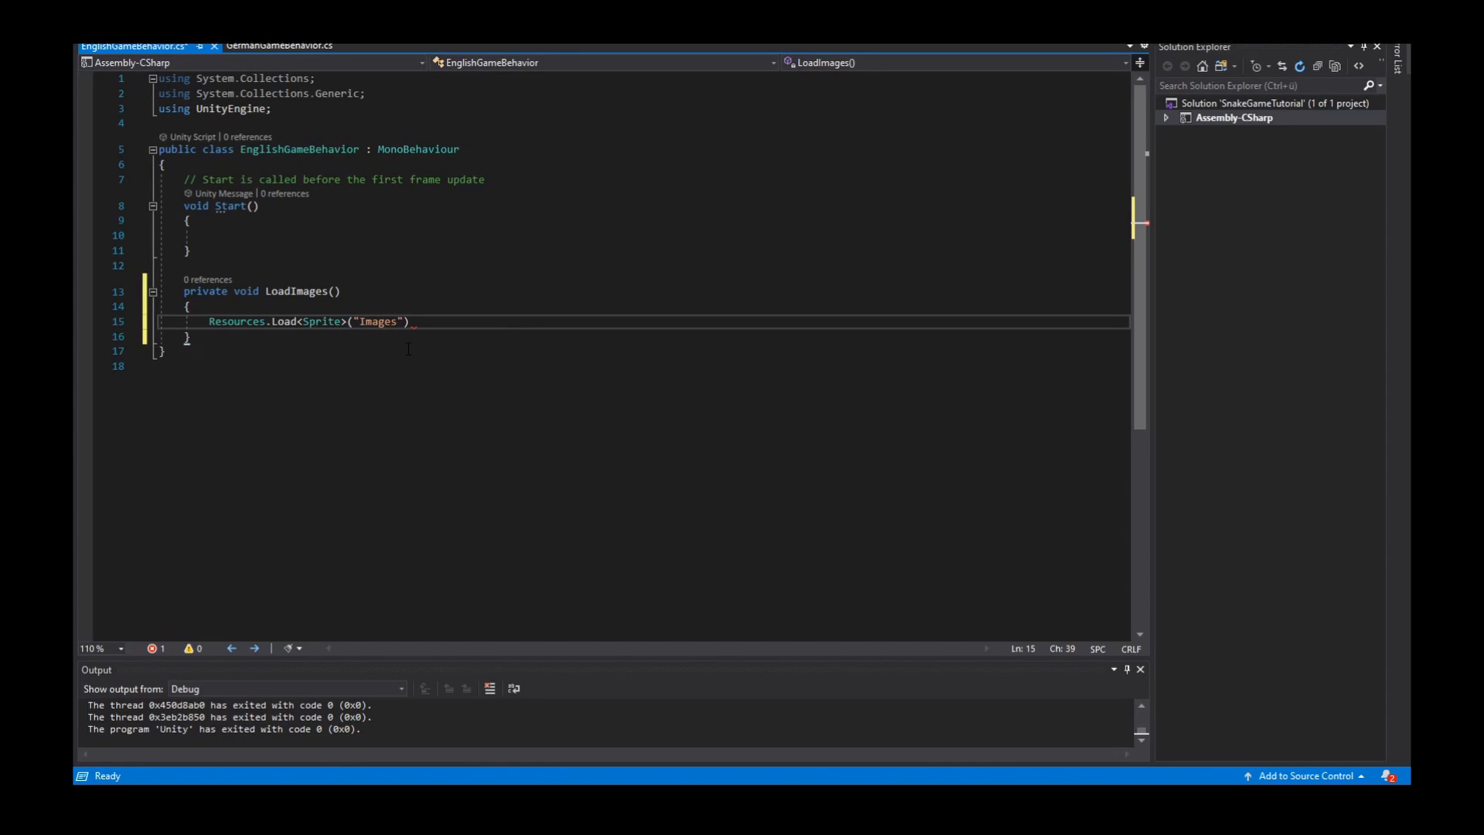
{"action": "type", "text": ";"}
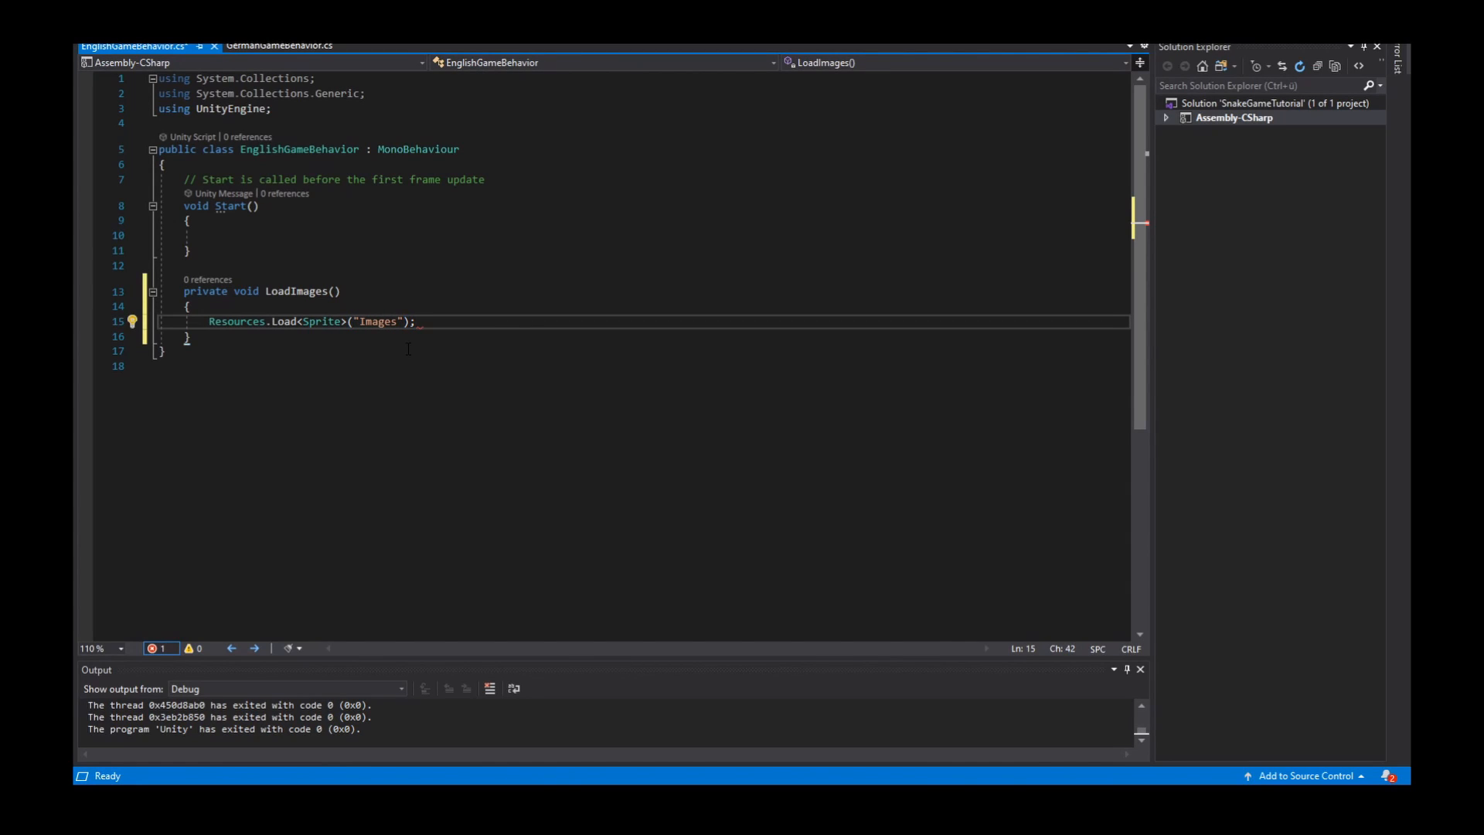
{"action": "mouse_move", "coordinate": [284, 321]}
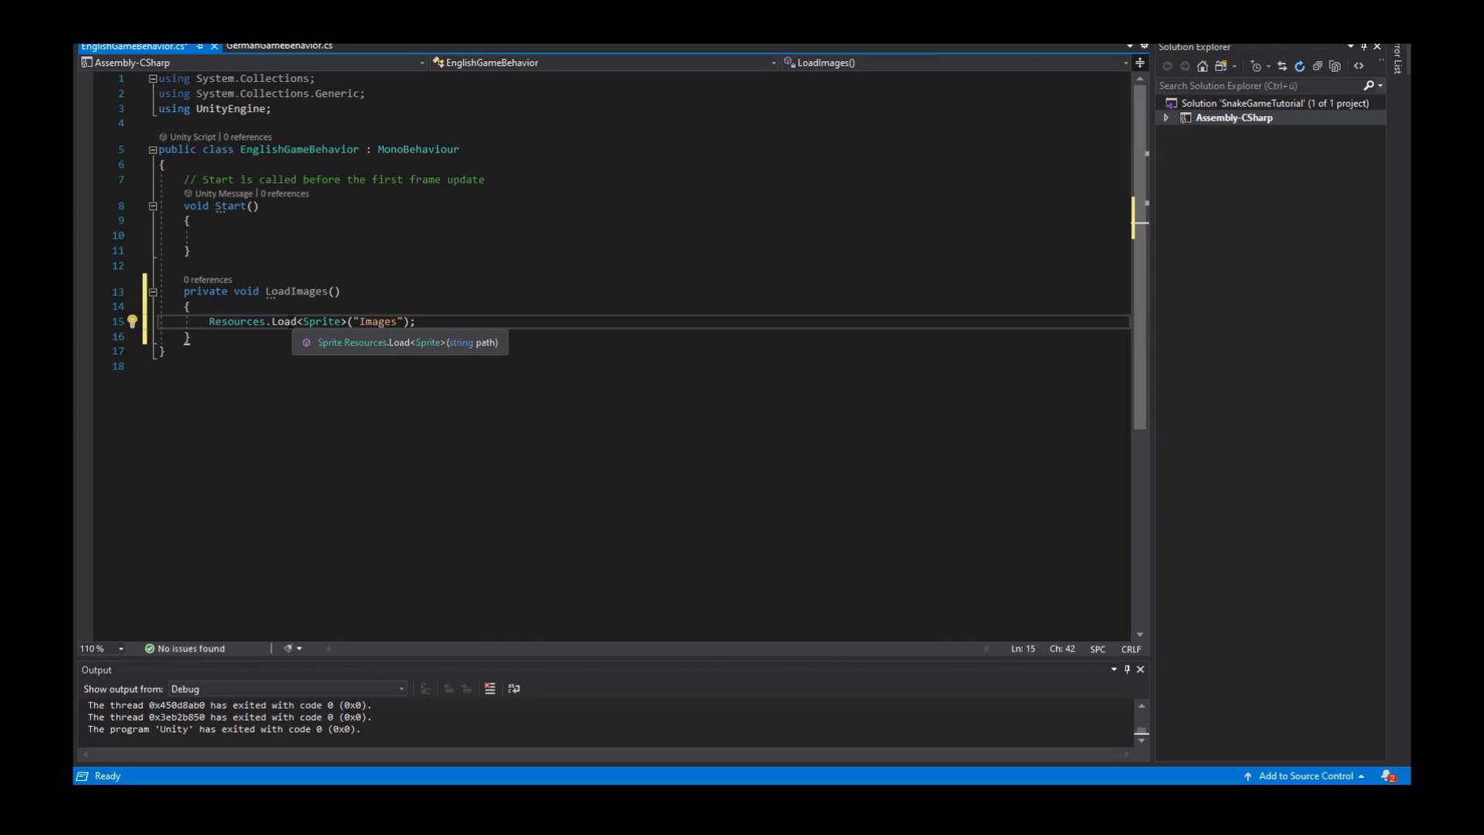
{"action": "mouse_move", "coordinate": [328, 341]}
{"action": "type", "text": "A"}
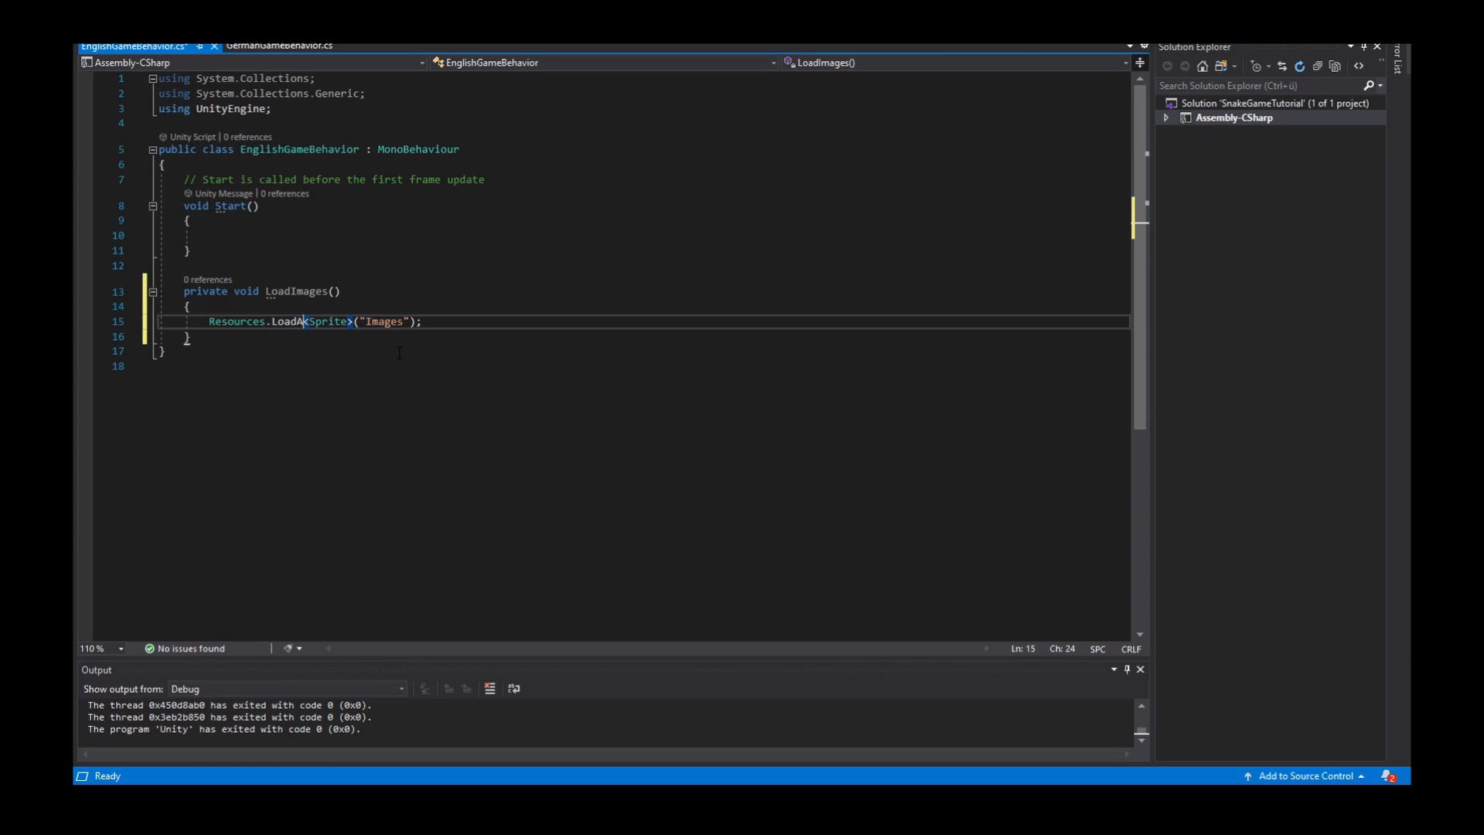
- Change it to Resources.LoadAll<Sprite>("Images") and start a var declaration in front of it
{"action": "type", "text": "ll"}
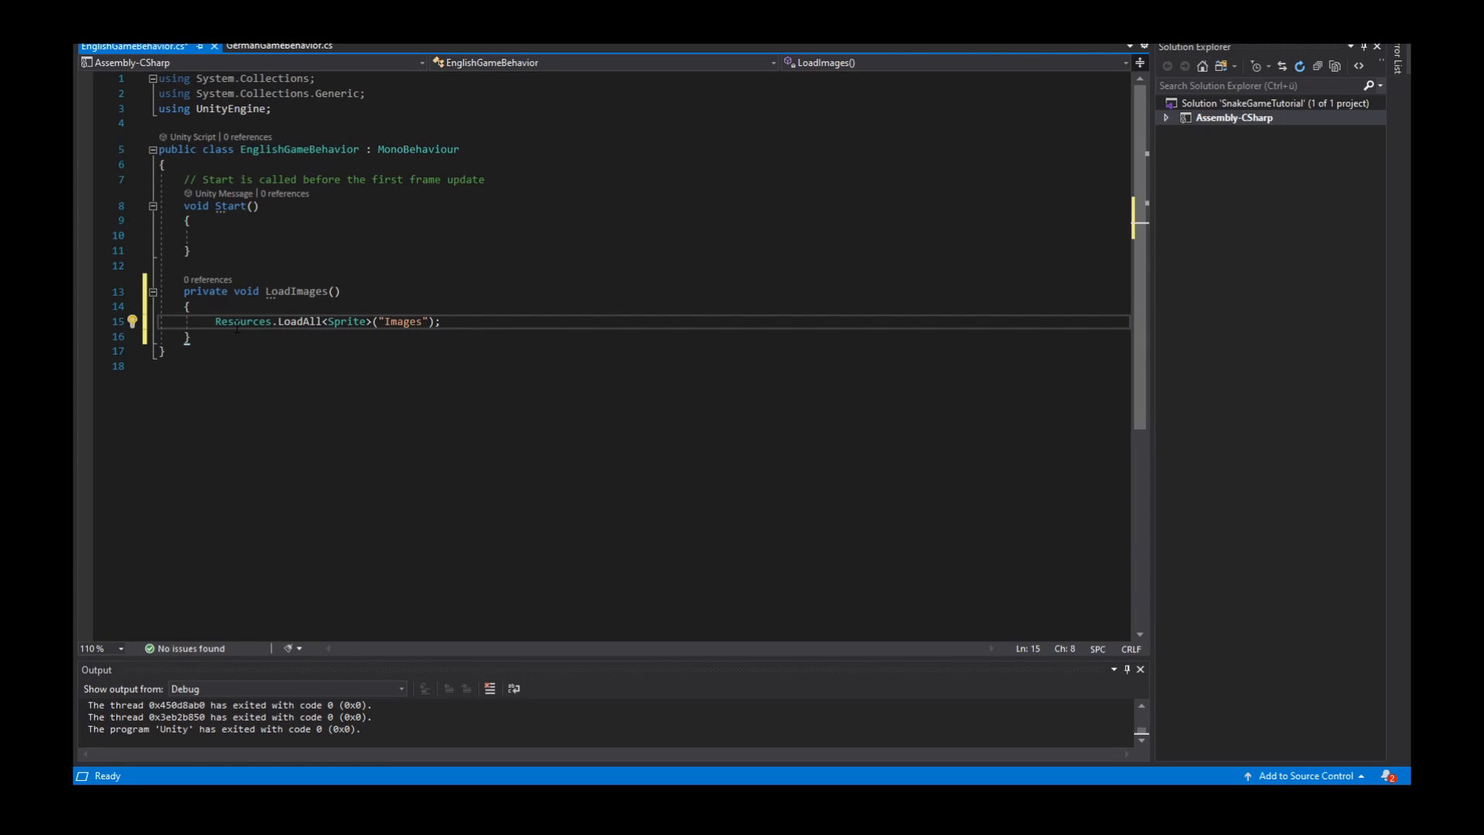
{"action": "type", "text": "var s"}
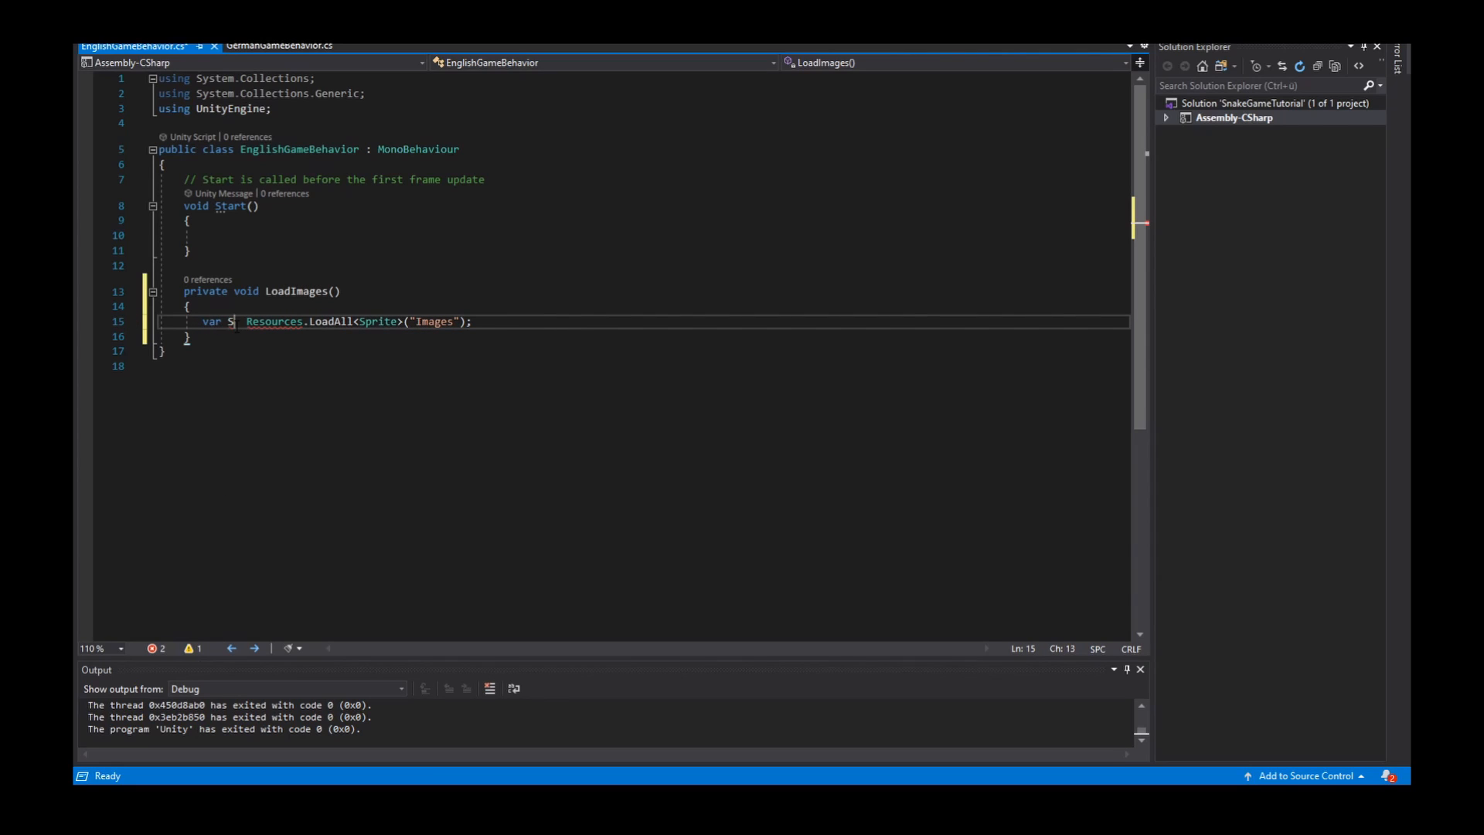
- Complete 'var Sprites = Resources.LoadAll<Sprite>("Images")' and add a blank line above LoadImages
{"action": "type", "text": "prites ="}
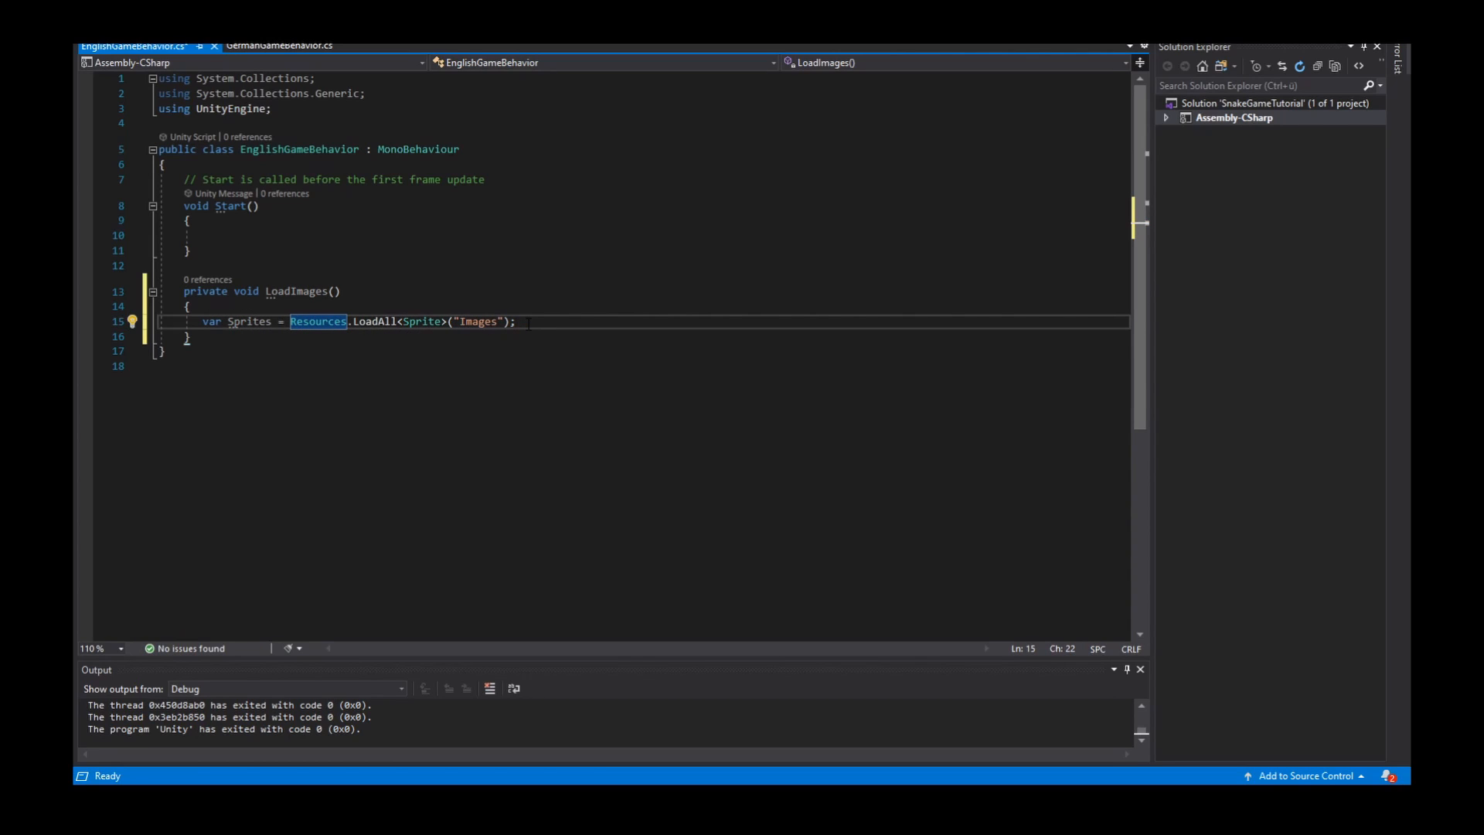
{"action": "left_click", "coordinate": [518, 322]}
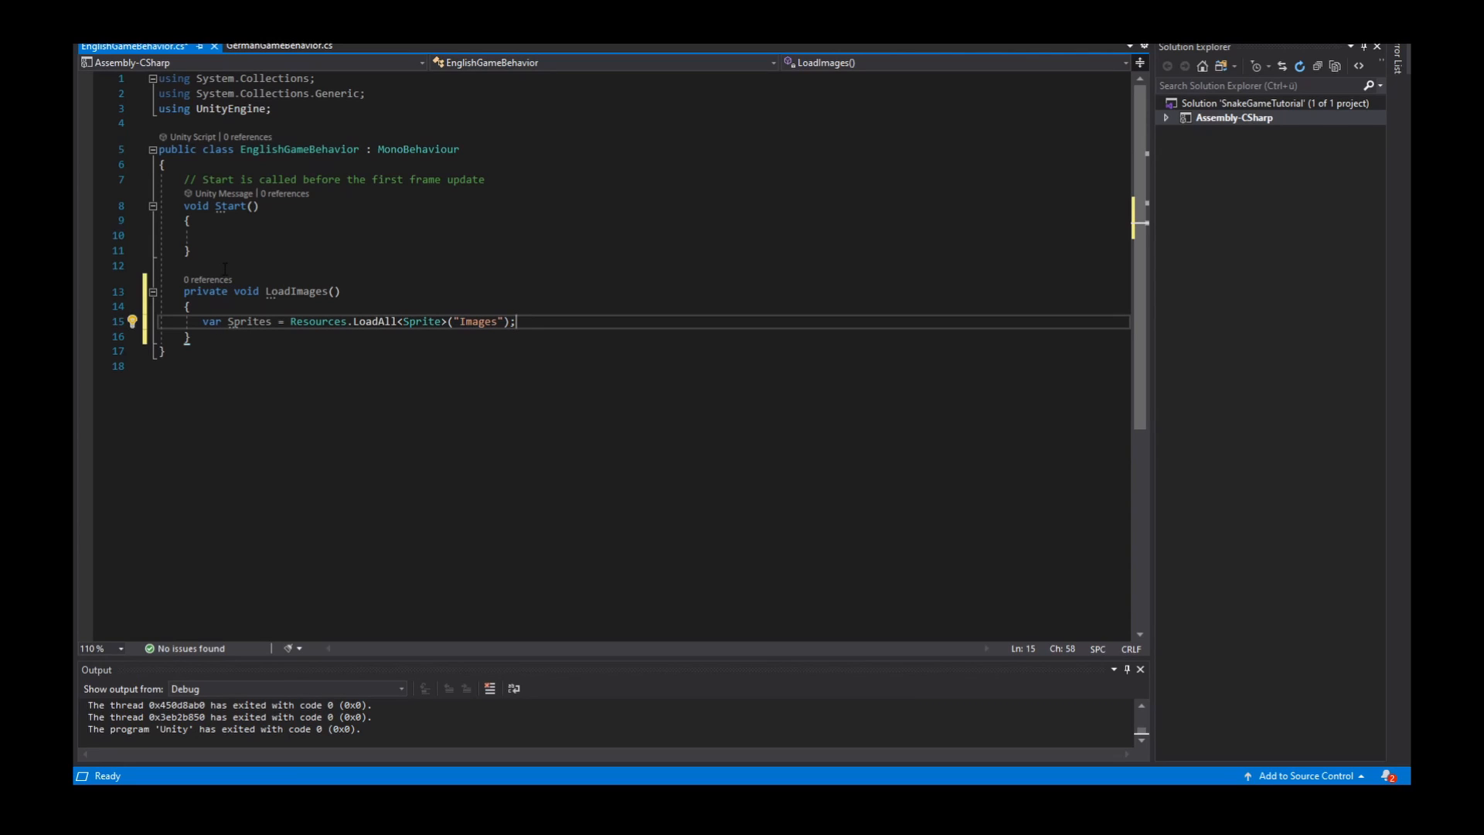
{"action": "key", "text": "enter"}
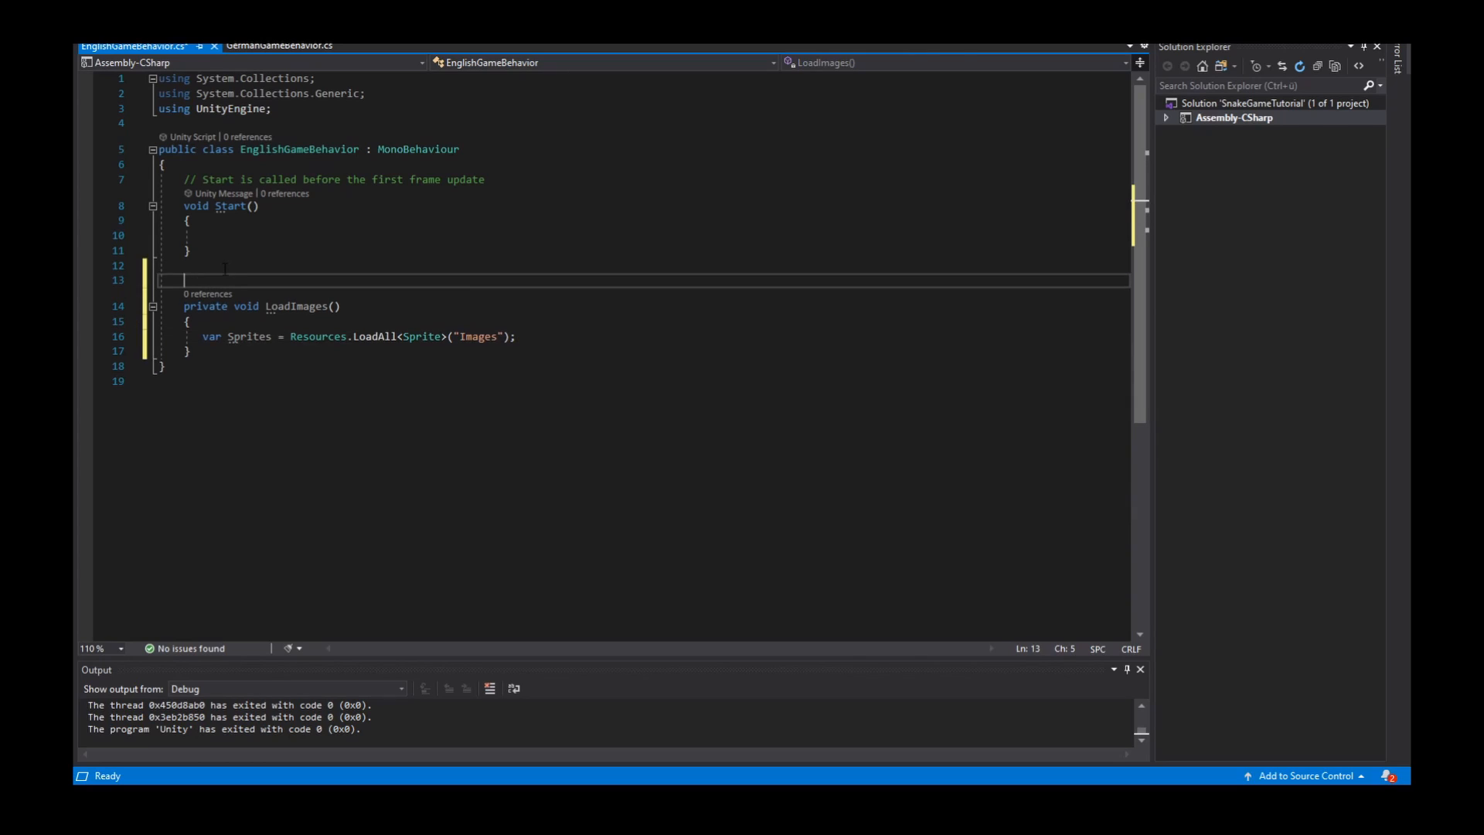
- Declare 'private Dictionary<string, Sprite> _Sprites = new Dictionary<string, Sprite>();'
{"action": "type", "text": "private"}
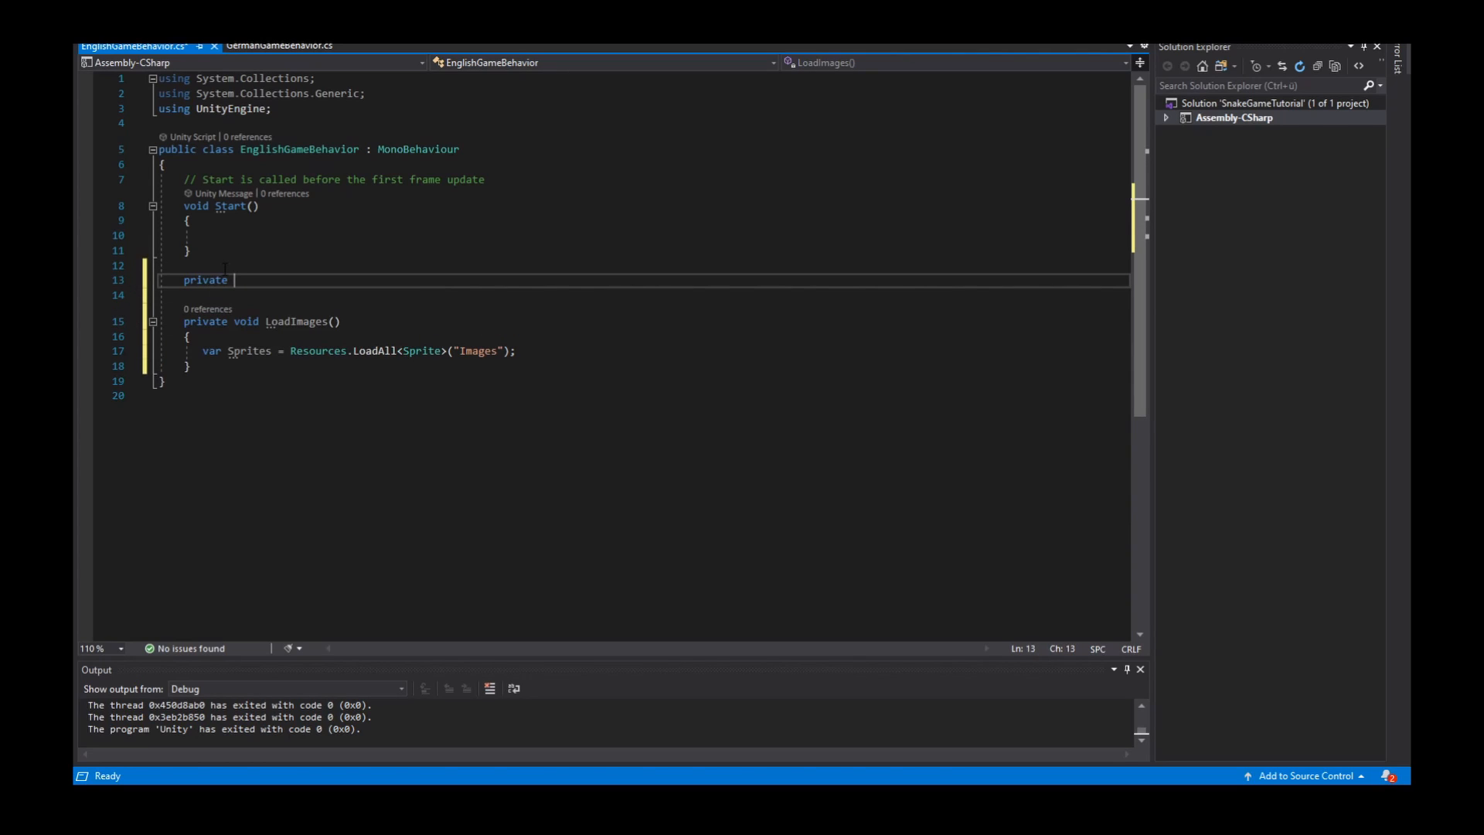
{"action": "type", "text": "Dictionary<>"}
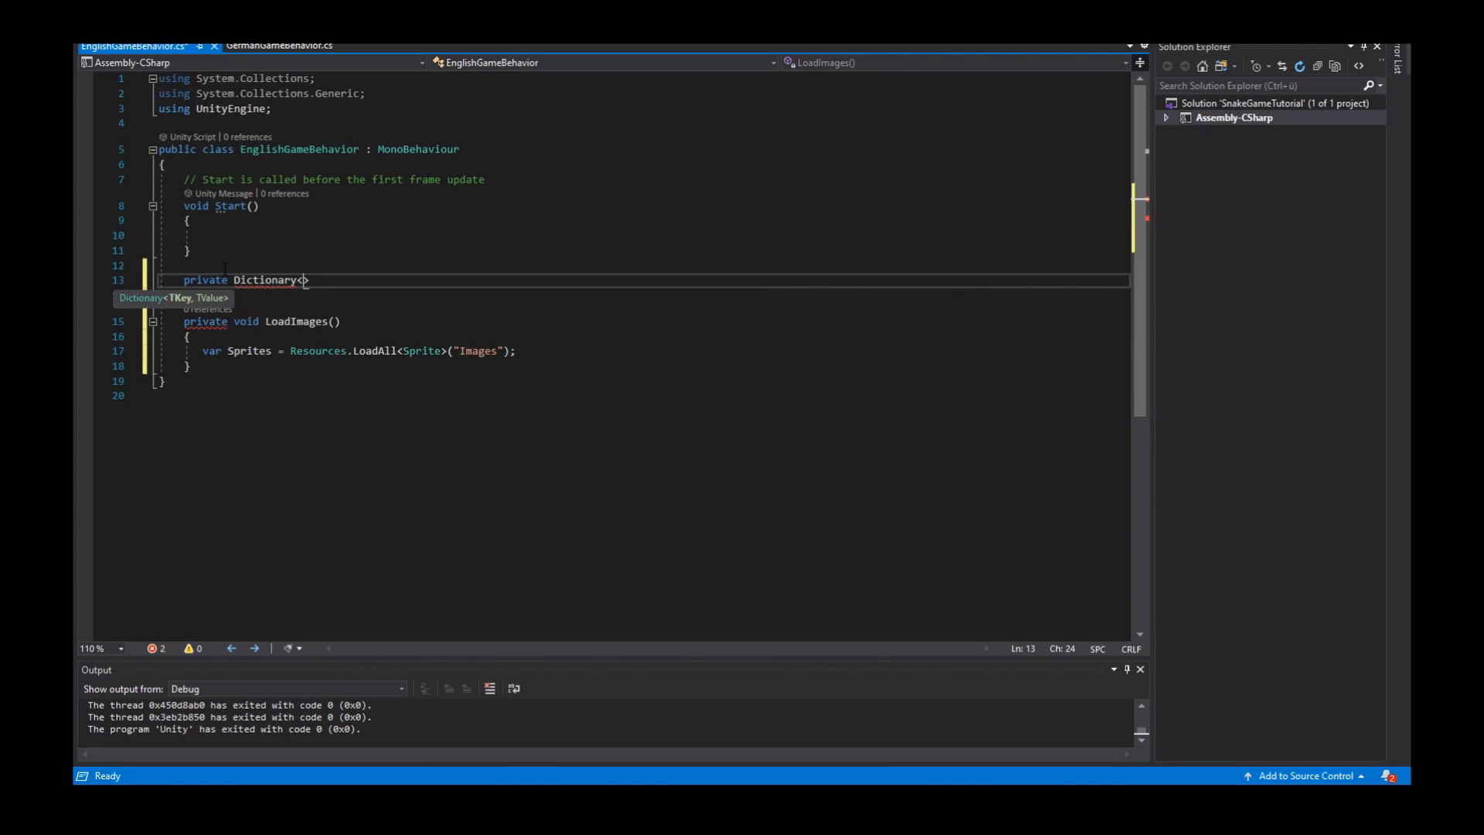
{"action": "type", "text": "string,"}
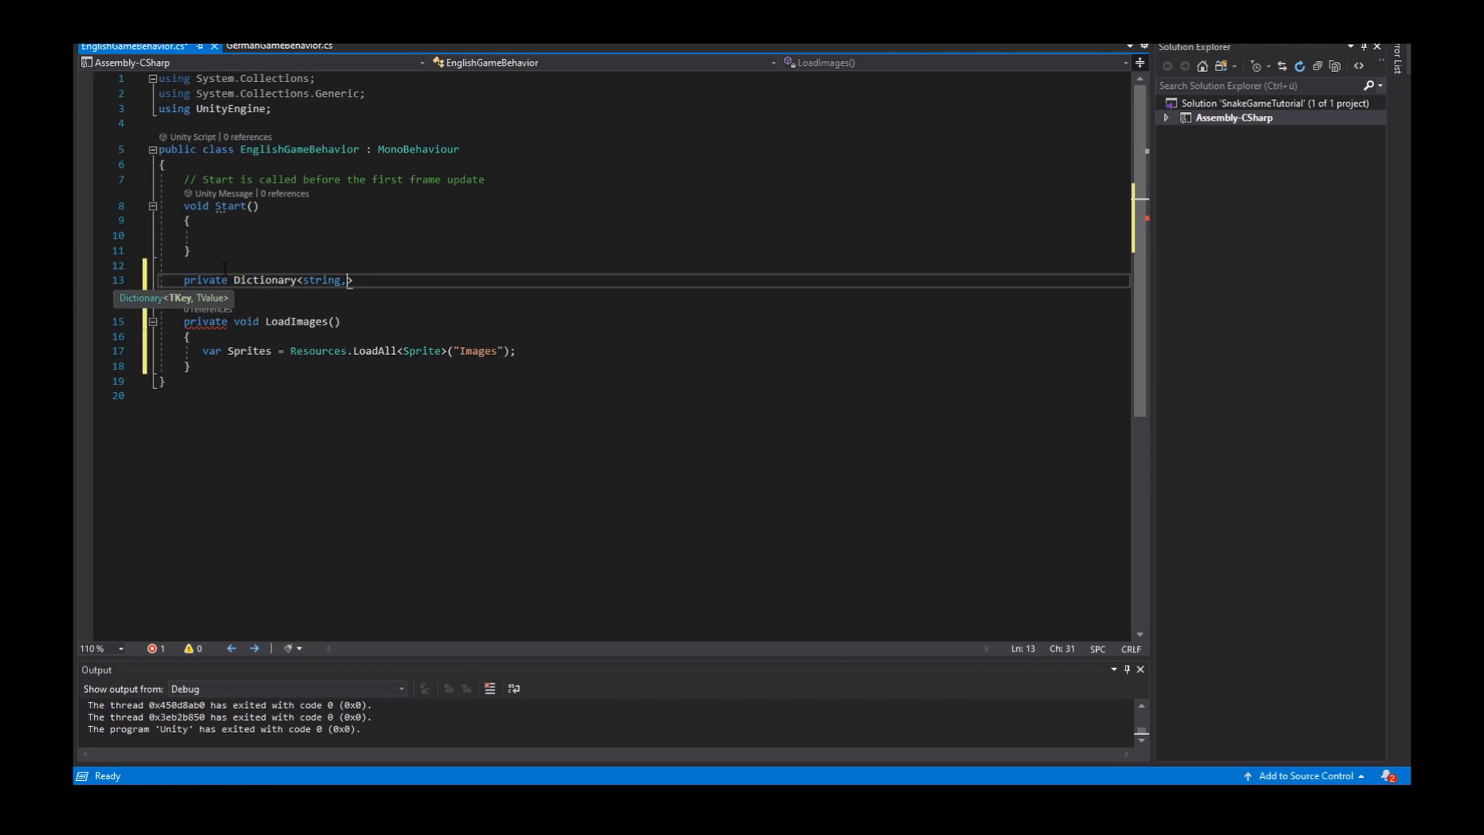
{"action": "type", "text": "\" \""}
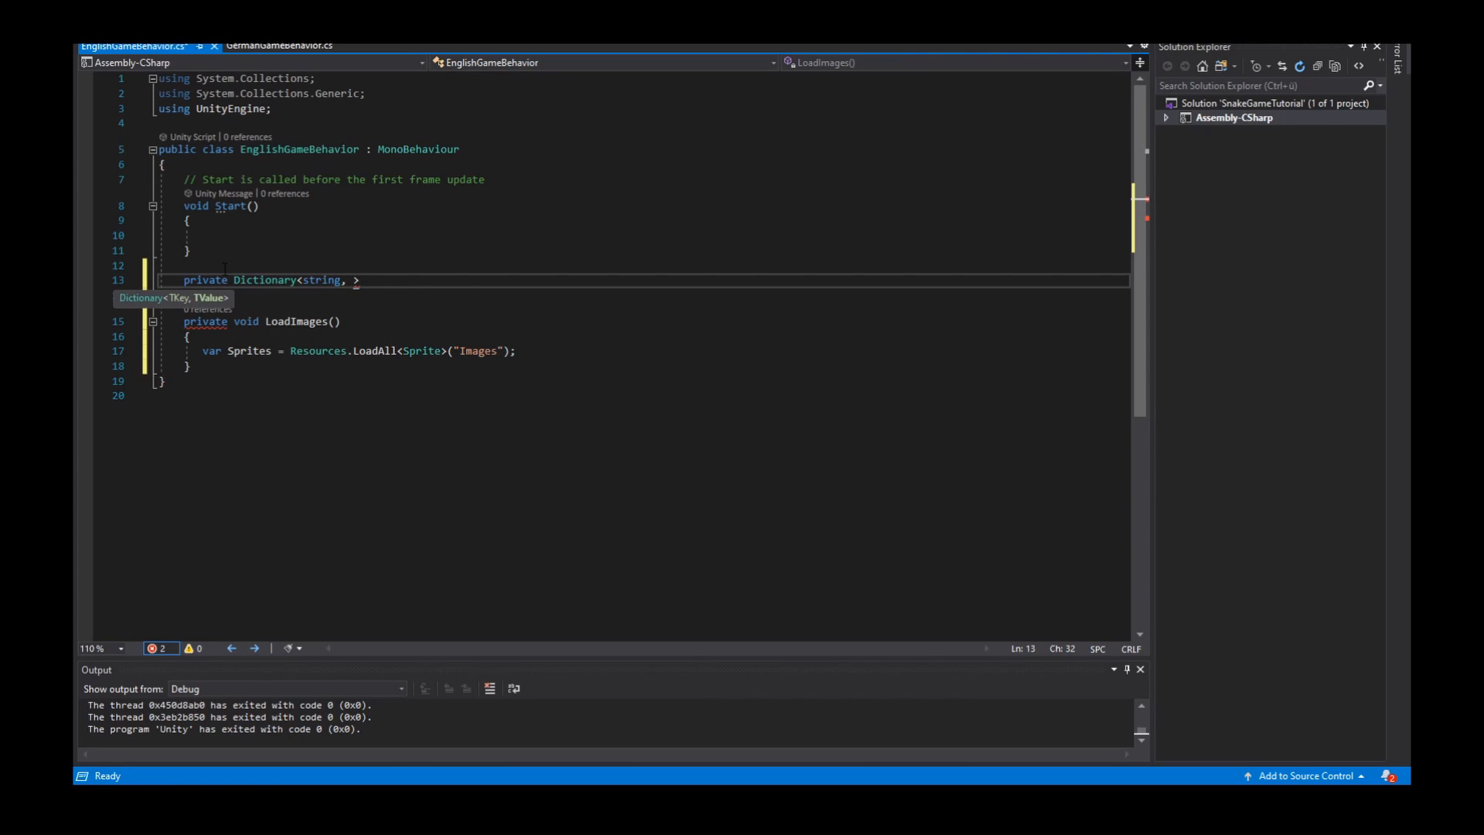
{"action": "type", "text": "Sprite"}
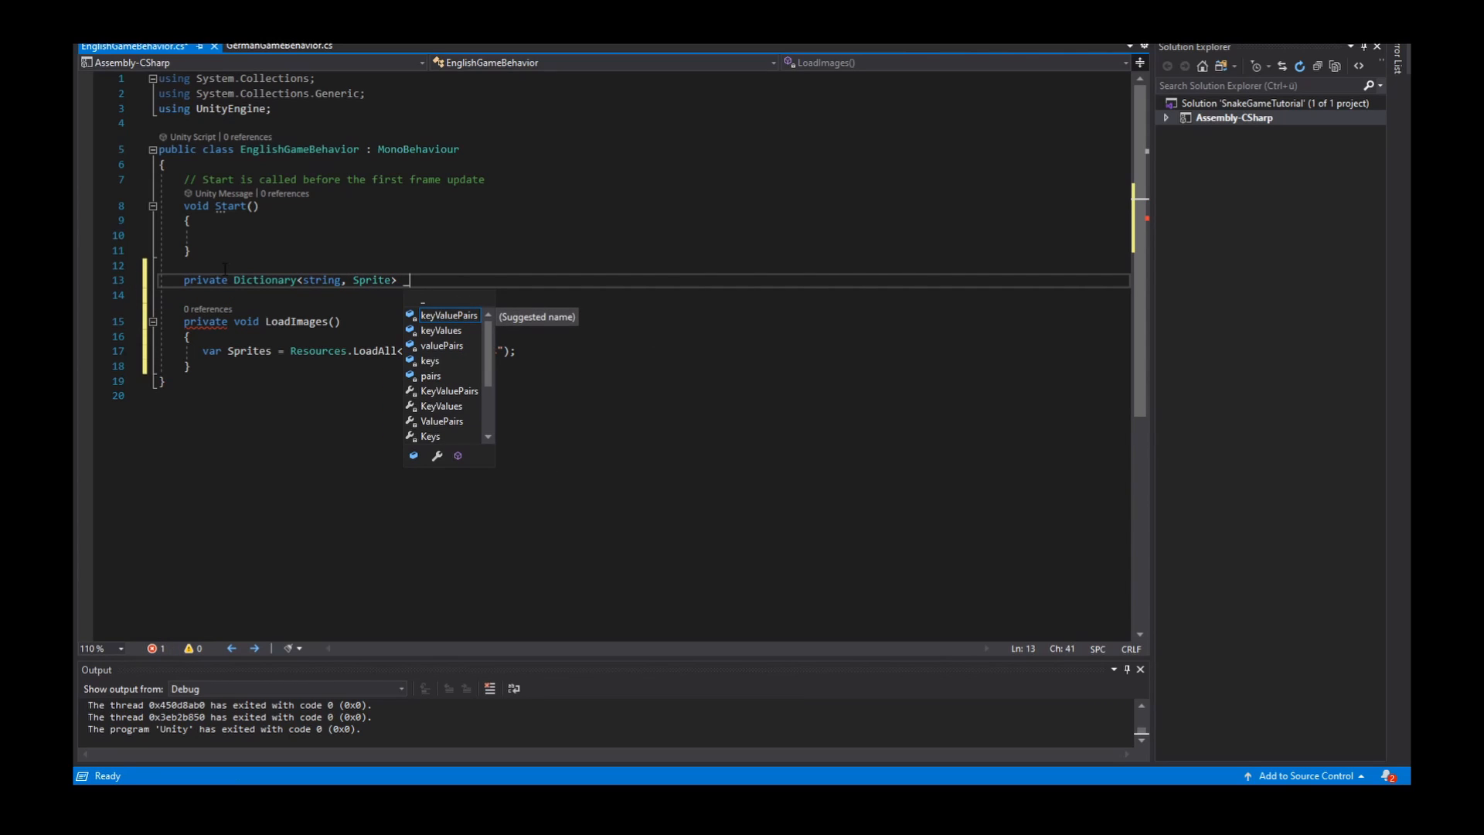
{"action": "type", "text": "_Sprites"}
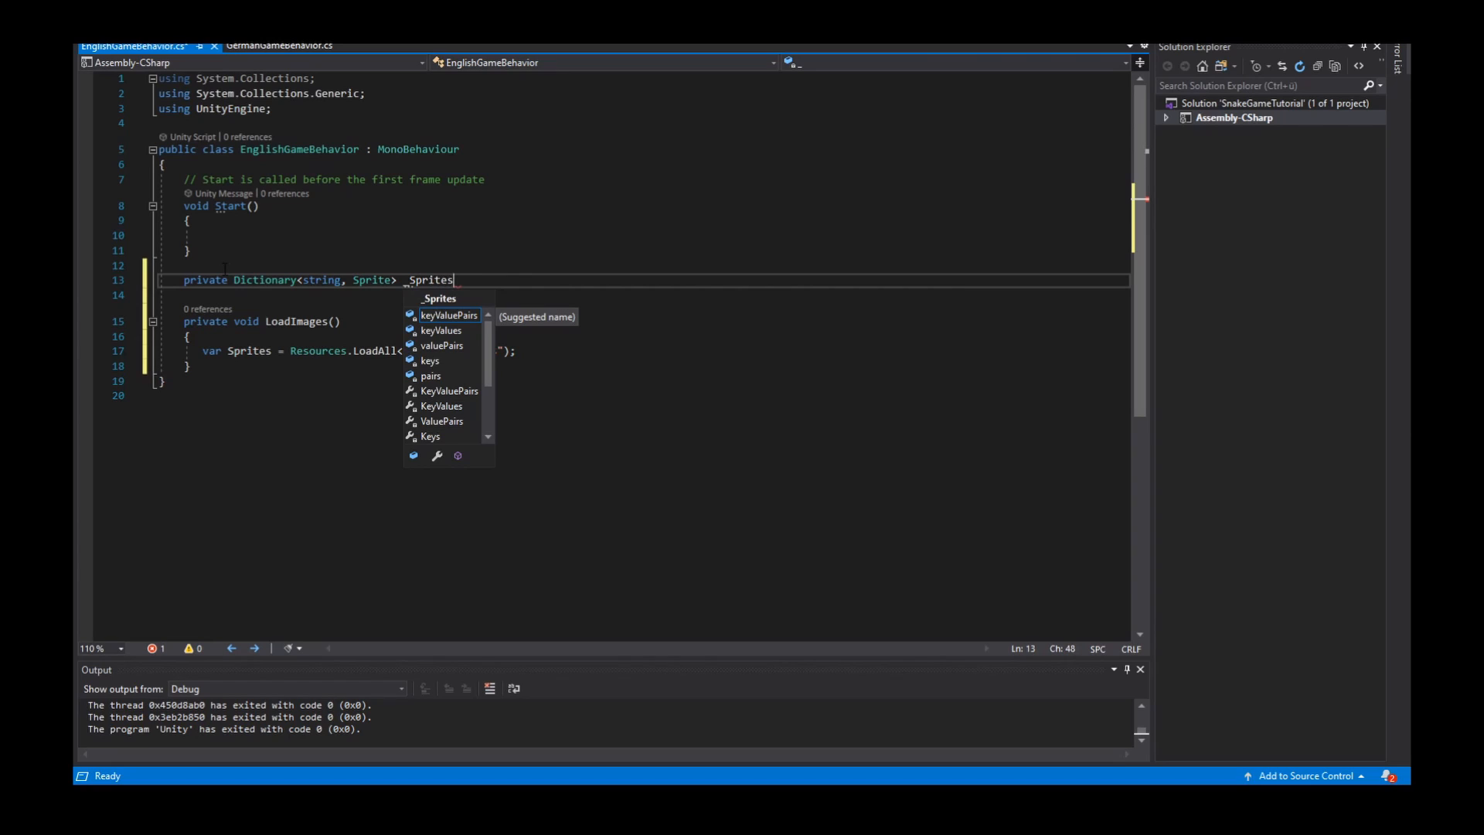
{"action": "type", "text": "= new"}
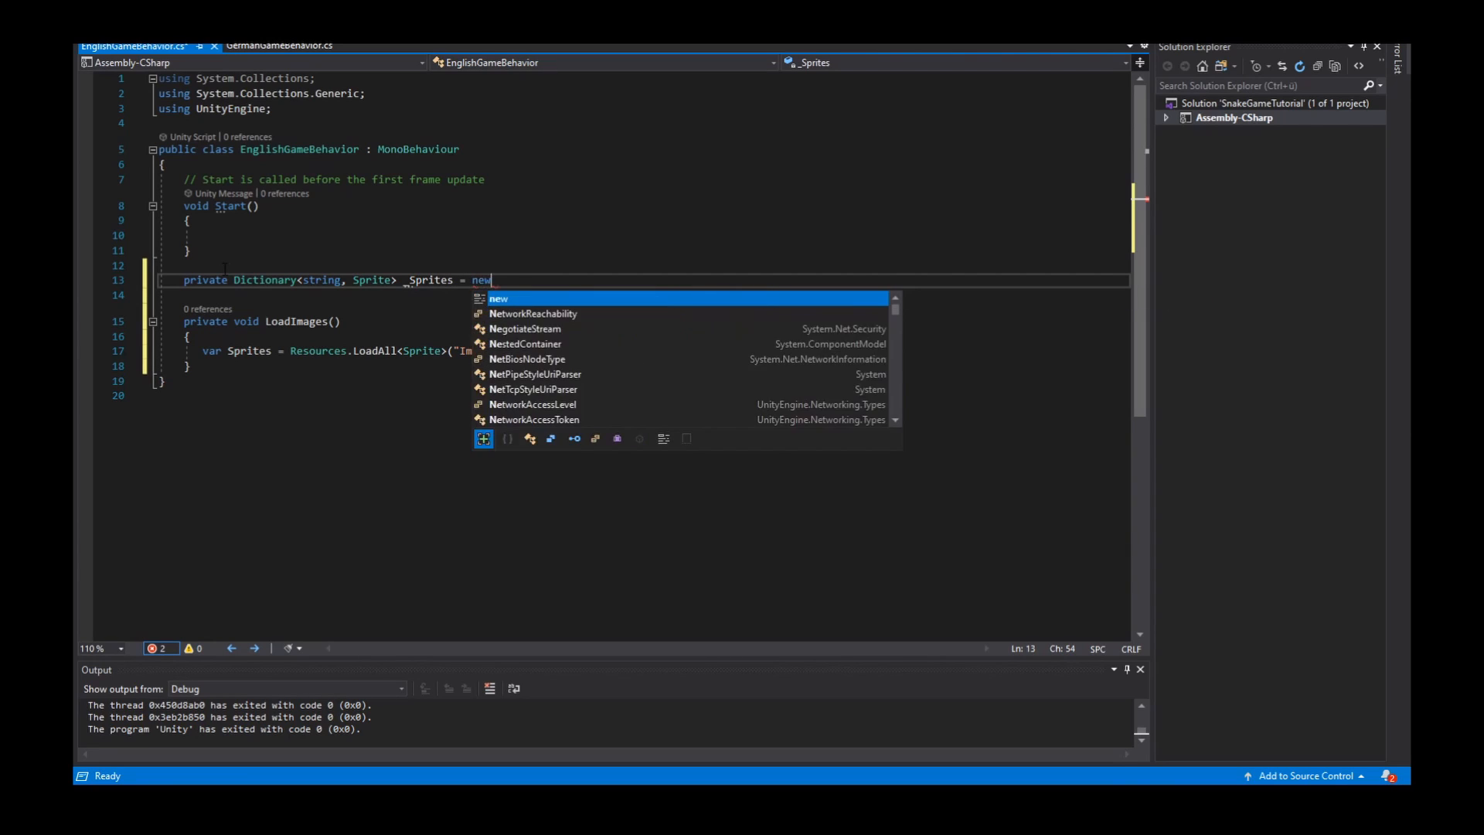
{"action": "type", "text": "Dictionary<string, Sprite>();"}
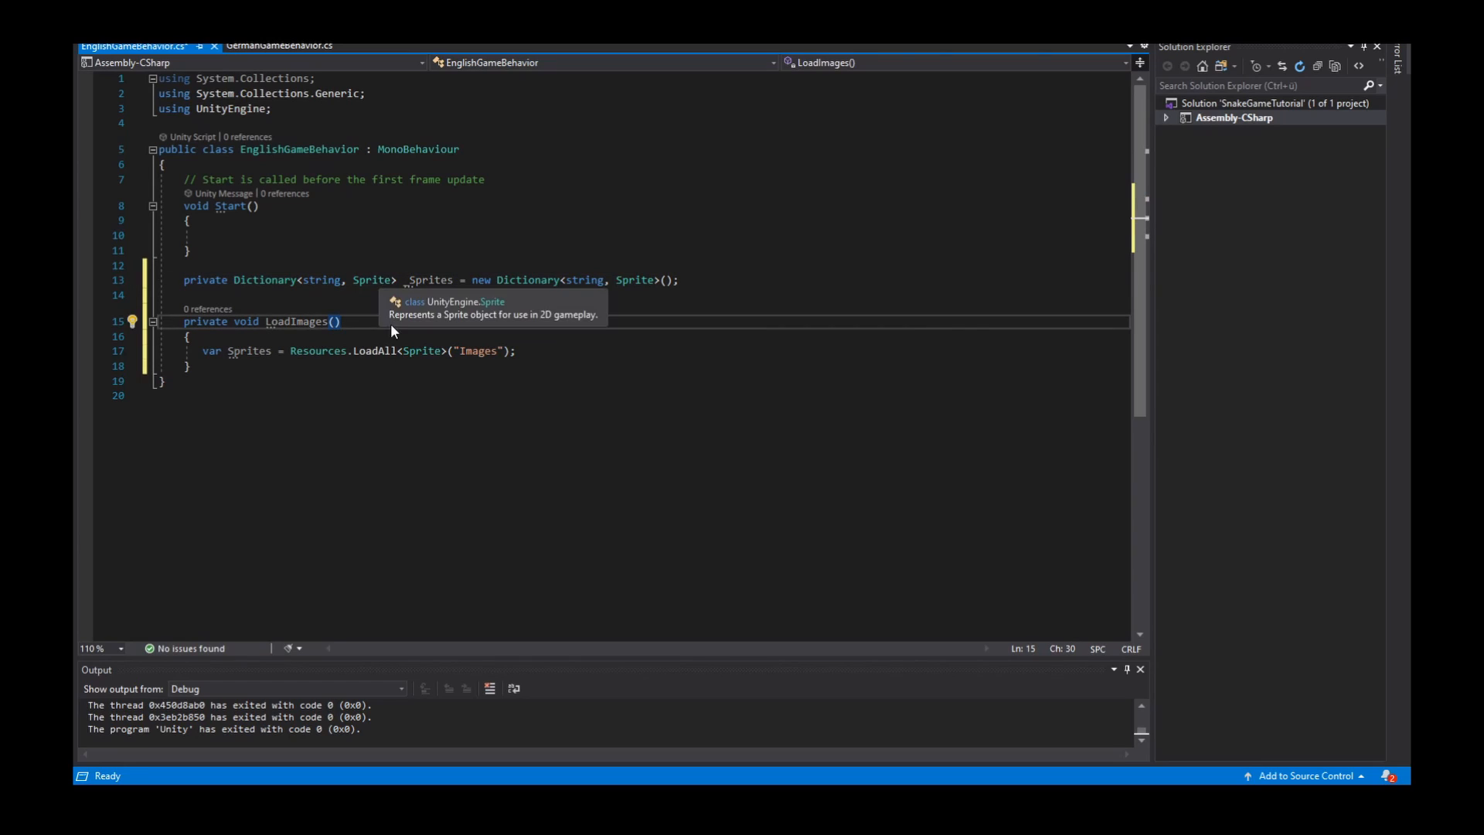
{"action": "mouse_move", "coordinate": [529, 357]}
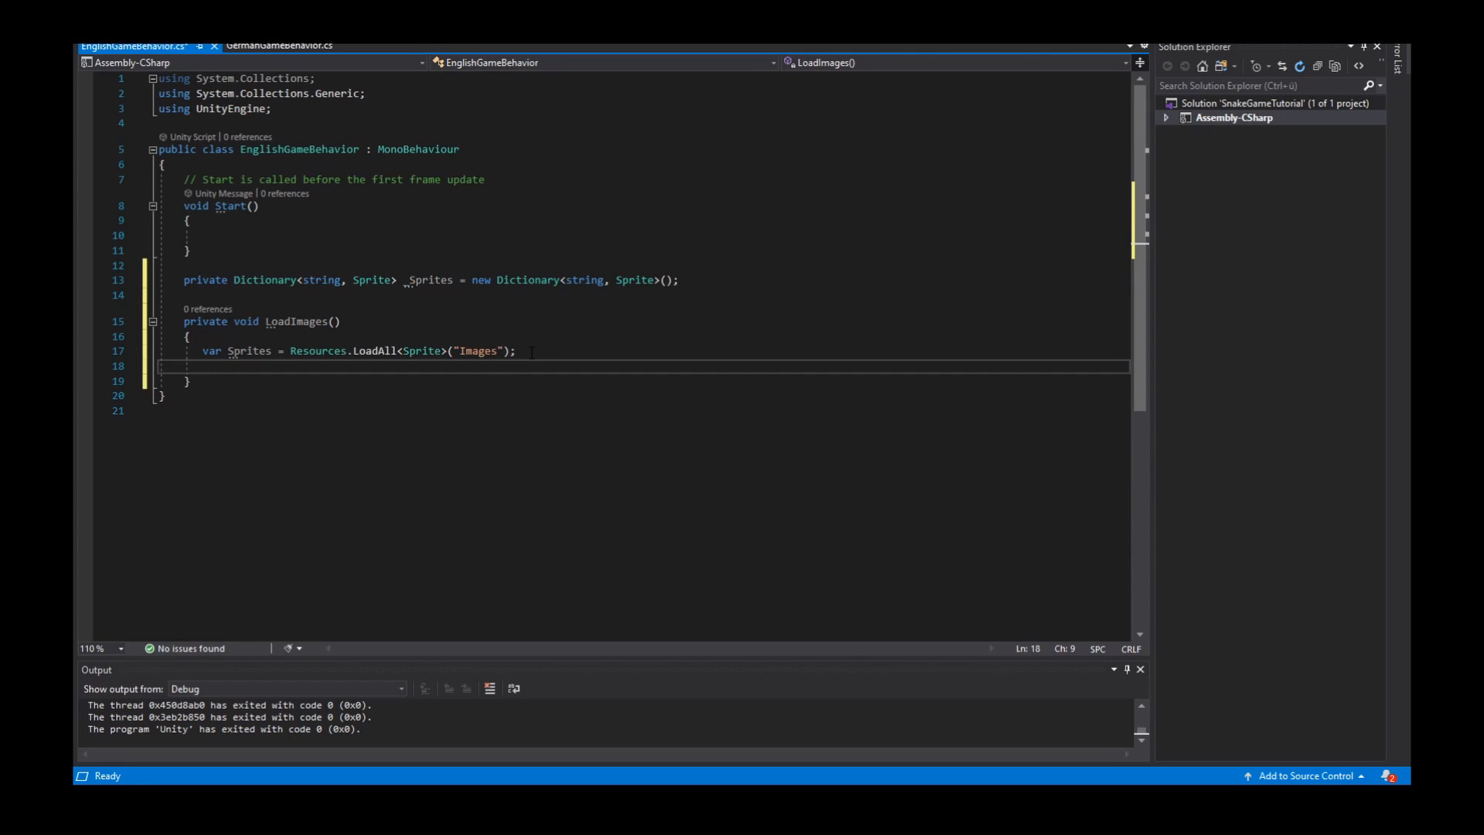
- Insert a foreach loop over Sprites with the loop variable renamed to sprite
{"action": "type", "text": "foreach (var item in collection"}
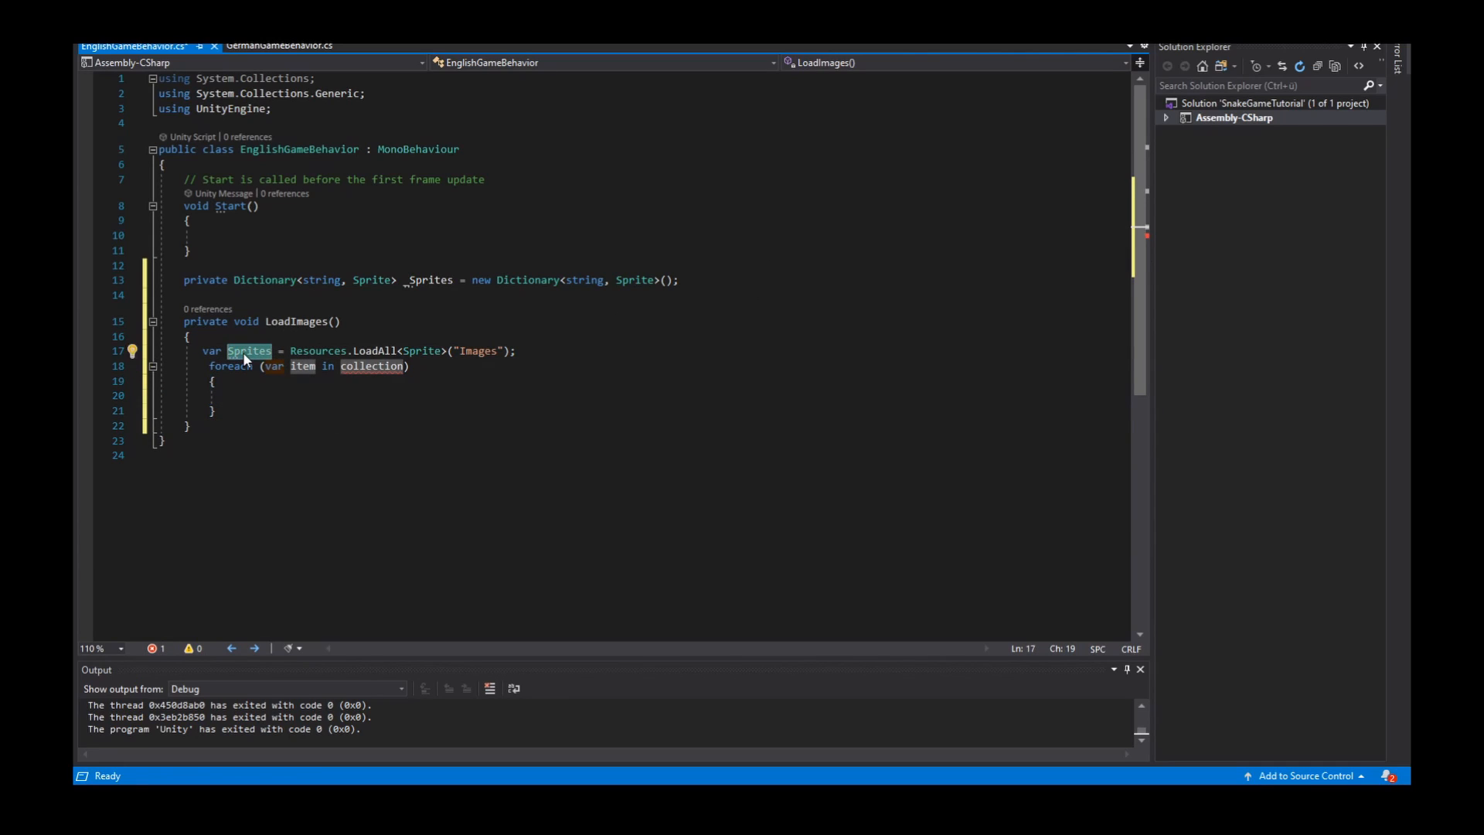
{"action": "type", "text": "Sprites"}
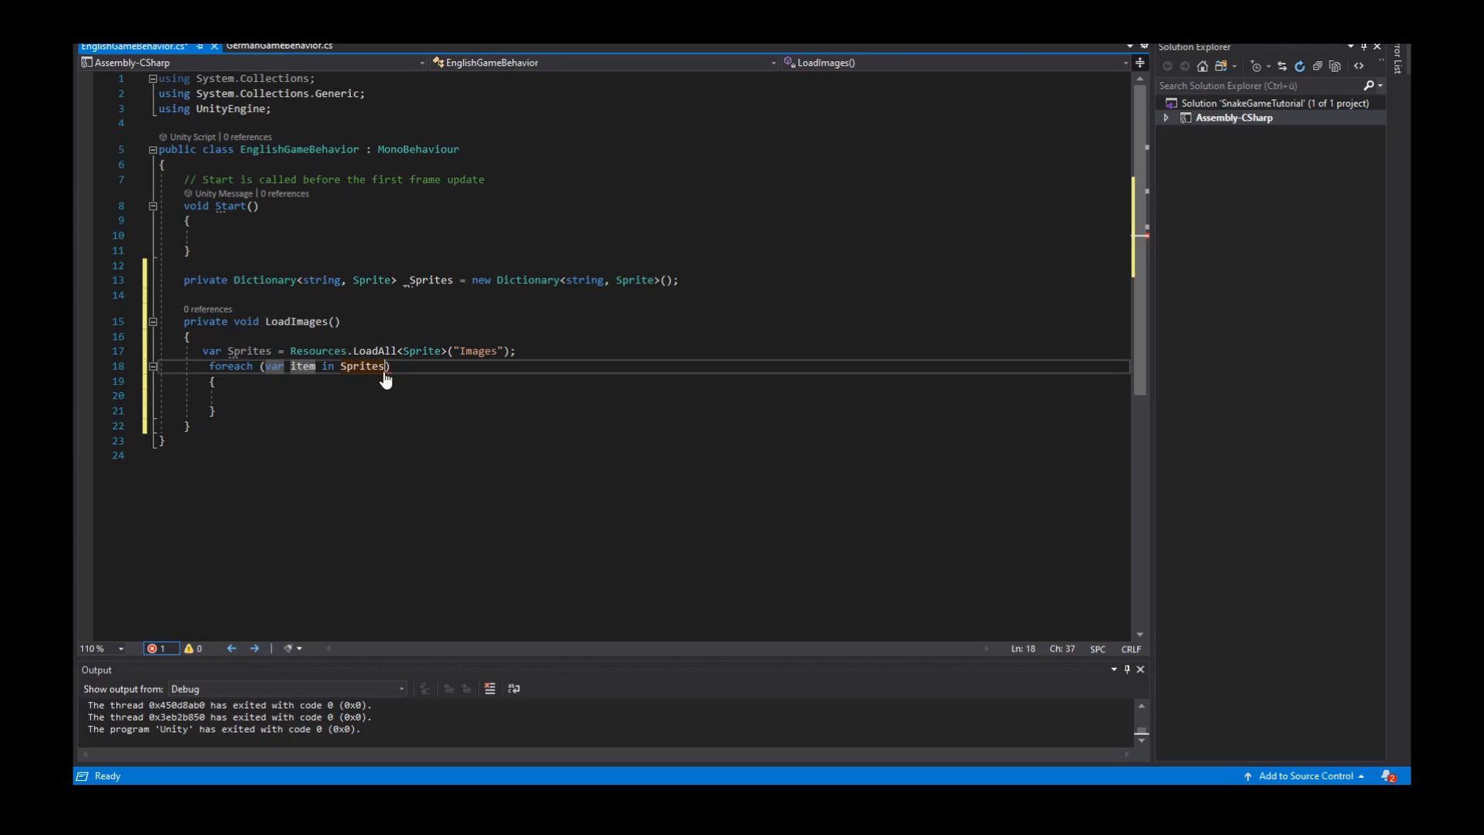
{"action": "double_click", "coordinate": [361, 367]}
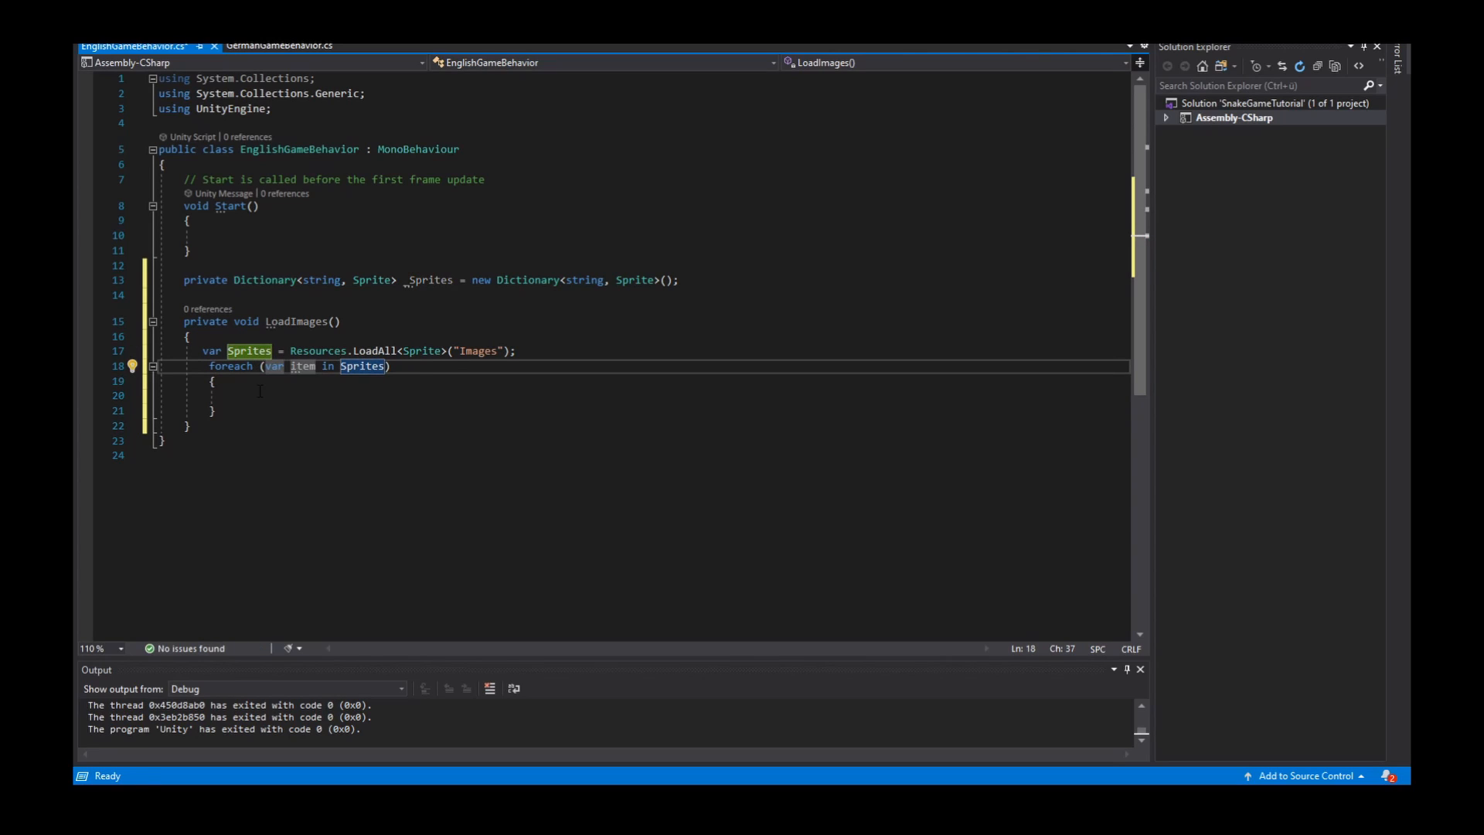
{"action": "type", "text": "s"}
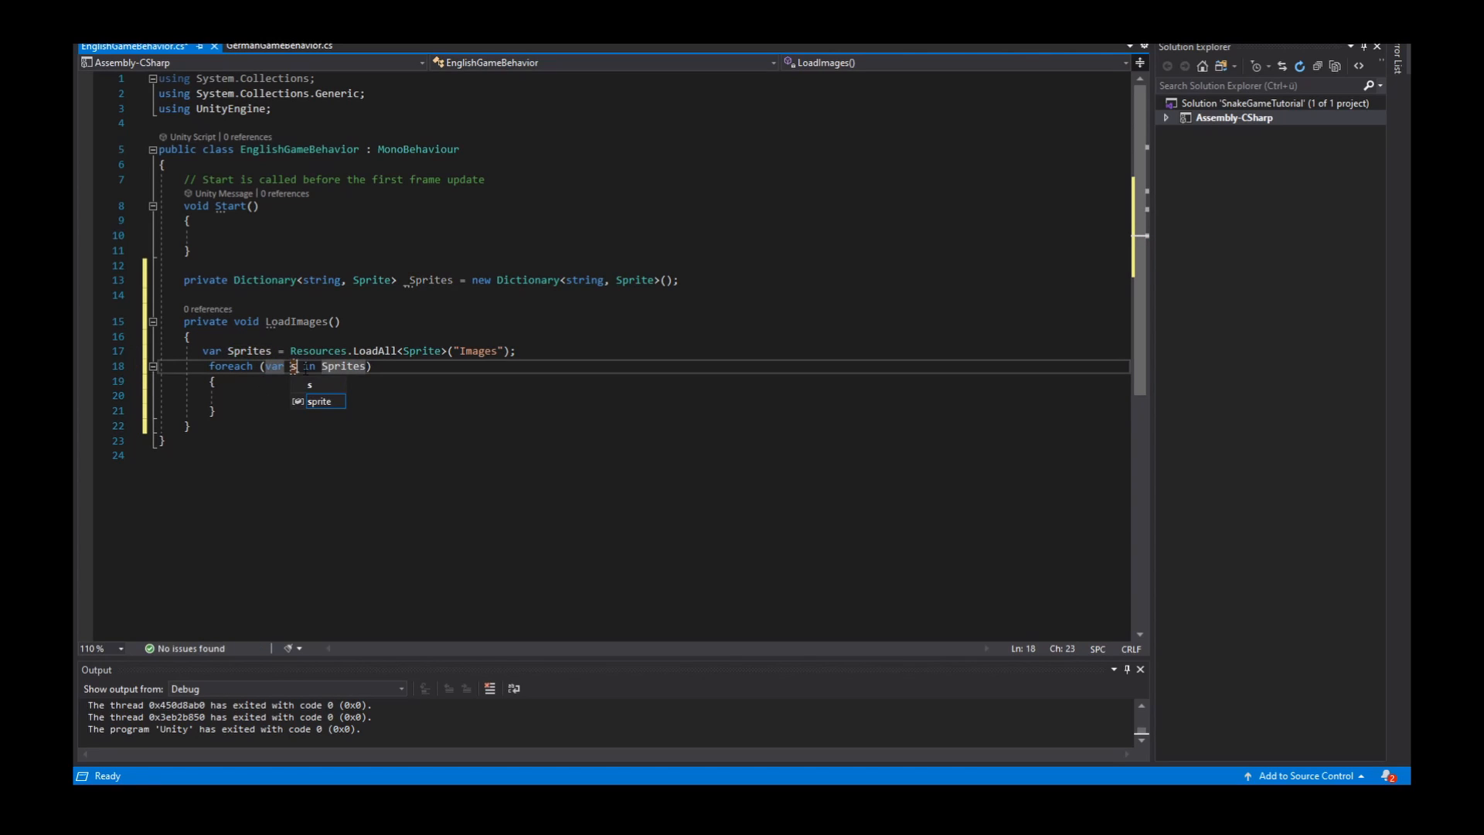
{"action": "type", "text": "prt"}
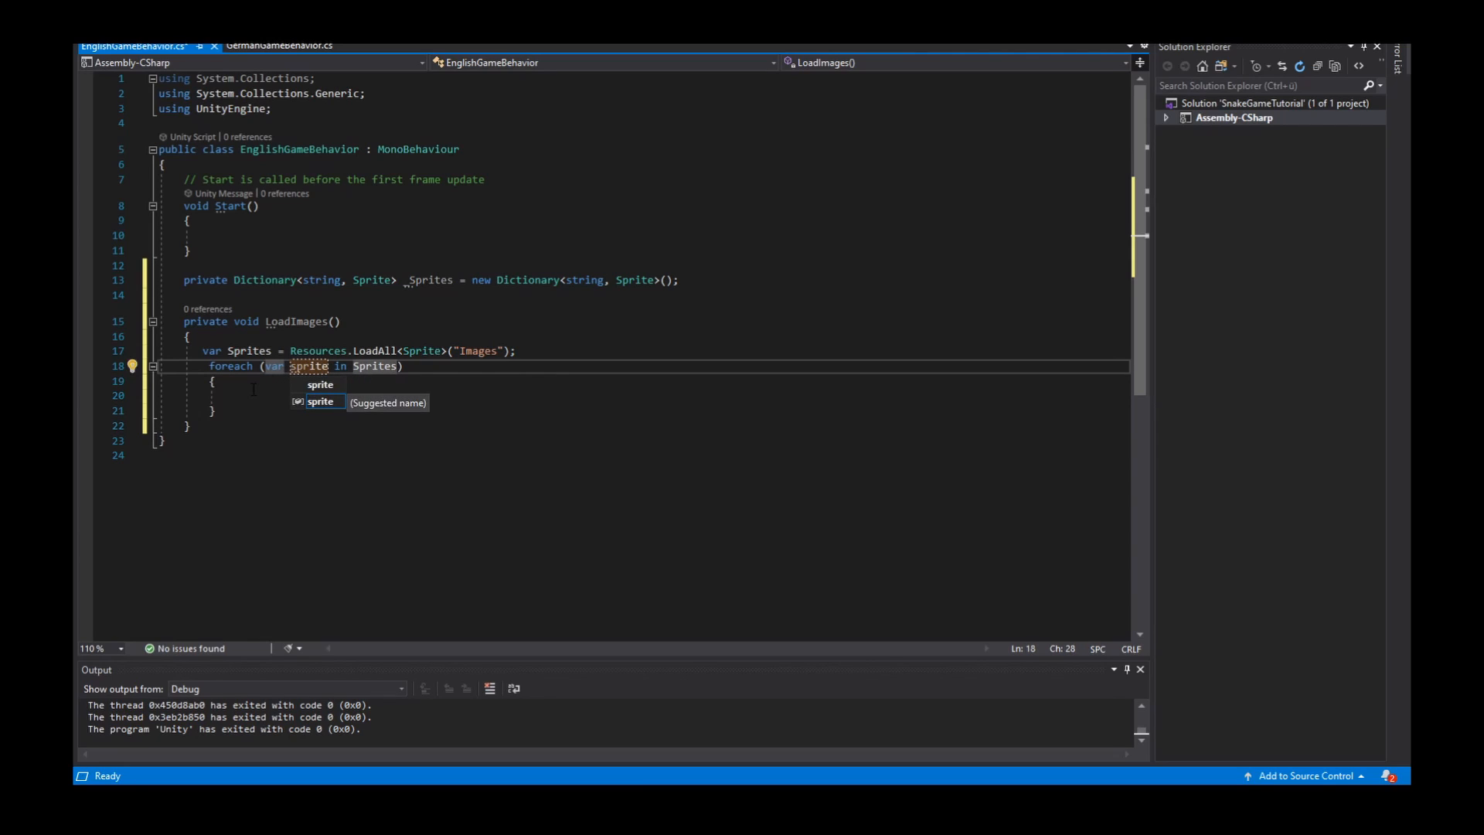
{"action": "key", "text": "Escape"}
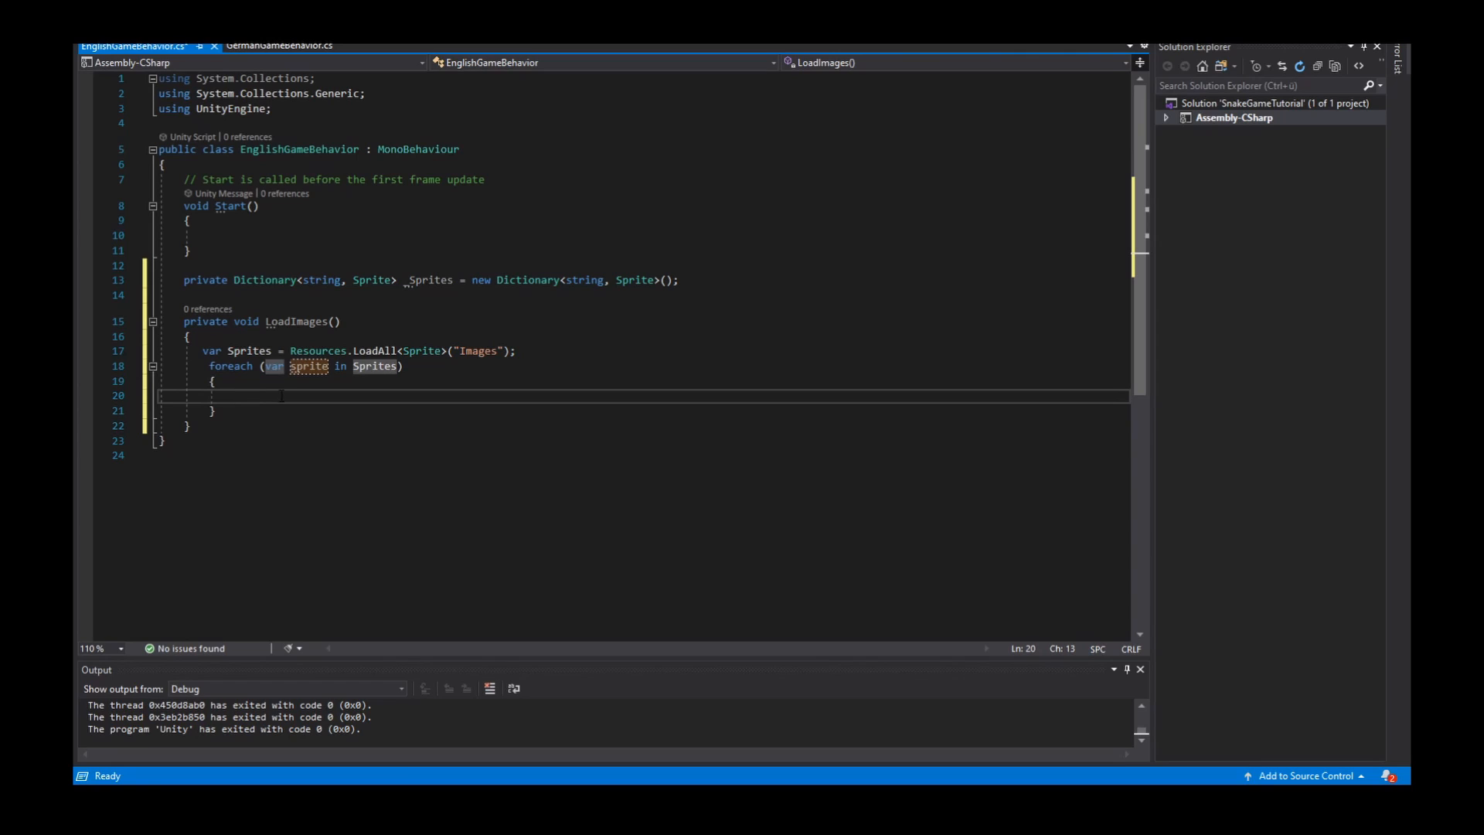
{"action": "double_click", "coordinate": [310, 366]}
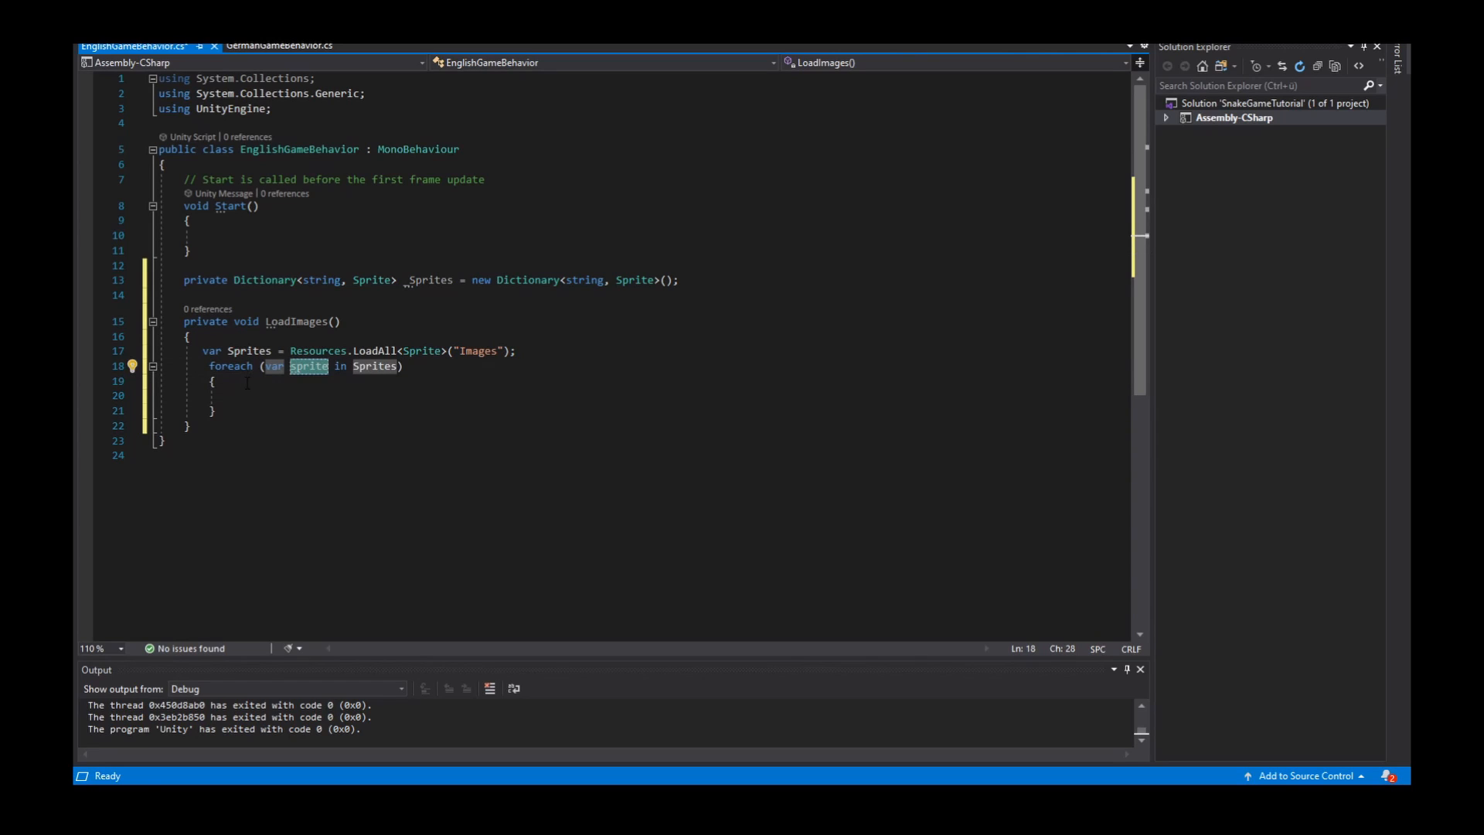
- Fill the loop body with '_Sprites.Add(sprite.name, sprite);'
{"action": "left_click", "coordinate": [269, 394]}
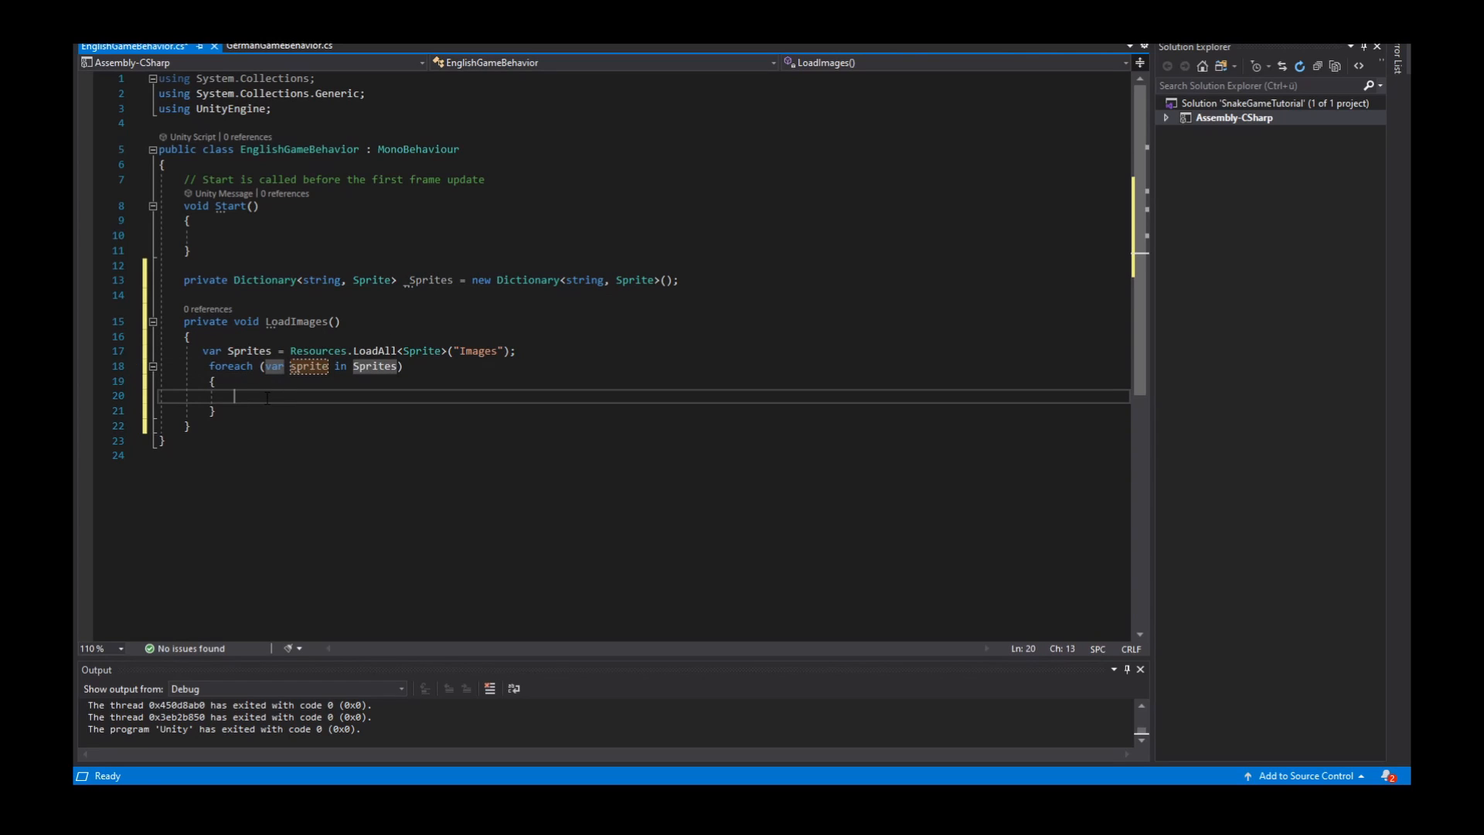
{"action": "type", "text": "_Sprites"}
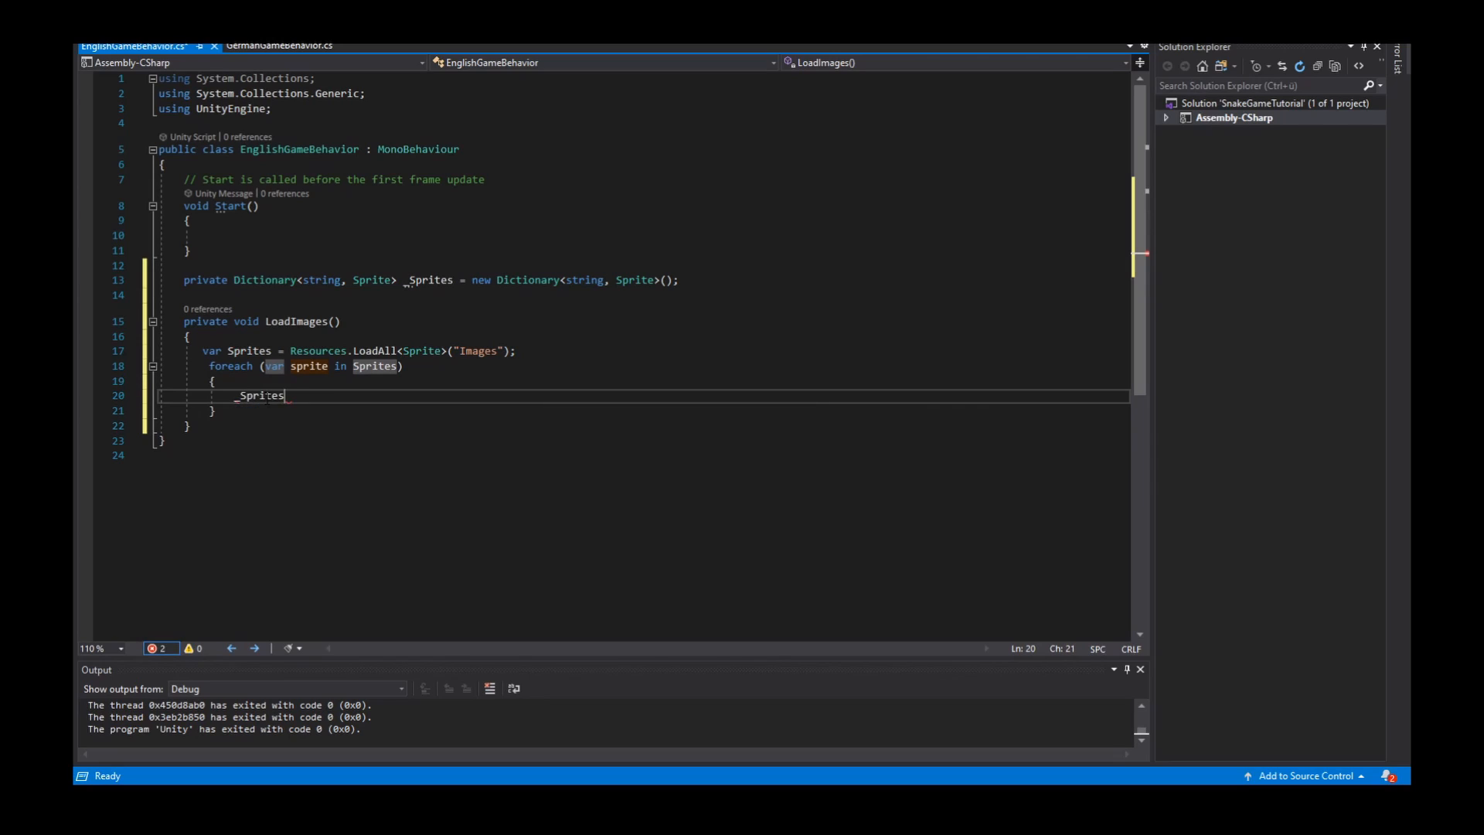
{"action": "type", "text": ".Add"}
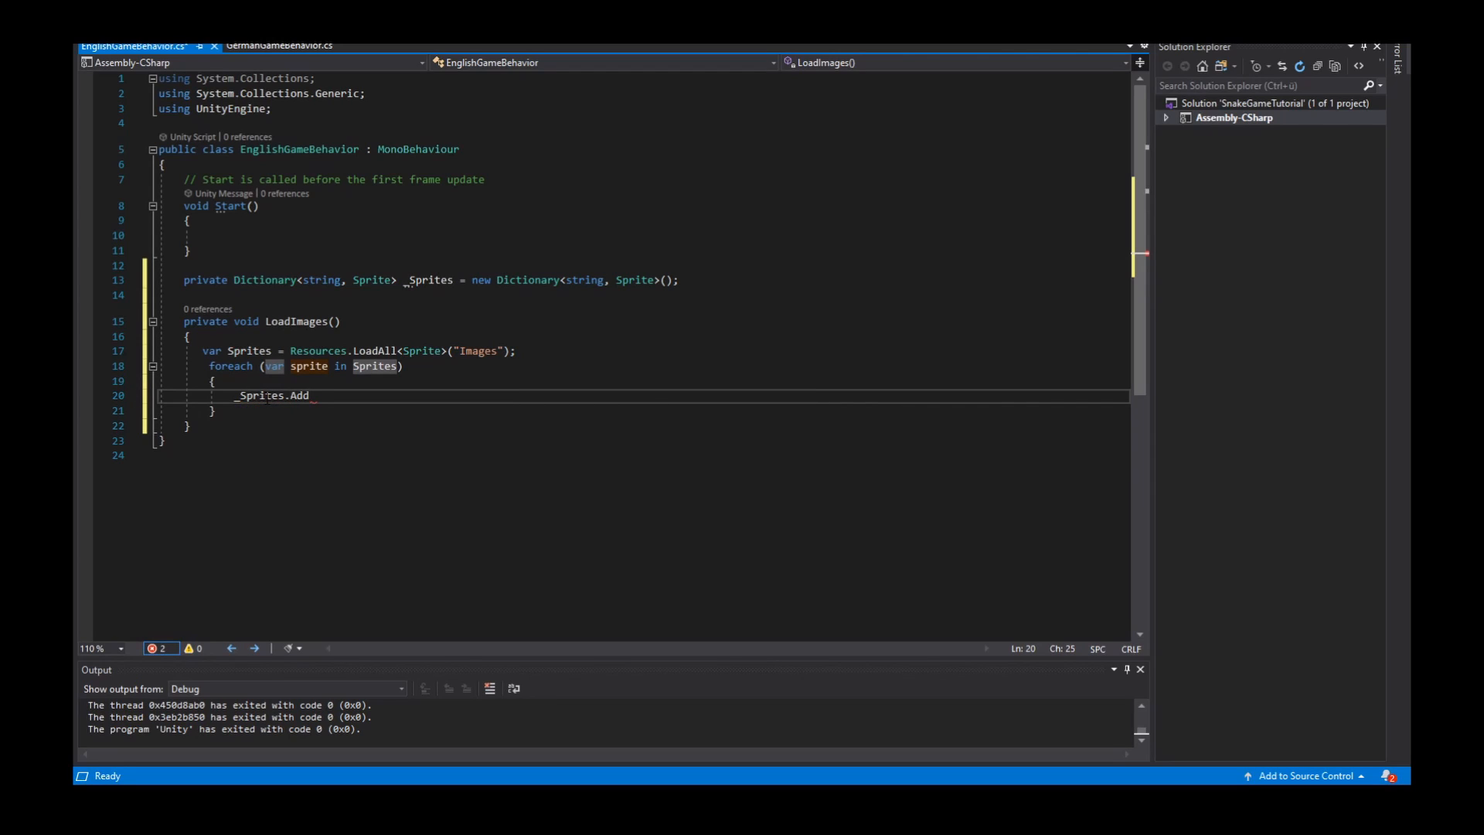
{"action": "type", "text": "()"}
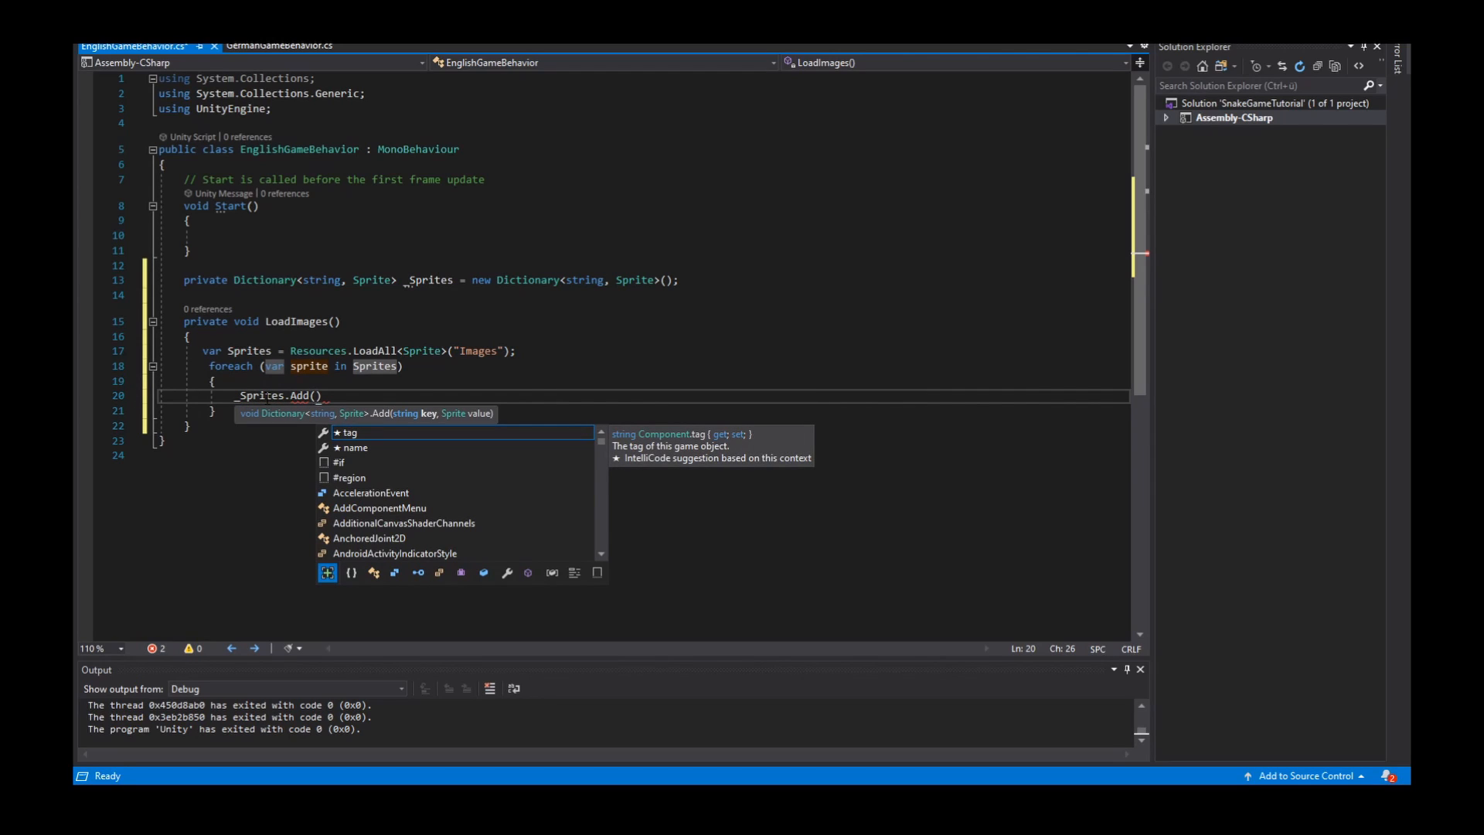
{"action": "type", "text": "sprite."}
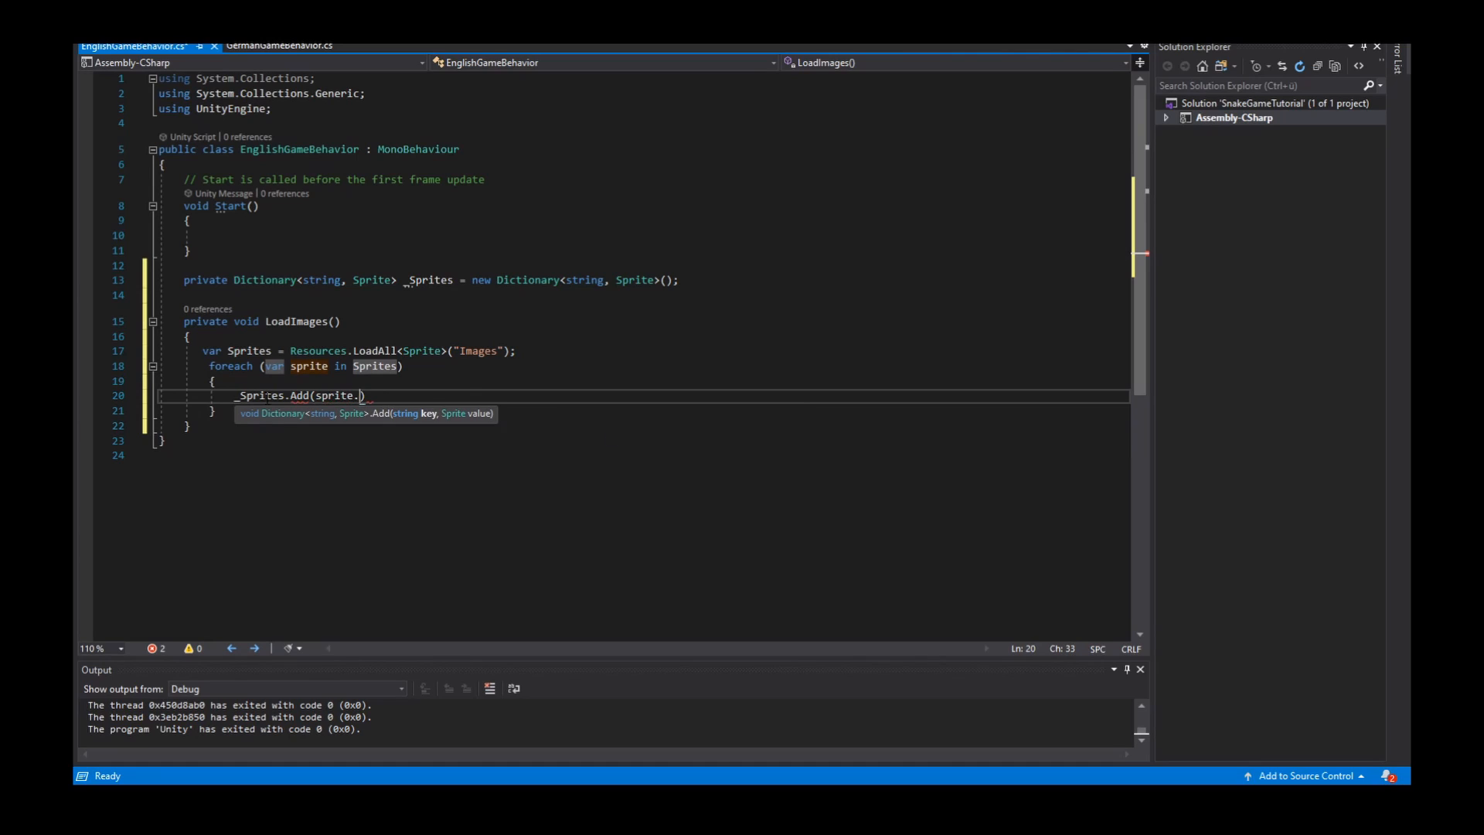
{"action": "type", "text": "name"}
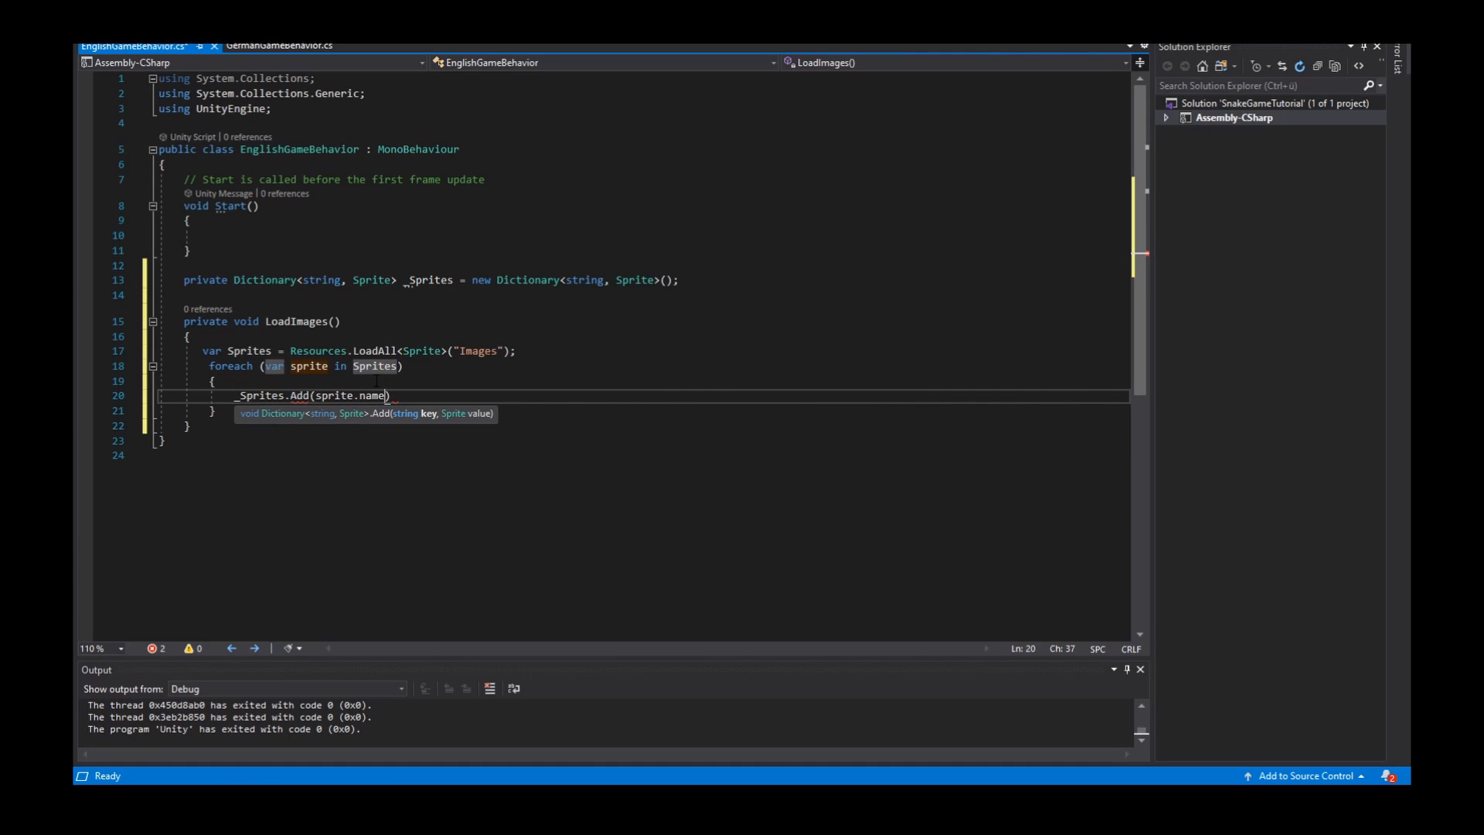
{"action": "type", "text": ", sprite"}
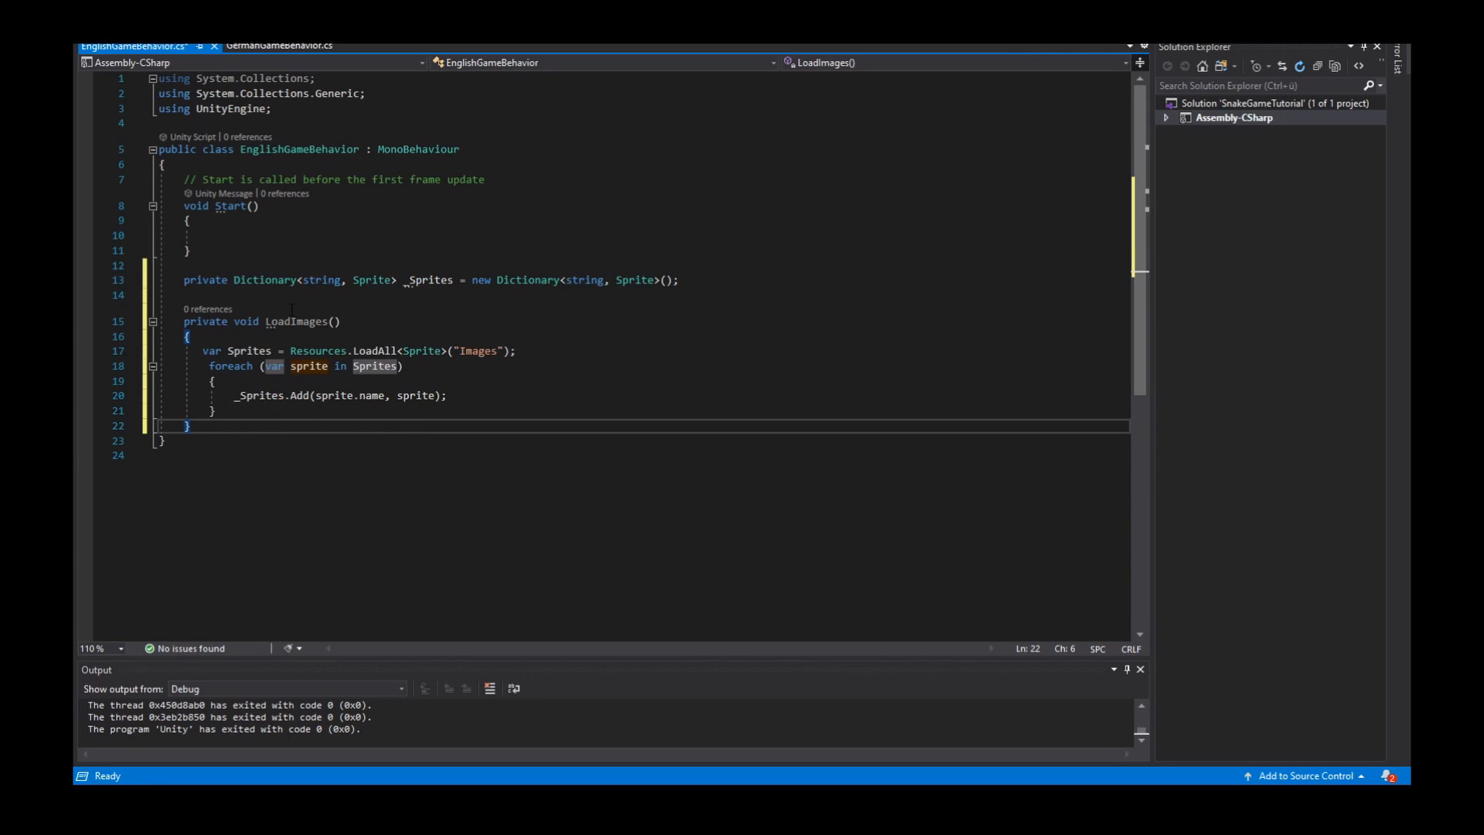
- Add a 'LoadImages();' call inside Start and save the script
{"action": "double_click", "coordinate": [297, 321]}
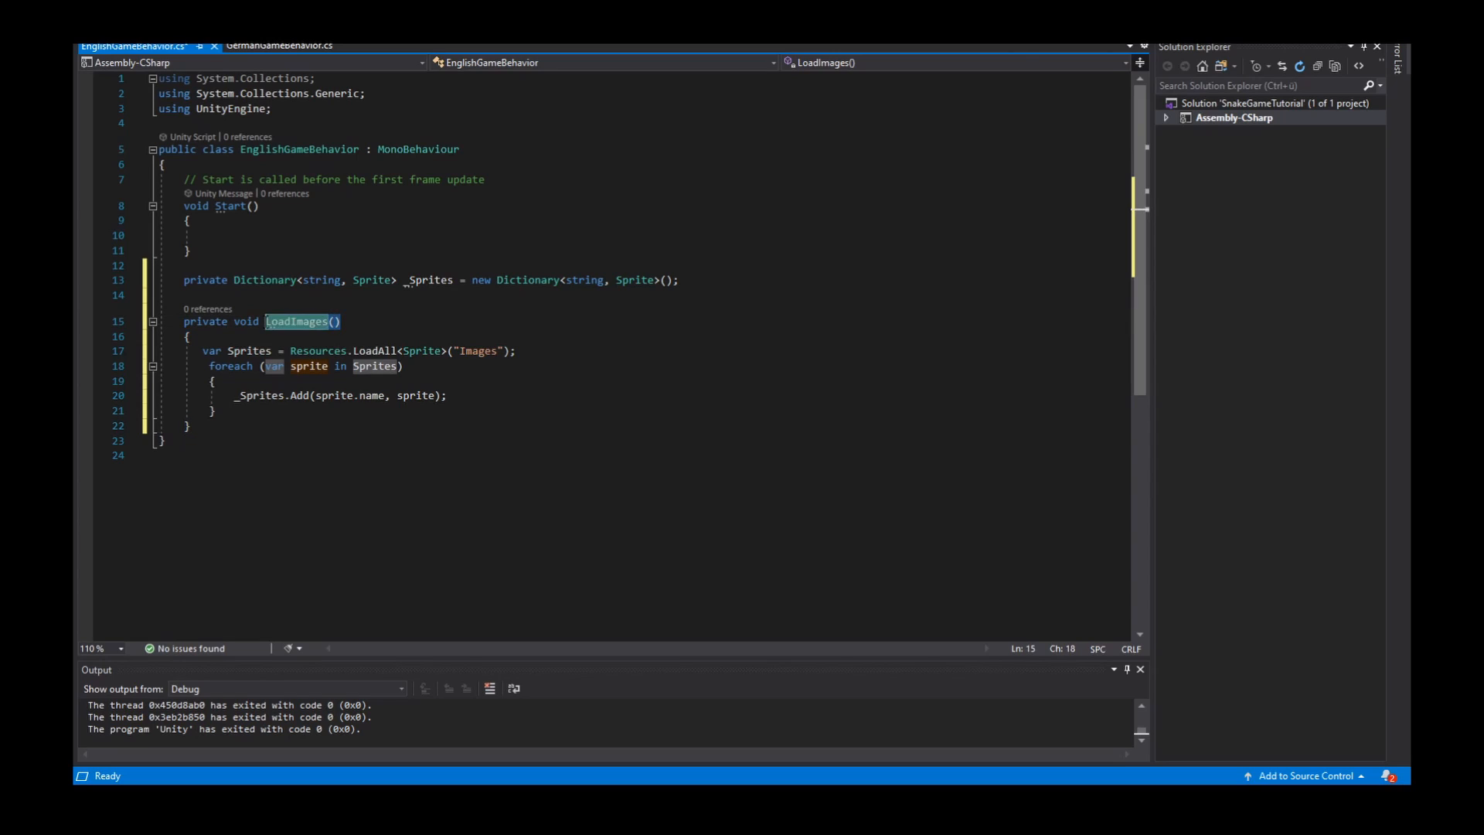
{"action": "left_click", "coordinate": [189, 221]}
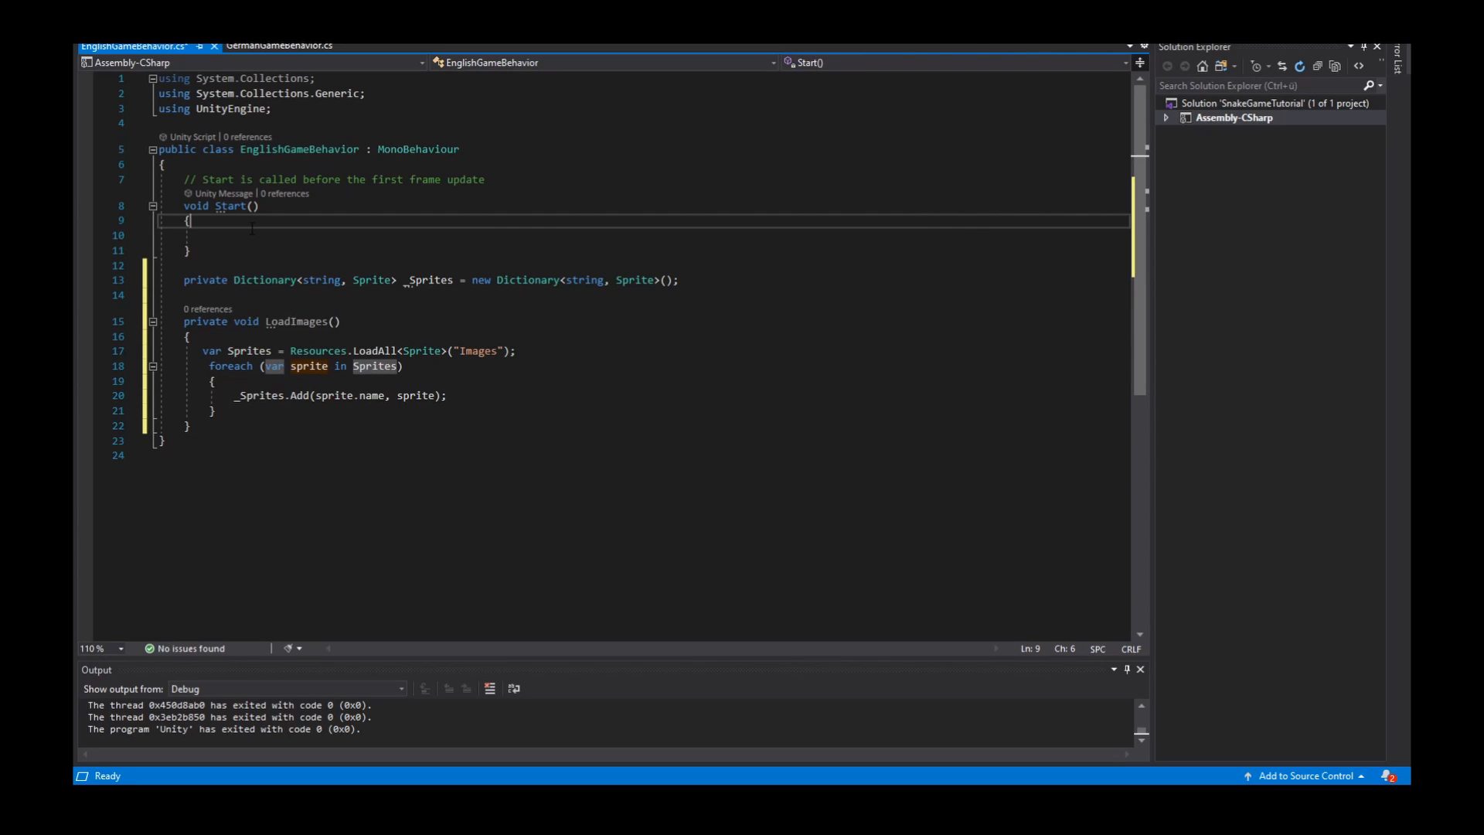
{"action": "type", "text": "LoadImages()"}
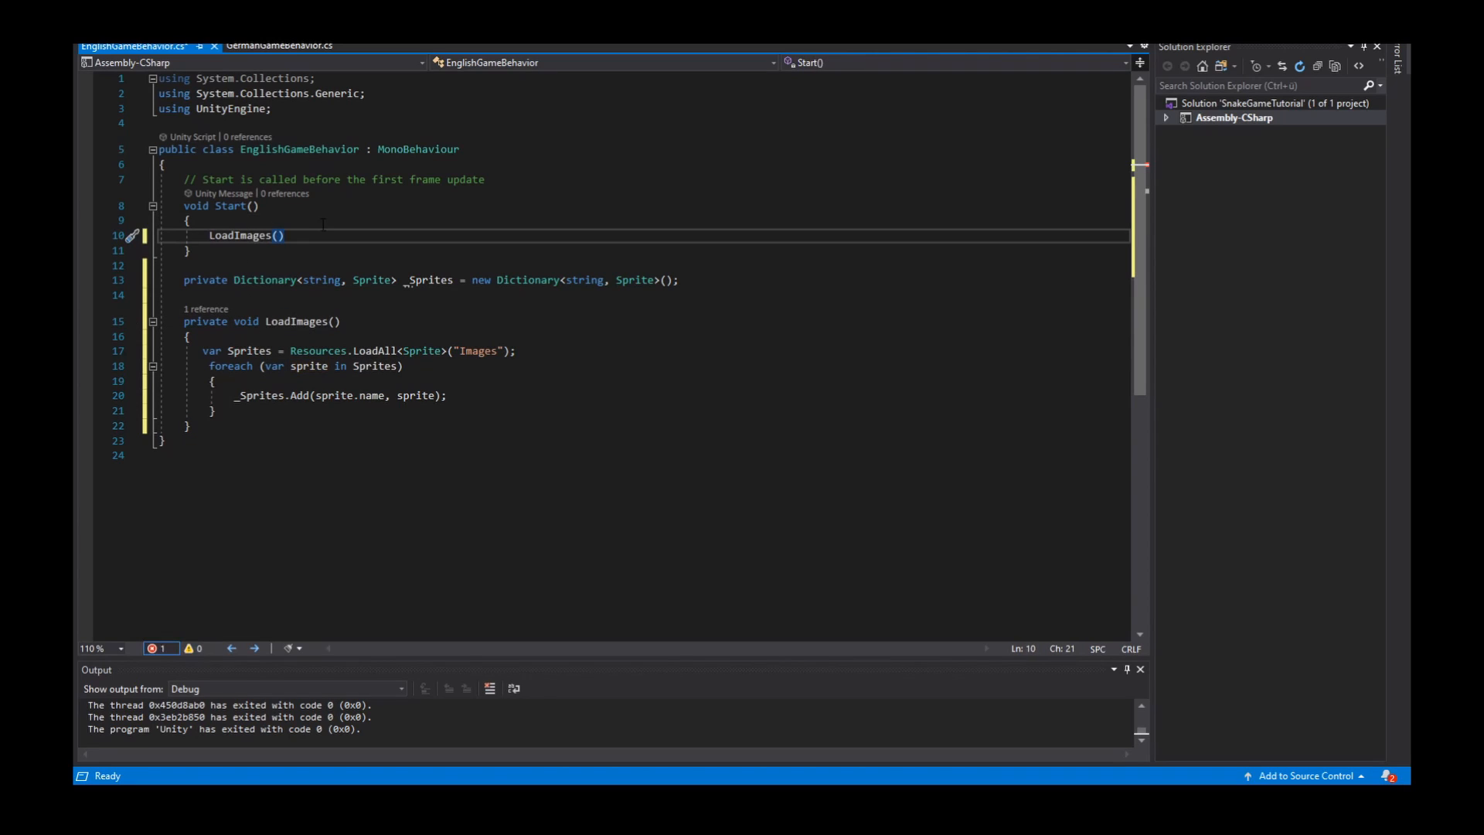
{"action": "type", "text": ";"}
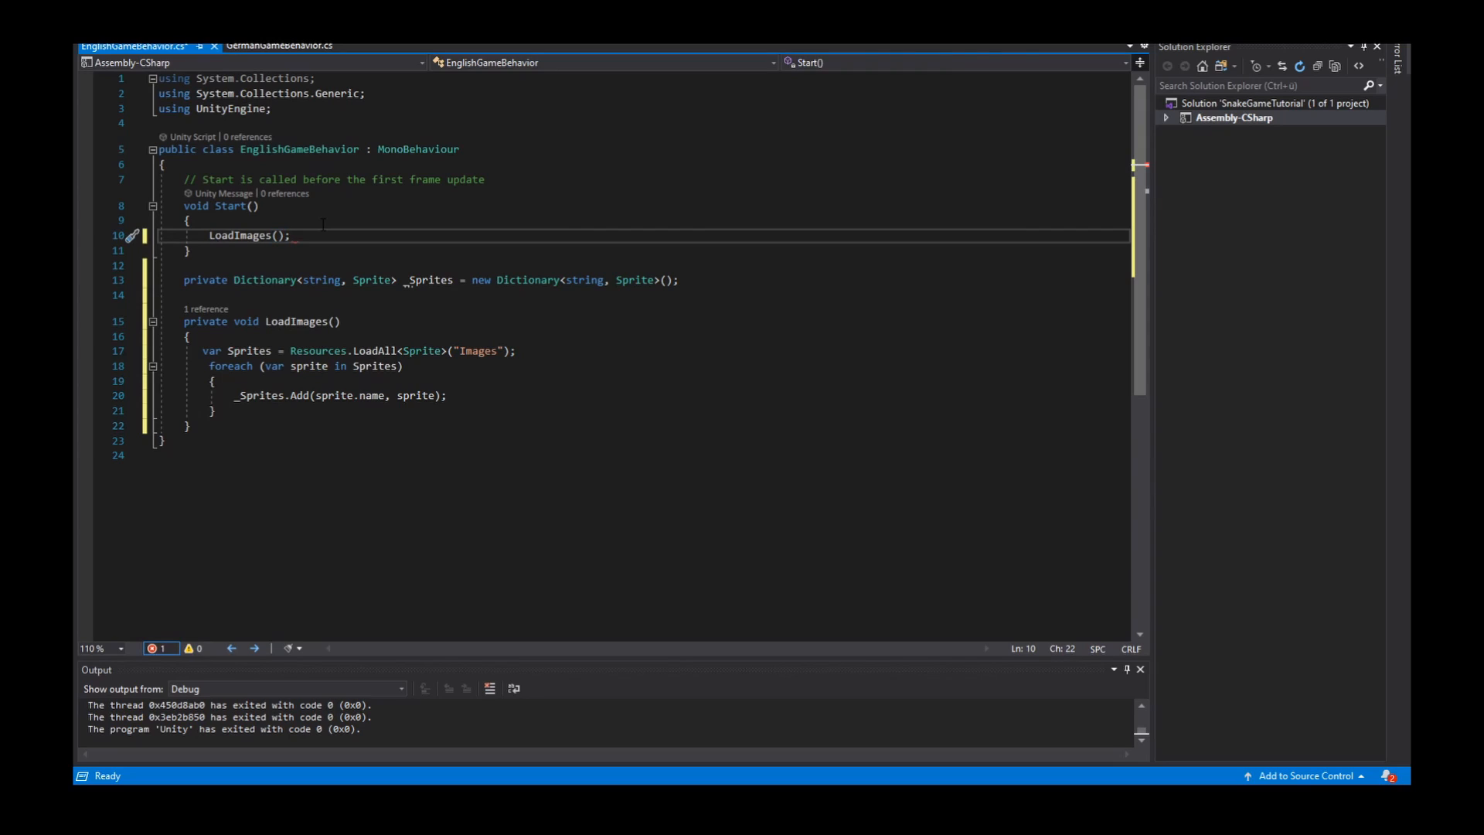
{"action": "mouse_move", "coordinate": [297, 322]}
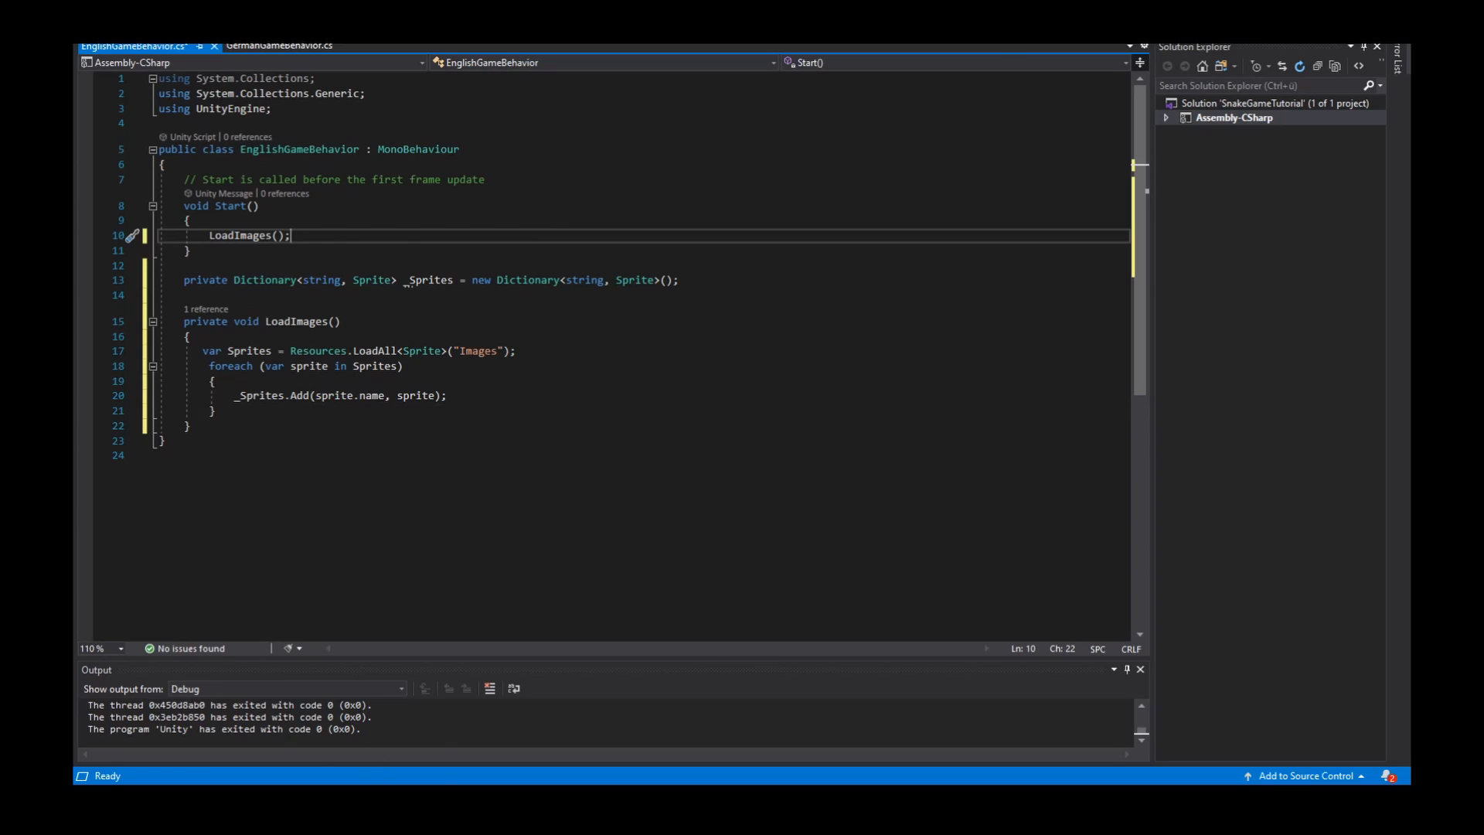
{"action": "key", "text": "ctrl+s"}
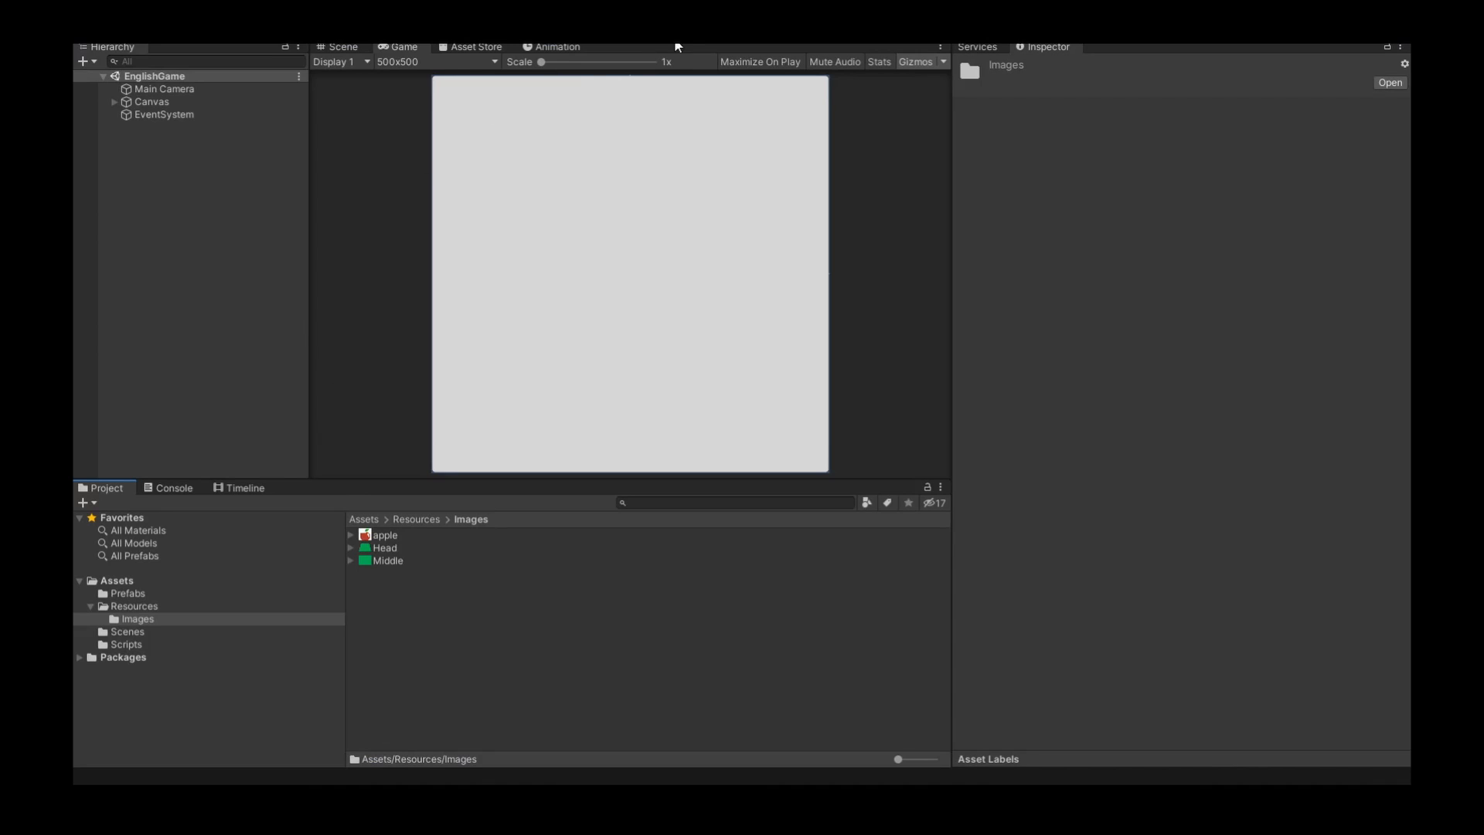
{"action": "mouse_move", "coordinate": [544, 228]}
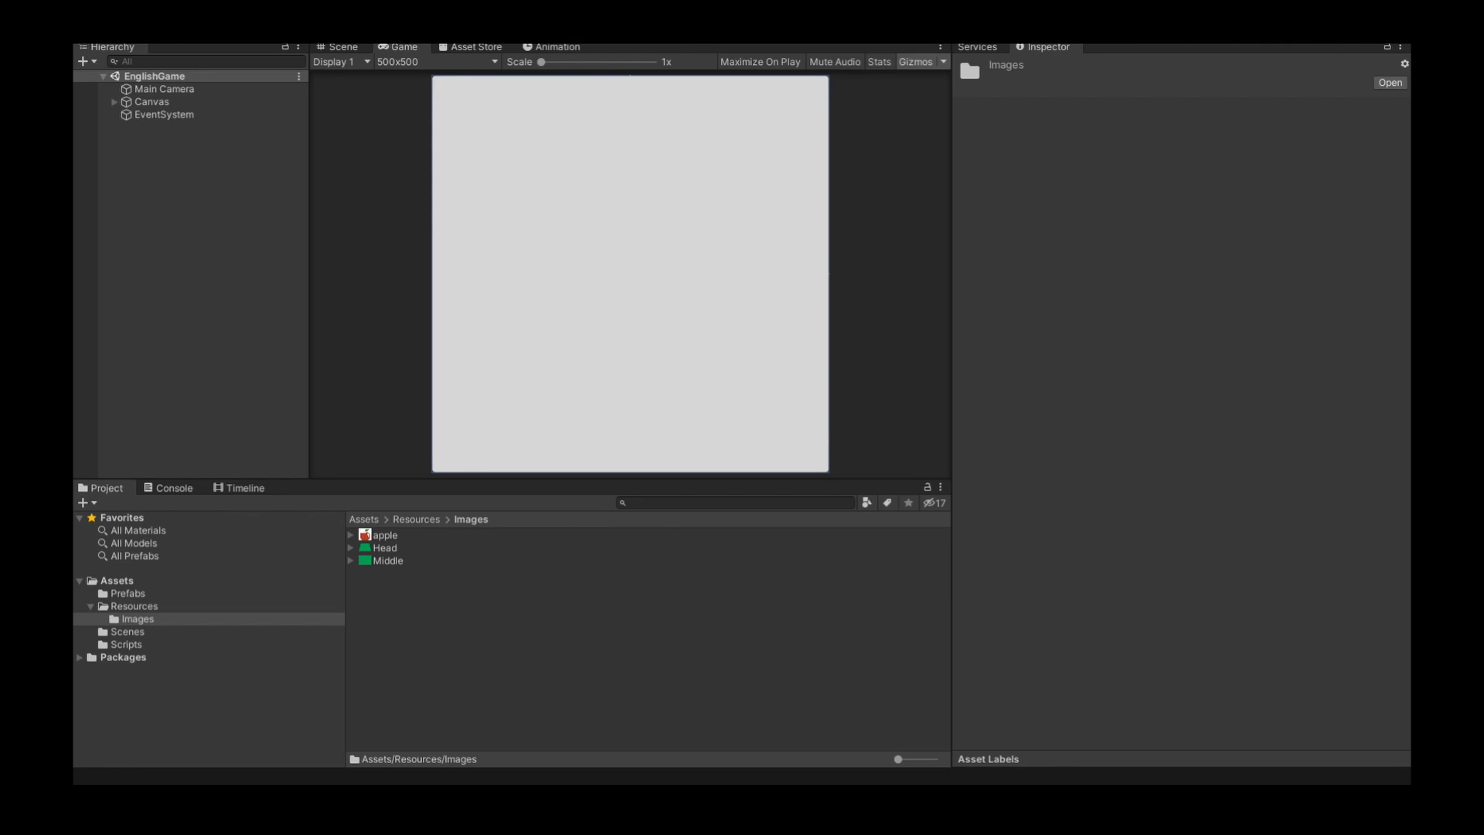
{"action": "mouse_move", "coordinate": [547, 170]}
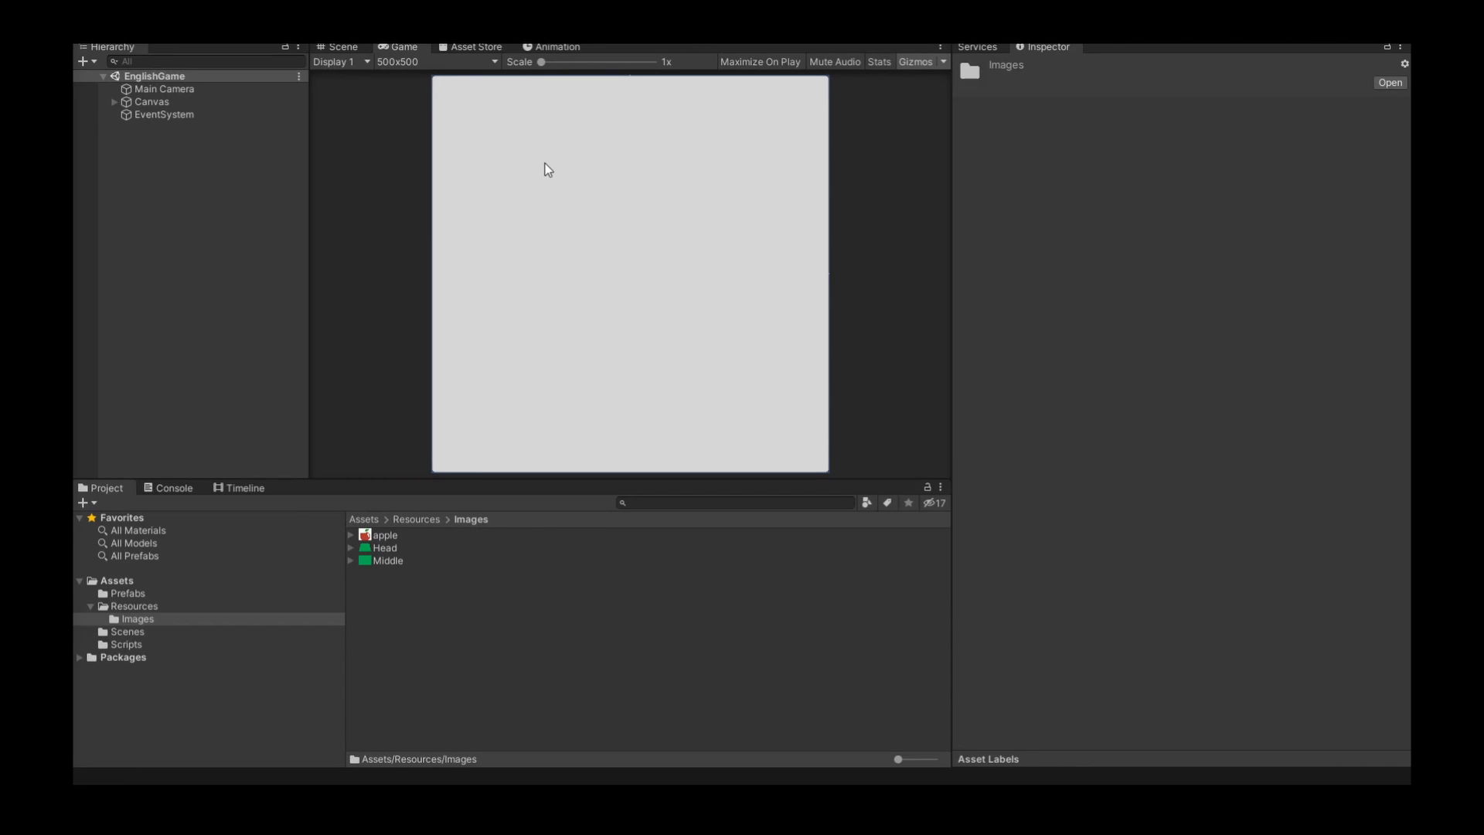
{"action": "mouse_move", "coordinate": [431, 646]}
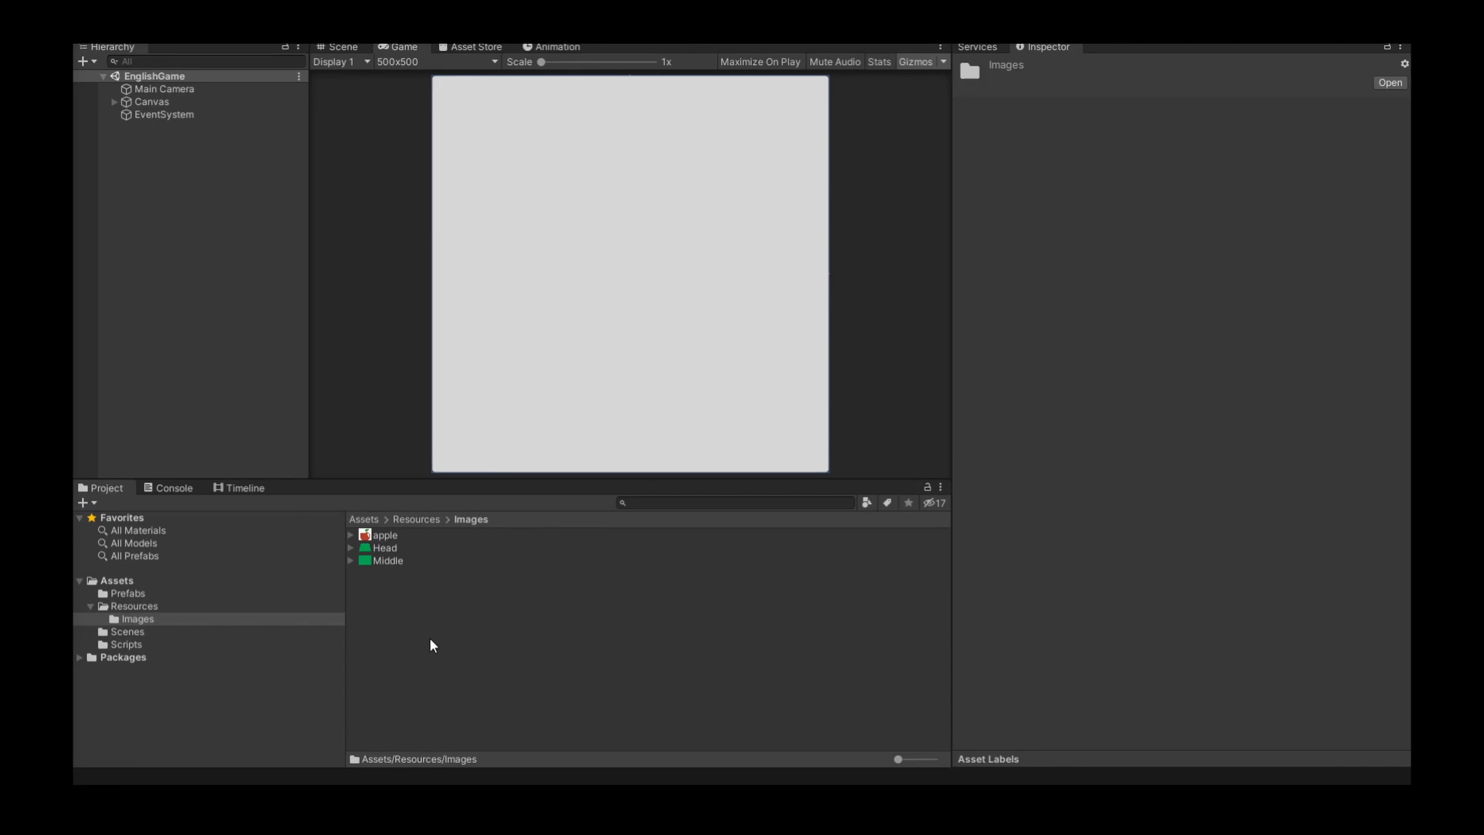
{"action": "mouse_move", "coordinate": [340, 740]}
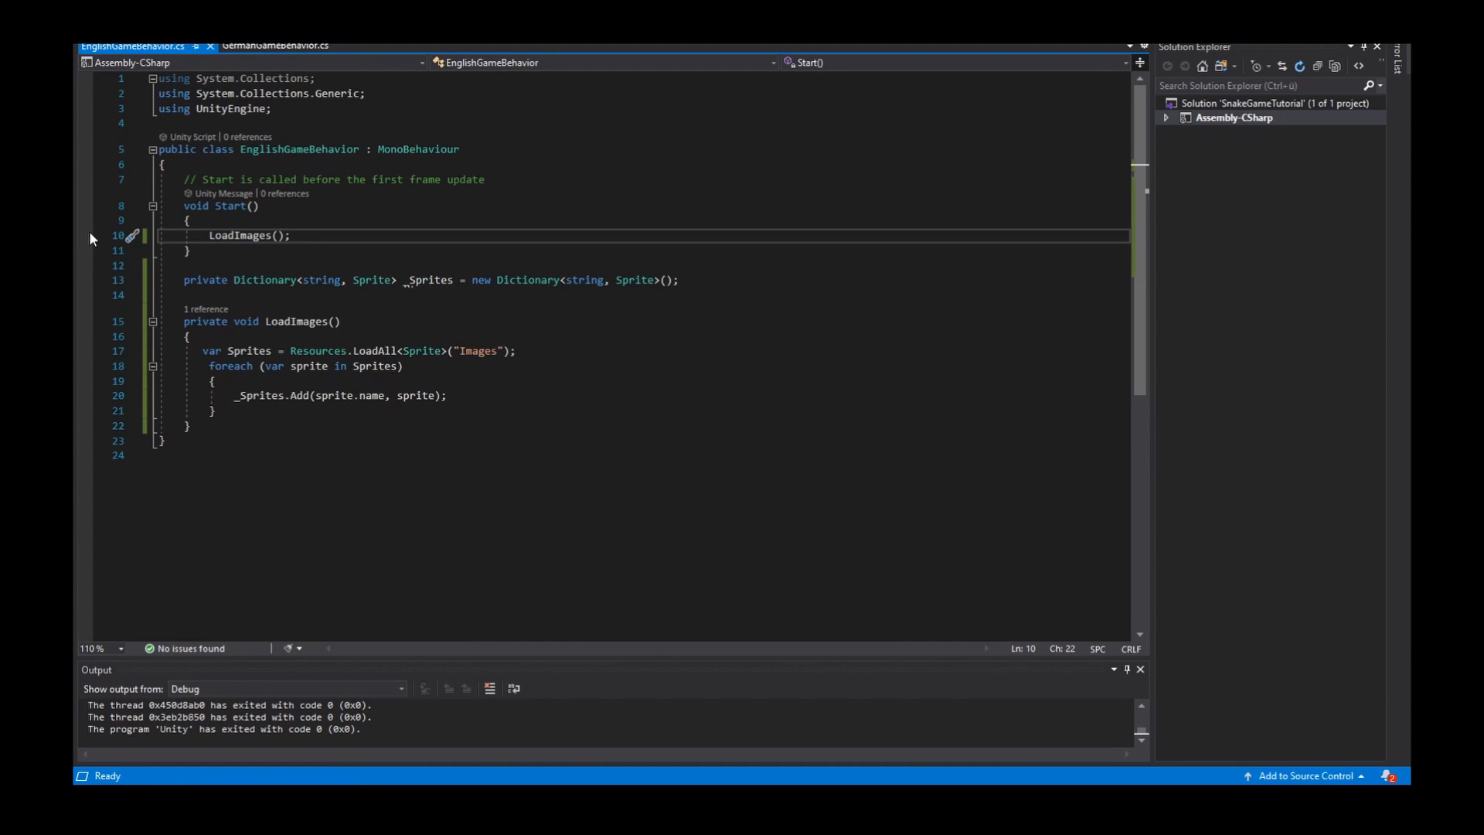
- Set a breakpoint on the LoadImages() call in Start
{"action": "left_click", "coordinate": [85, 235]}
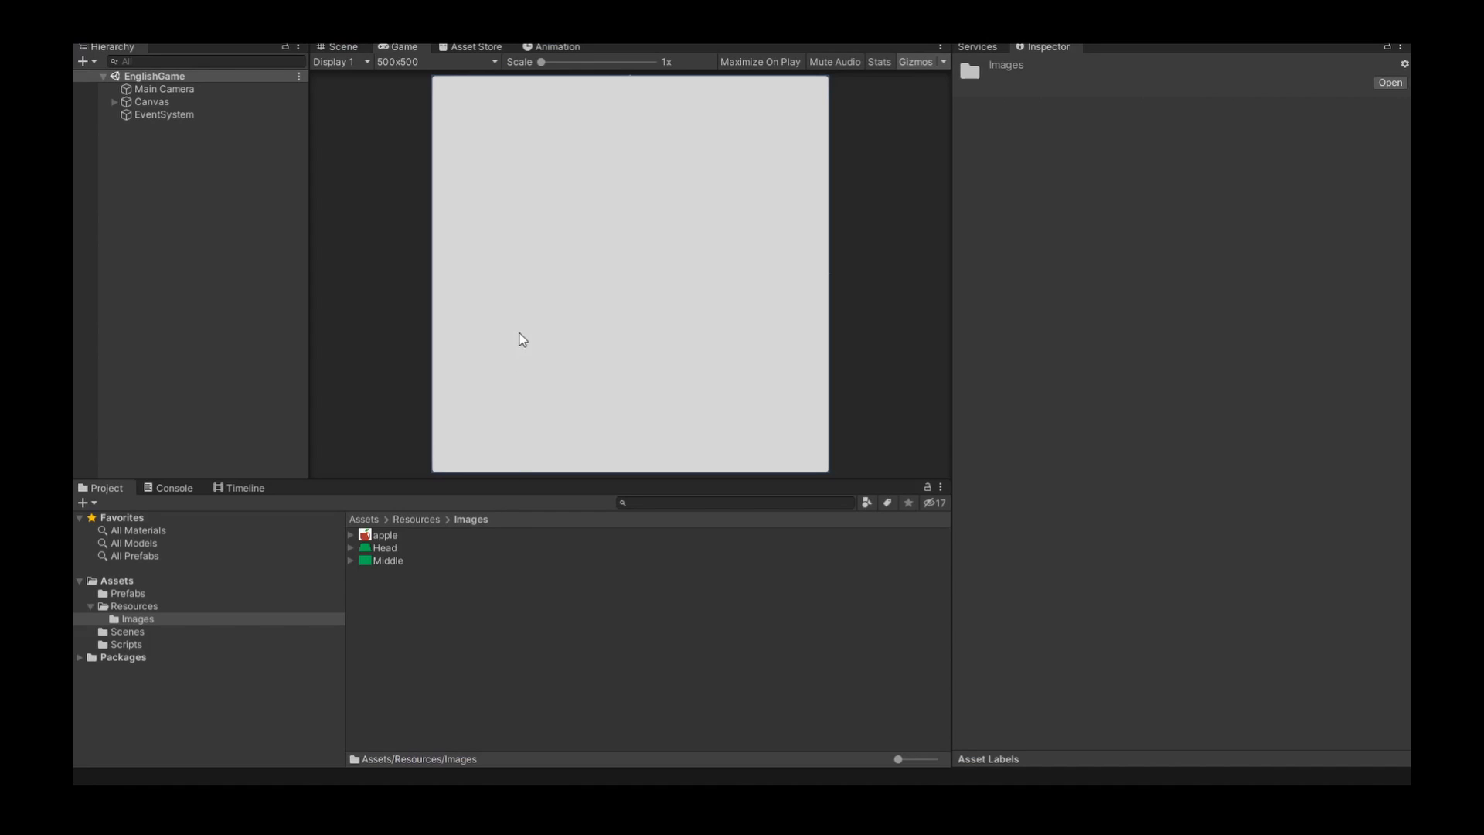
{"action": "mouse_move", "coordinate": [698, 52]}
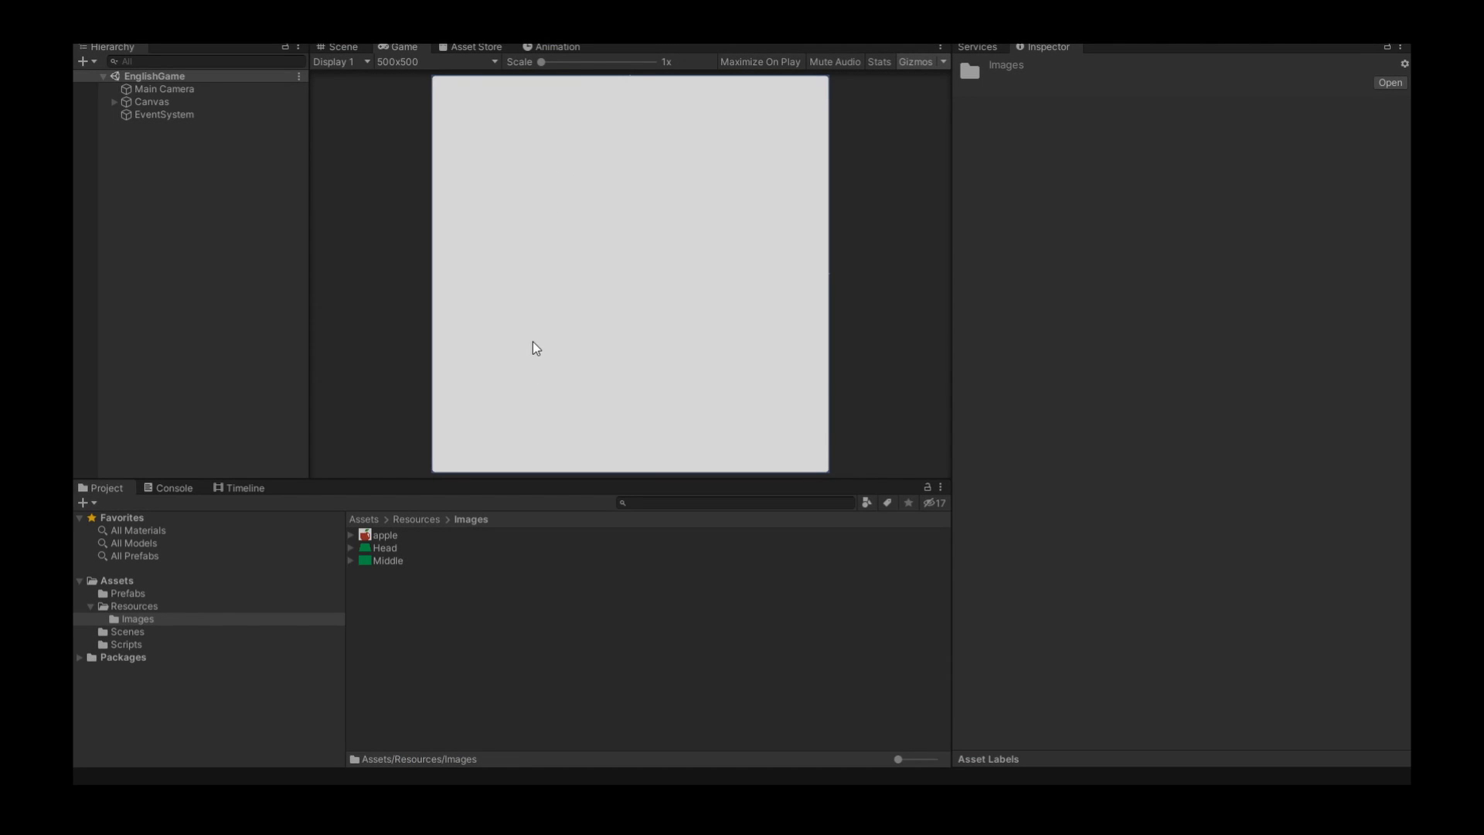
{"action": "mouse_move", "coordinate": [677, 62]}
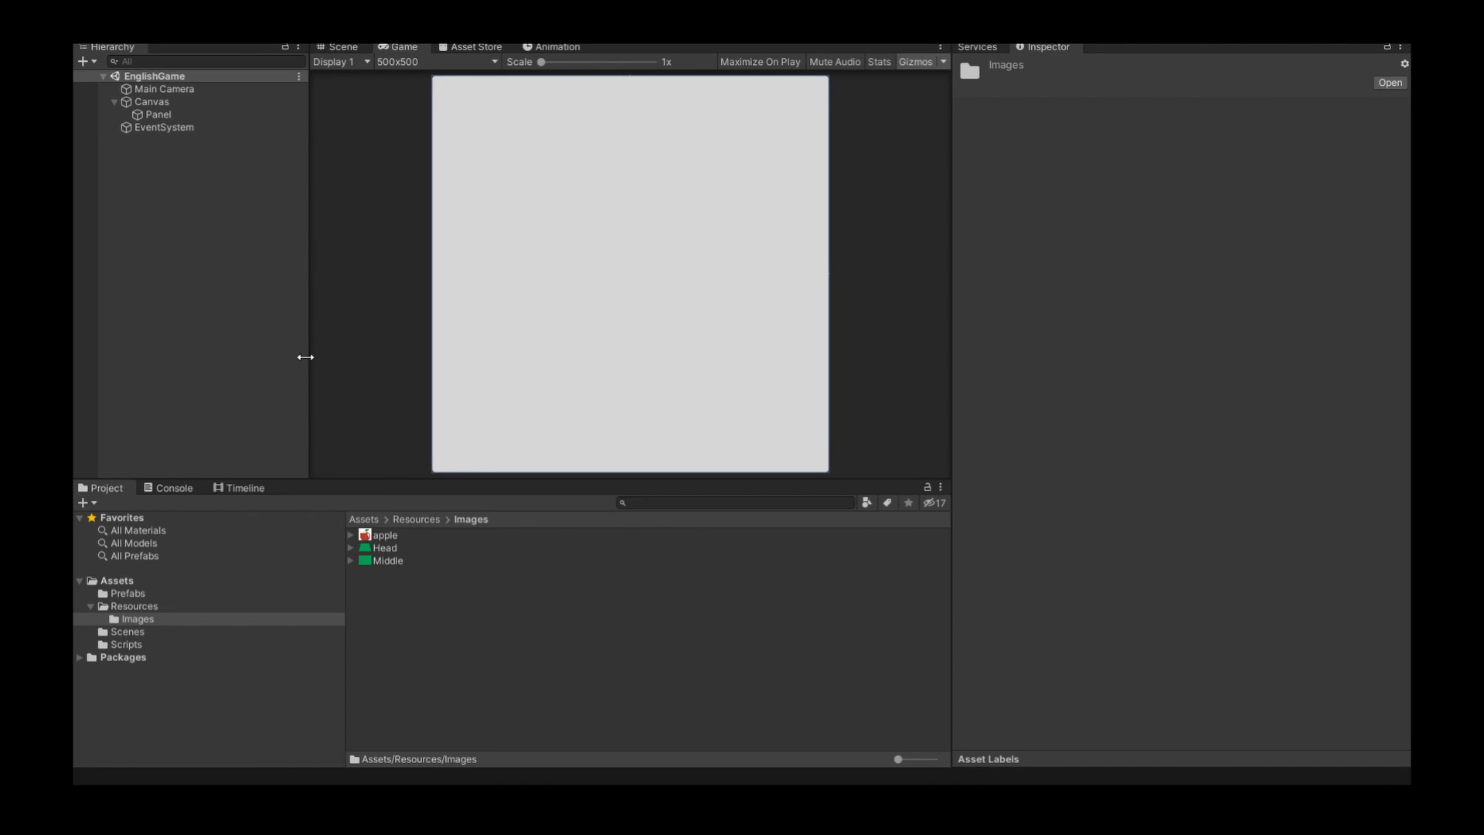
- From Assets/Scripts, drag the EnglishGameBehavior script onto the Panel object
{"action": "left_click", "coordinate": [125, 644]}
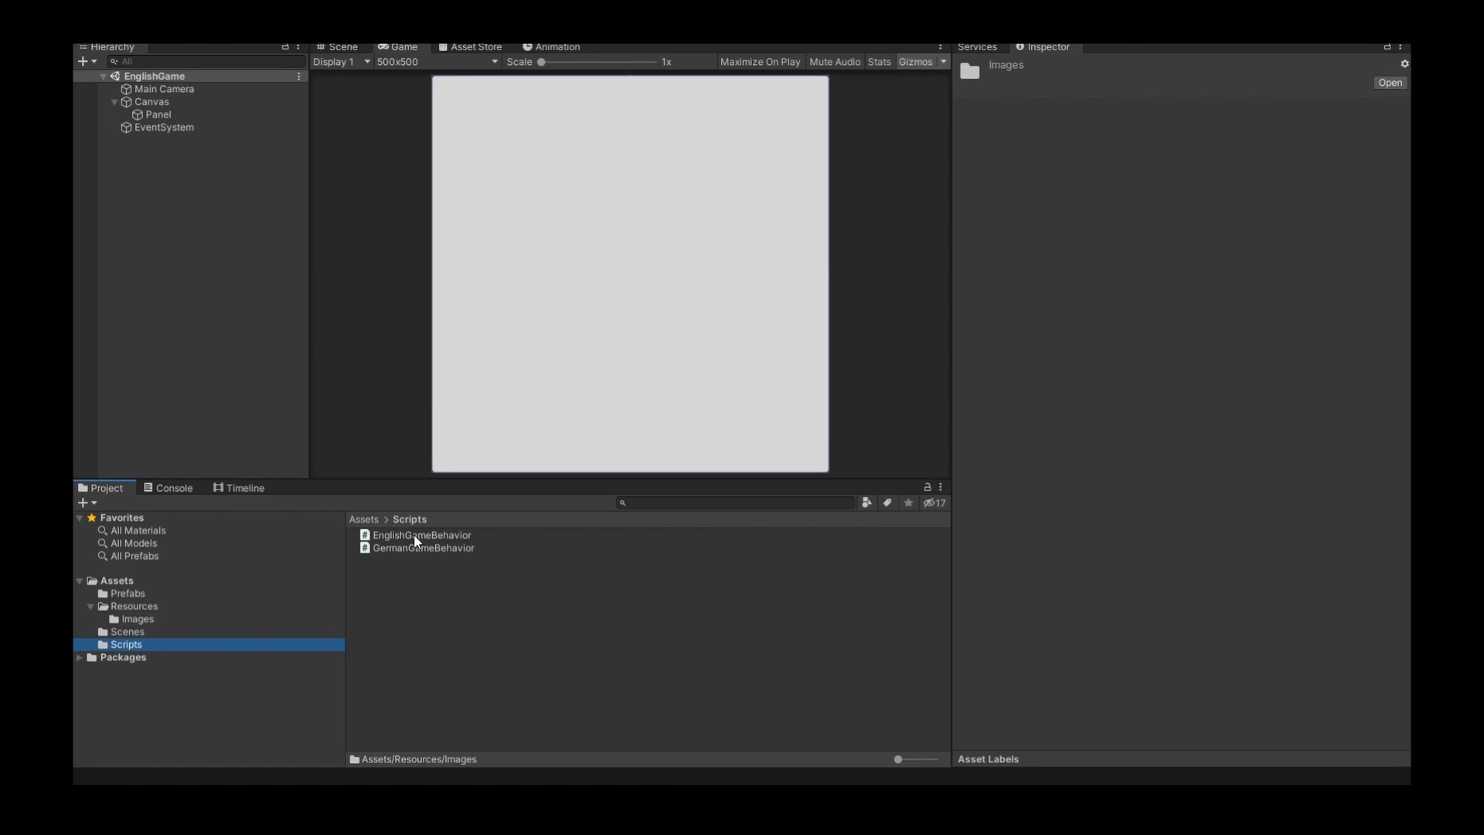
{"action": "left_click", "coordinate": [420, 534]}
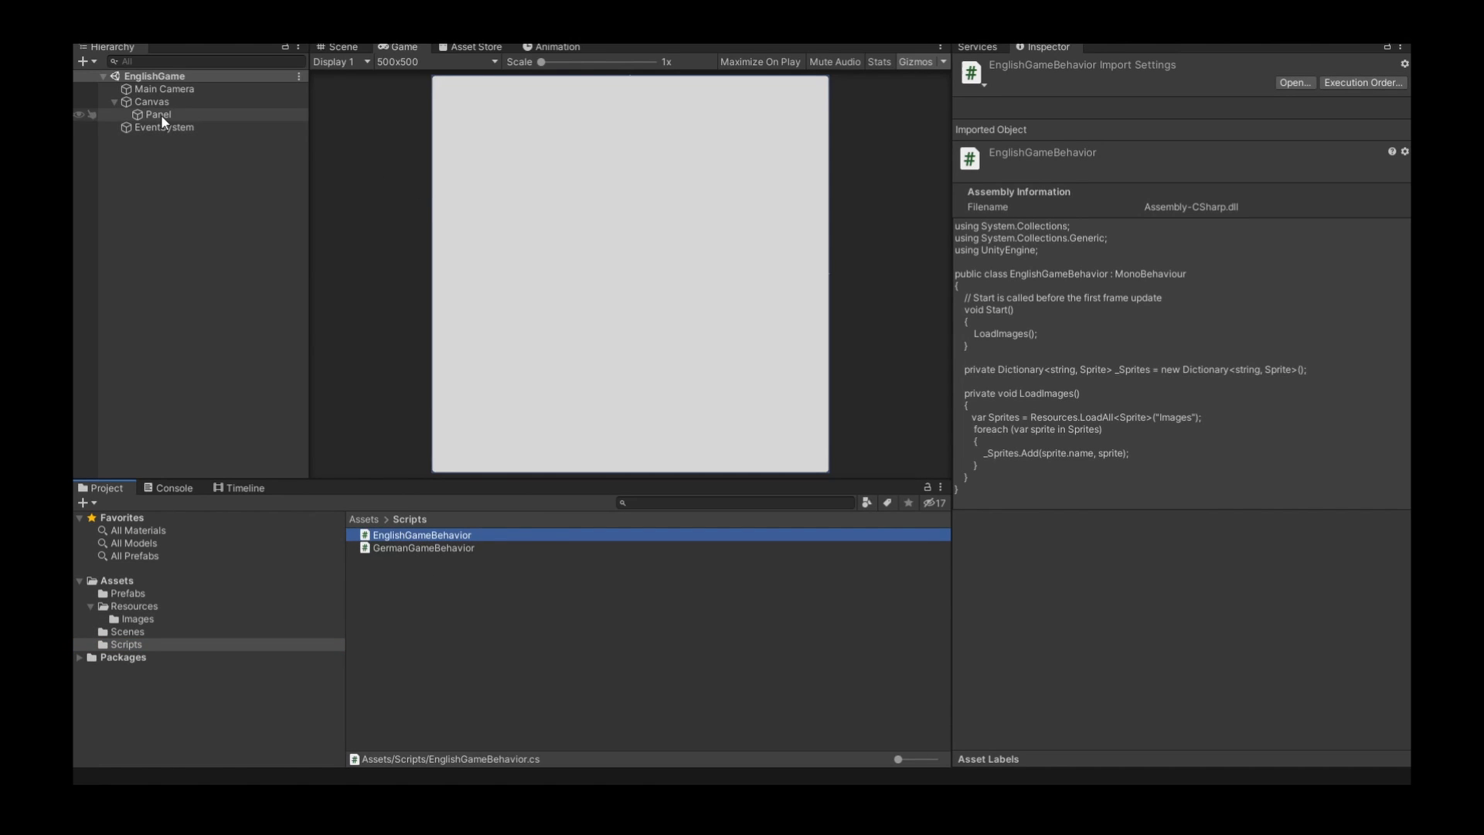
{"action": "left_click", "coordinate": [157, 114]}
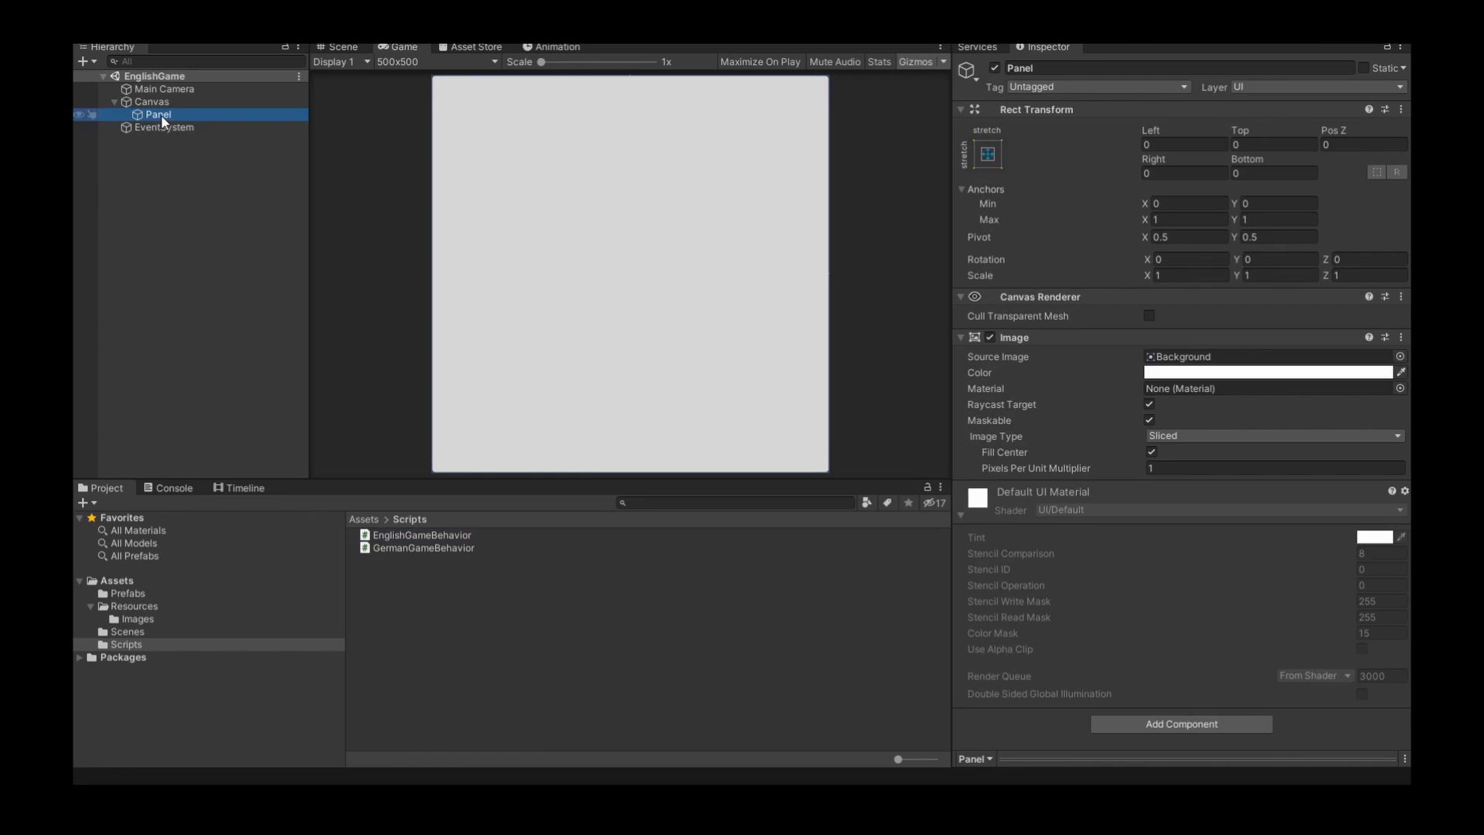
{"action": "mouse_move", "coordinate": [1215, 48]}
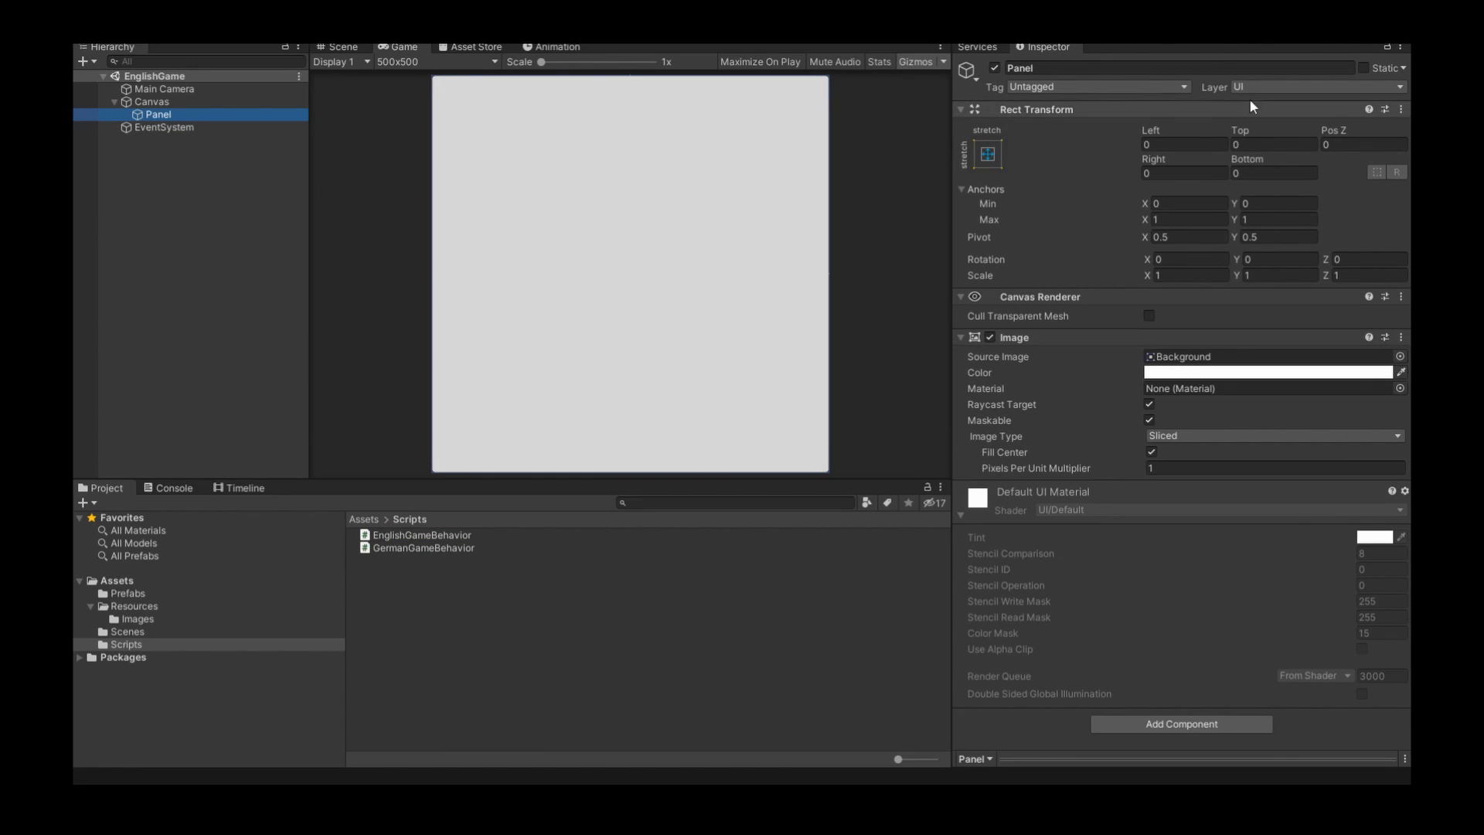
{"action": "mouse_move", "coordinate": [406, 569]}
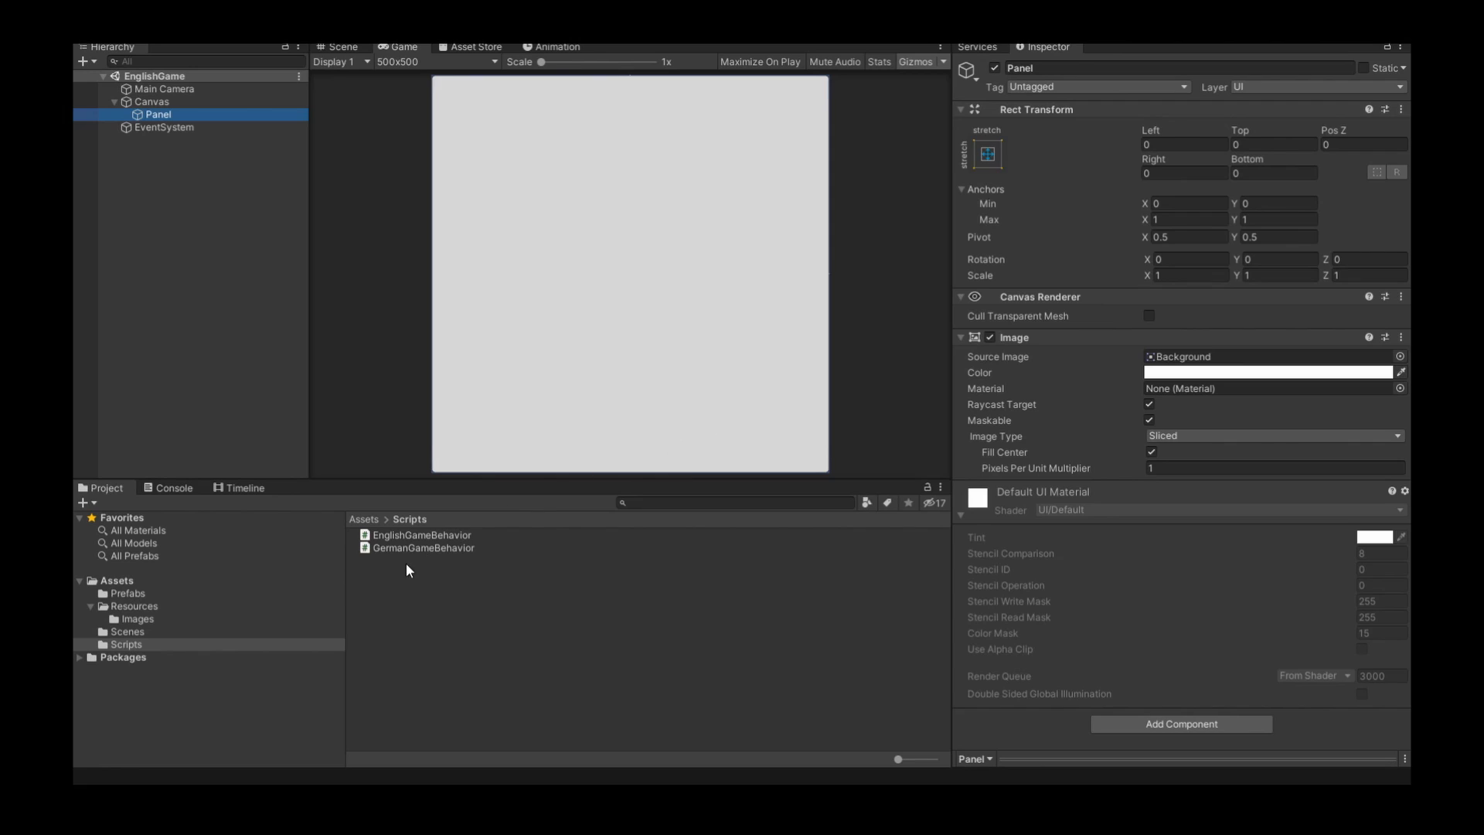
{"action": "left_click", "coordinate": [420, 535]}
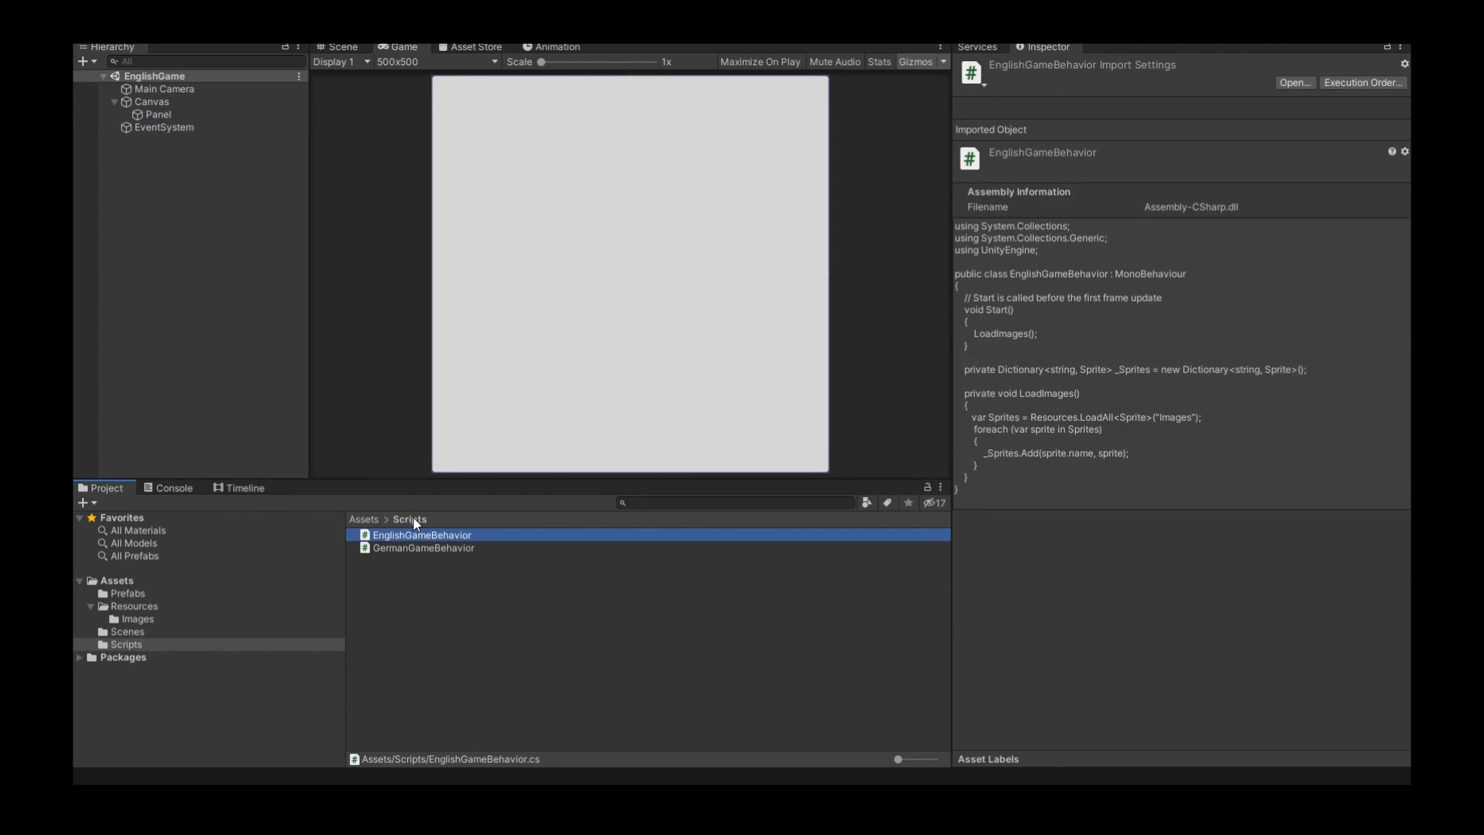
{"action": "left_click", "coordinate": [159, 115]}
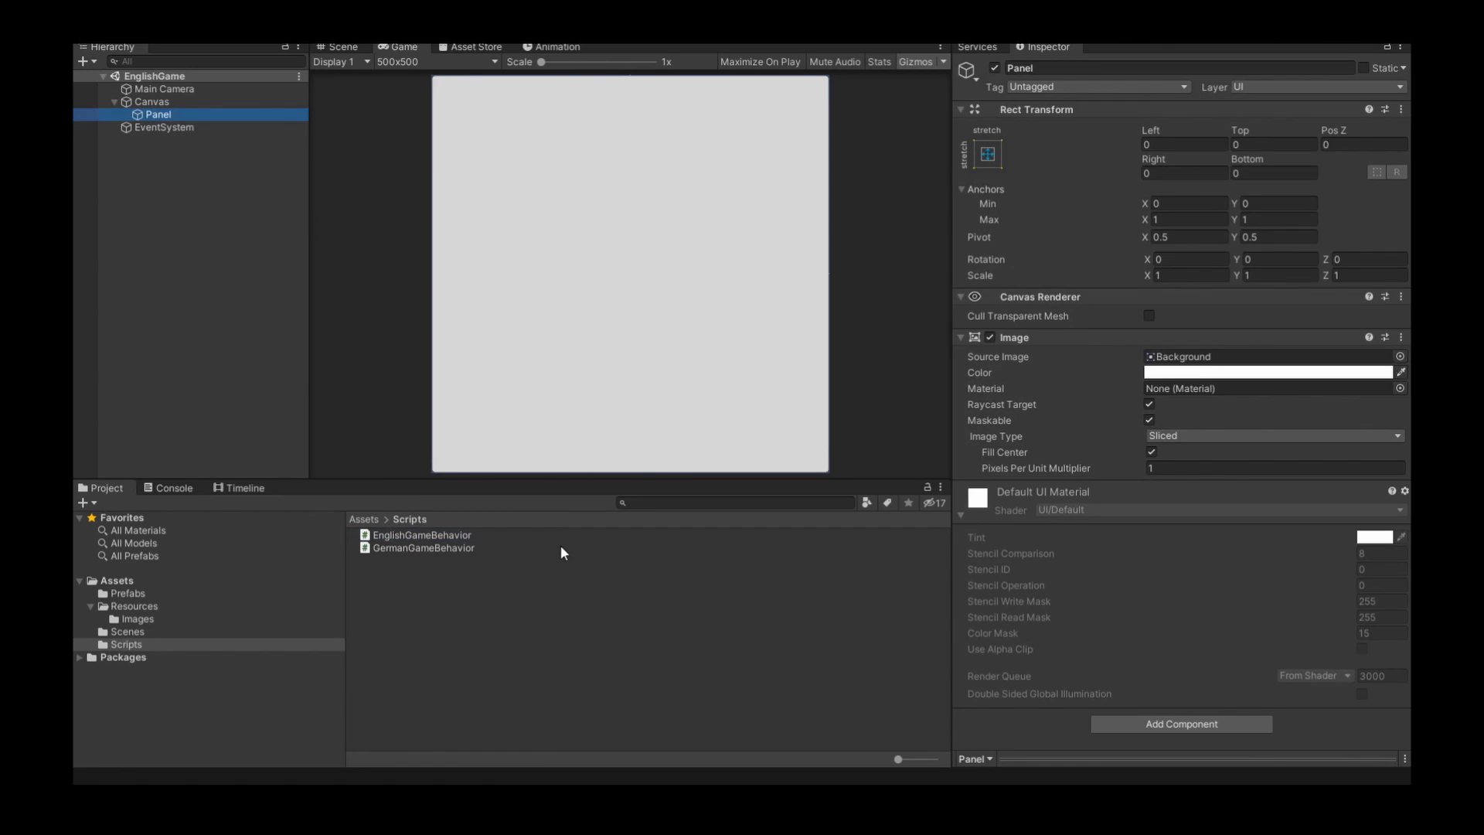
{"action": "left_click", "coordinate": [420, 535]}
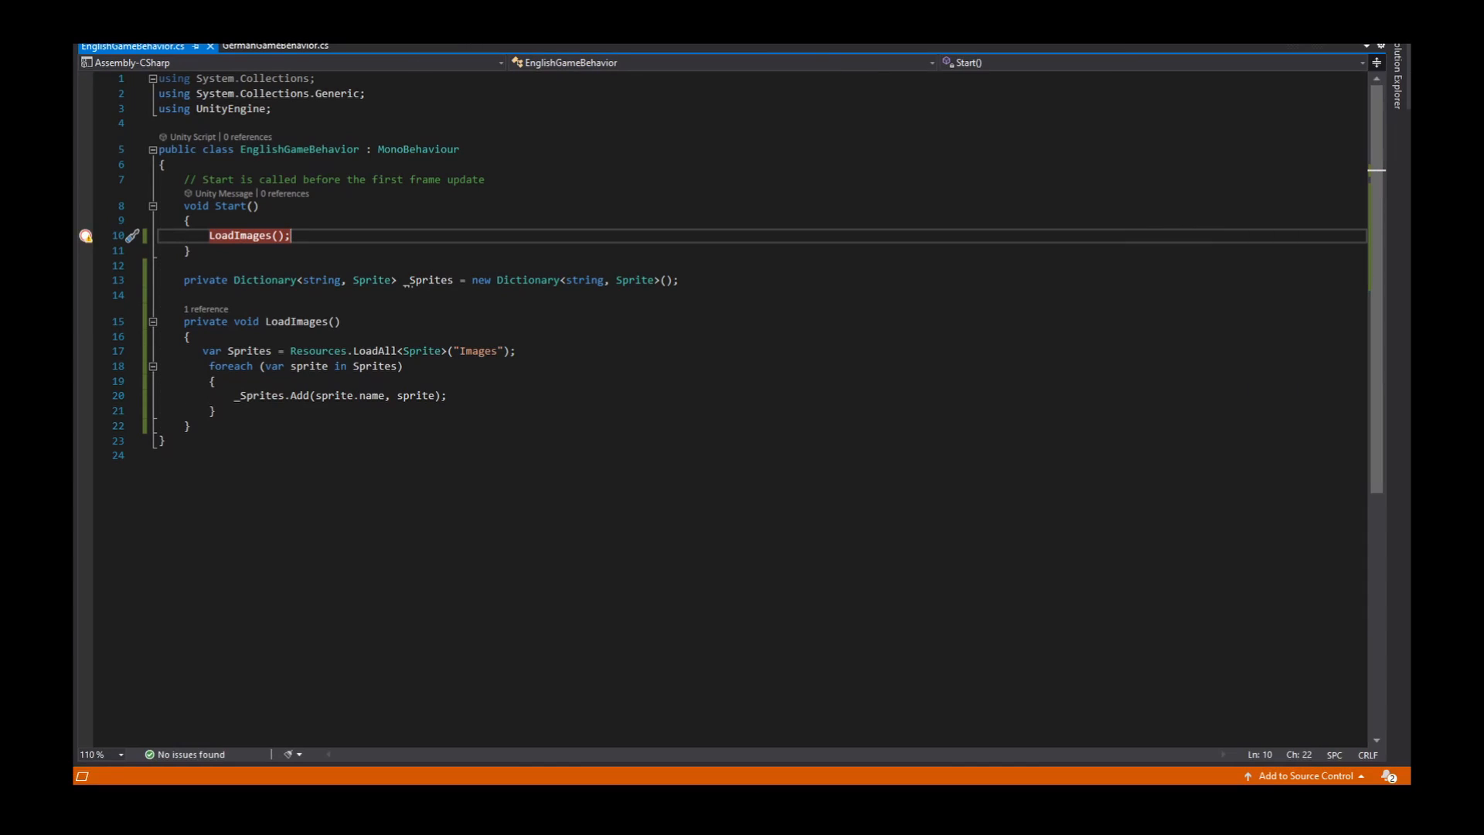
- Run the game, hit the LoadImages() breakpoint and step into LoadImages to the foreach loop
{"action": "left_click", "coordinate": [85, 235]}
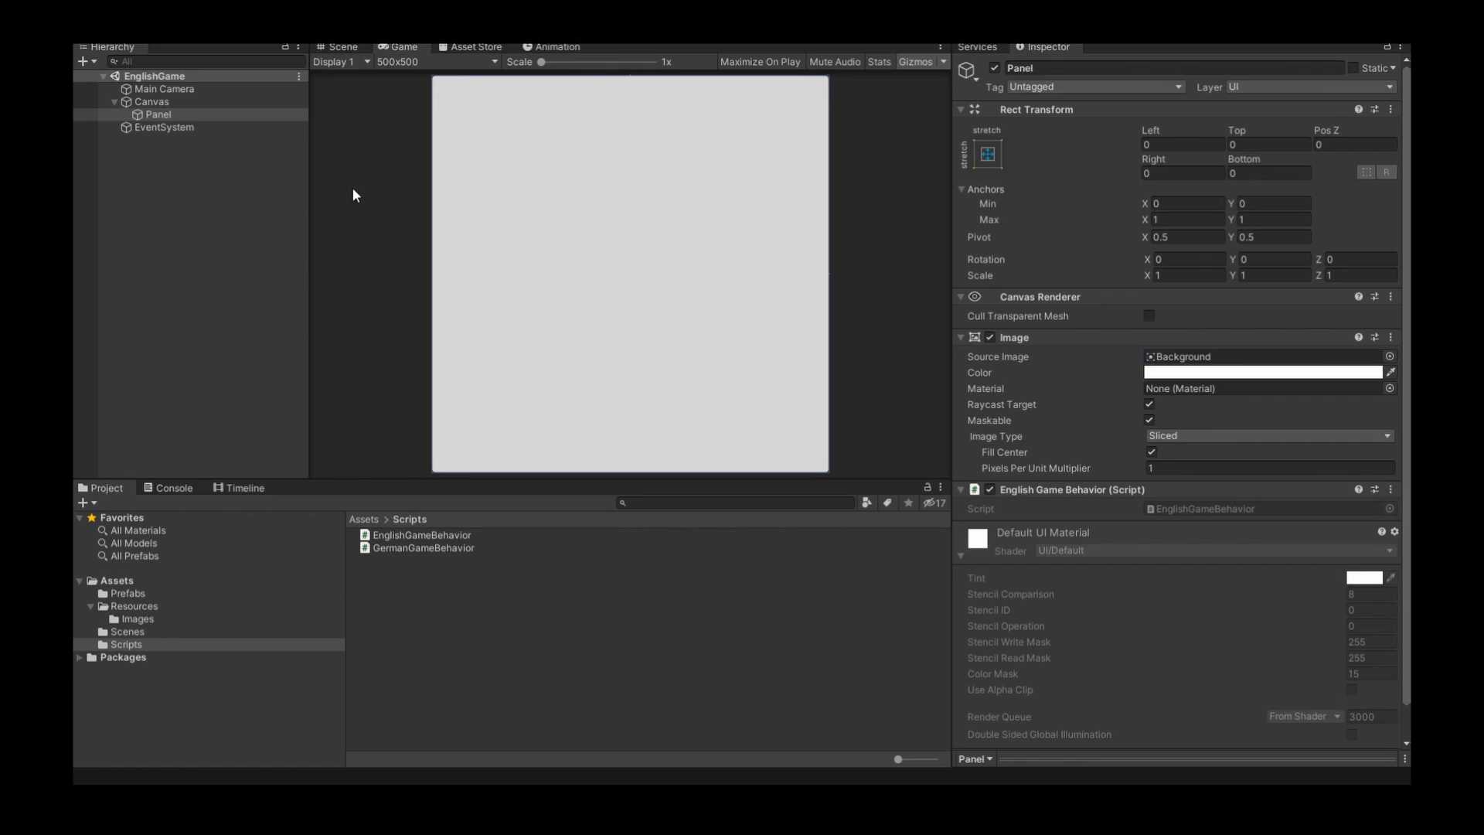
{"action": "double_click", "coordinate": [422, 535]}
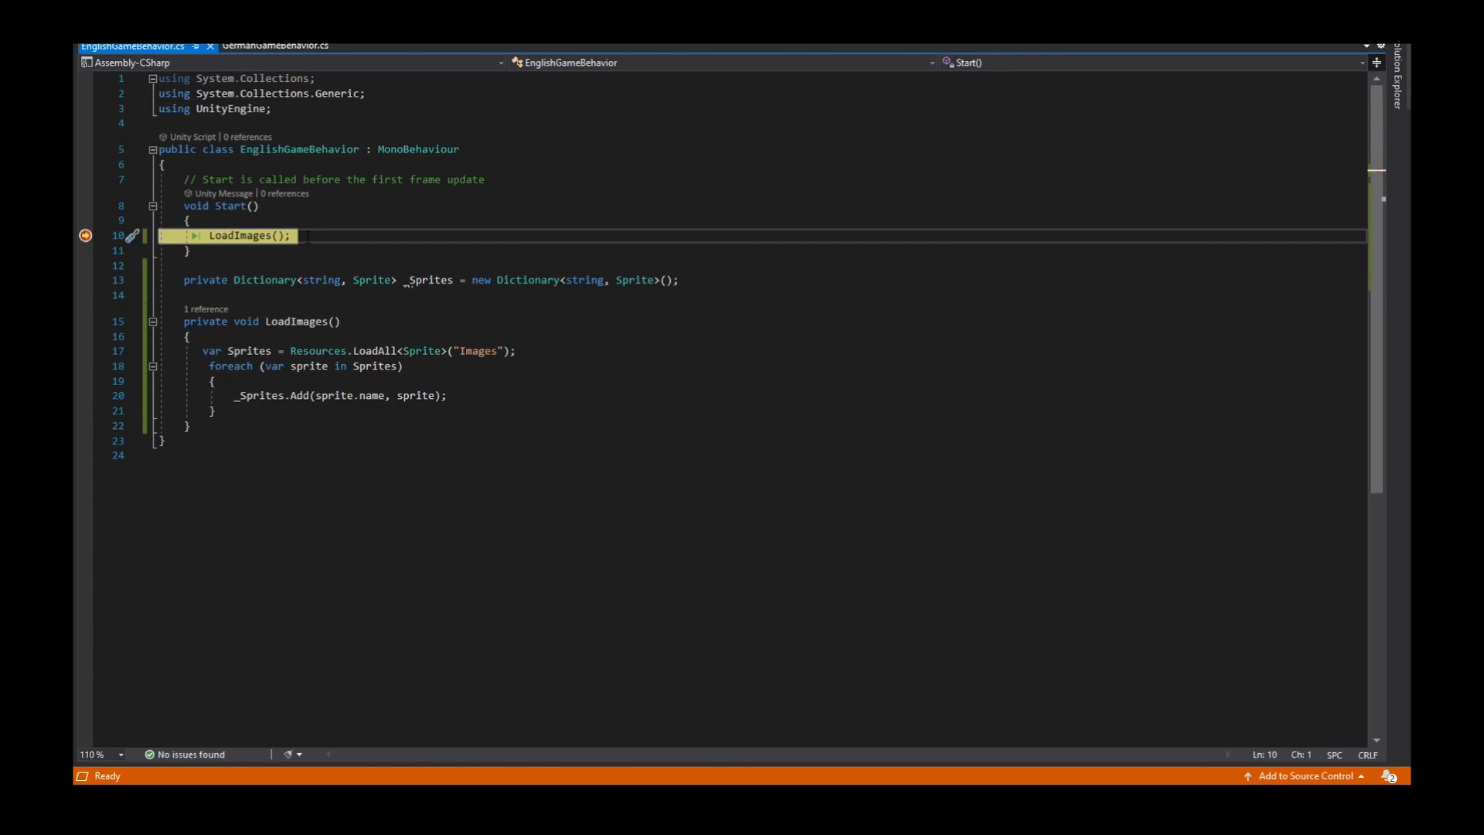
{"action": "double_click", "coordinate": [255, 235]}
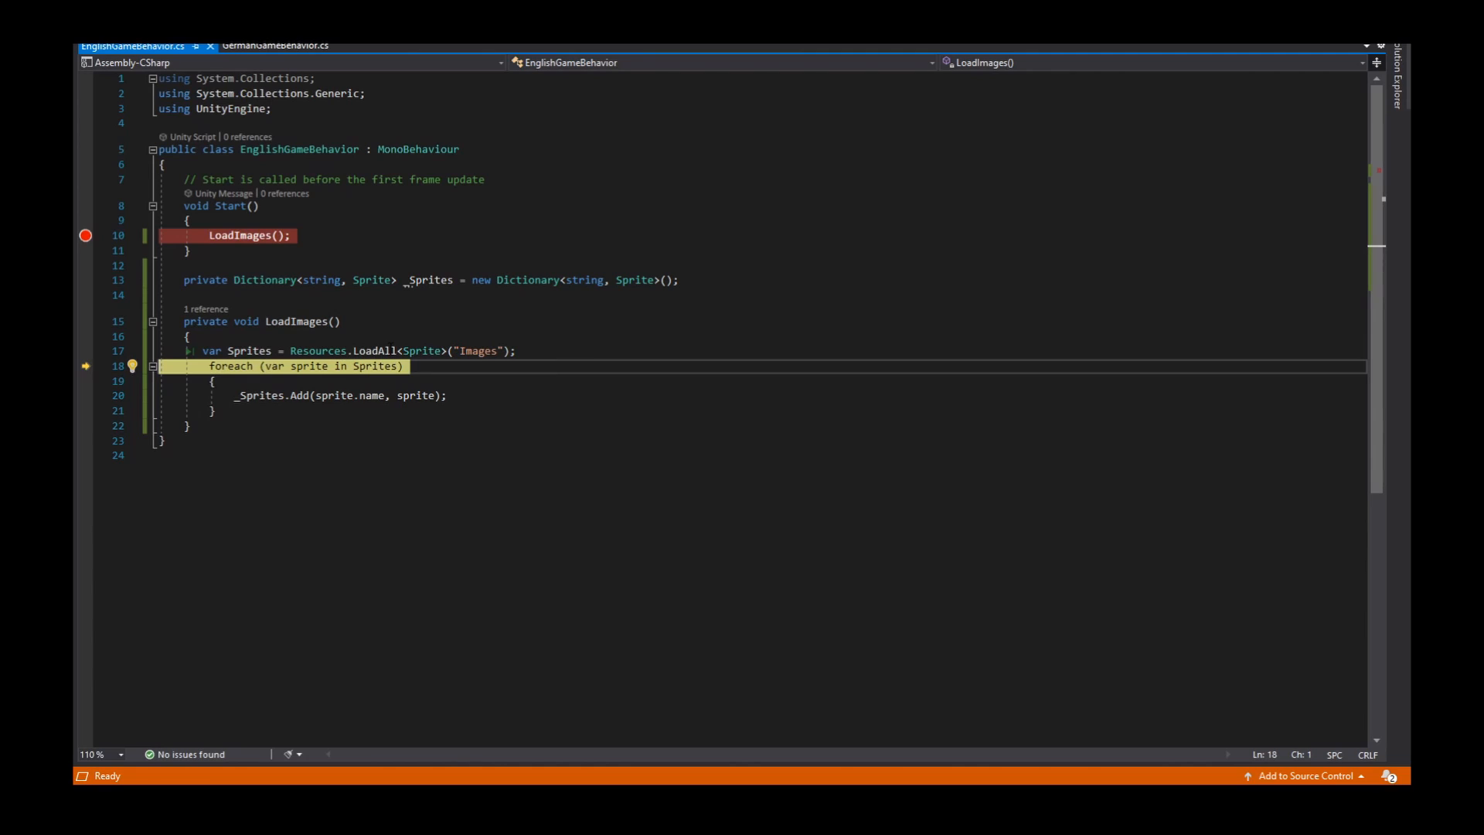
{"action": "mouse_move", "coordinate": [314, 365]}
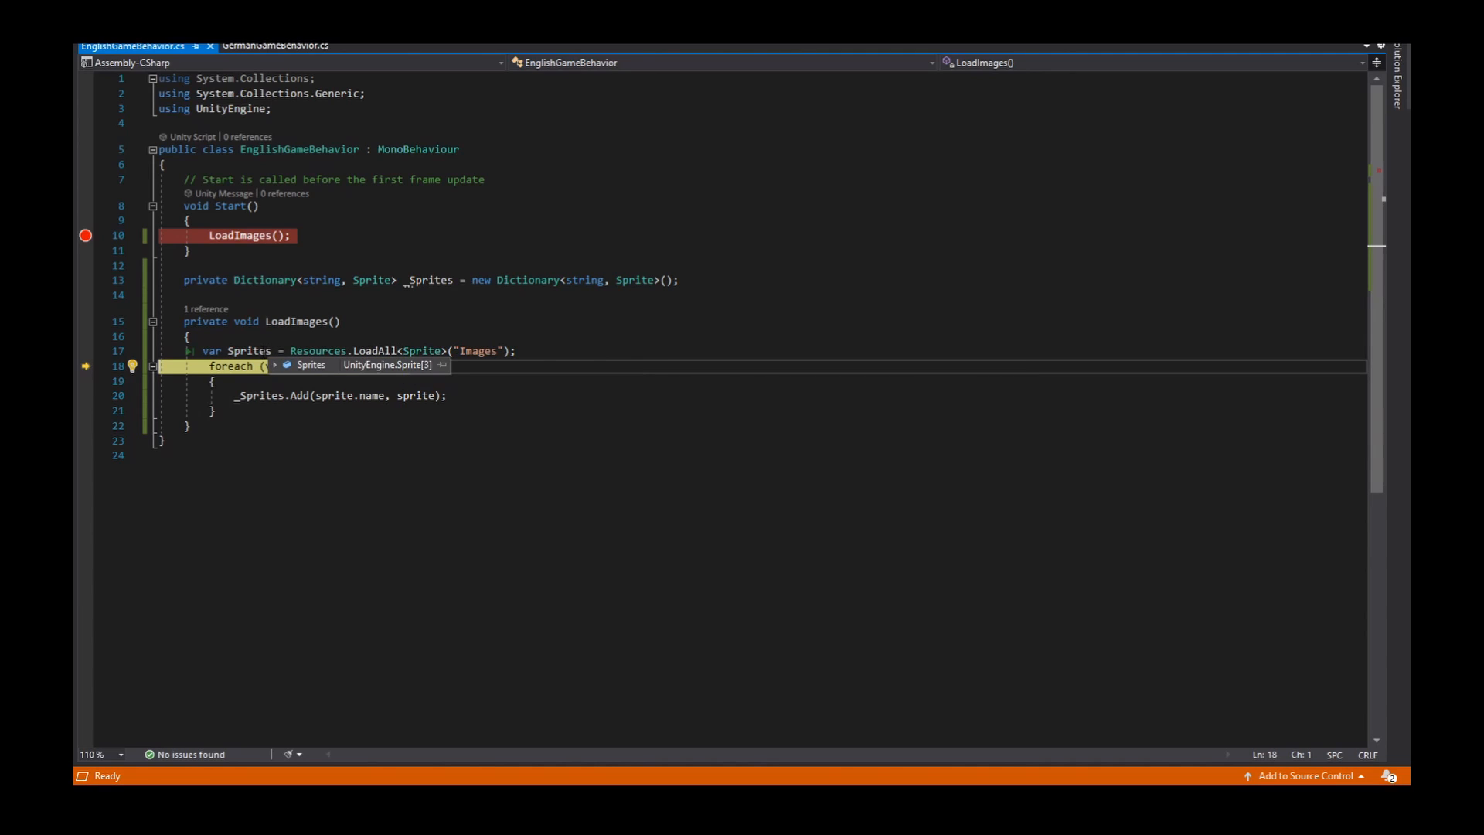
- Expand Sprites to see apple, Head and Middle, and _Sprites to see Count = 3
{"action": "left_click", "coordinate": [289, 365]}
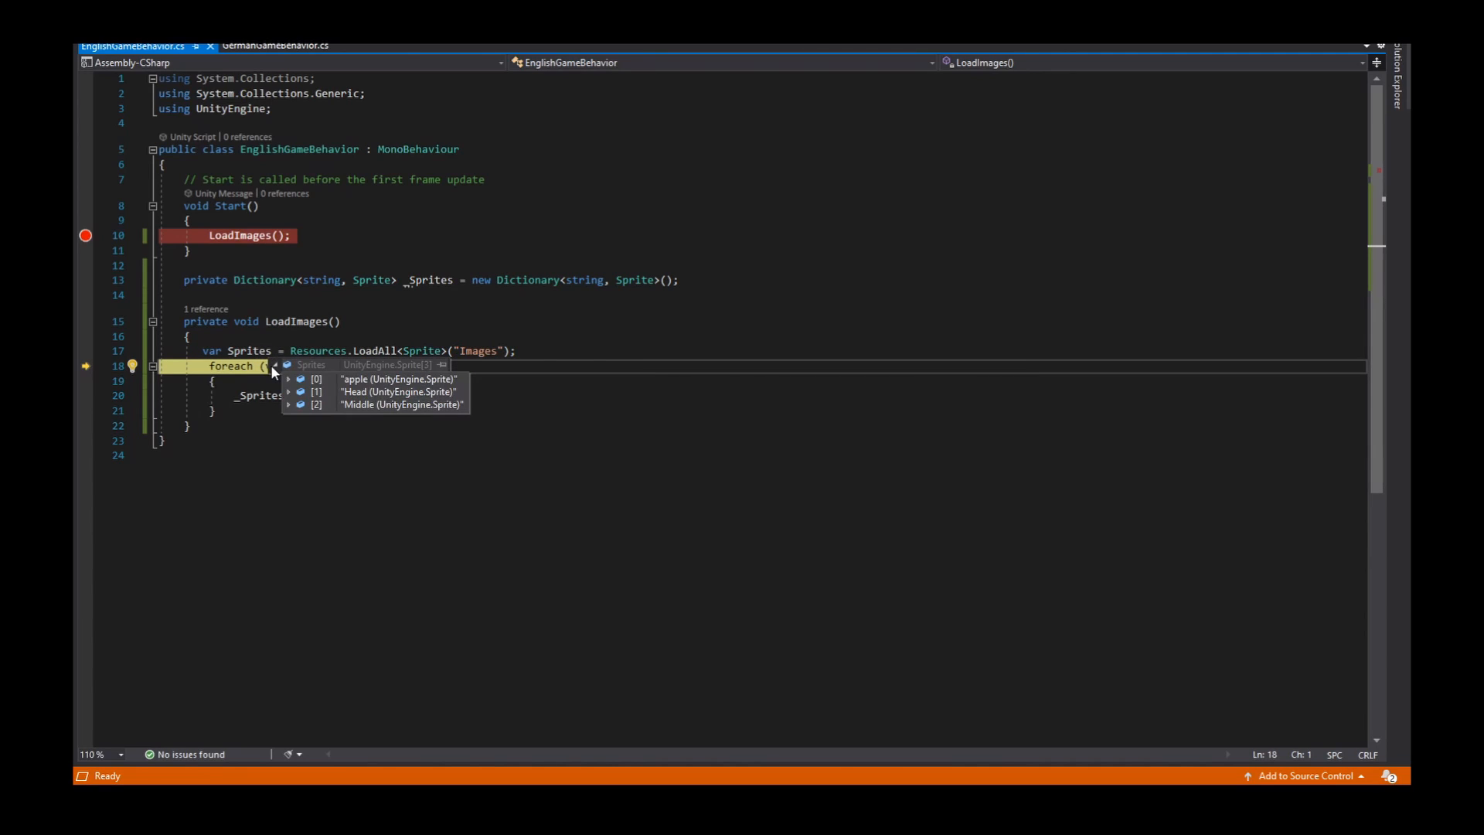
{"action": "mouse_move", "coordinate": [318, 408]}
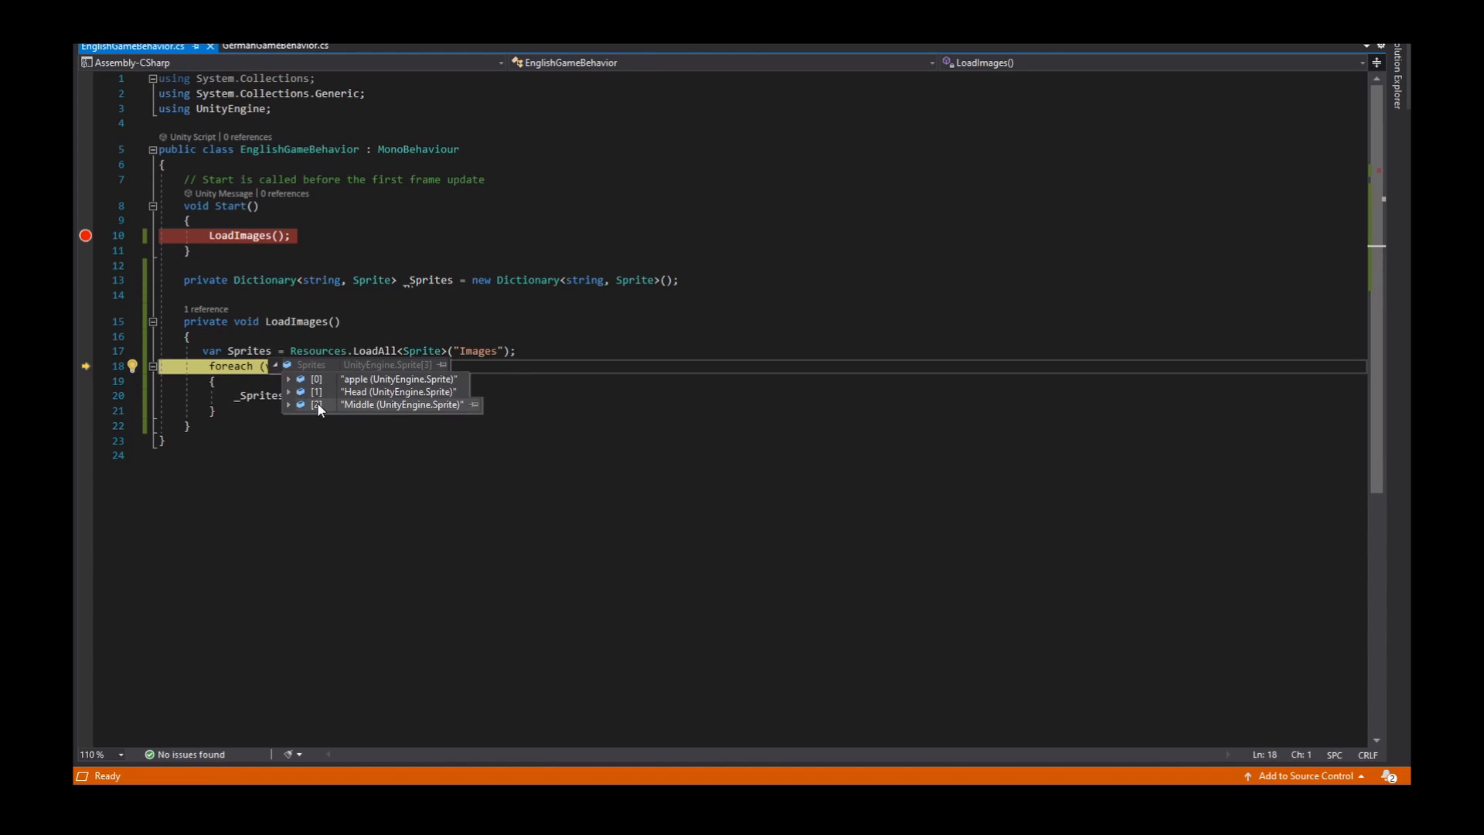
{"action": "mouse_move", "coordinate": [372, 391]}
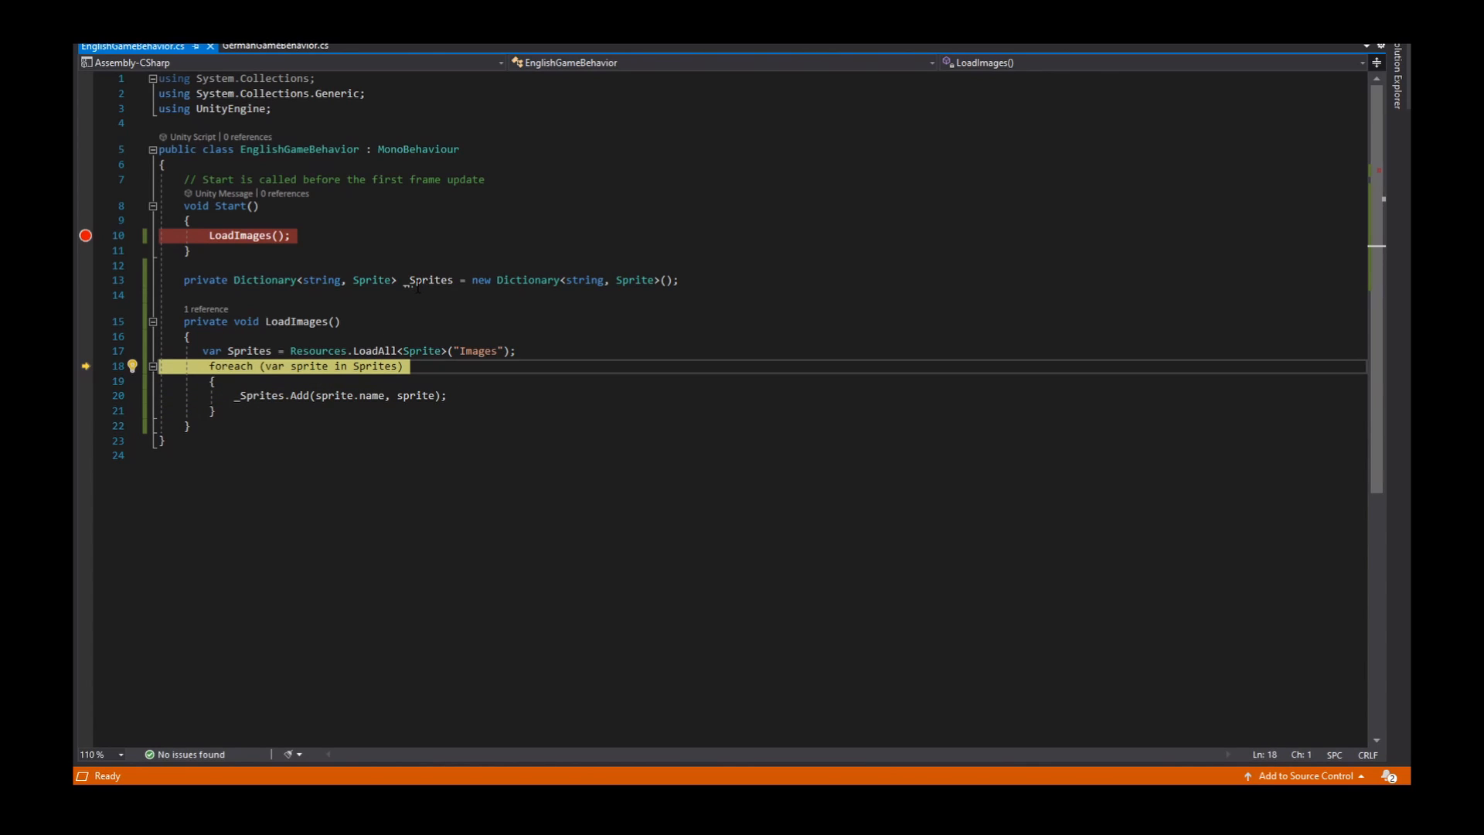
{"action": "mouse_move", "coordinate": [428, 280]}
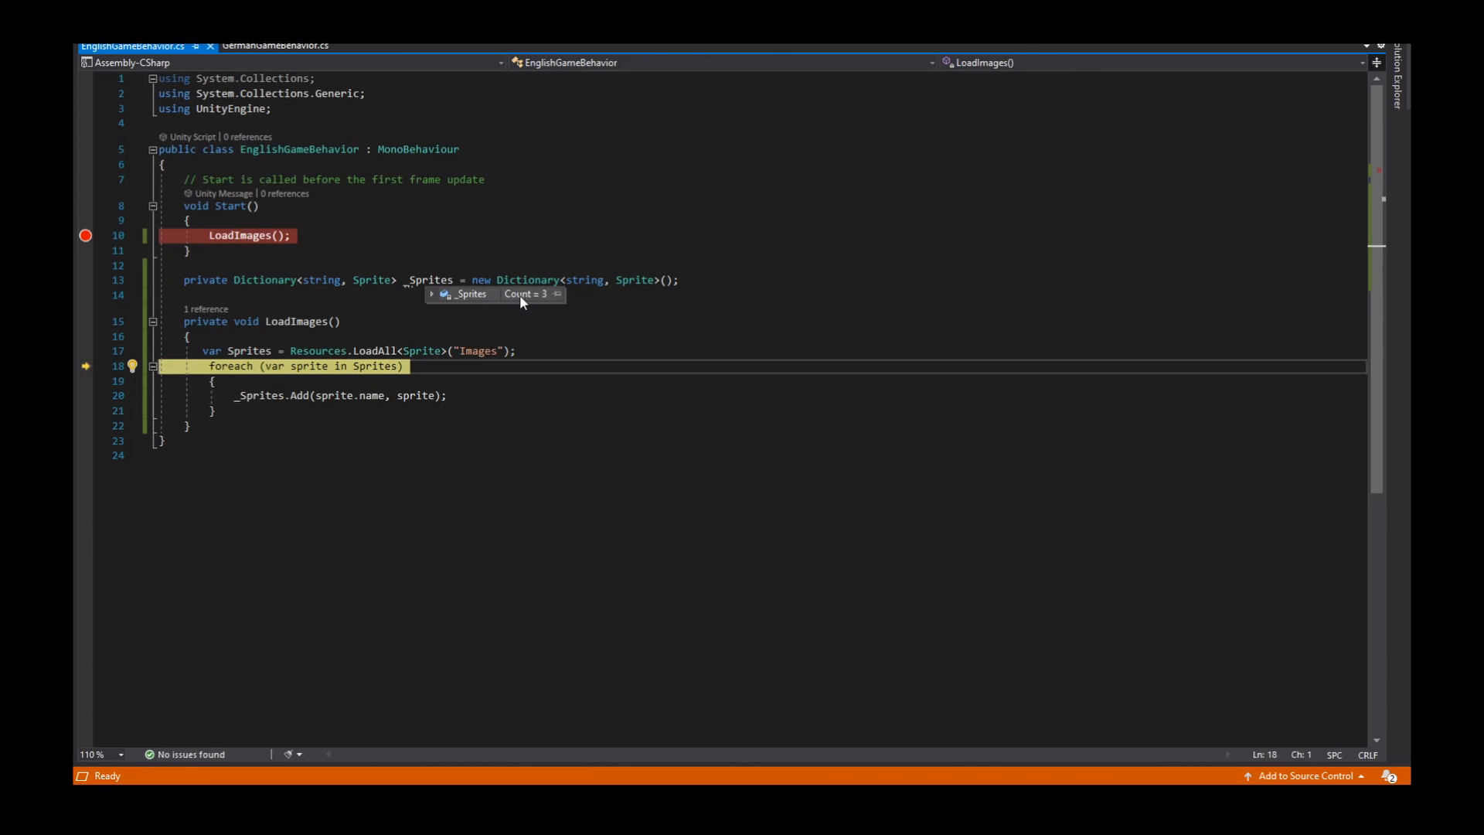
{"action": "left_click", "coordinate": [433, 294]}
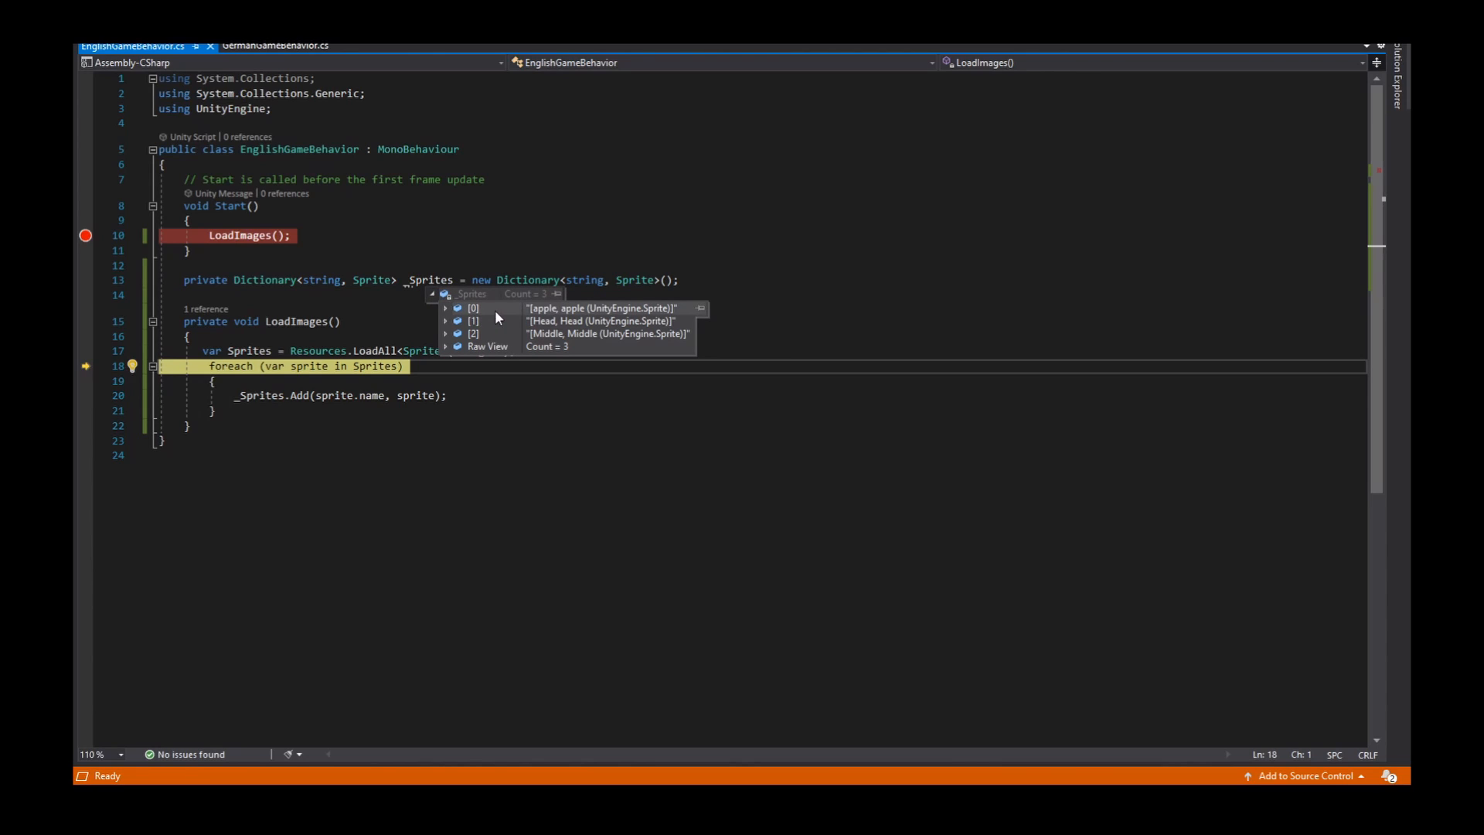
{"action": "mouse_move", "coordinate": [552, 321]}
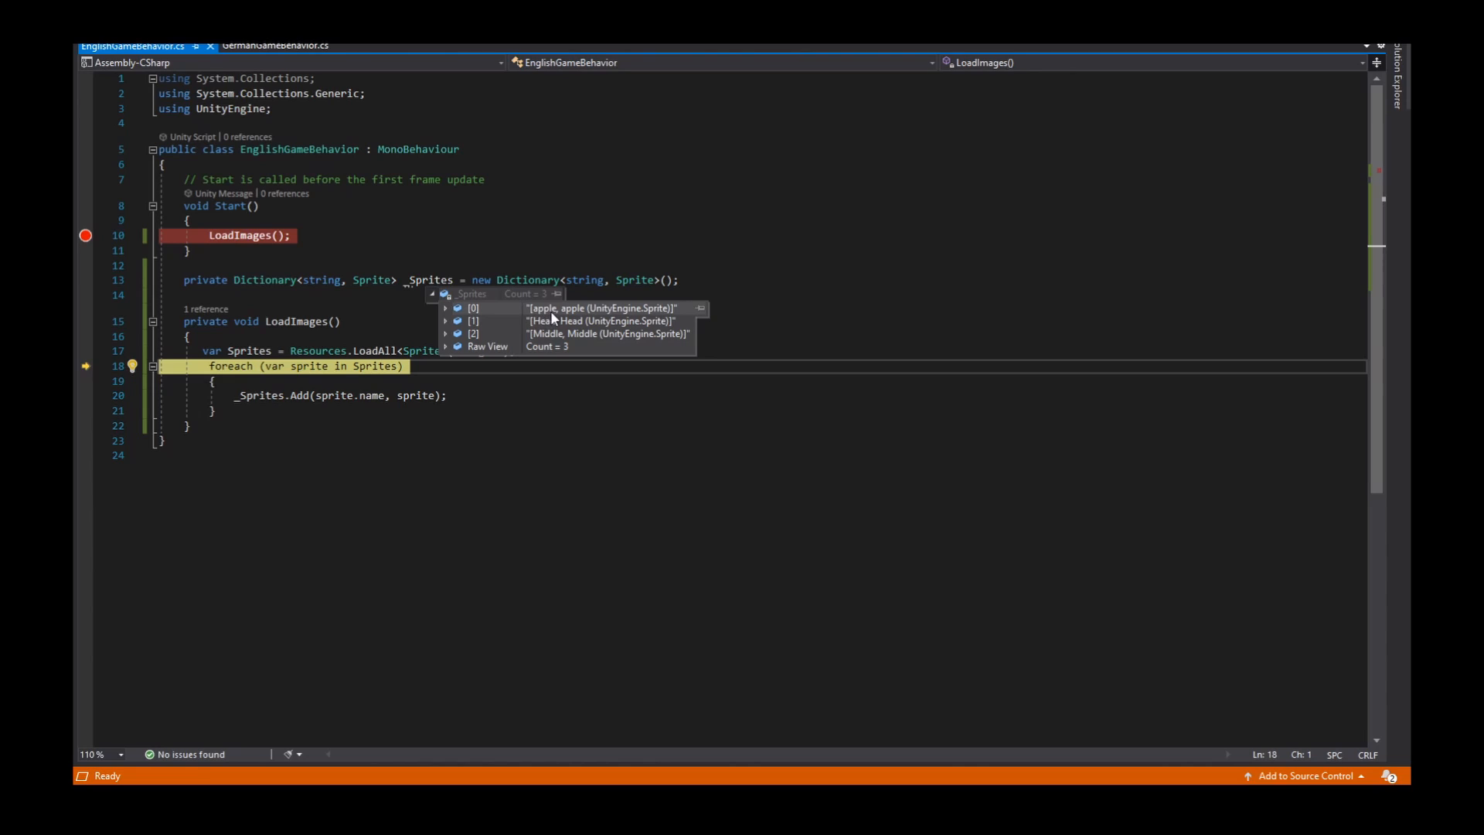
{"action": "mouse_move", "coordinate": [544, 334]}
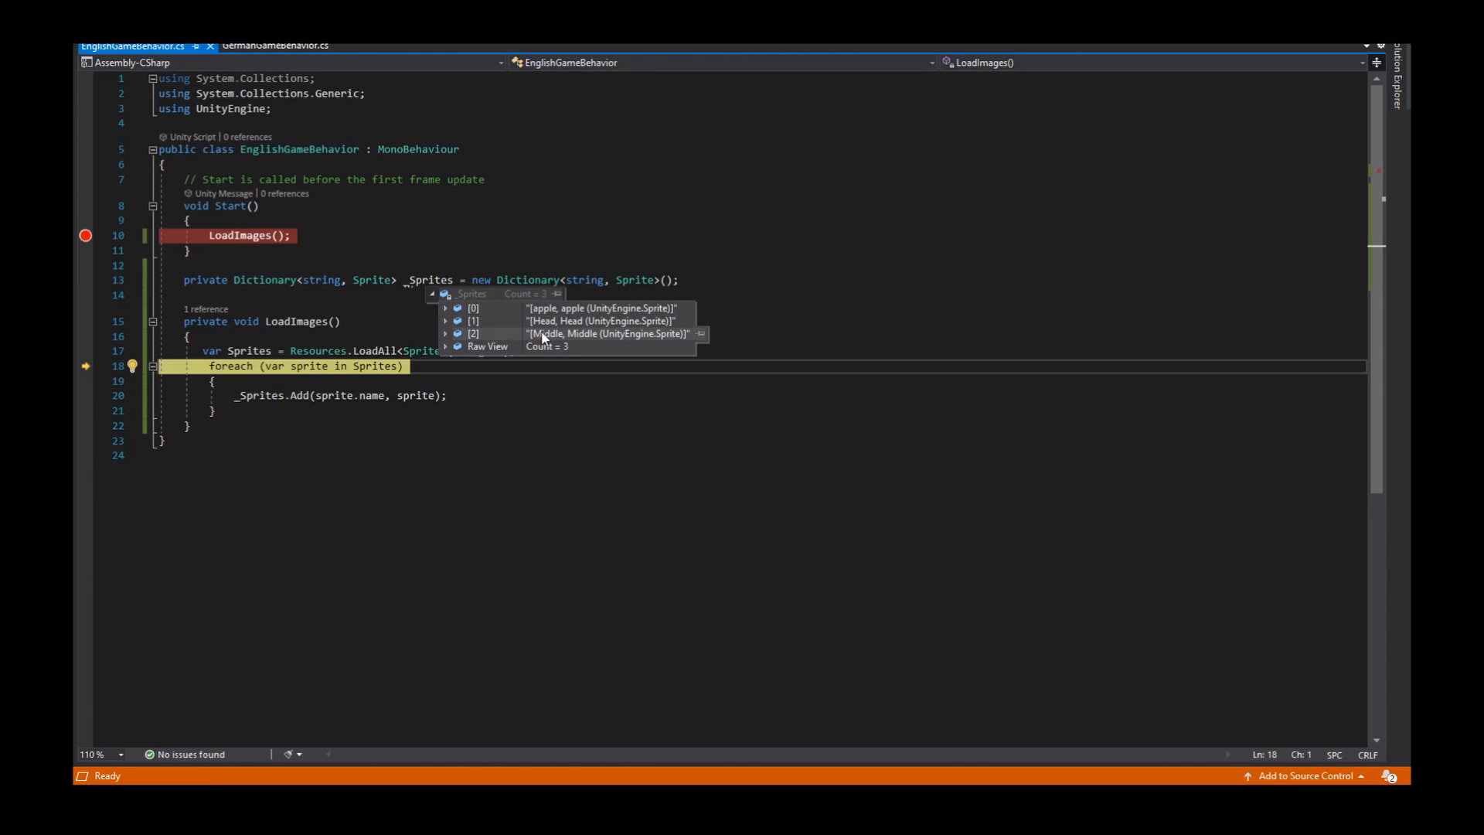